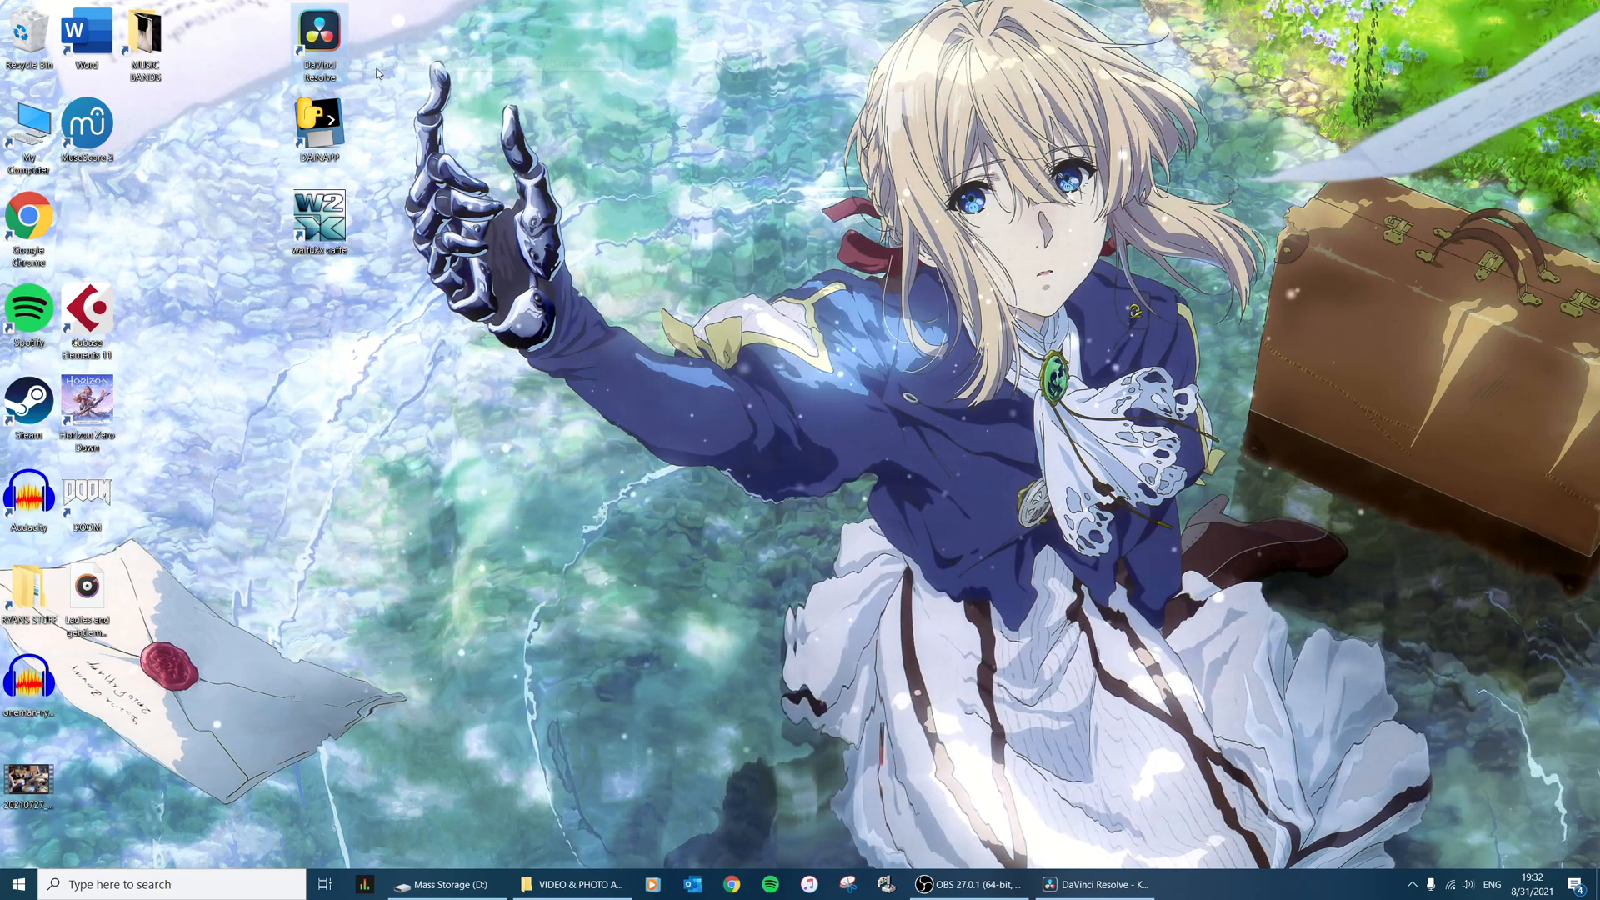
mouse_move(730, 283)
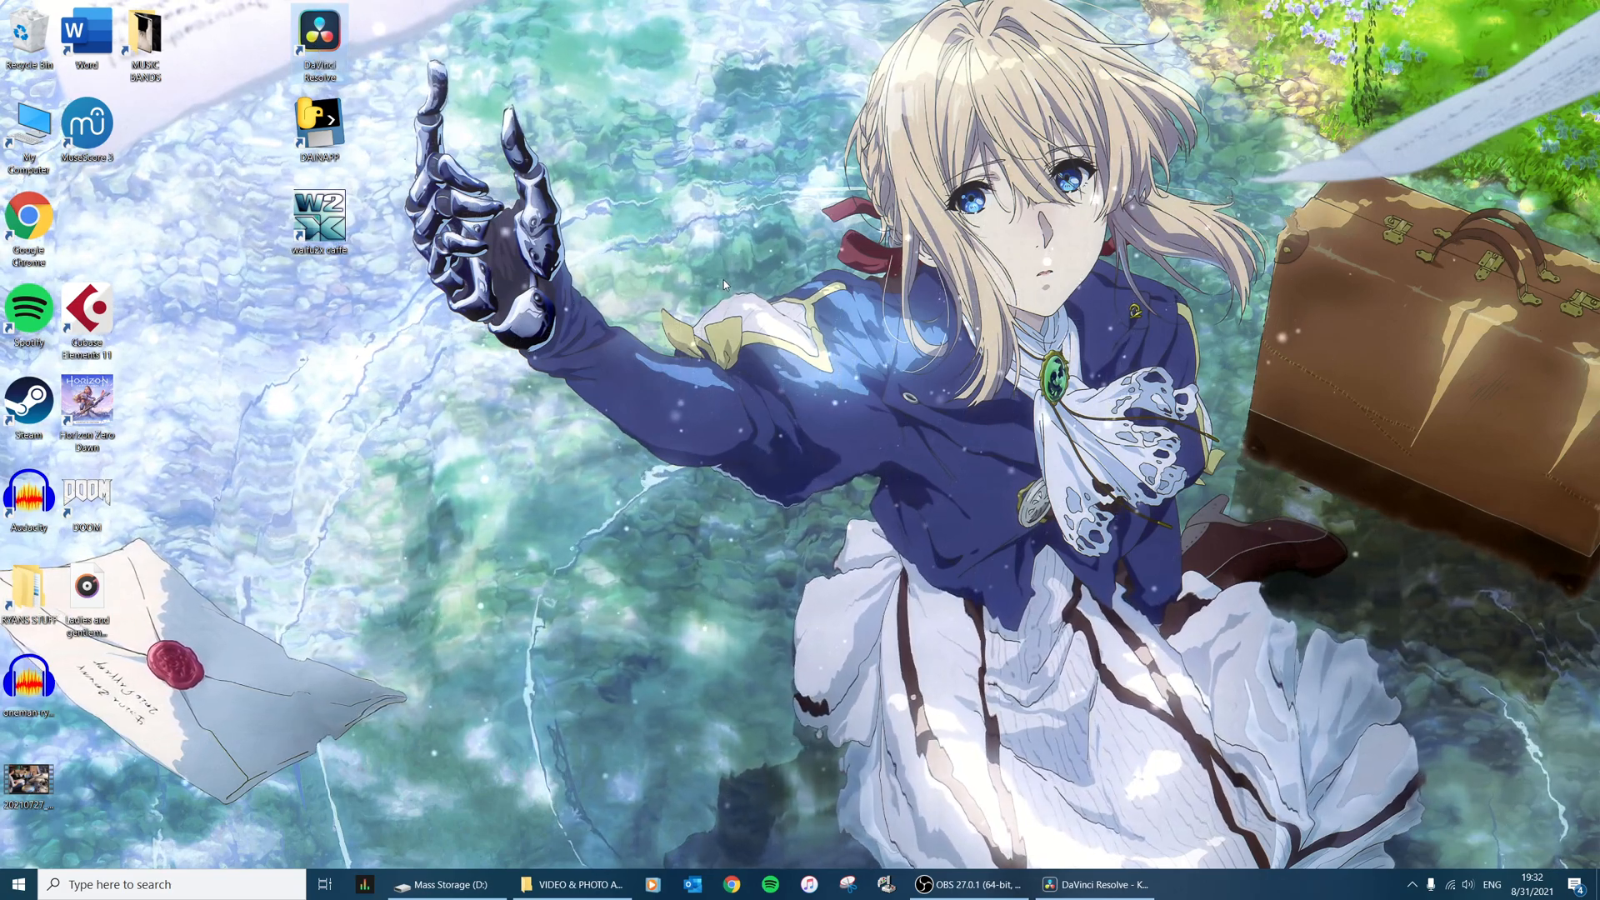
mouse_move(320, 33)
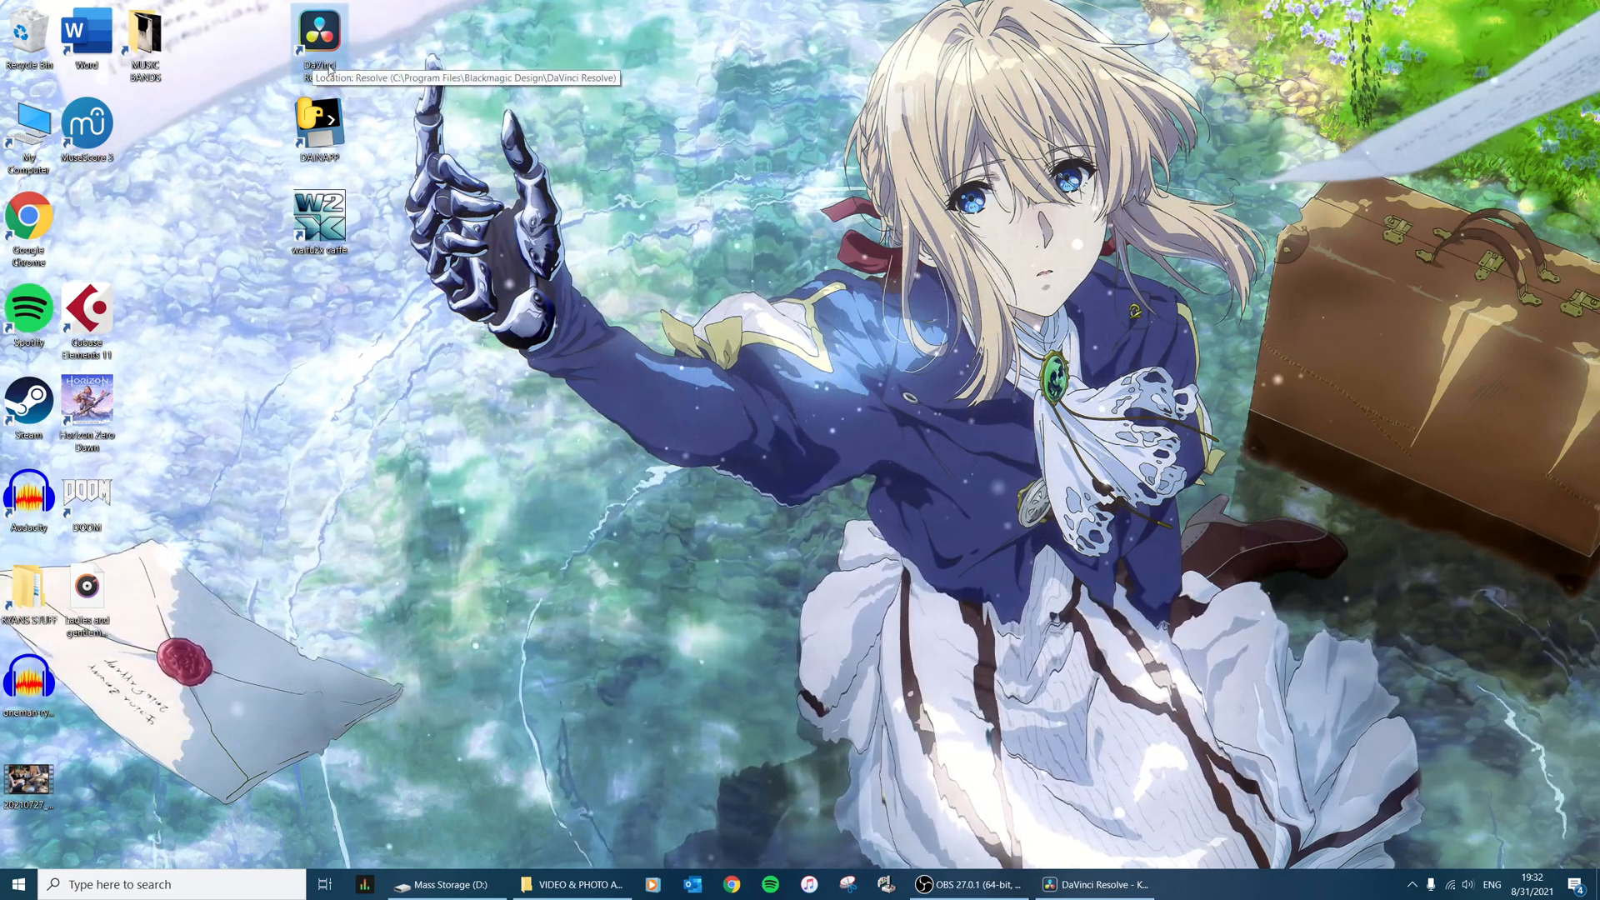
mouse_move(481, 107)
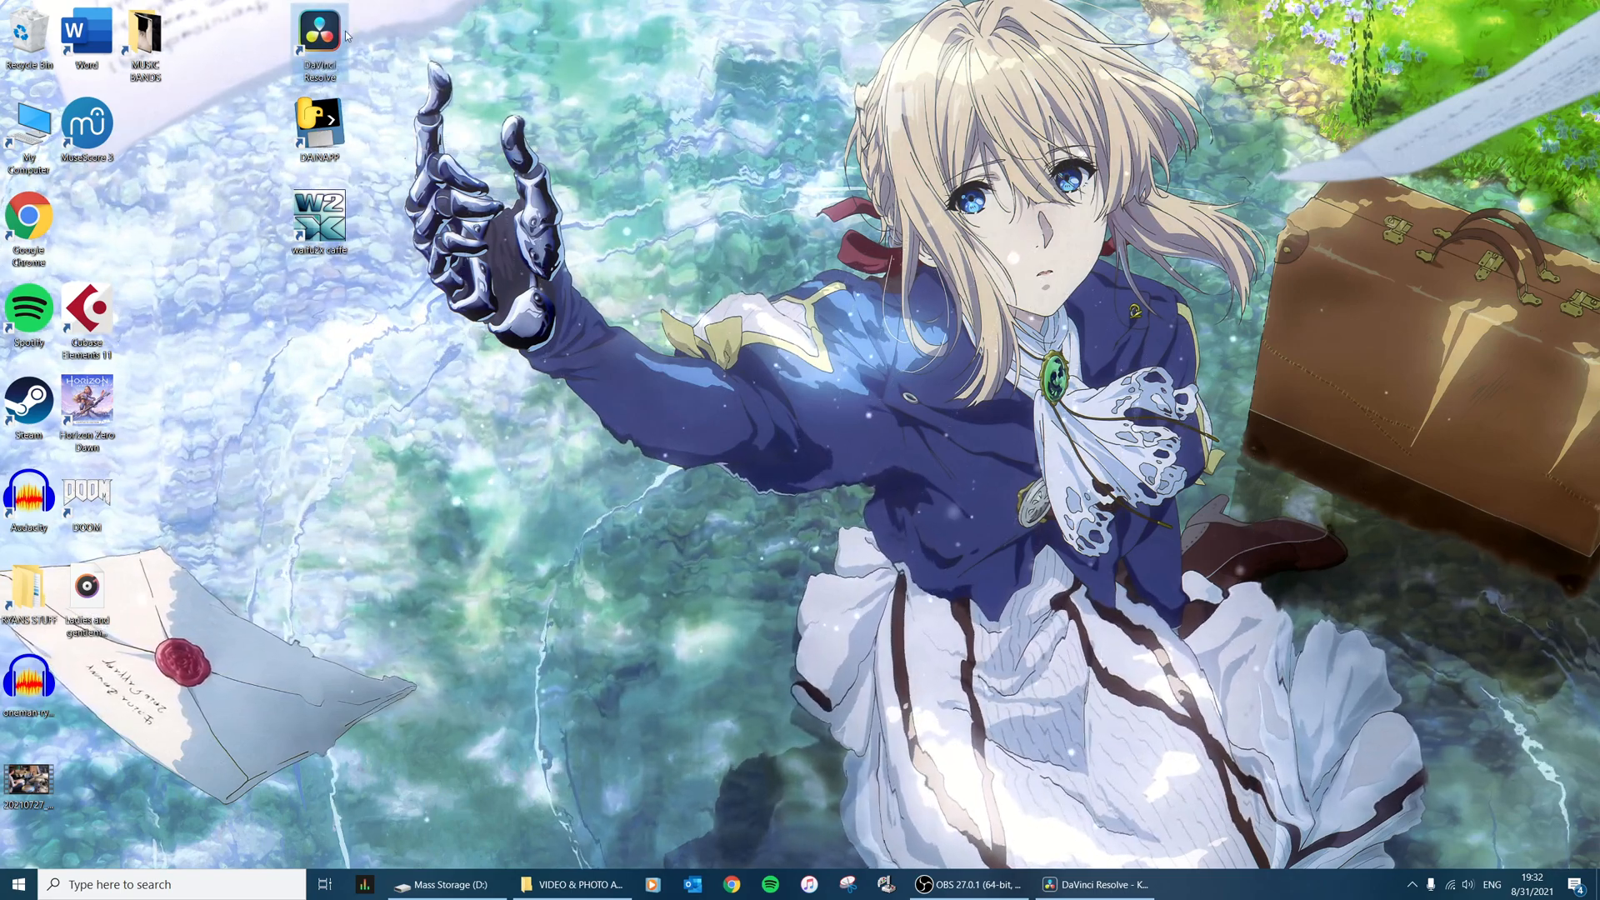
mouse_move(318, 130)
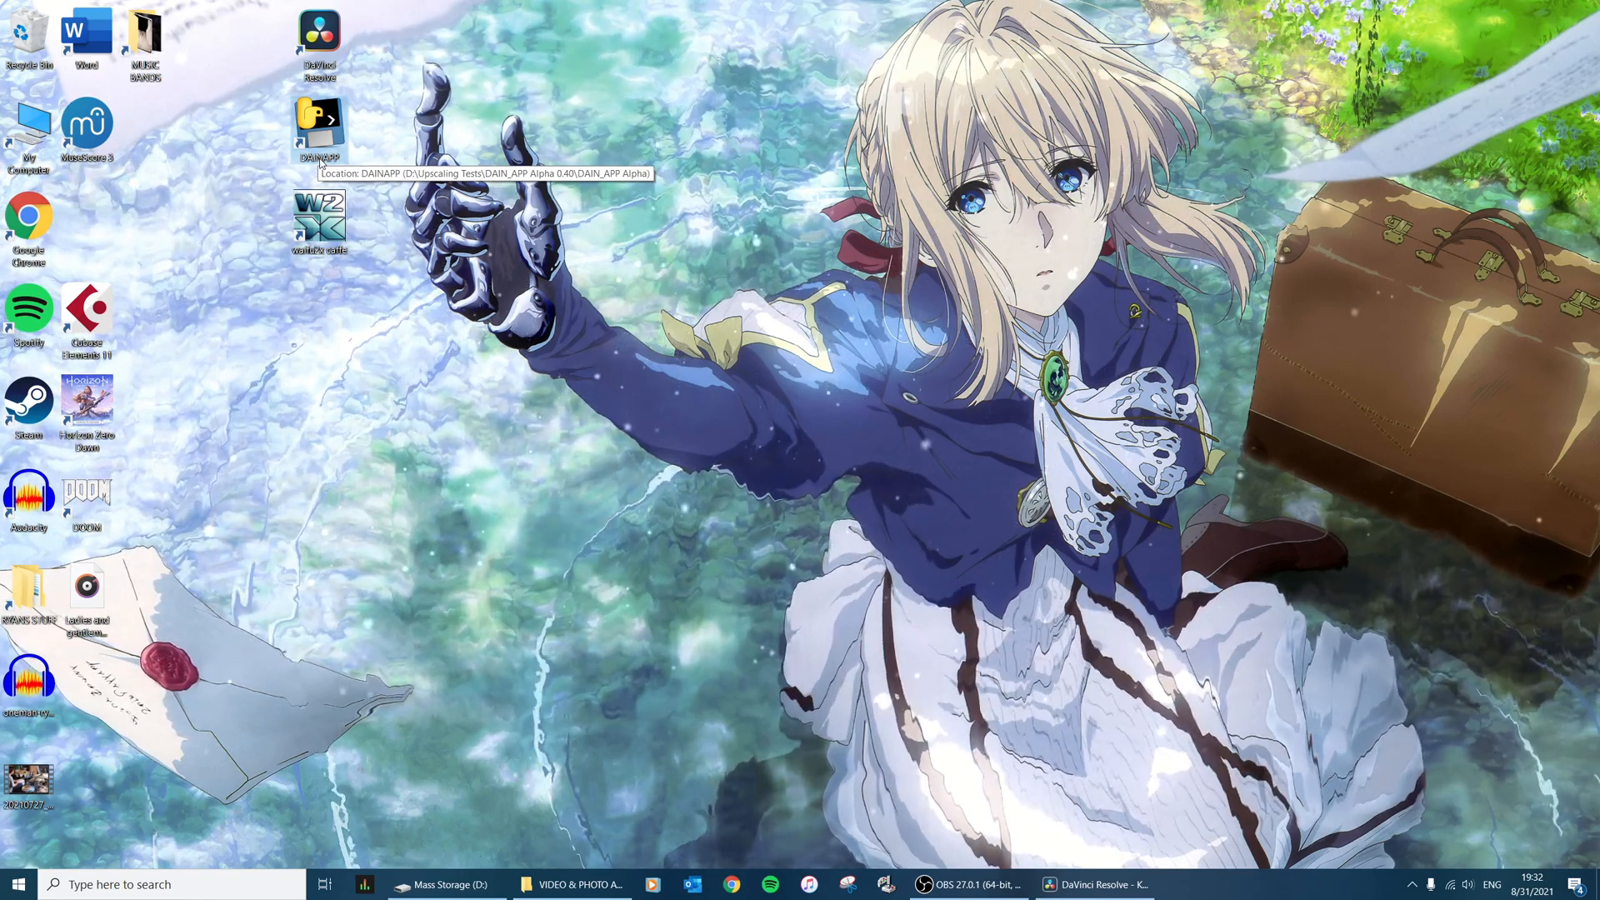
mouse_move(357, 149)
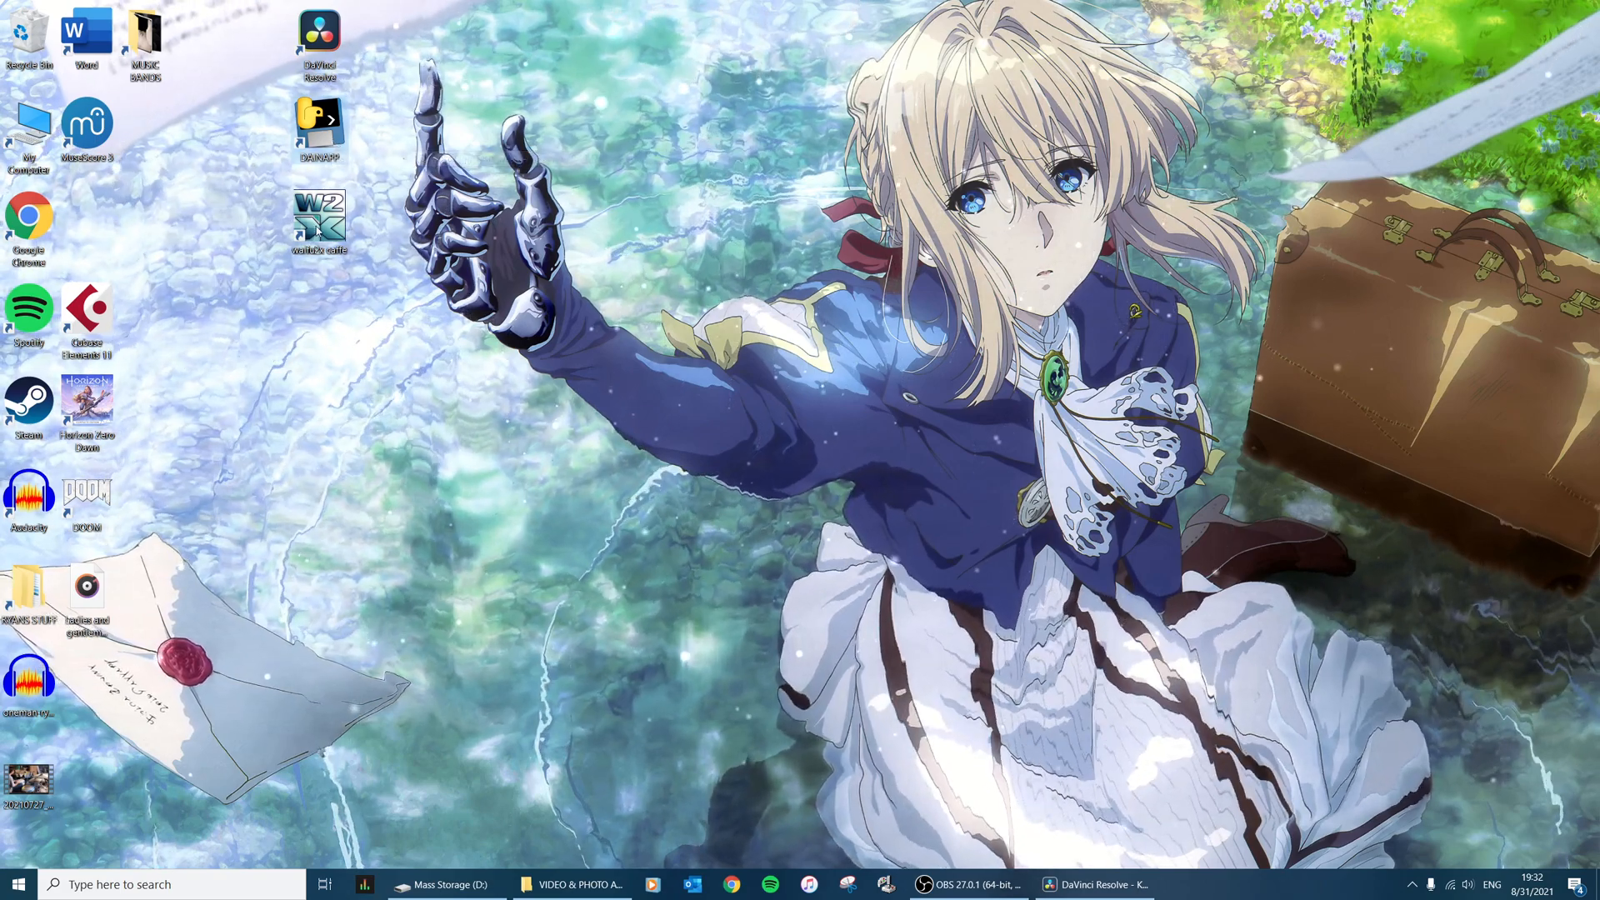
mouse_move(320, 220)
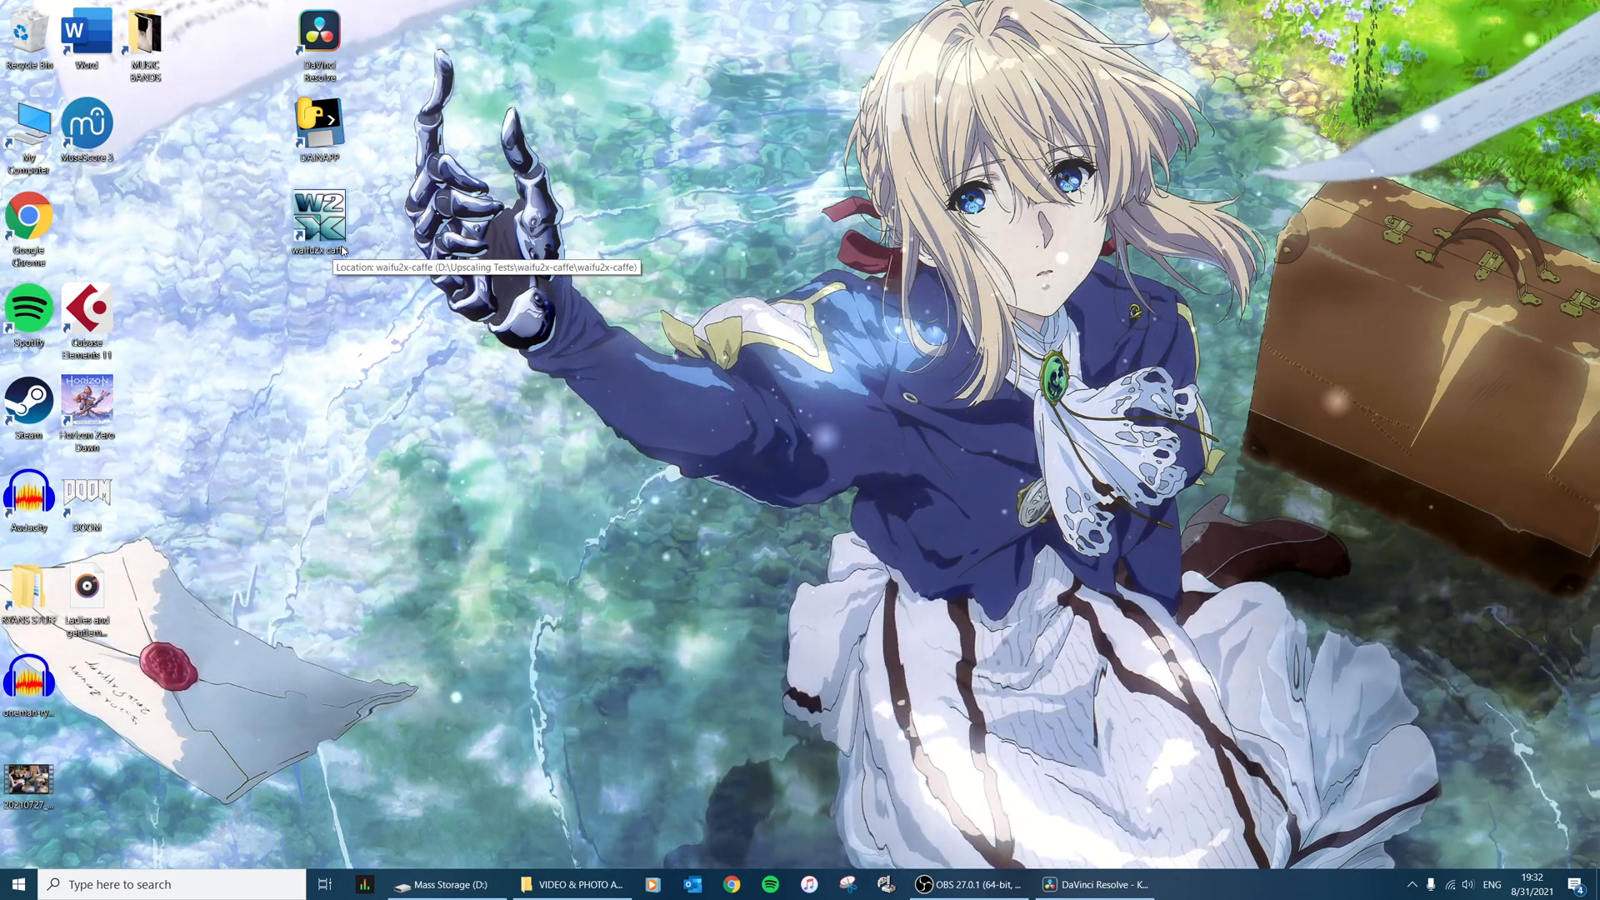
mouse_move(766, 677)
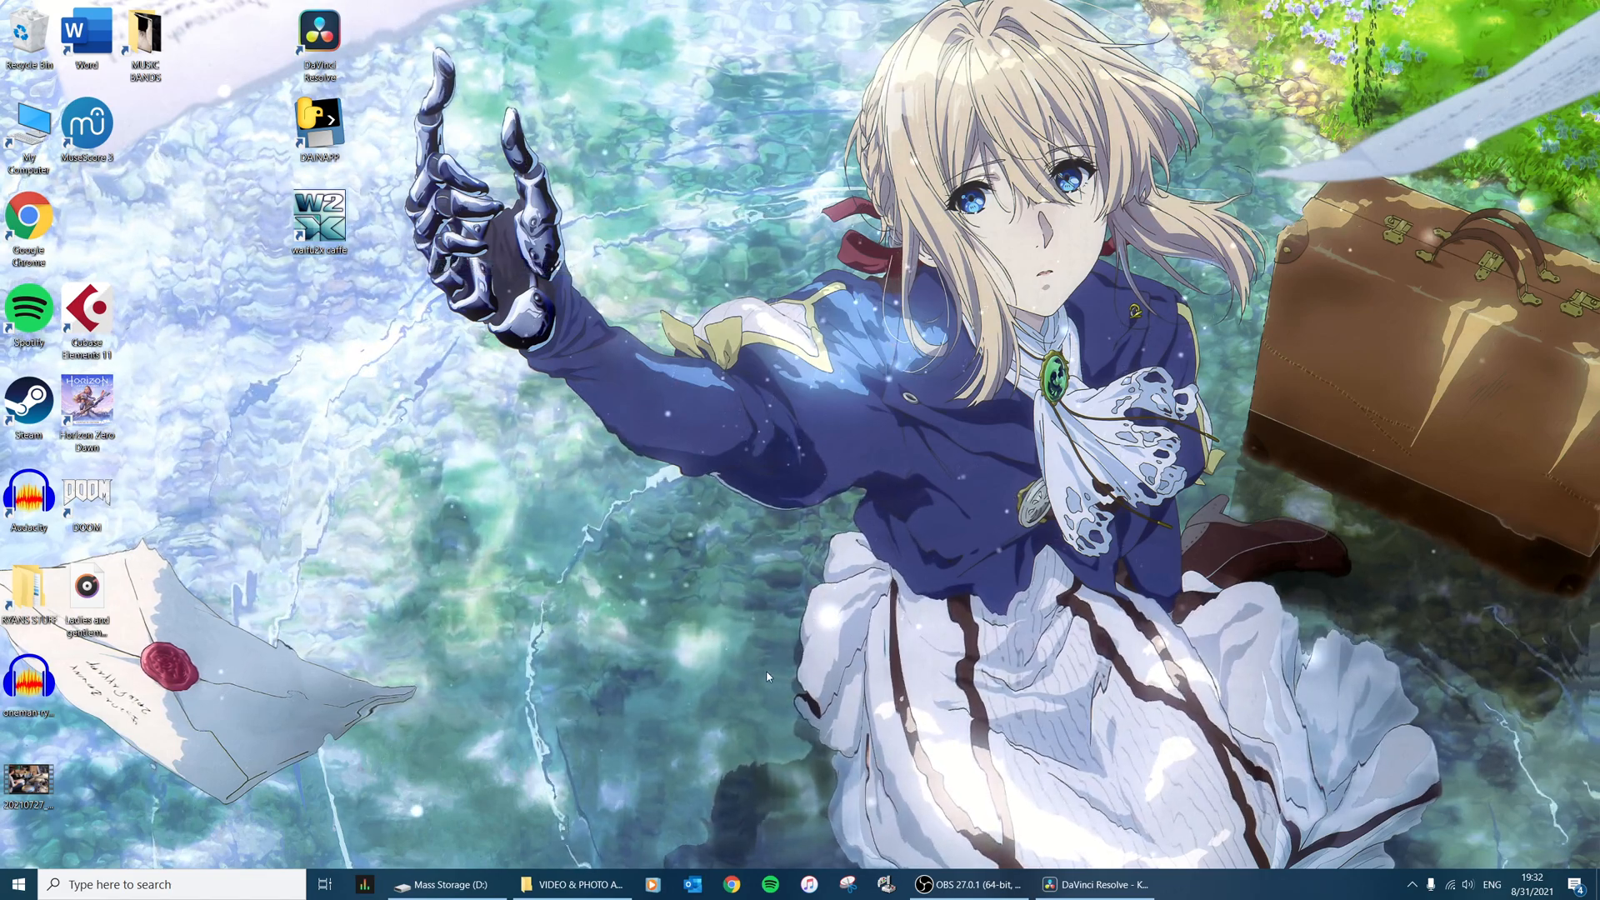
Step: Bring the Resolve project forward and scrub the playhead through the maid fight clip
left_click(1094, 883)
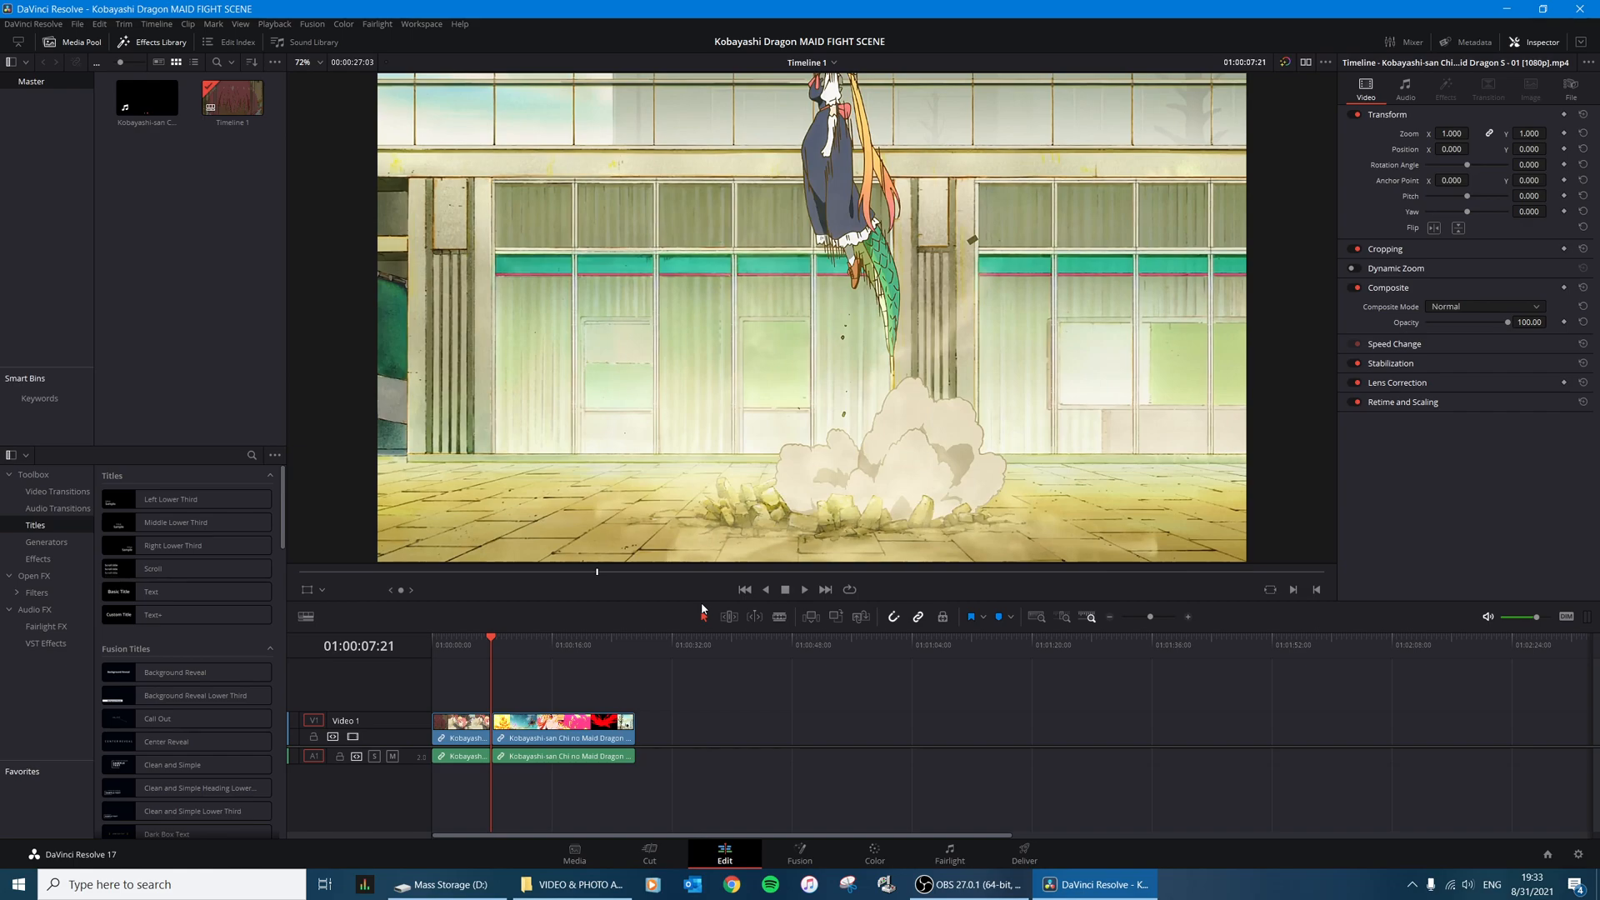
mouse_move(536, 643)
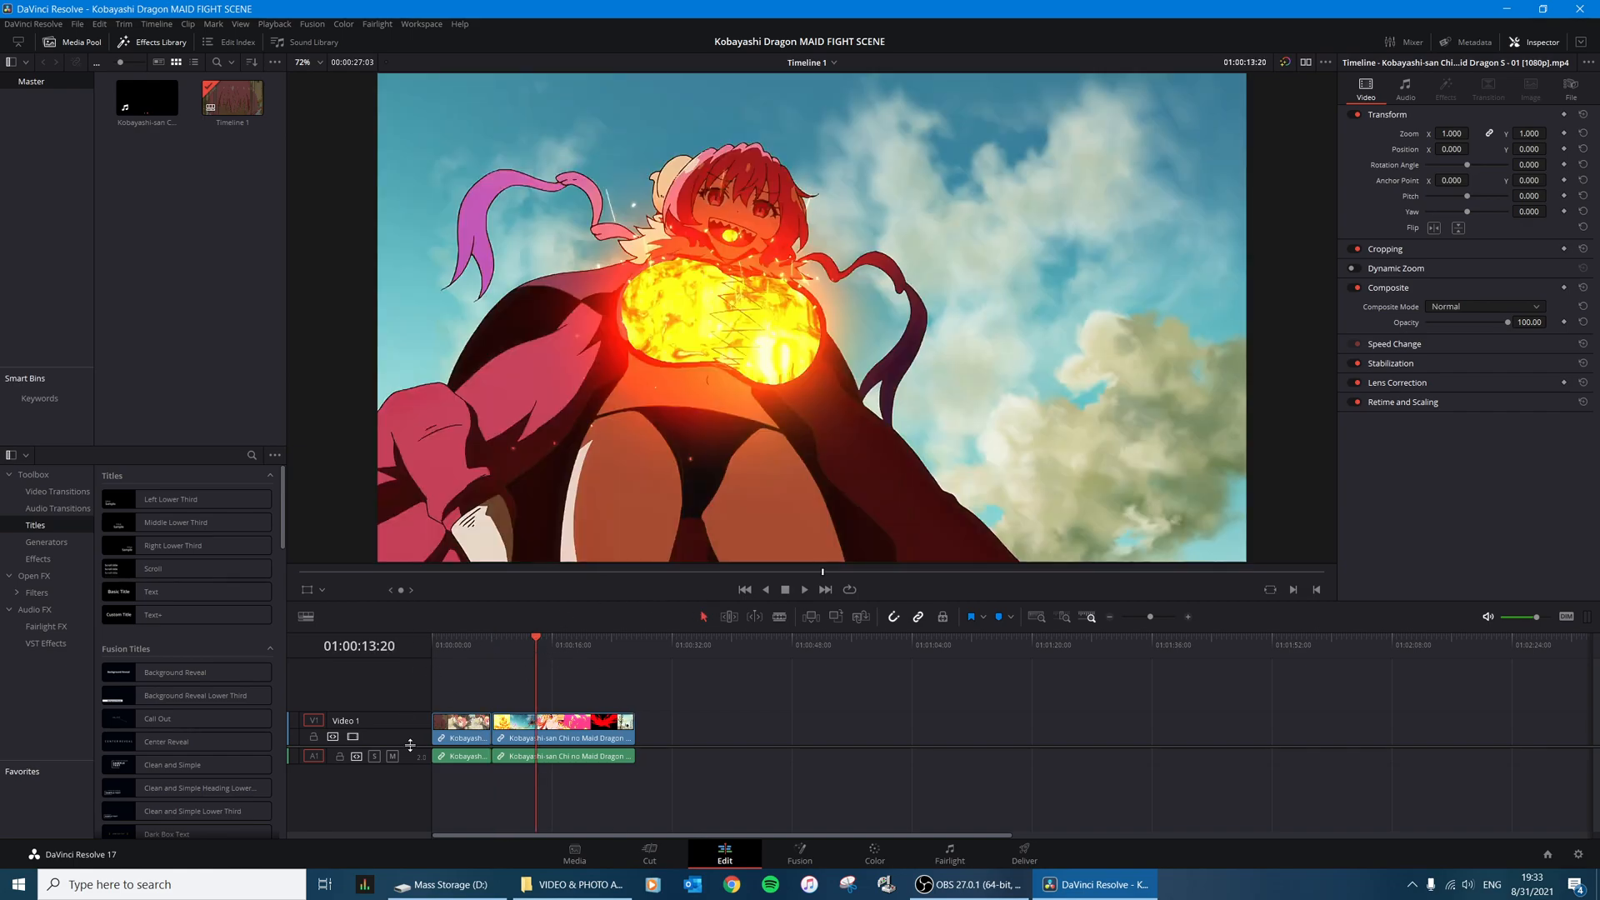
mouse_move(596, 783)
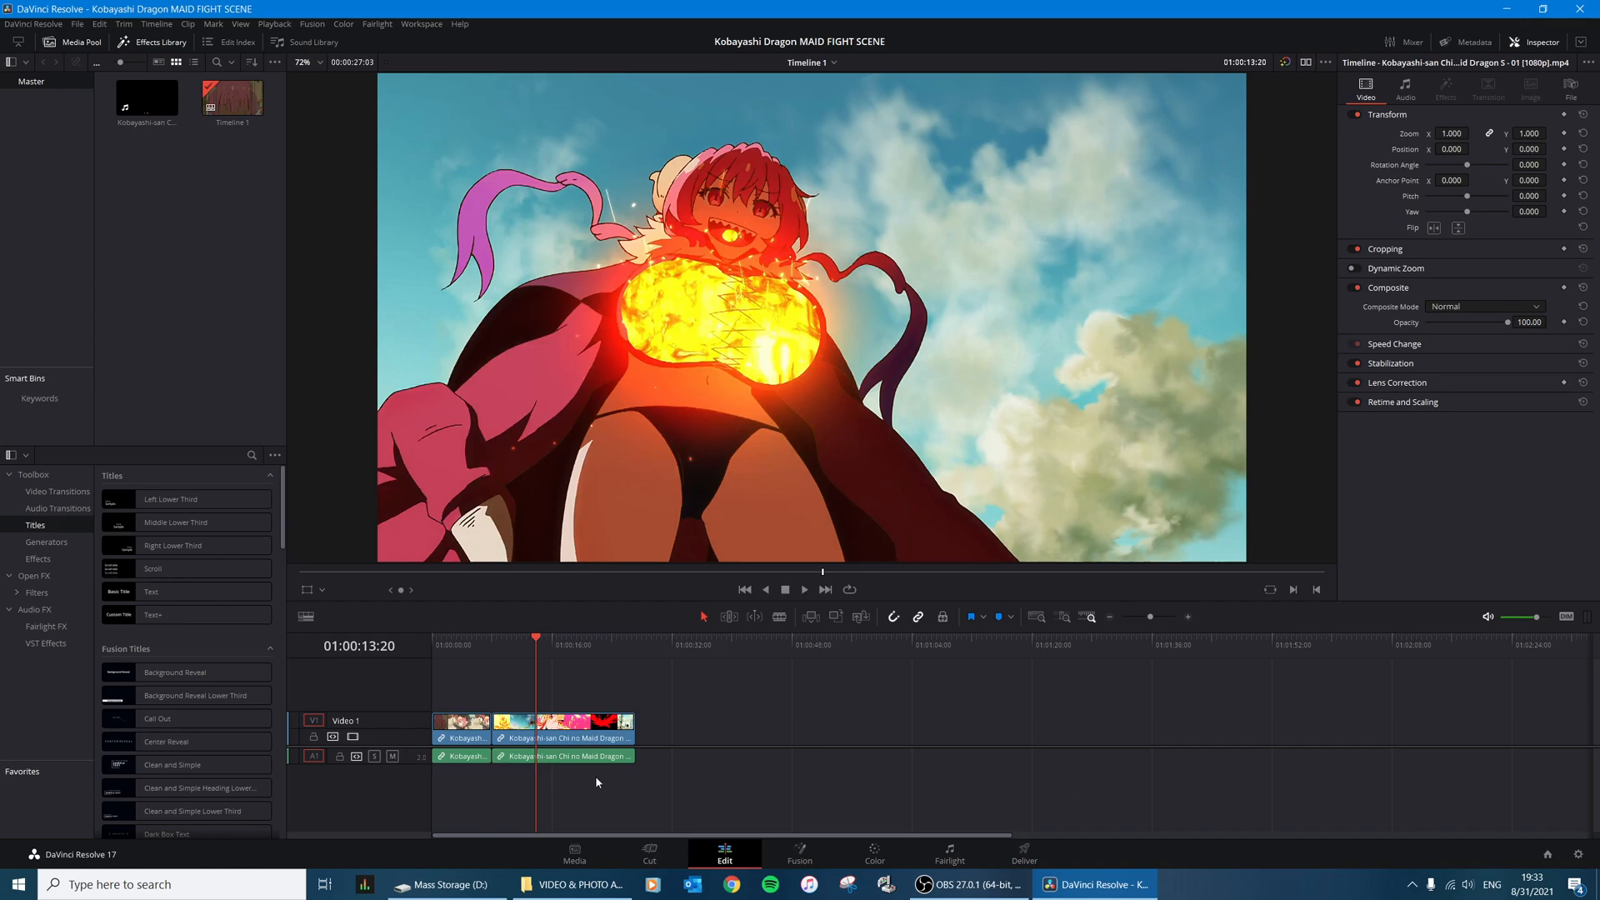
mouse_move(555, 665)
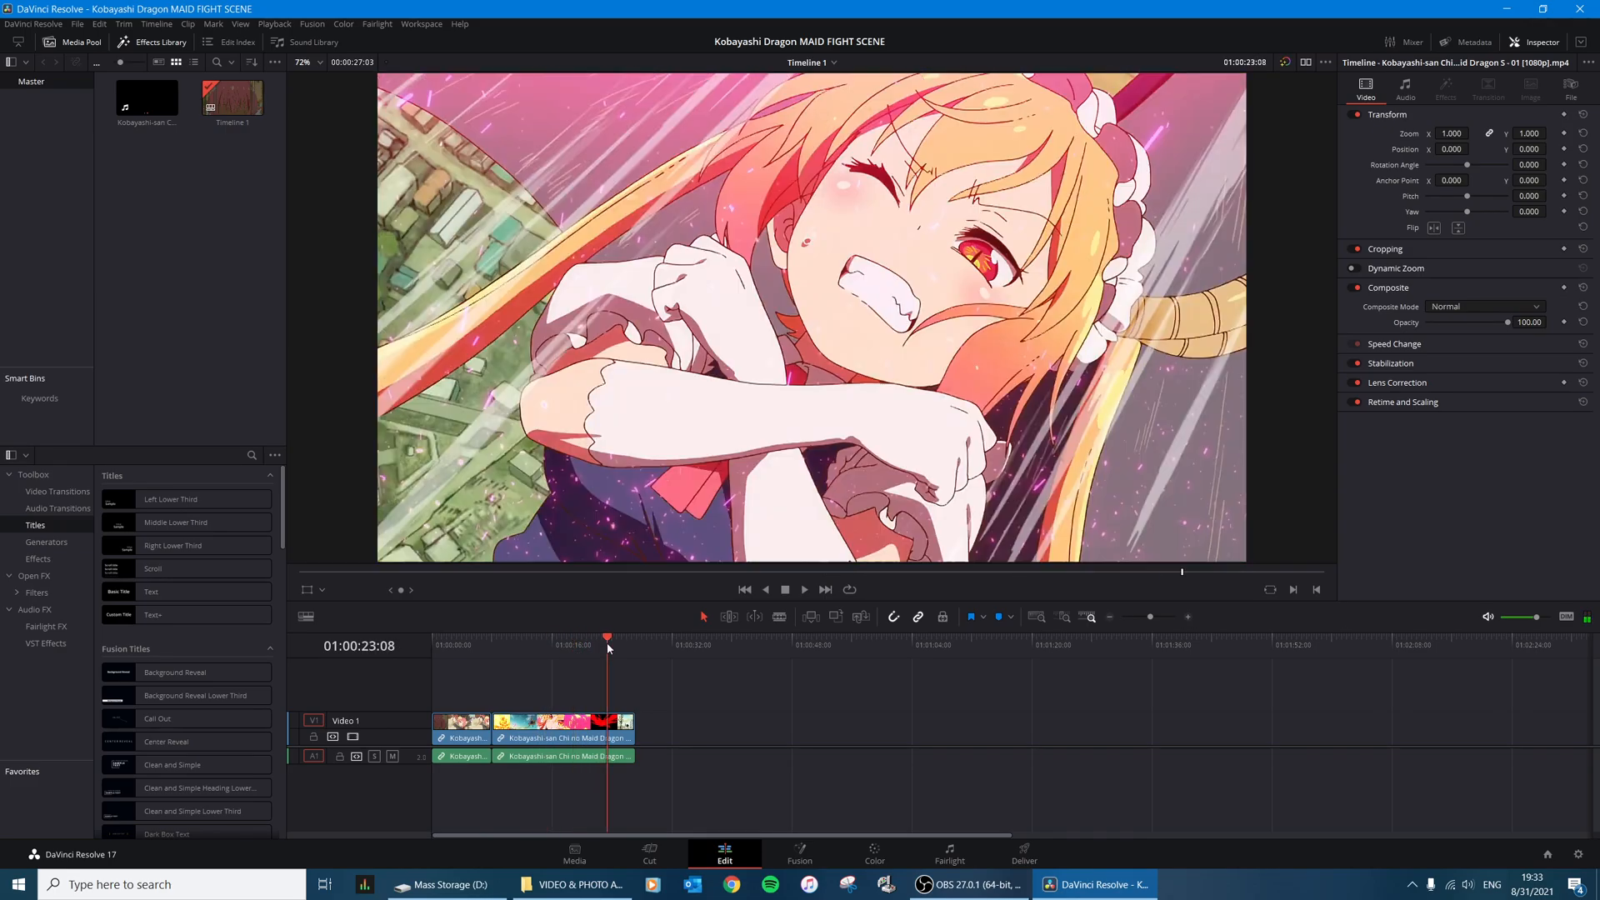
left_click(516, 637)
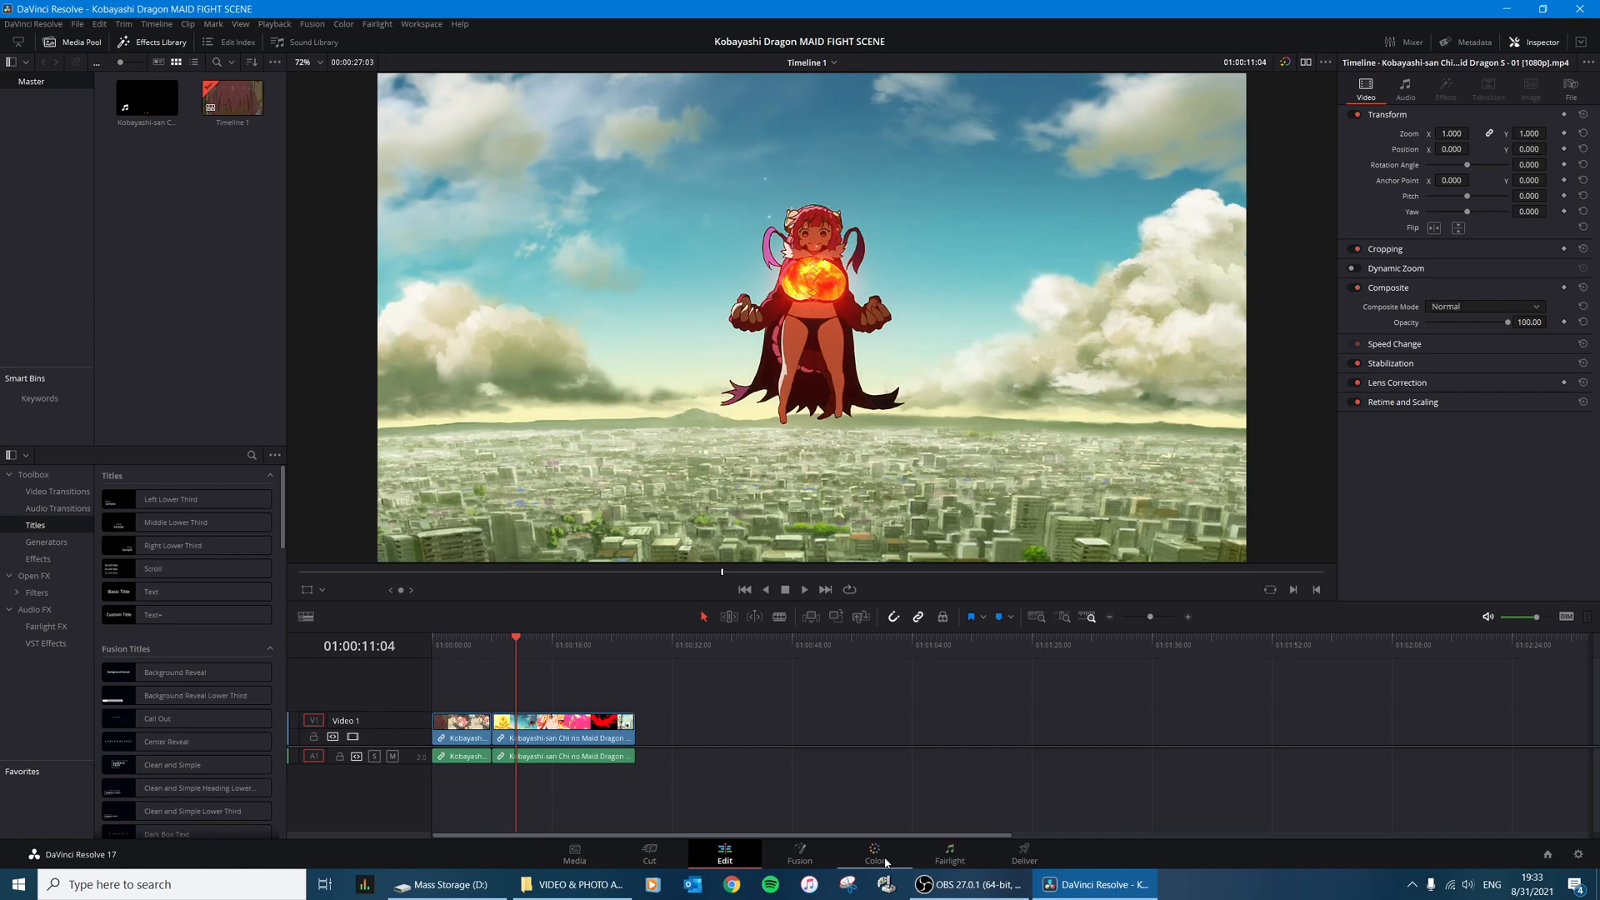
Step: On the Color page, scrub to a hair close-up and switch the Blur tool to Sharpen mode
left_click(873, 860)
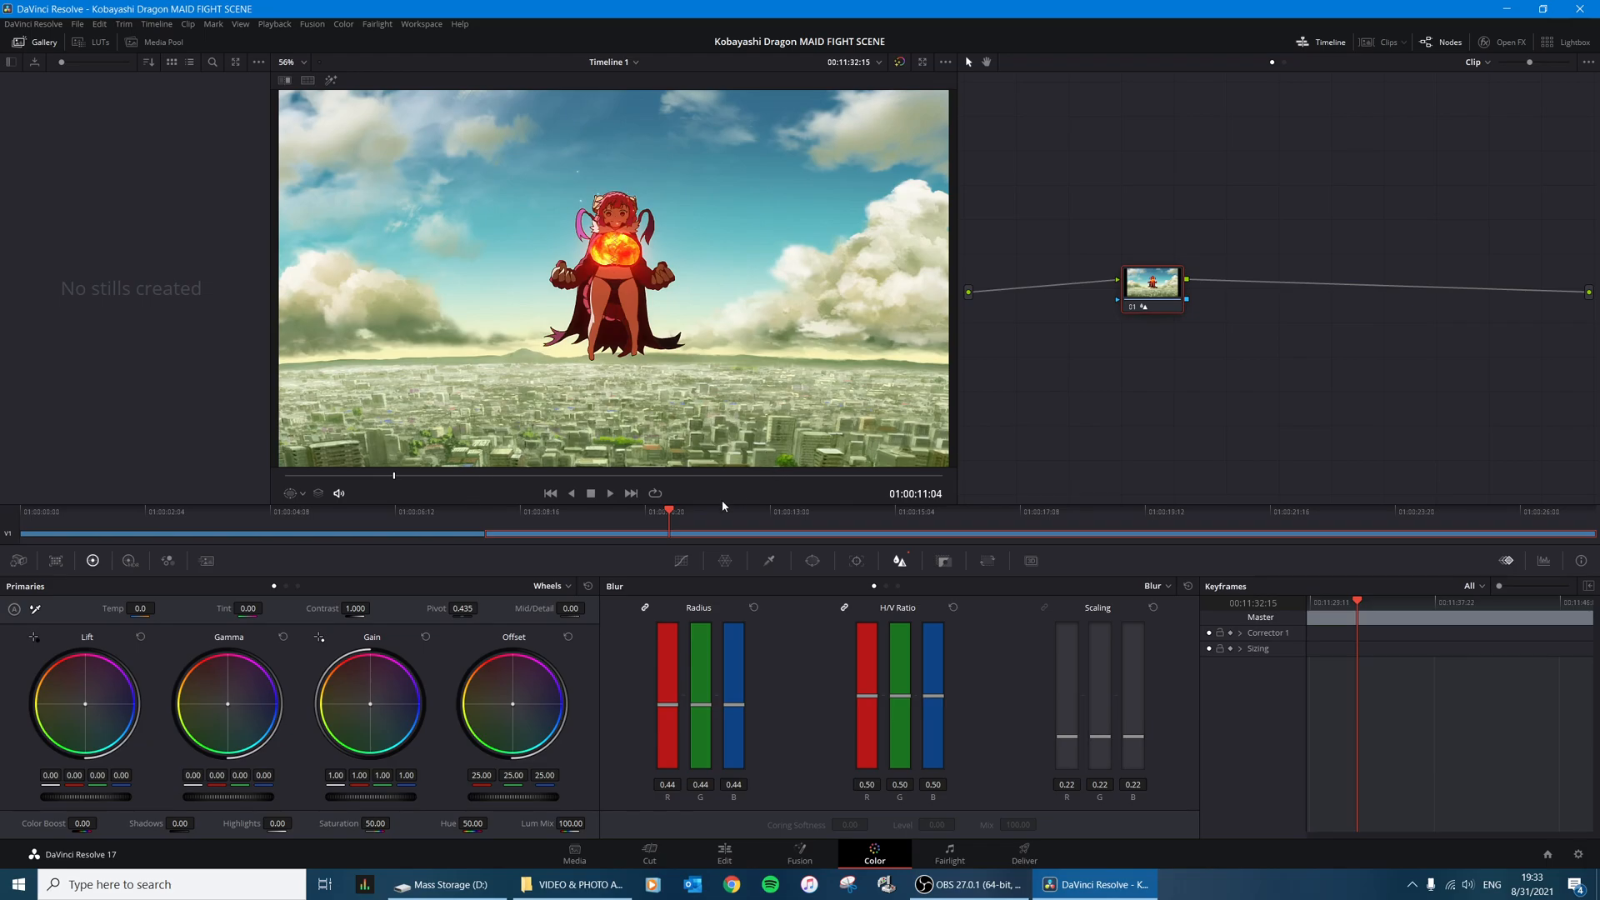
left_click(806, 523)
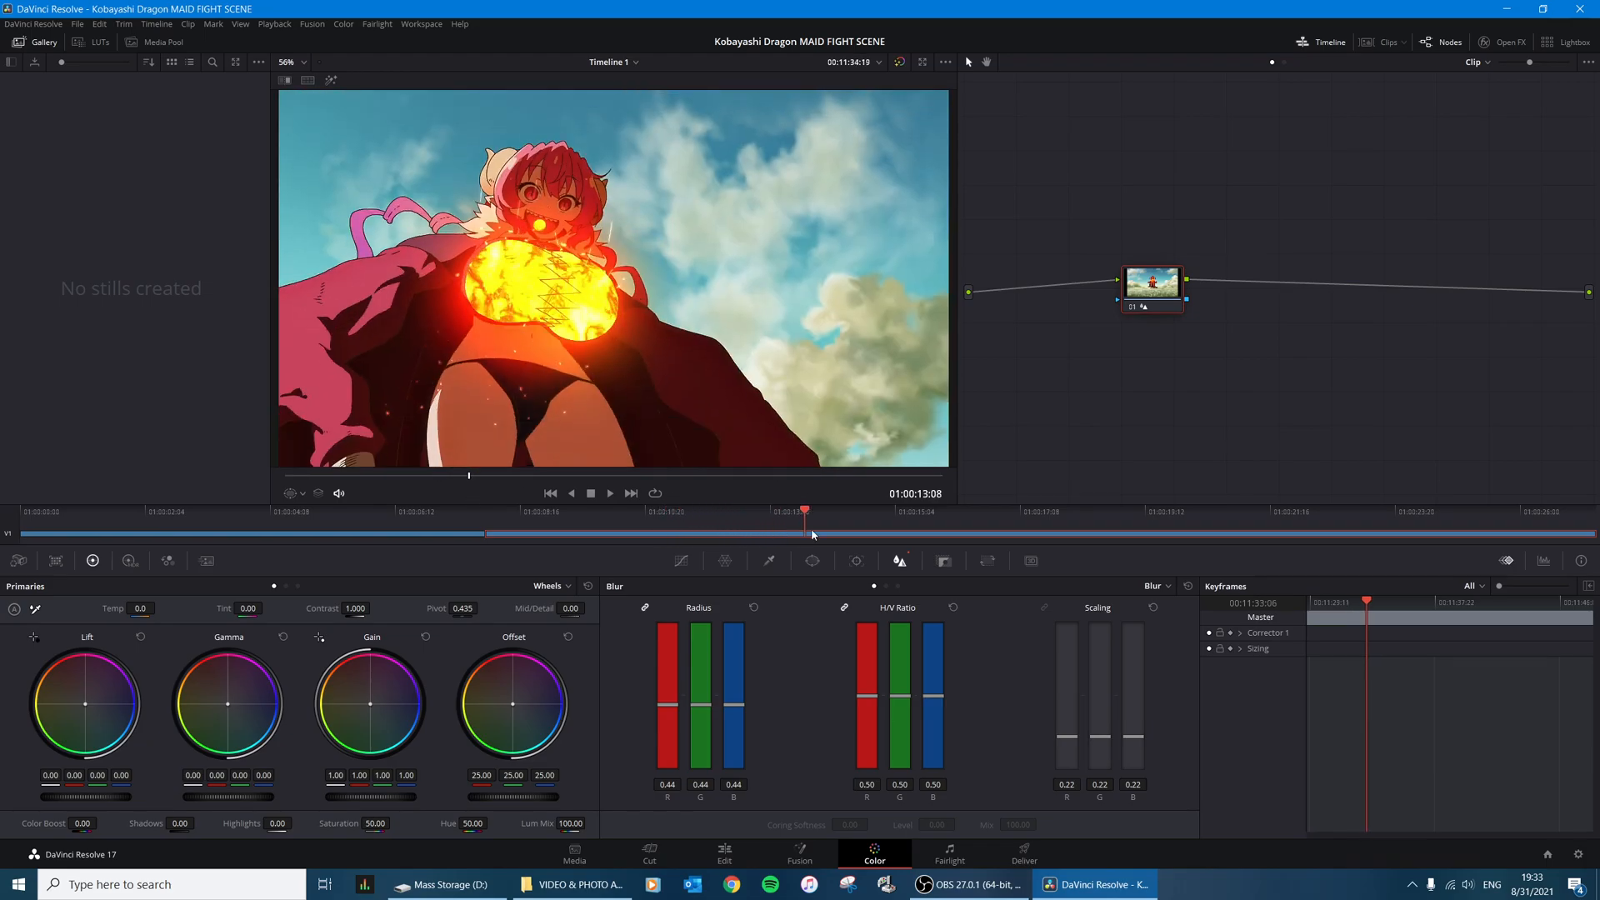
left_click_drag(807, 535, 978, 535)
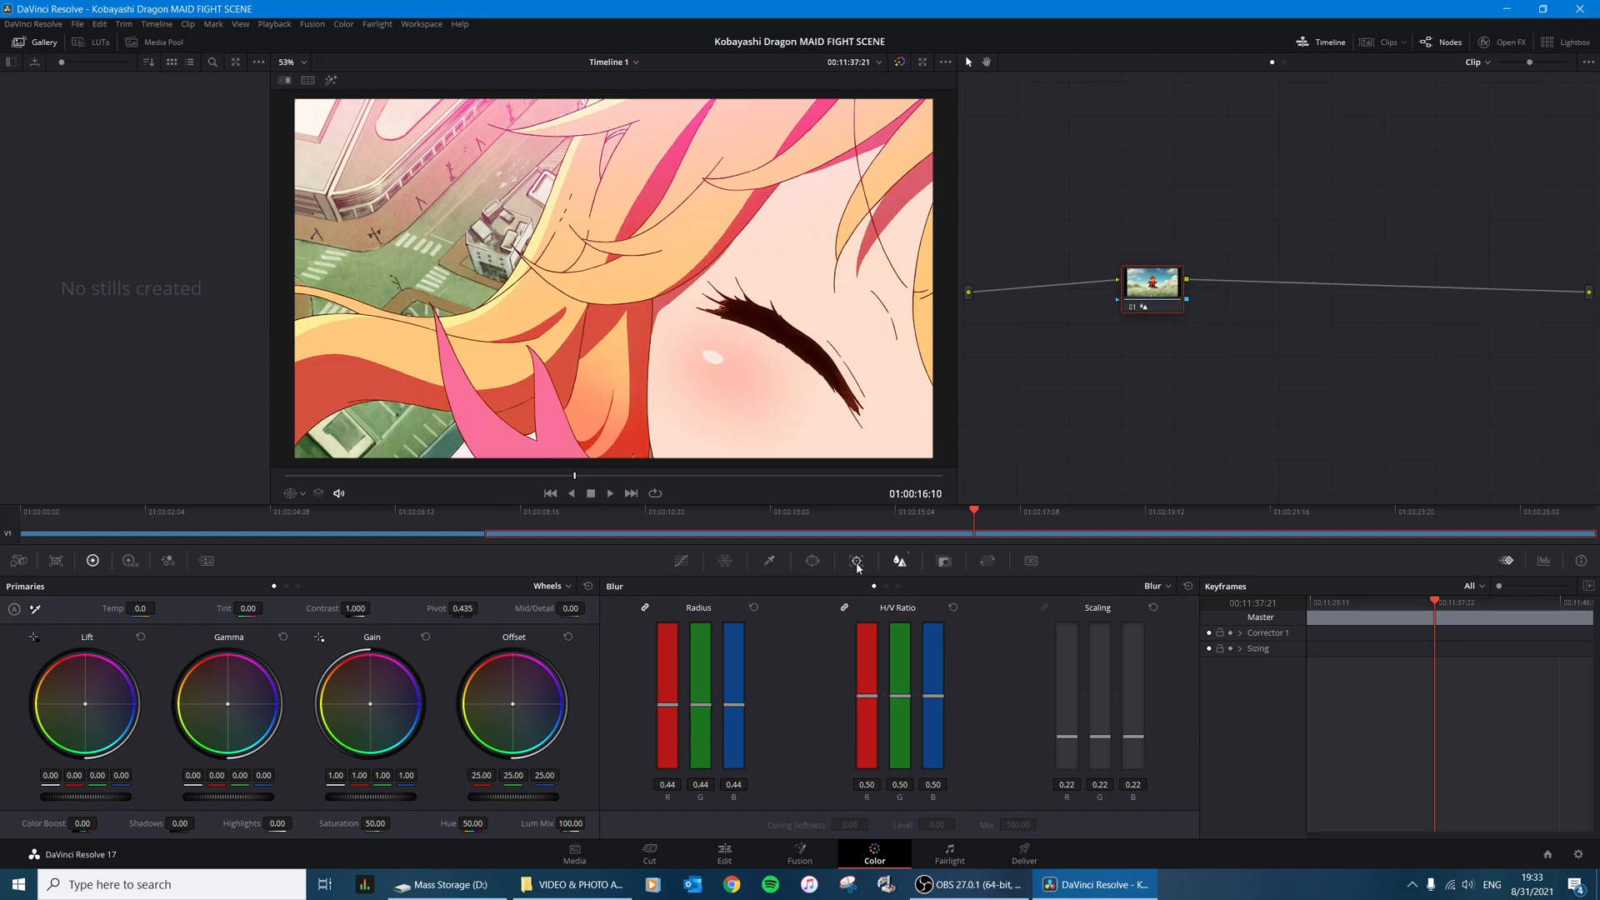
mouse_move(898, 562)
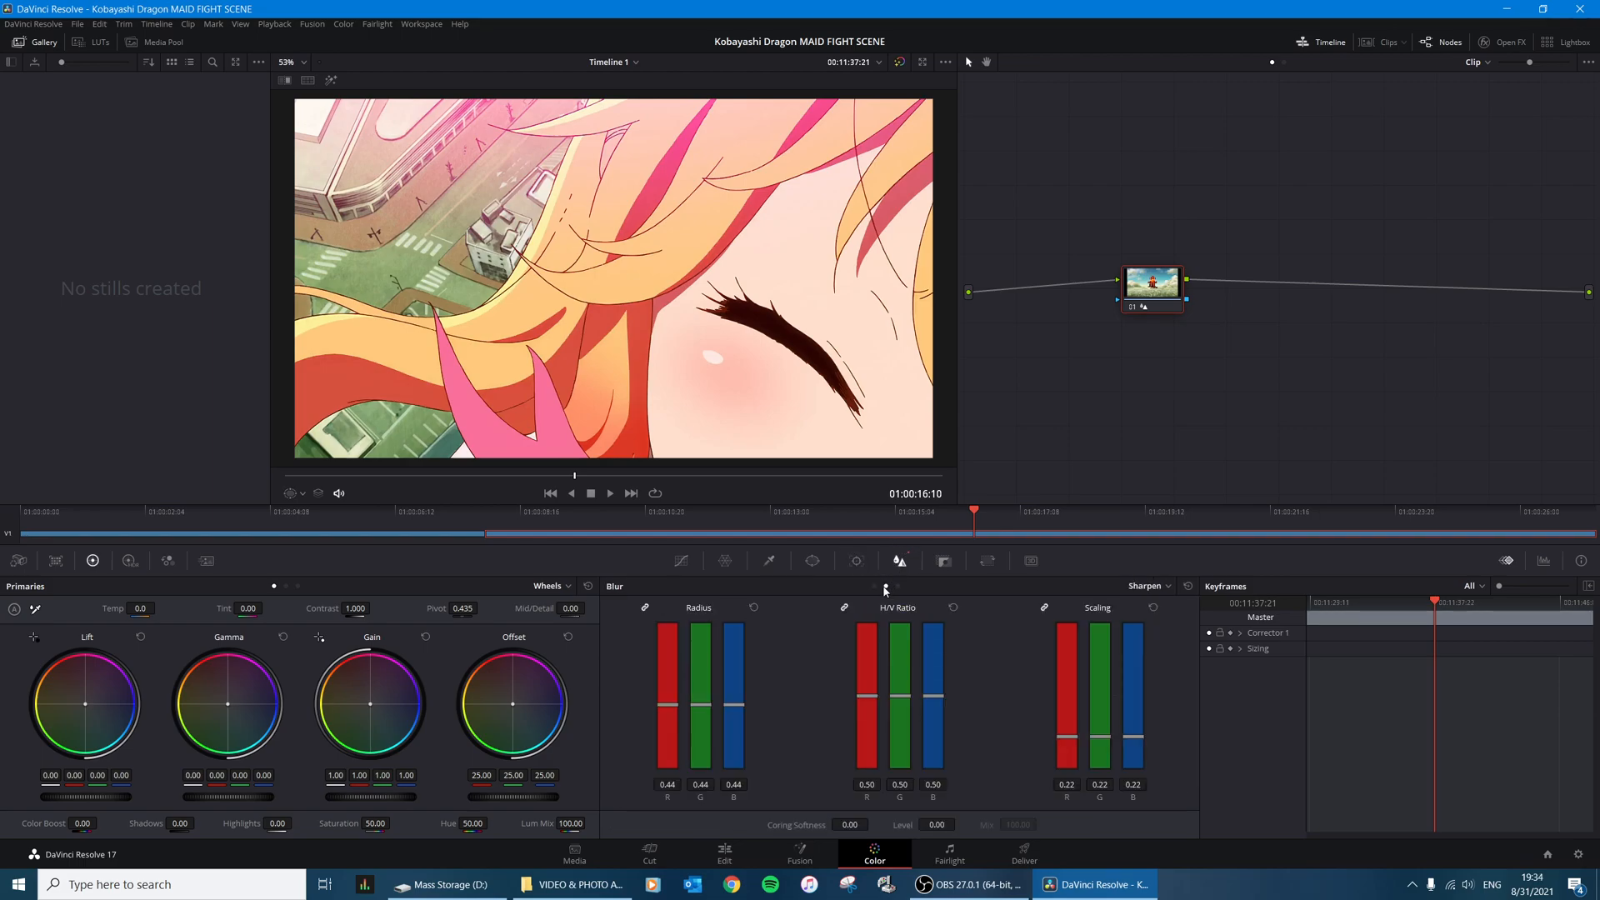
left_click(1147, 587)
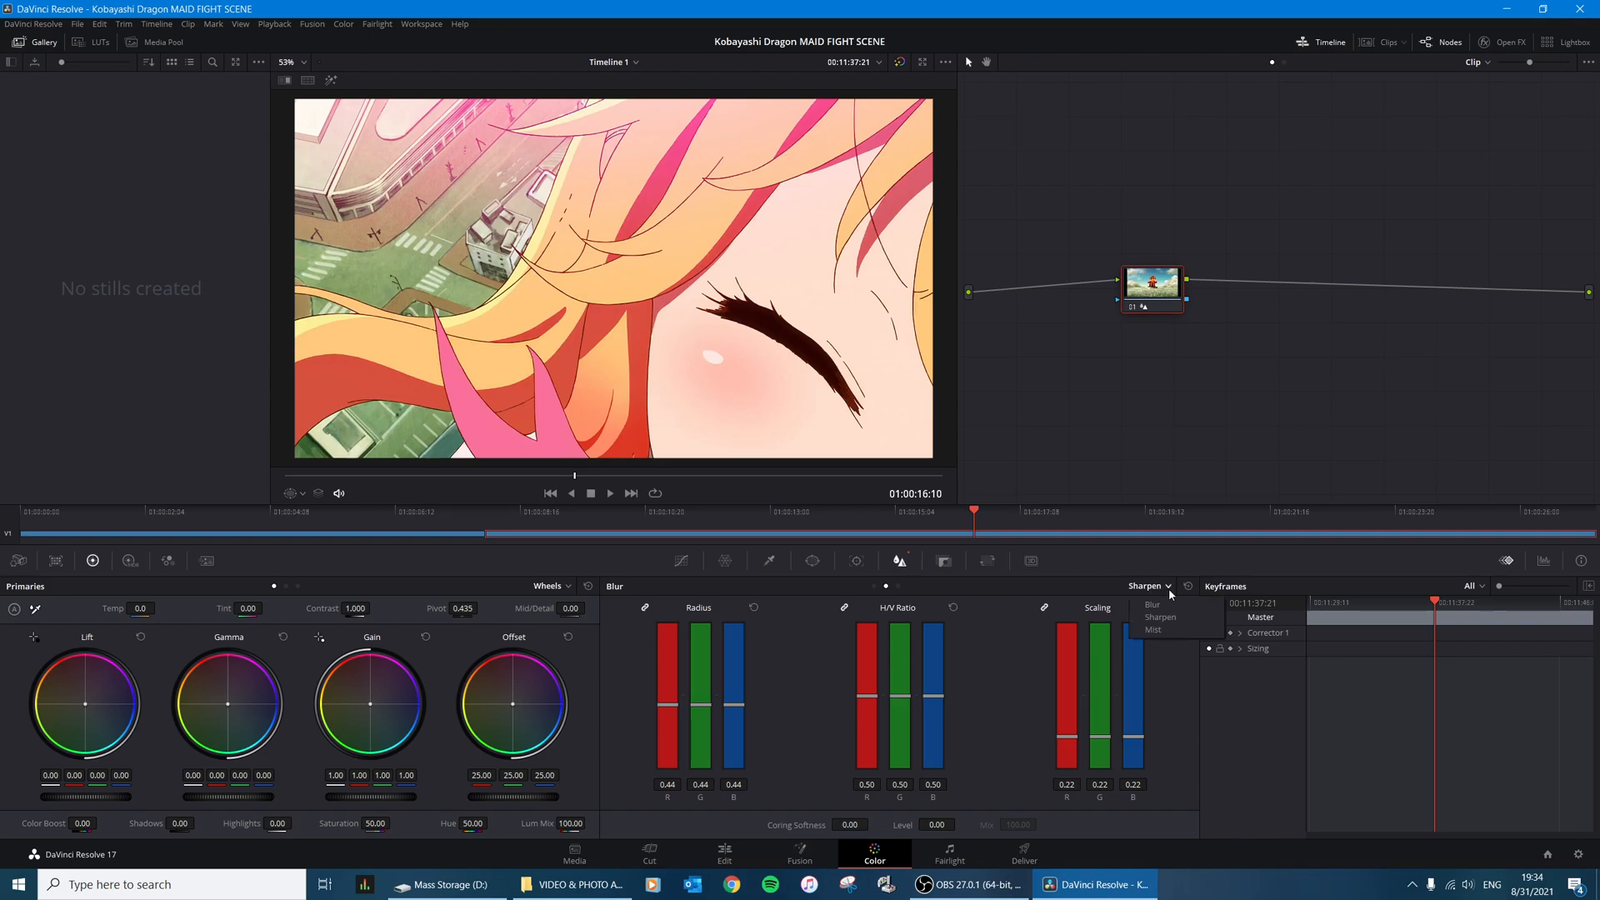
left_click(1160, 616)
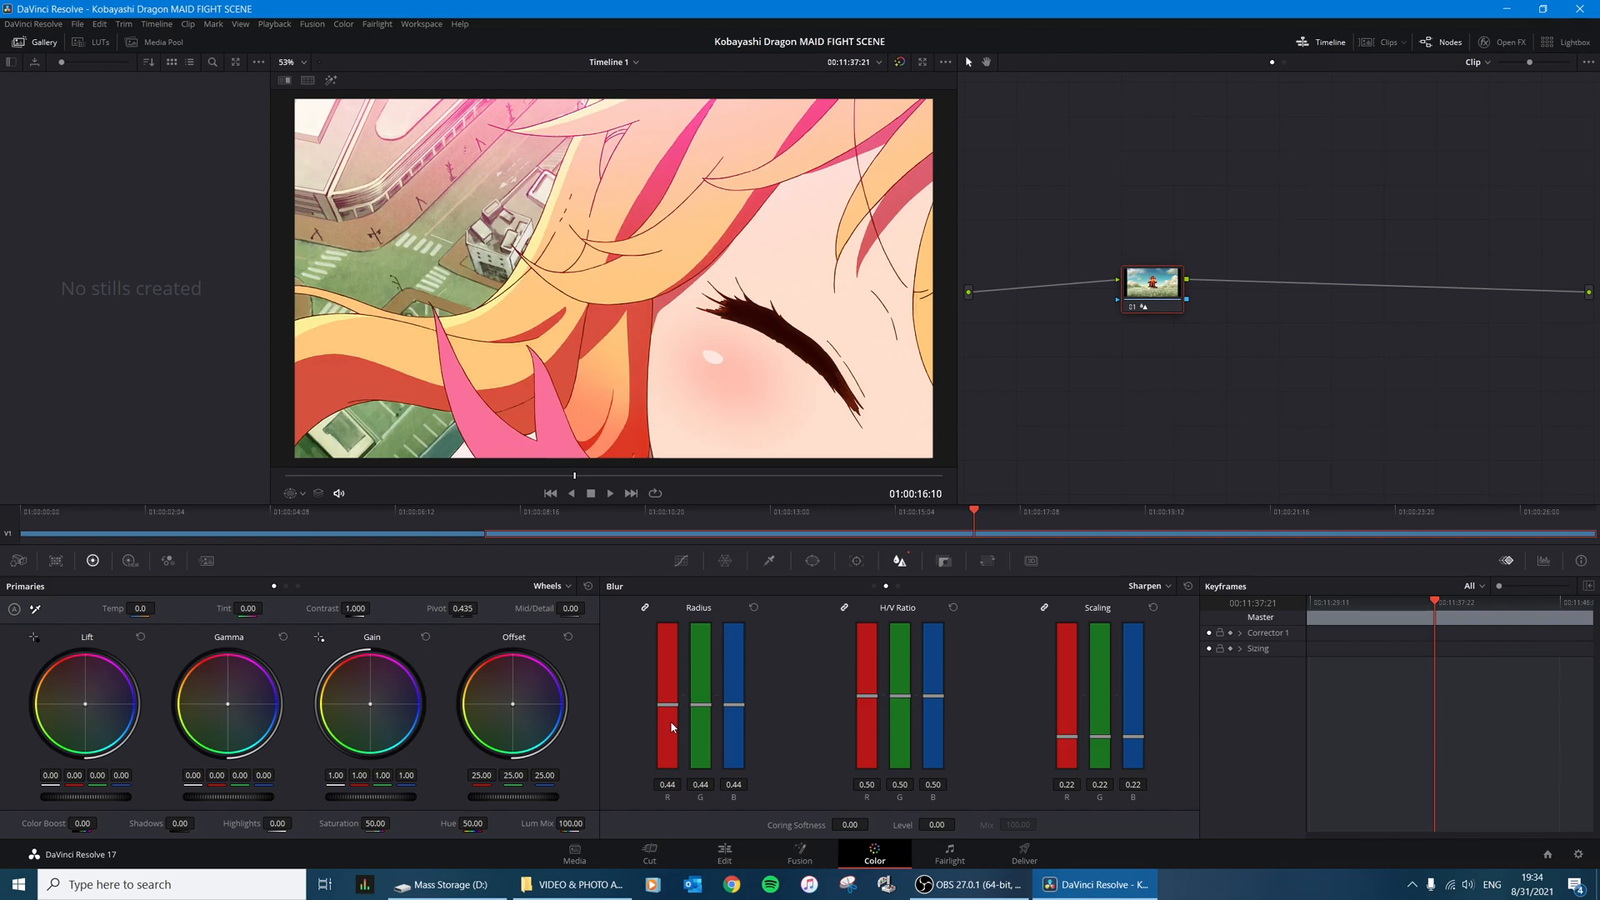
Step: Settle the sharpen radius at 0.44 and lower the scaling amount to about 0.19
left_click_drag(698, 710, 699, 724)
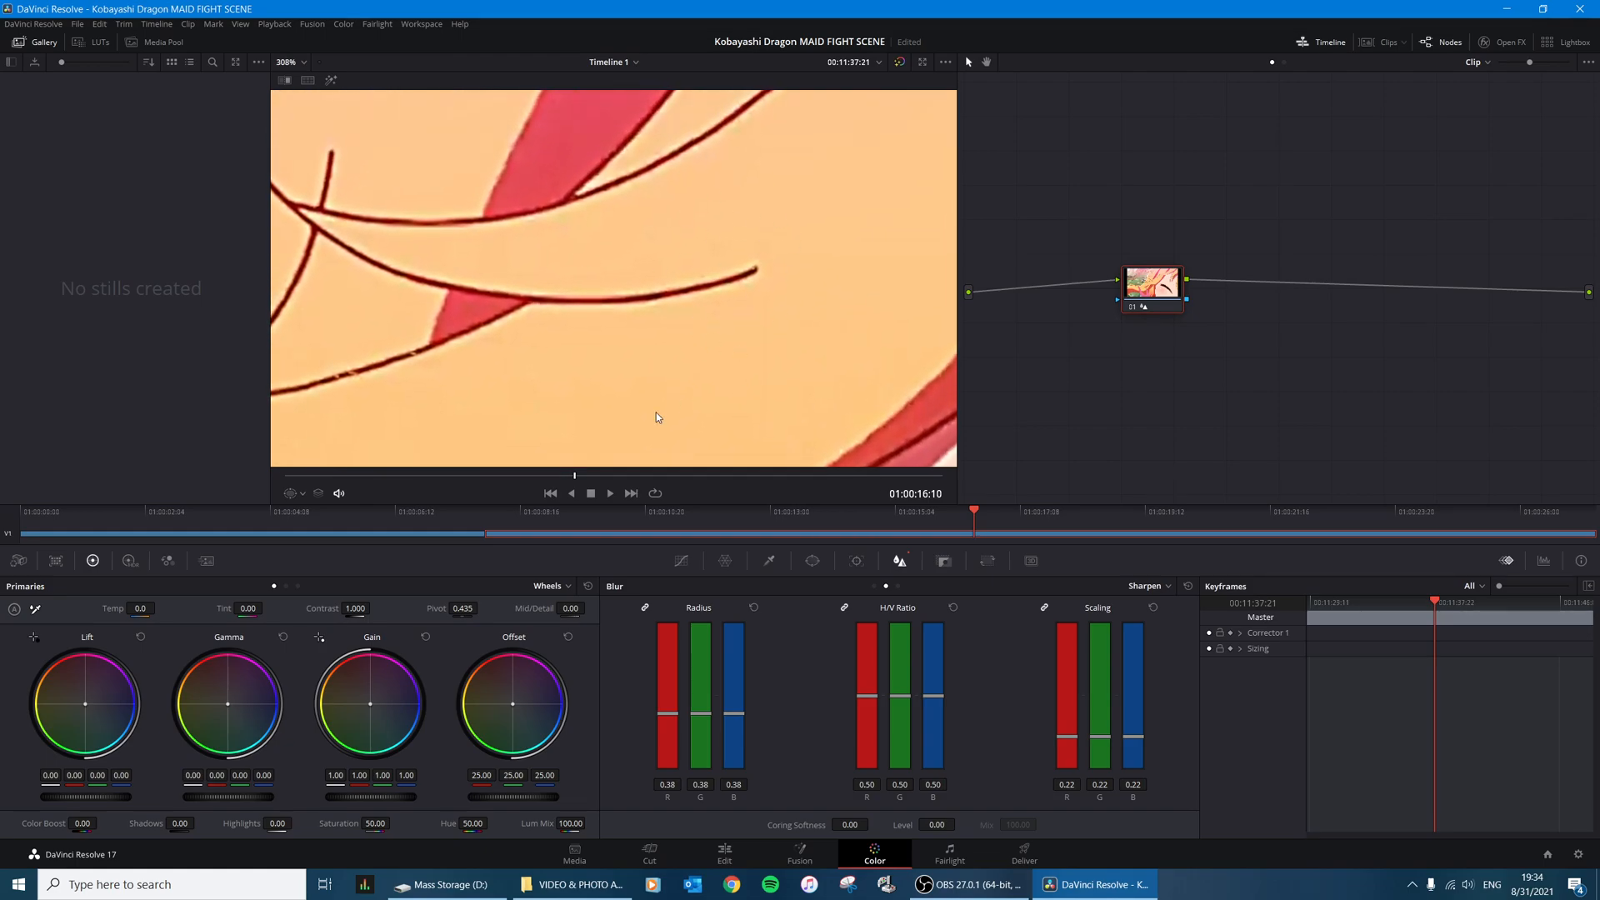
left_click_drag(698, 715, 698, 698)
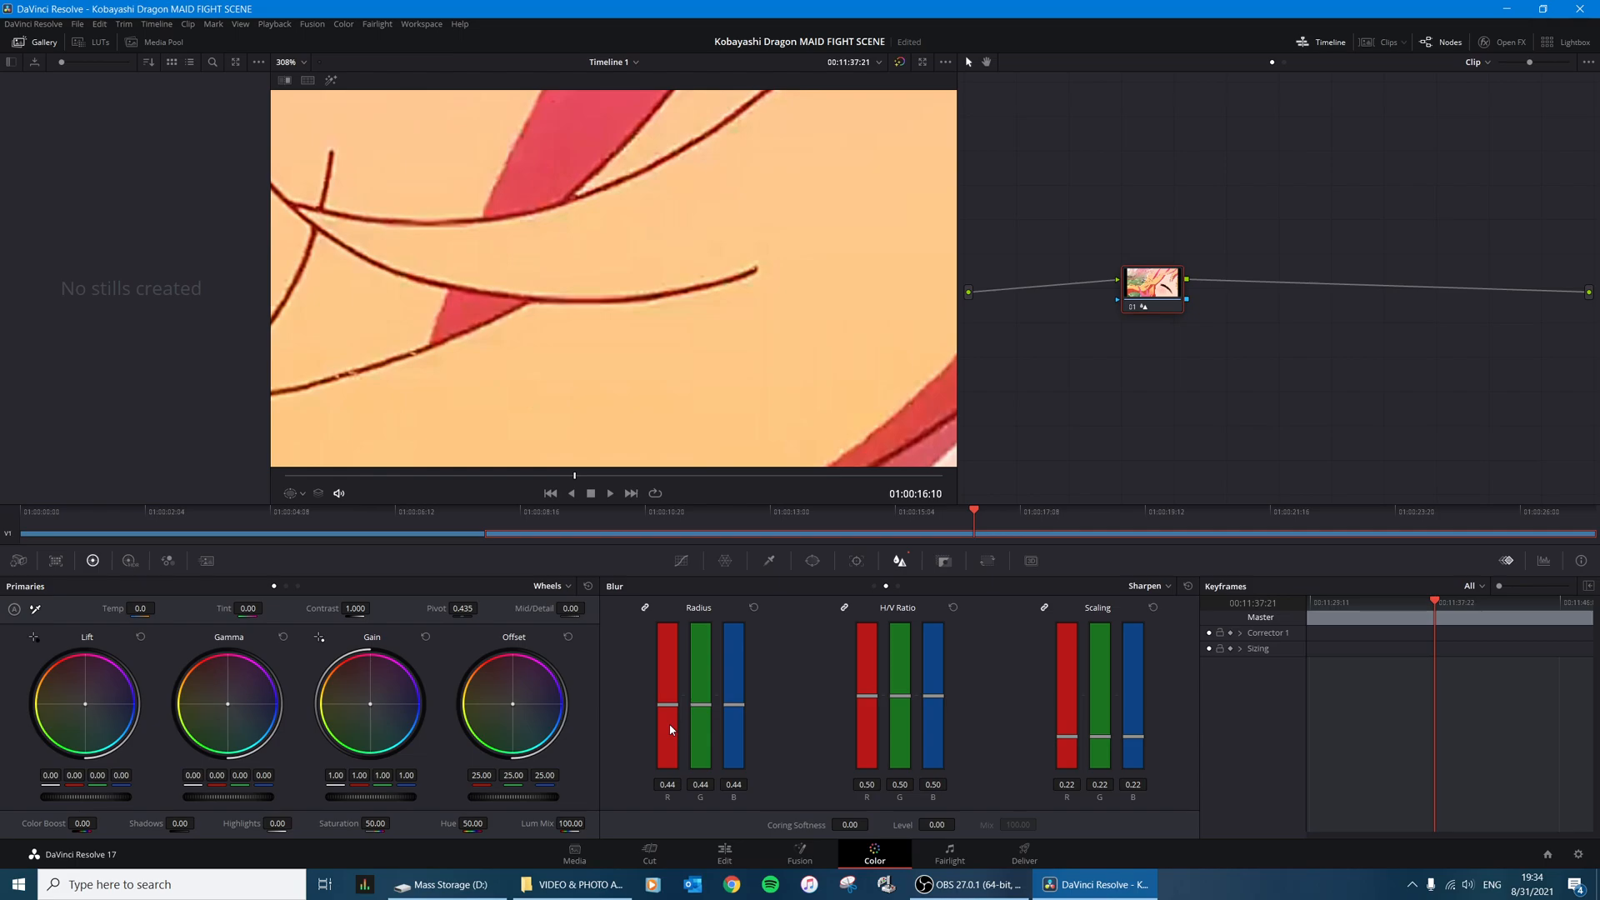
left_click(753, 607)
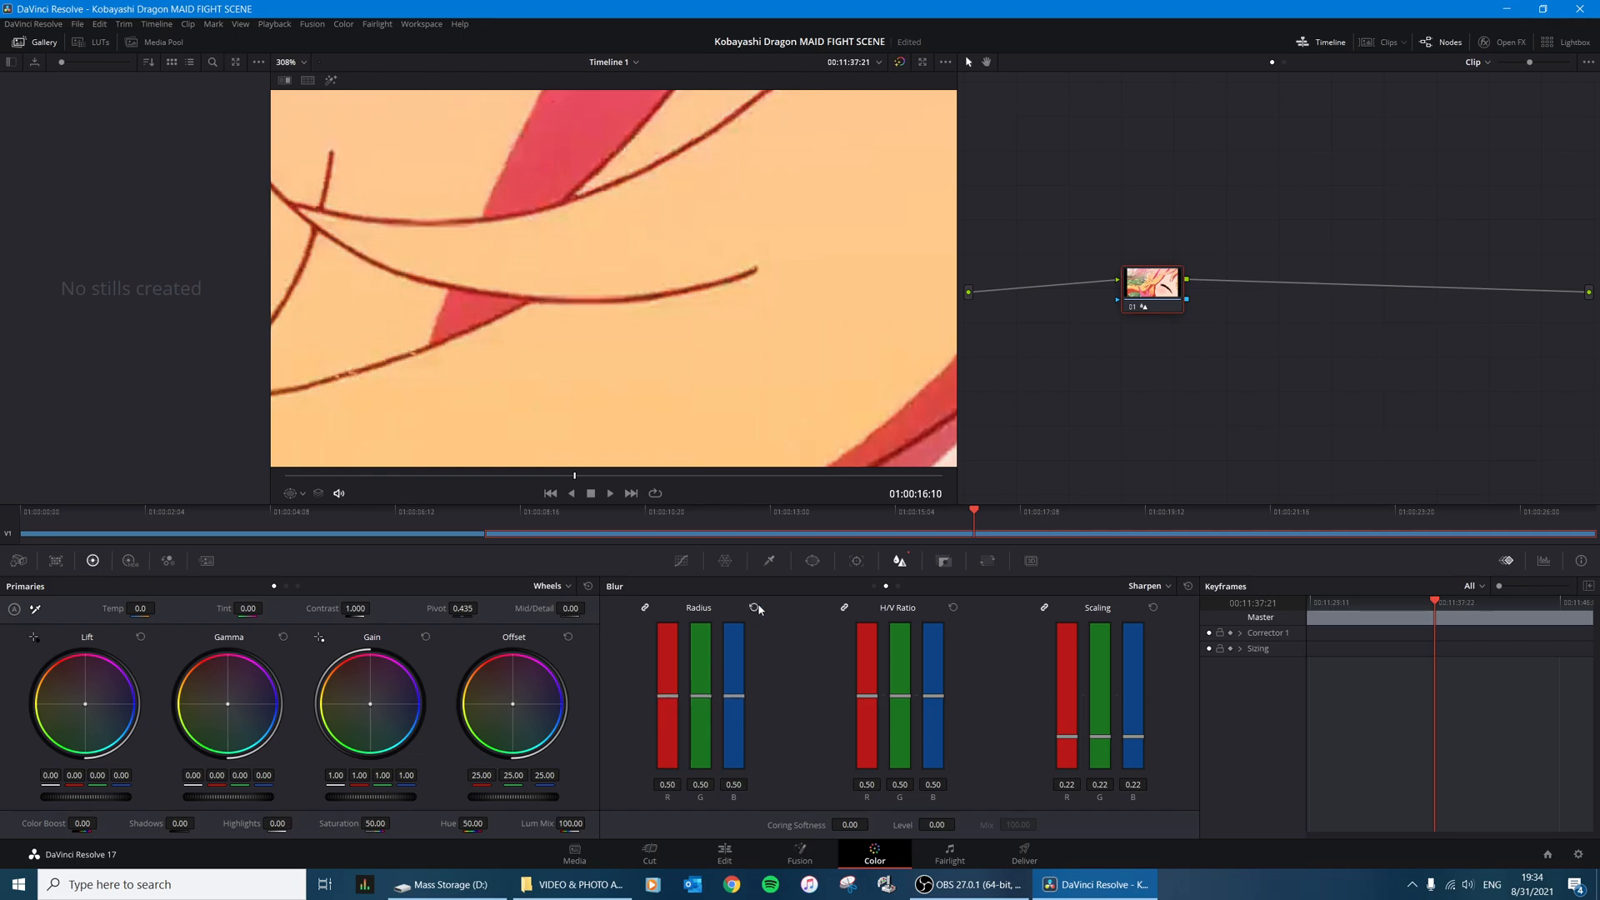
mouse_move(676, 727)
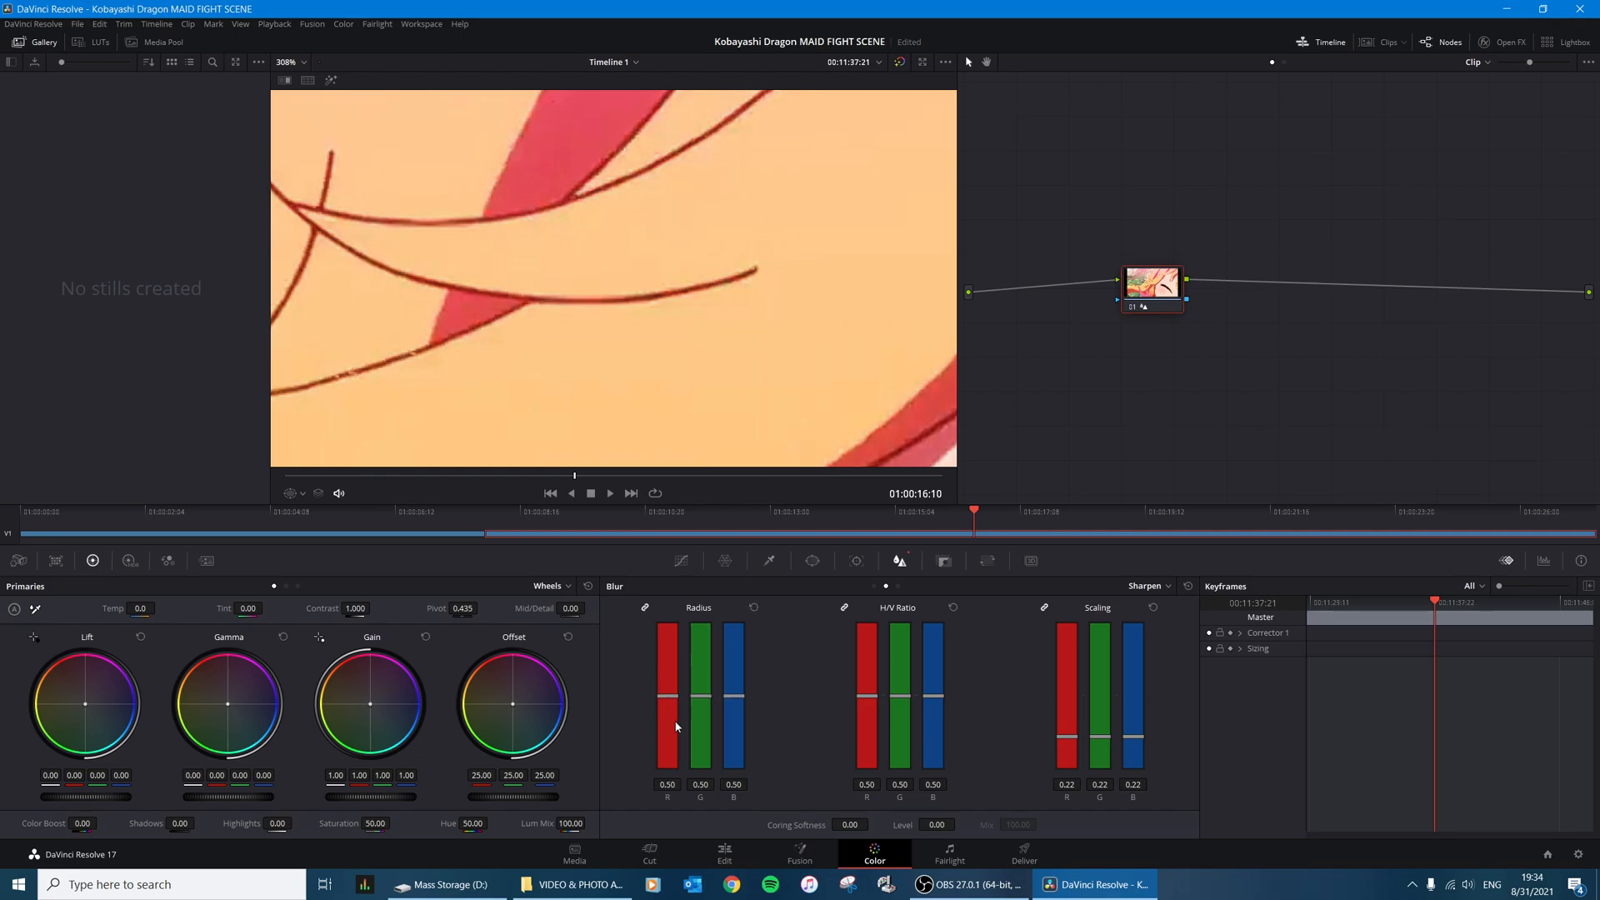
left_click_drag(698, 714, 698, 730)
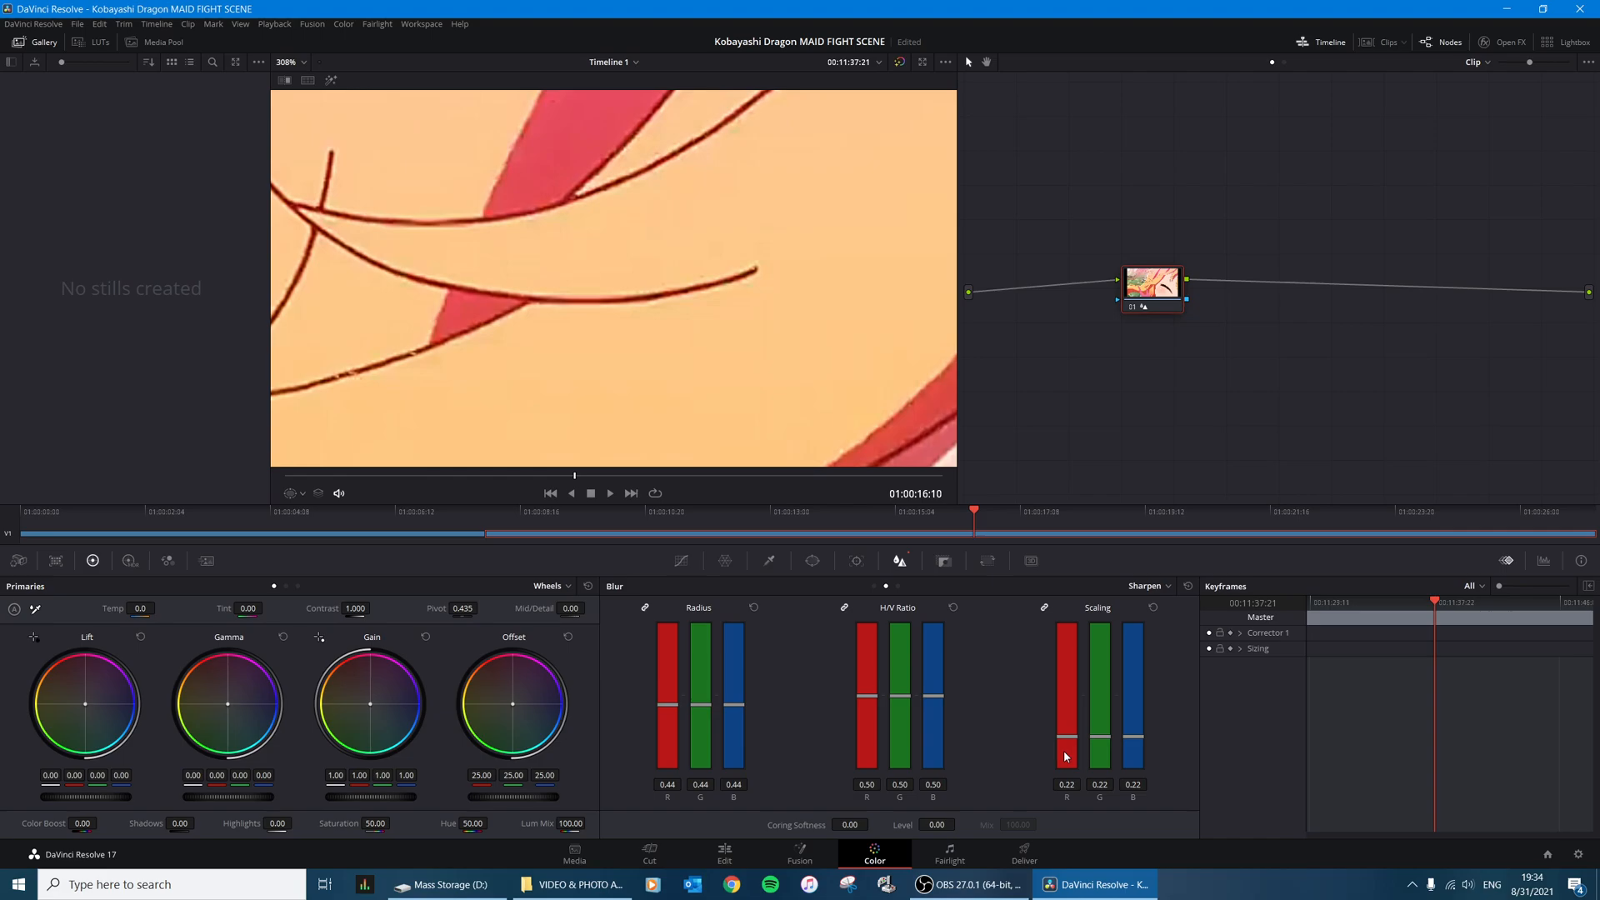
left_click_drag(1065, 745, 1064, 760)
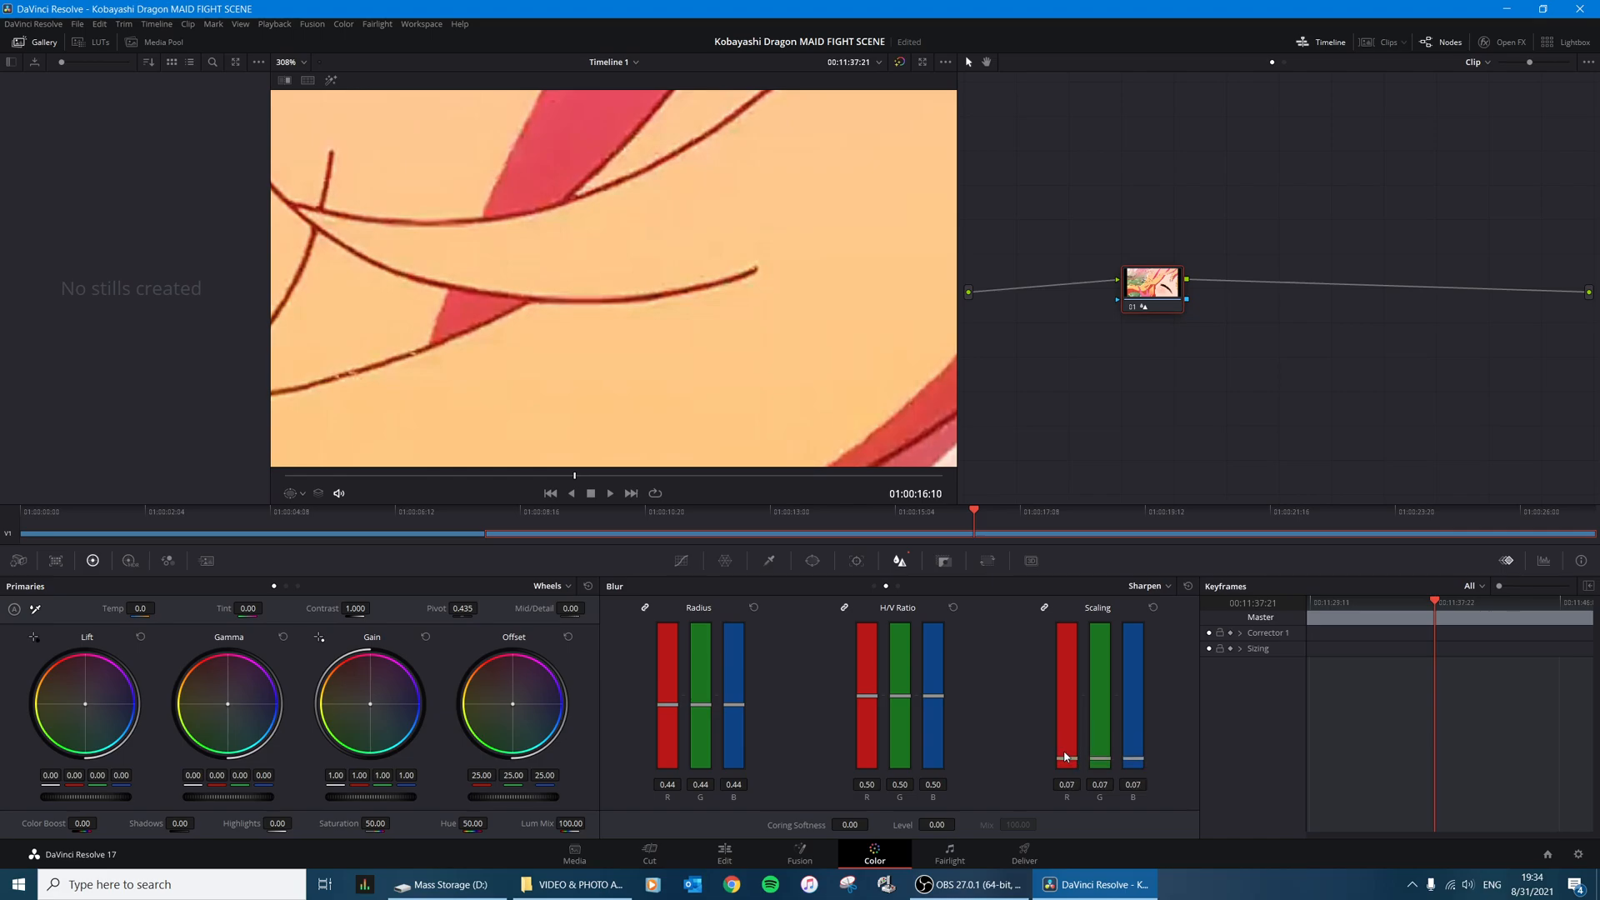
left_click_drag(1066, 755, 1066, 745)
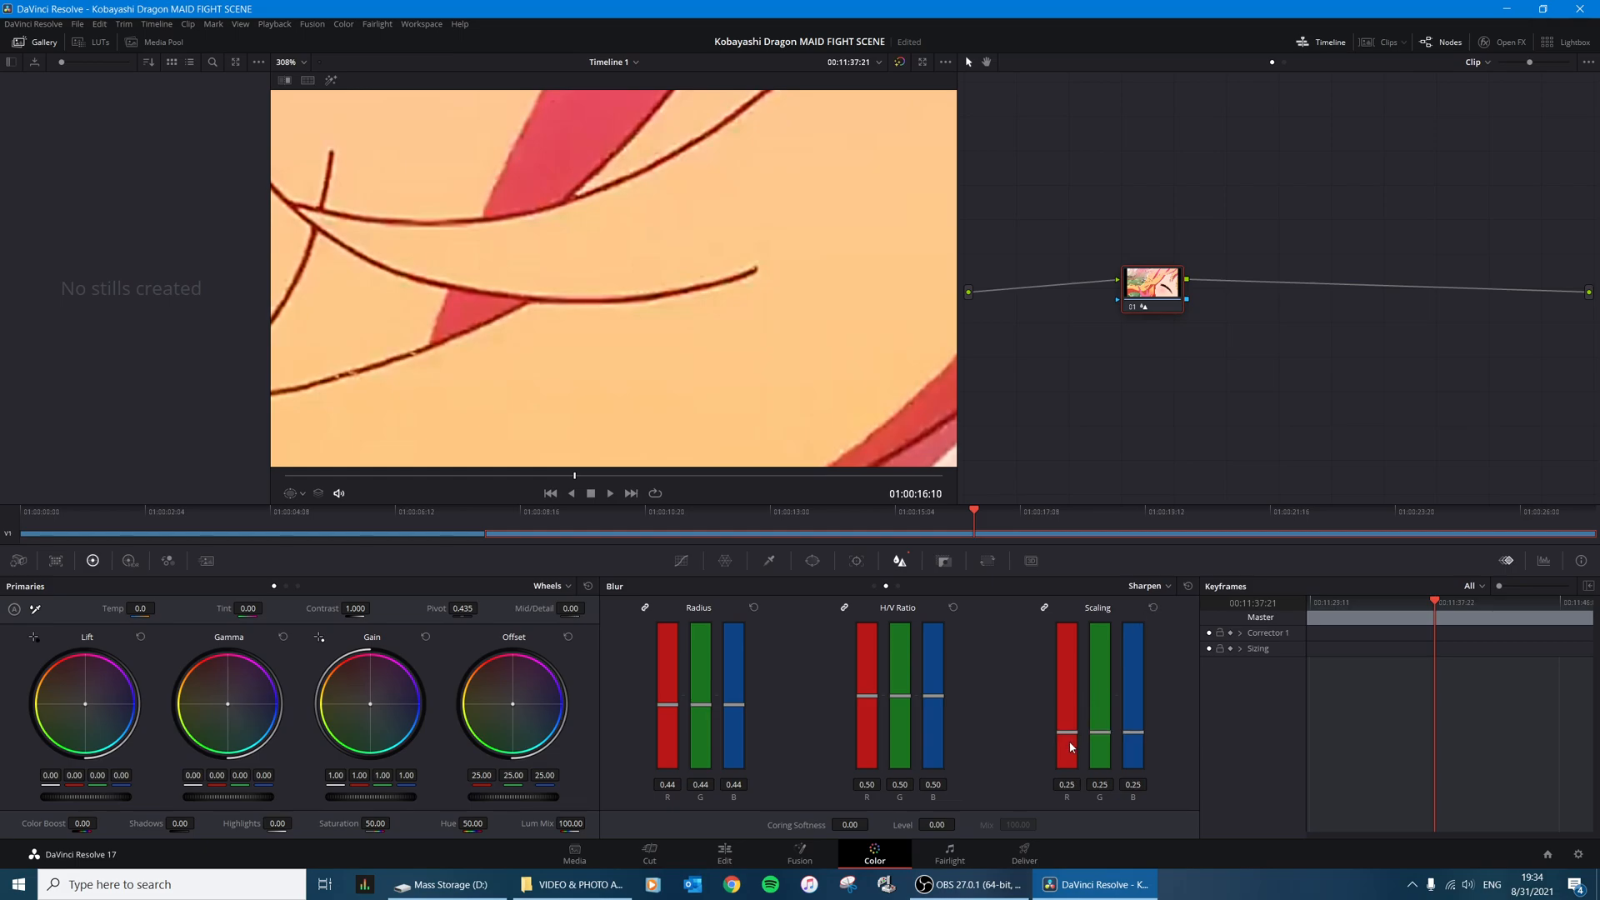
left_click_drag(1067, 735, 1067, 750)
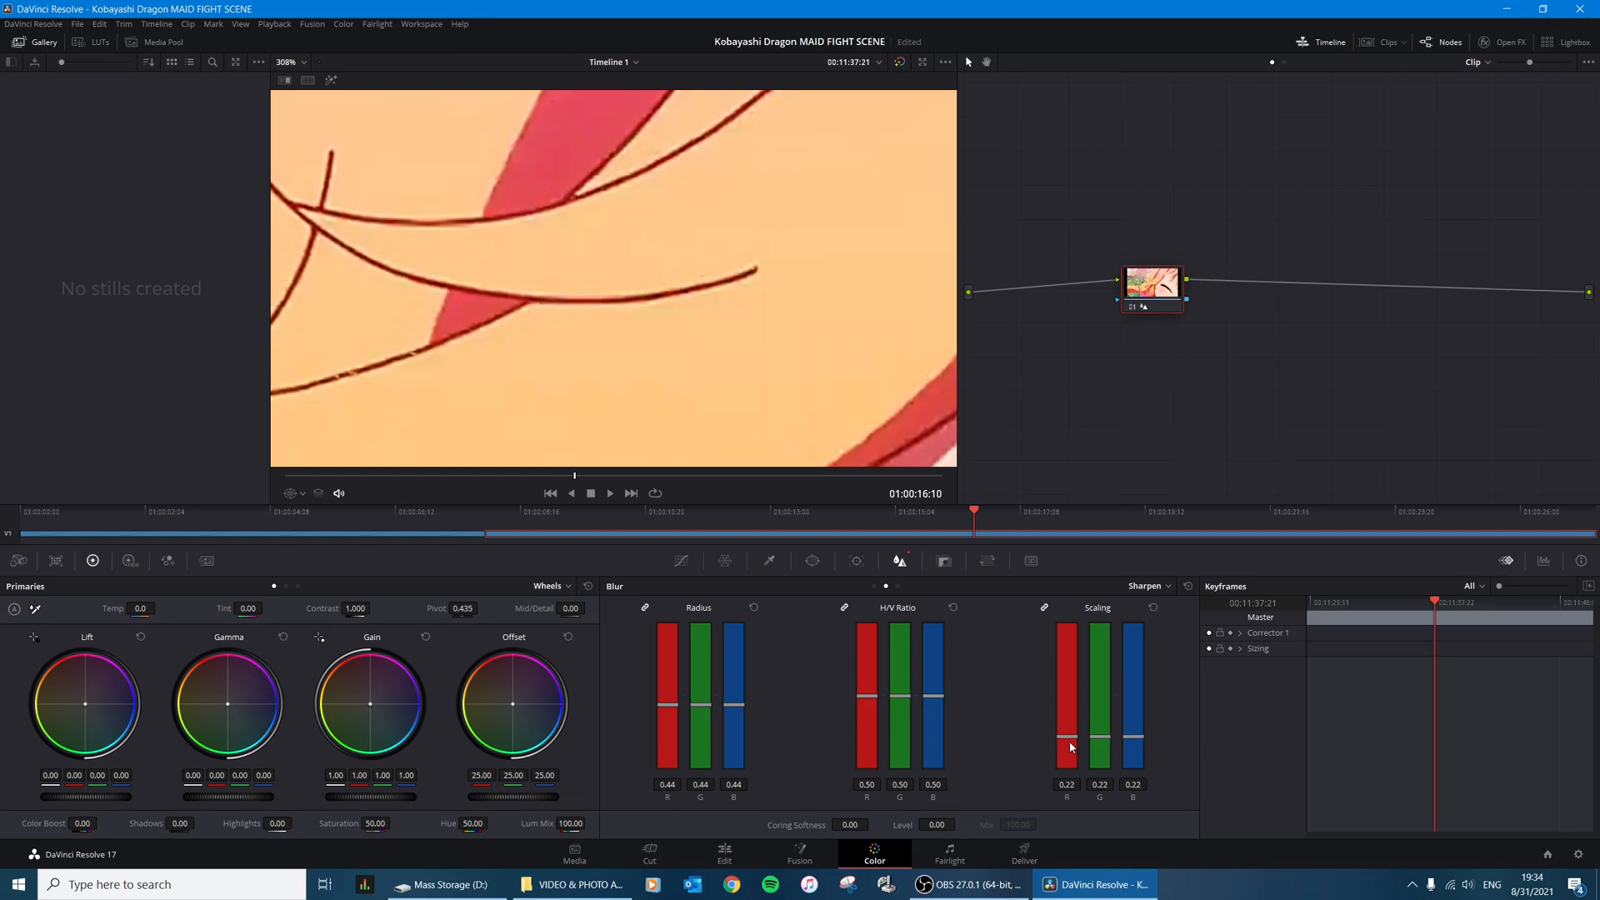
mouse_move(1133, 750)
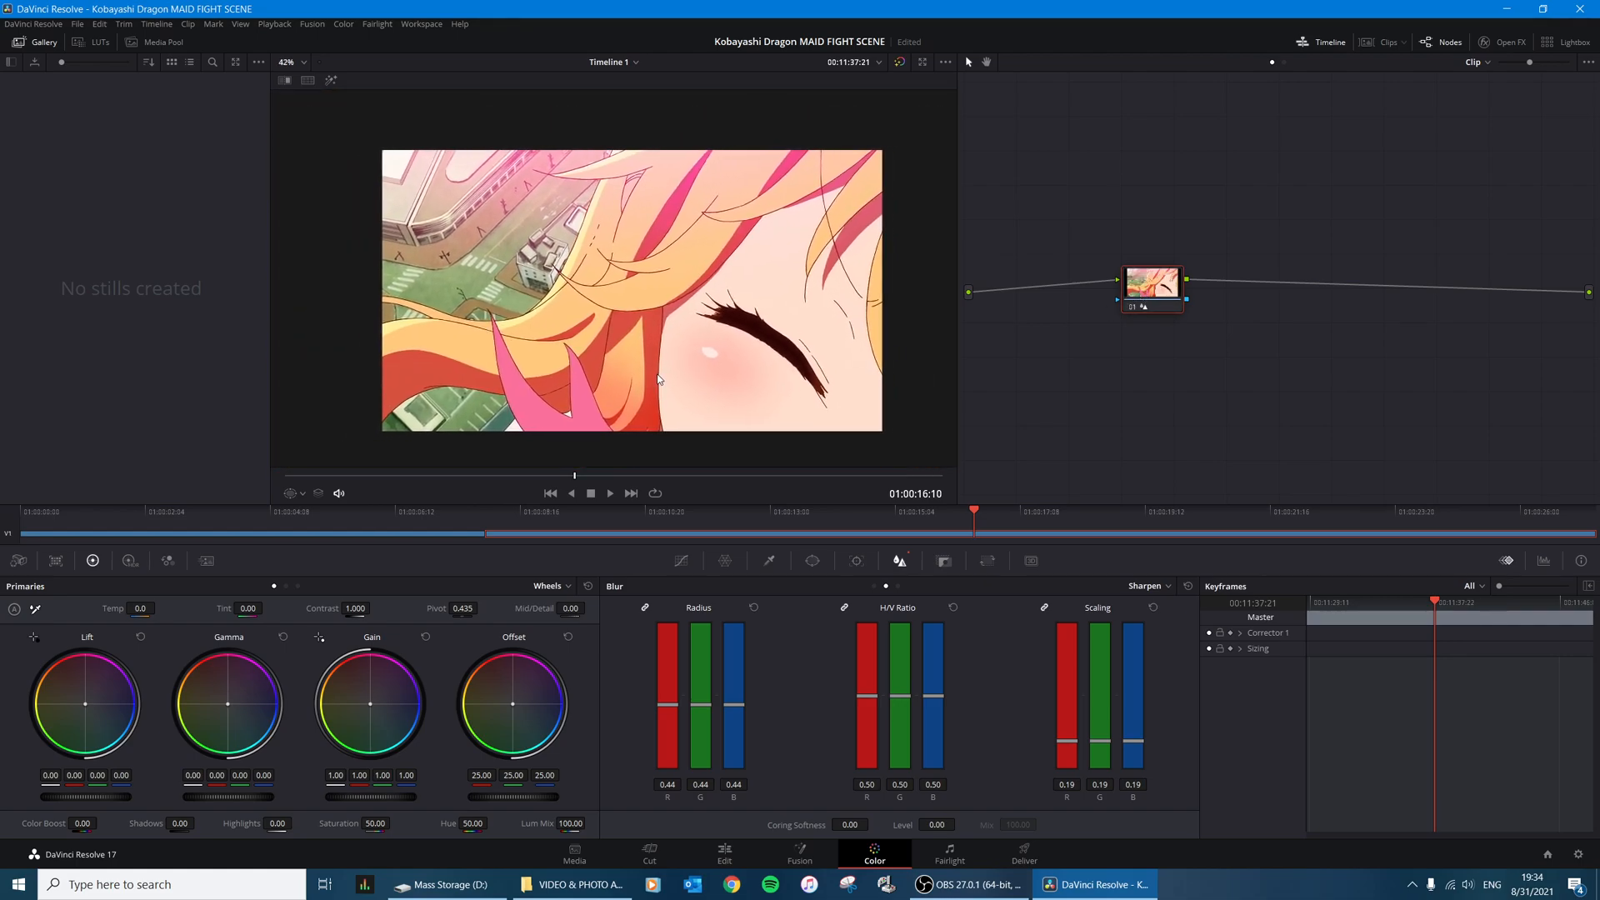
mouse_move(977, 865)
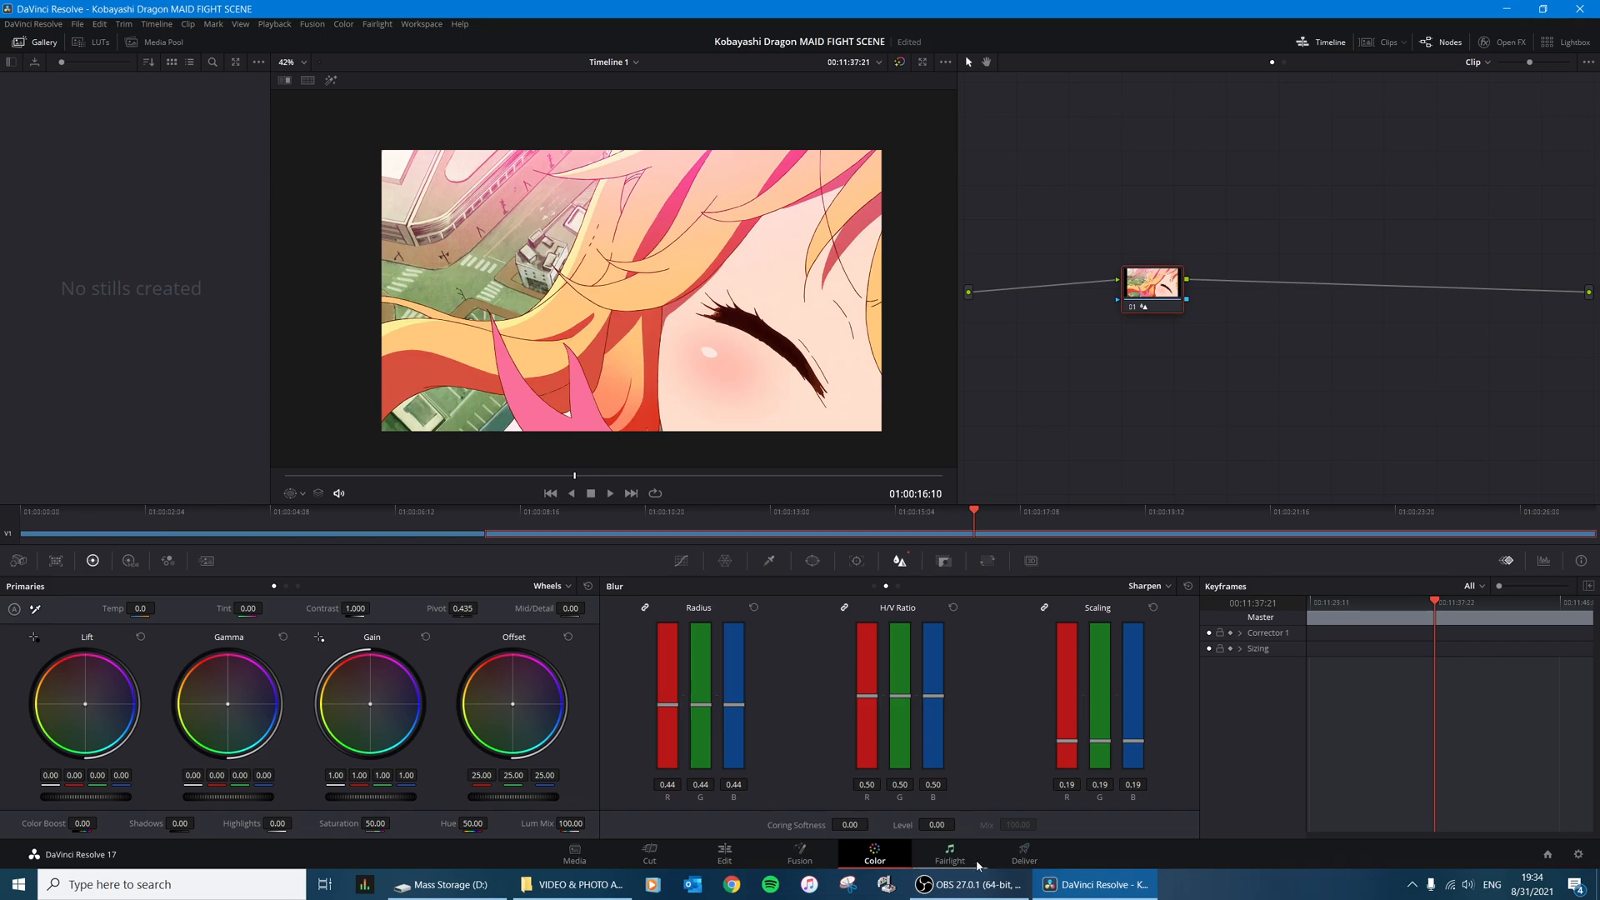
Step: Review the Deliver page's Video and Audio render settings for the MP4 H.264 export
left_click(1023, 856)
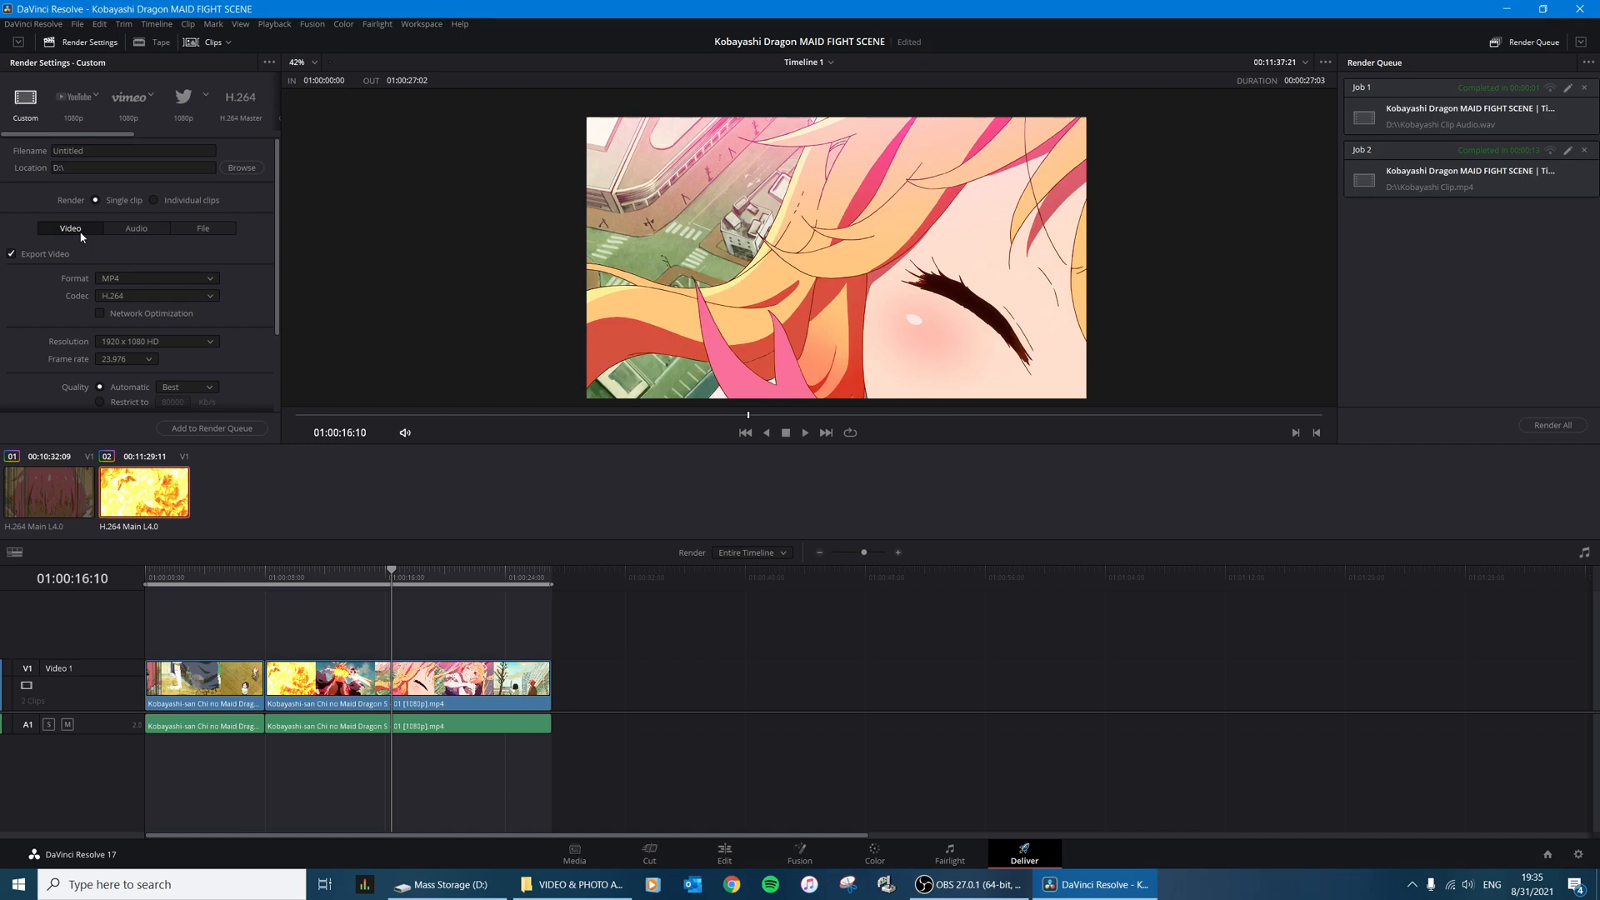
left_click(137, 227)
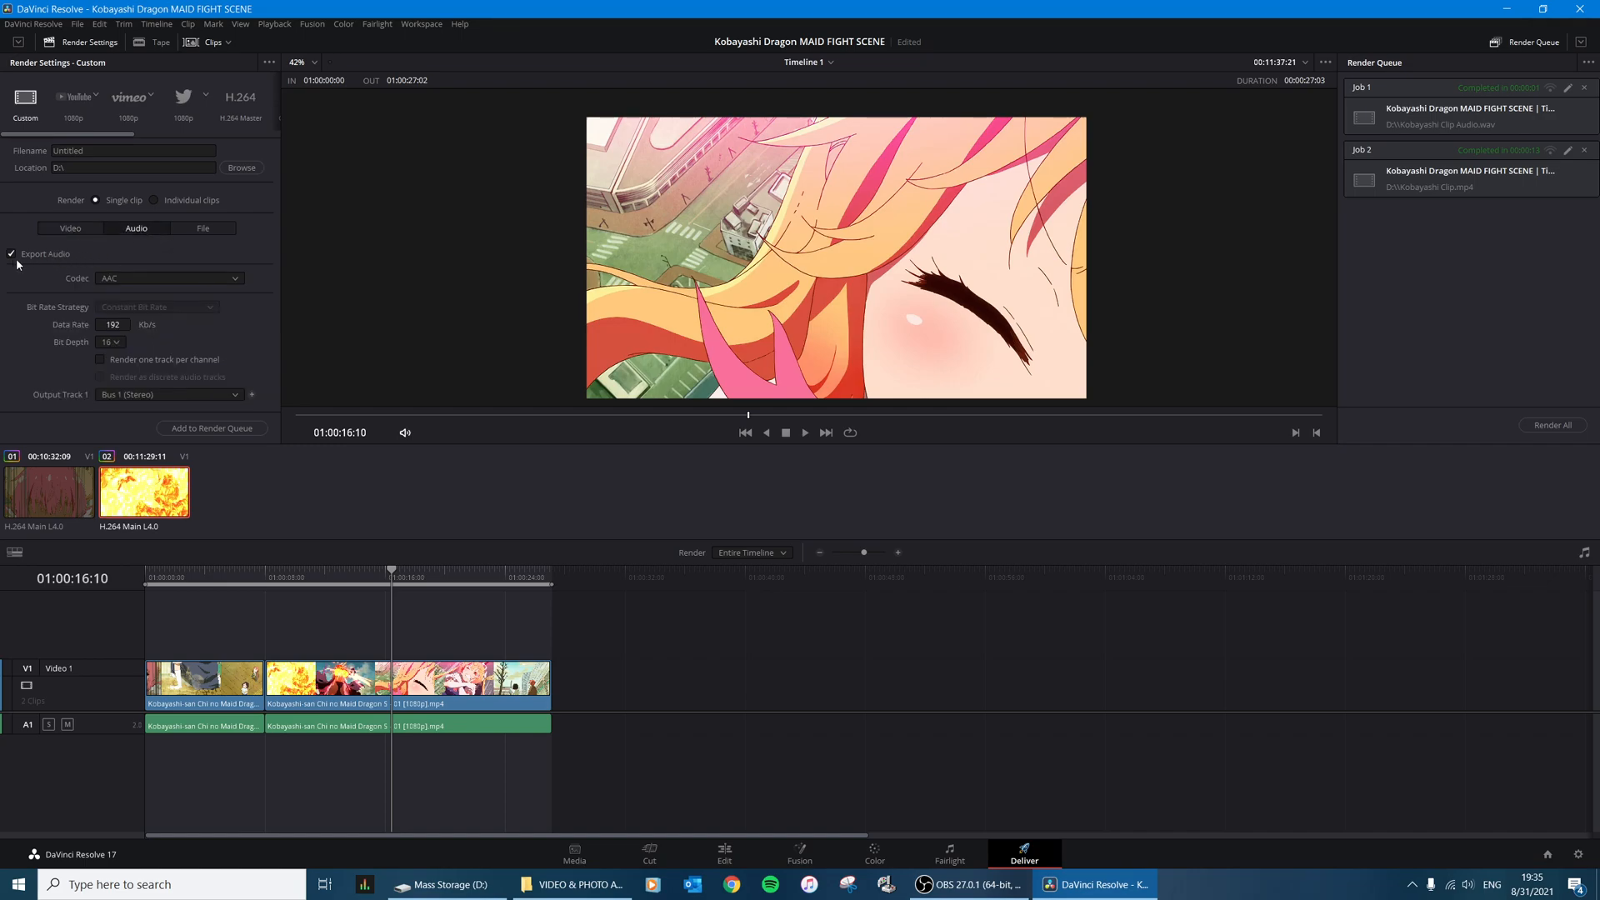
left_click(70, 229)
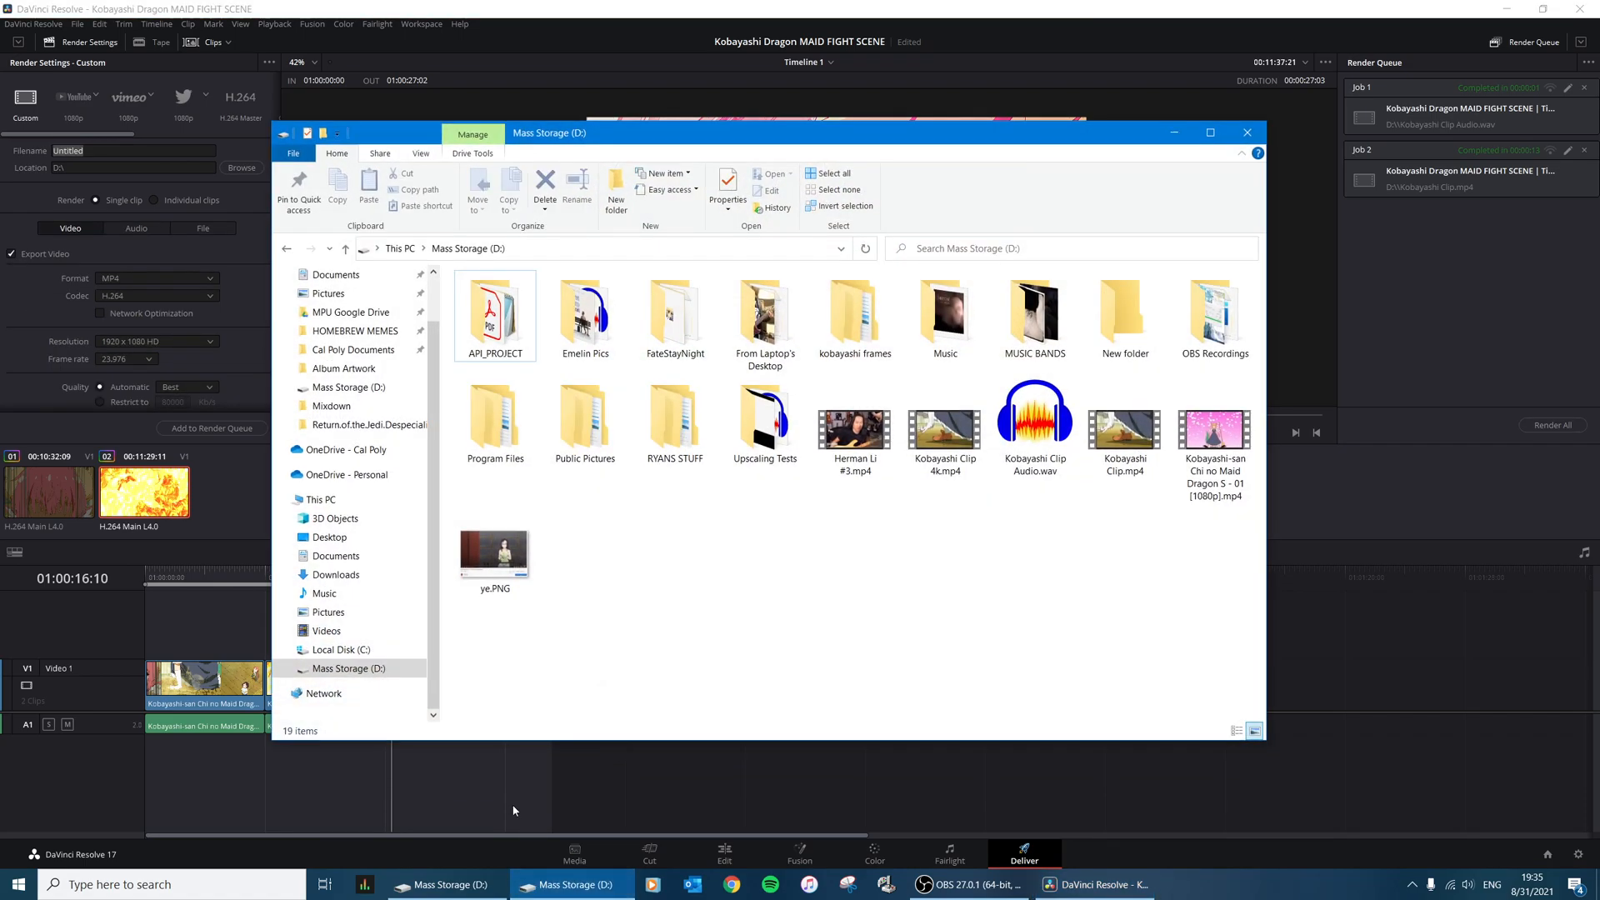
Step: Select the exported Kobayashi Clip Audio.wav on Mass Storage, then show the desktop
left_click(943, 423)
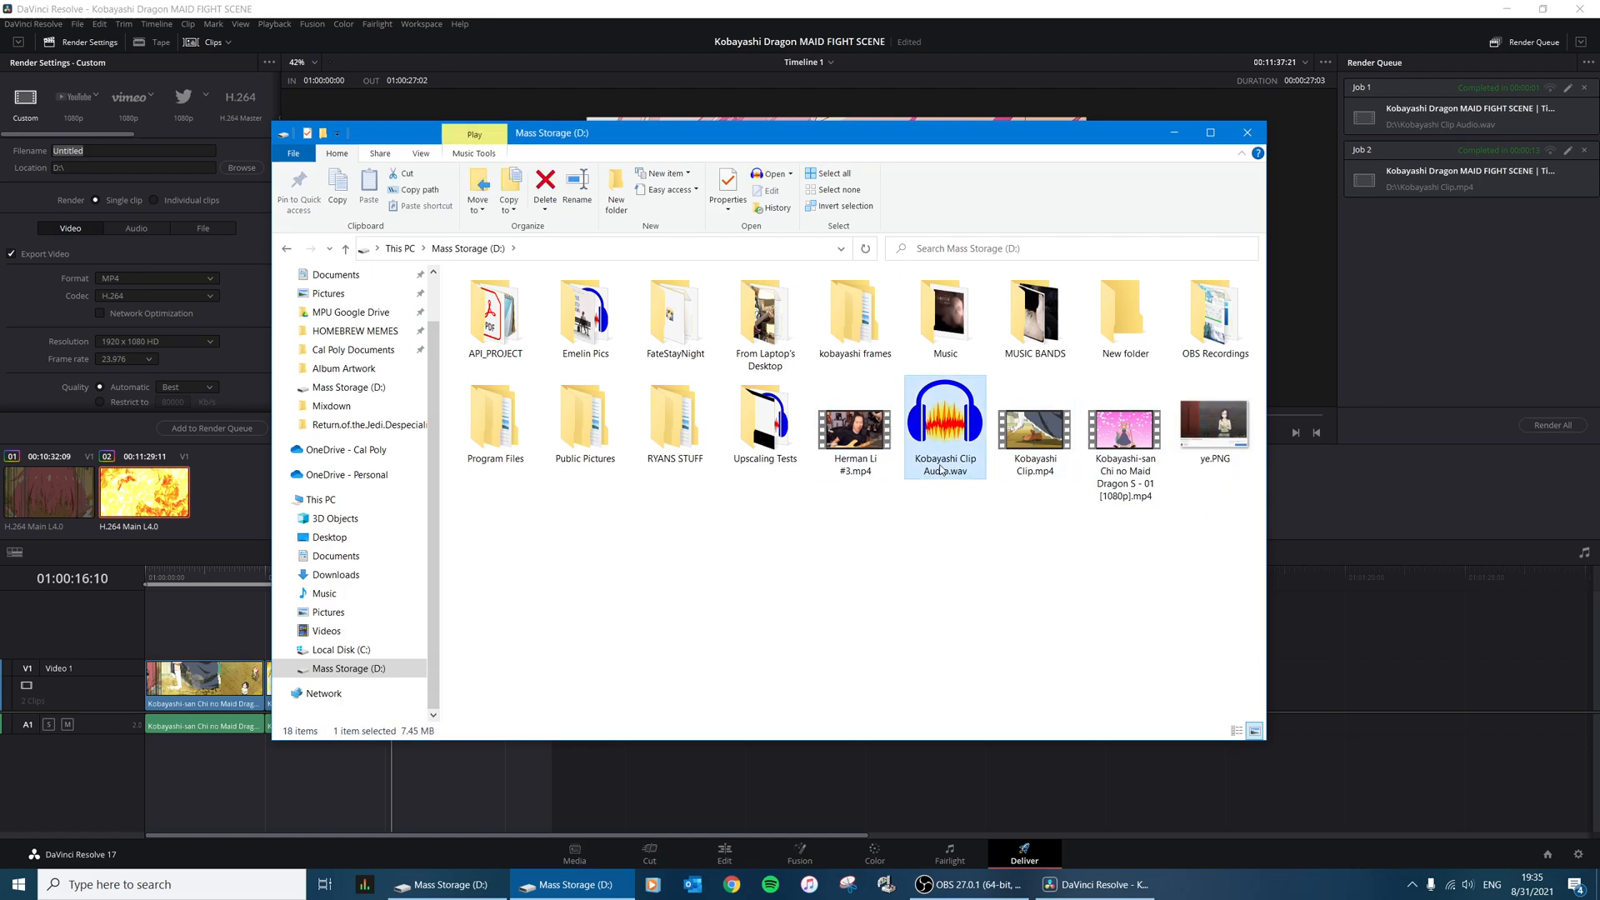
mouse_move(990, 525)
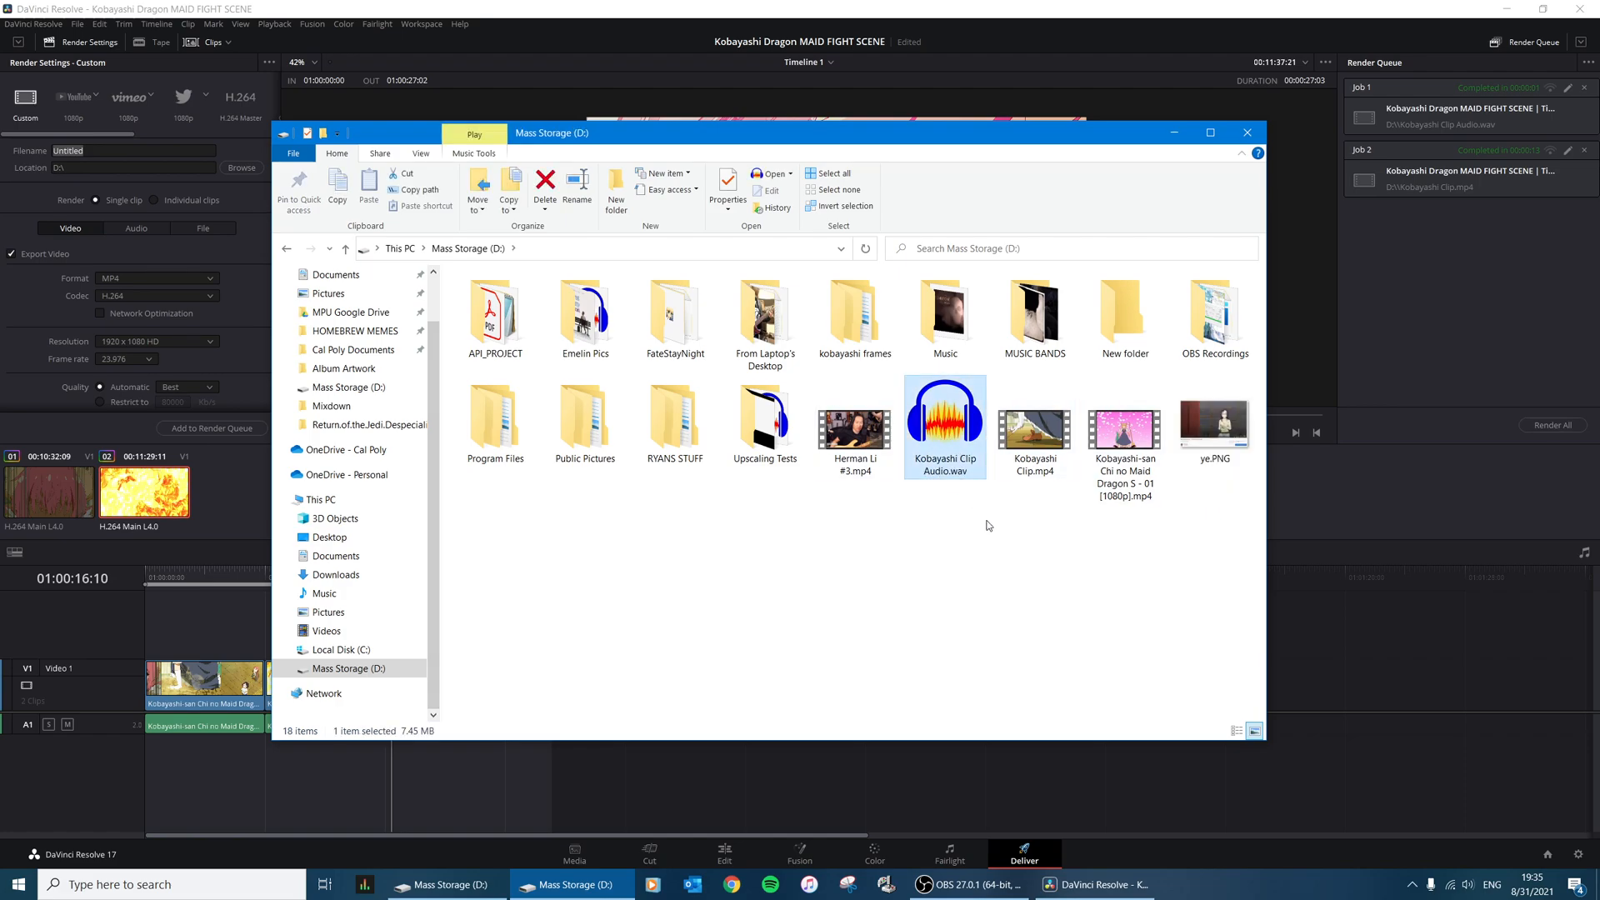
left_click(1035, 432)
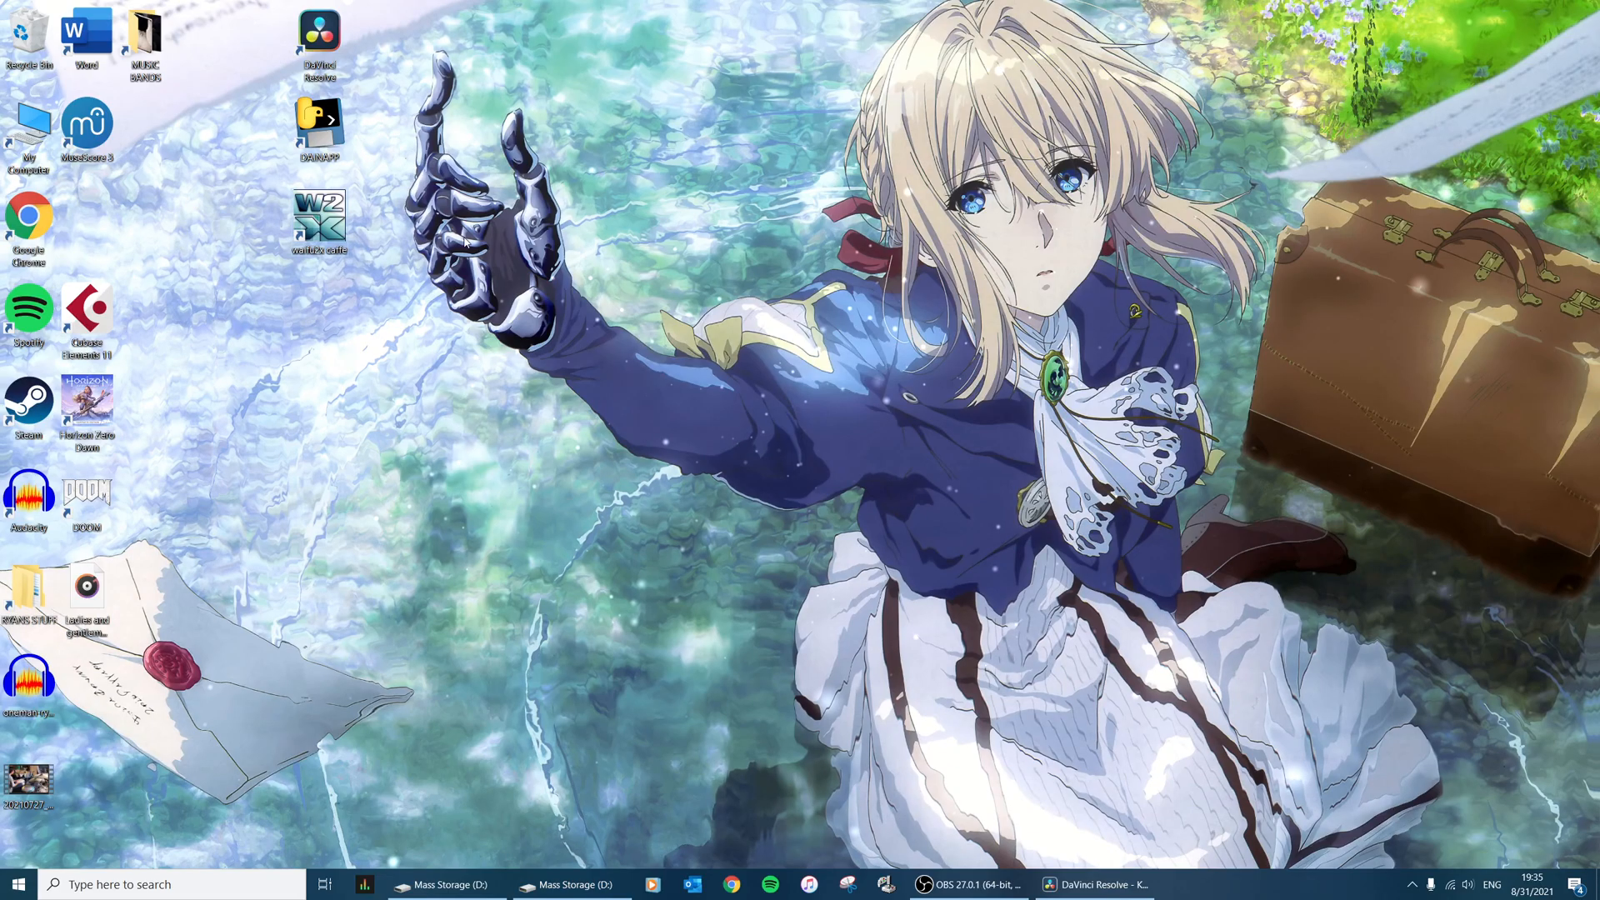
Step: Launch DAIN-APP and load Kobayashi Clip.mp4 as the input video
double_click(317, 117)
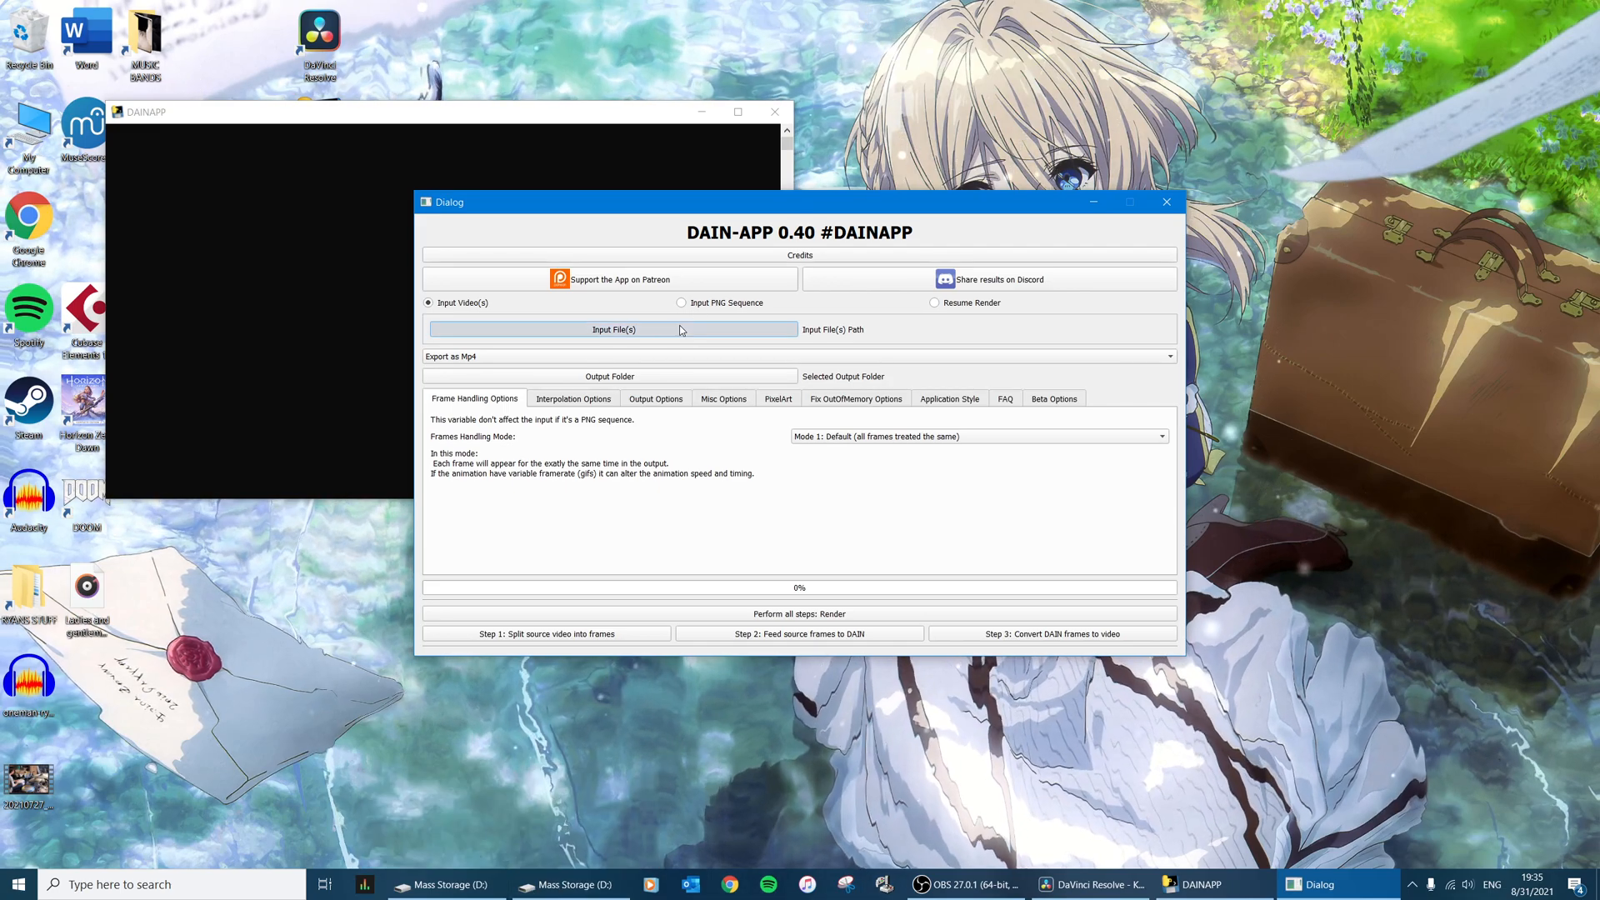
left_click(614, 329)
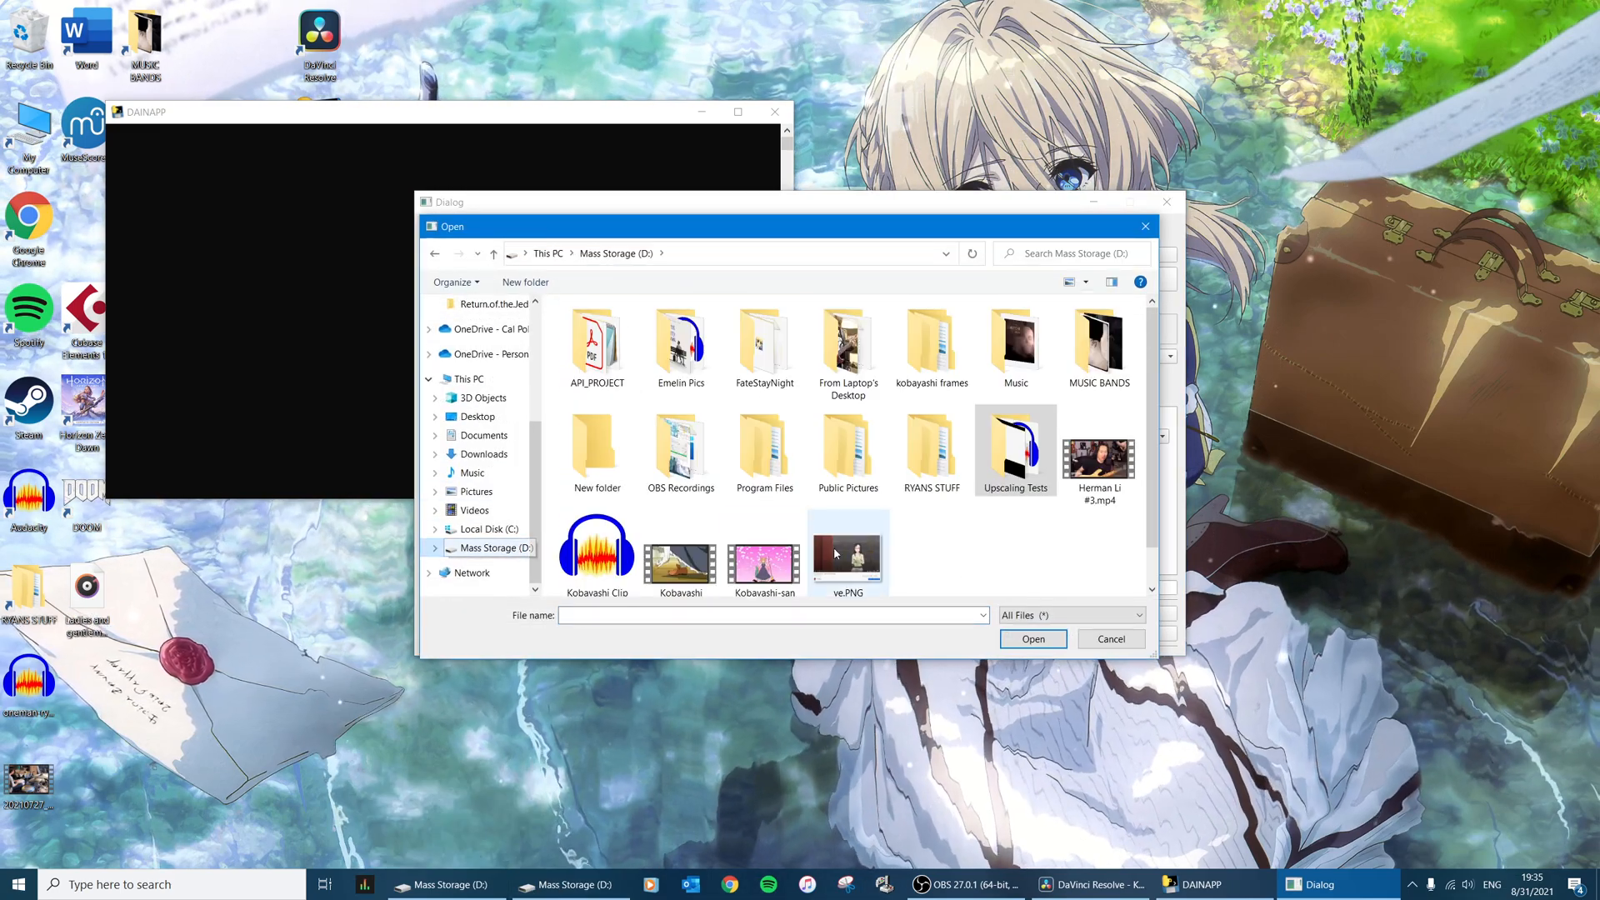
left_click(680, 515)
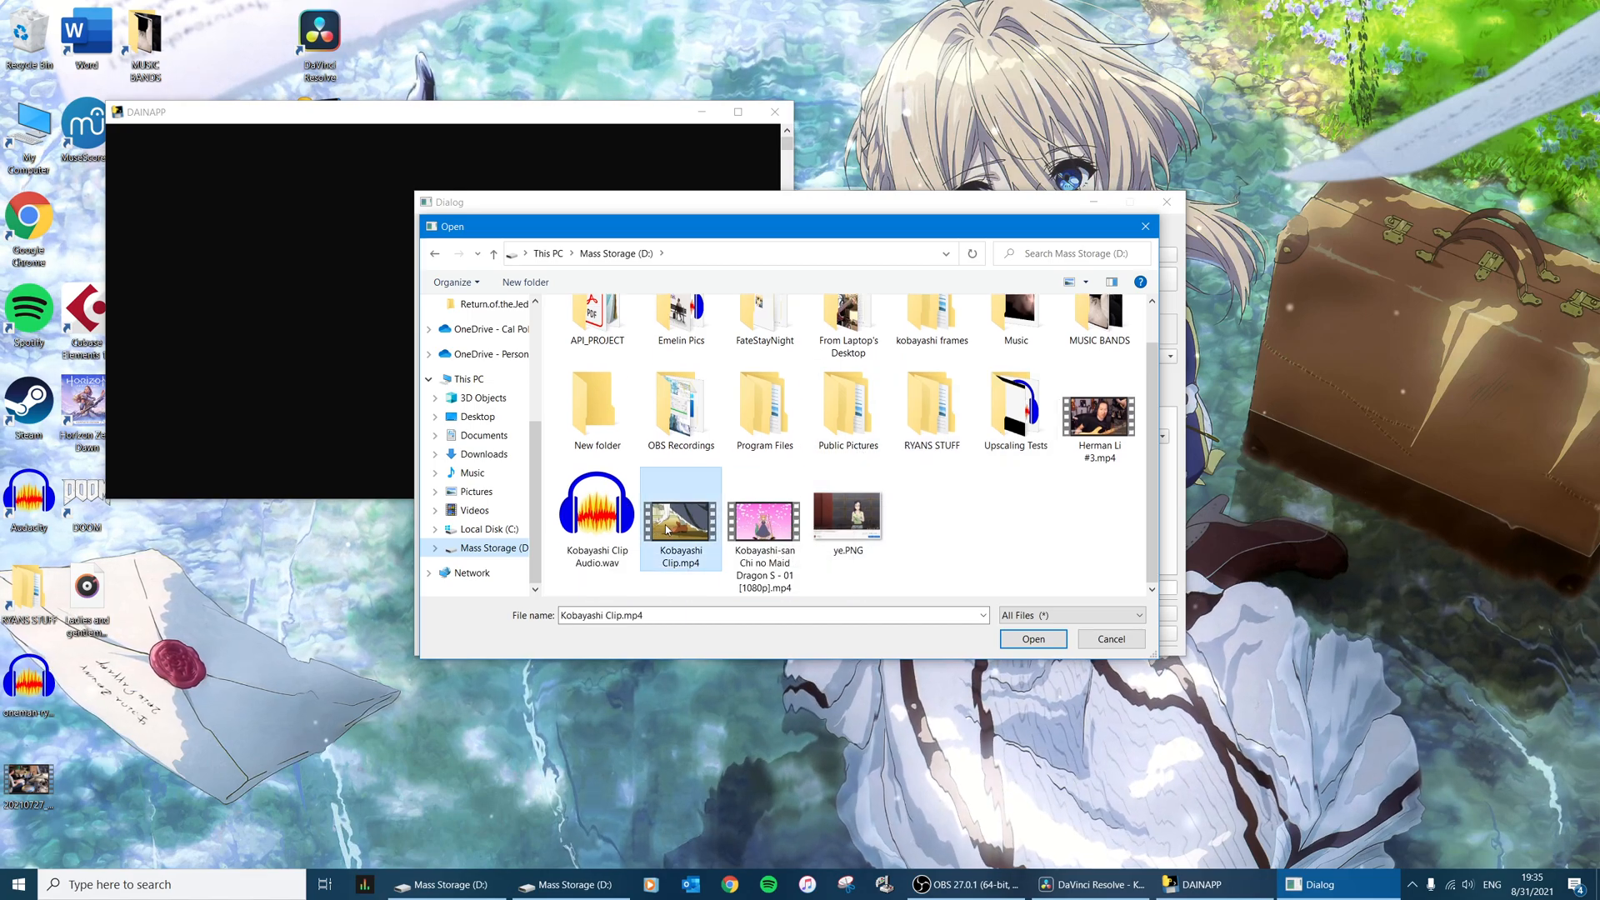
left_click(1034, 638)
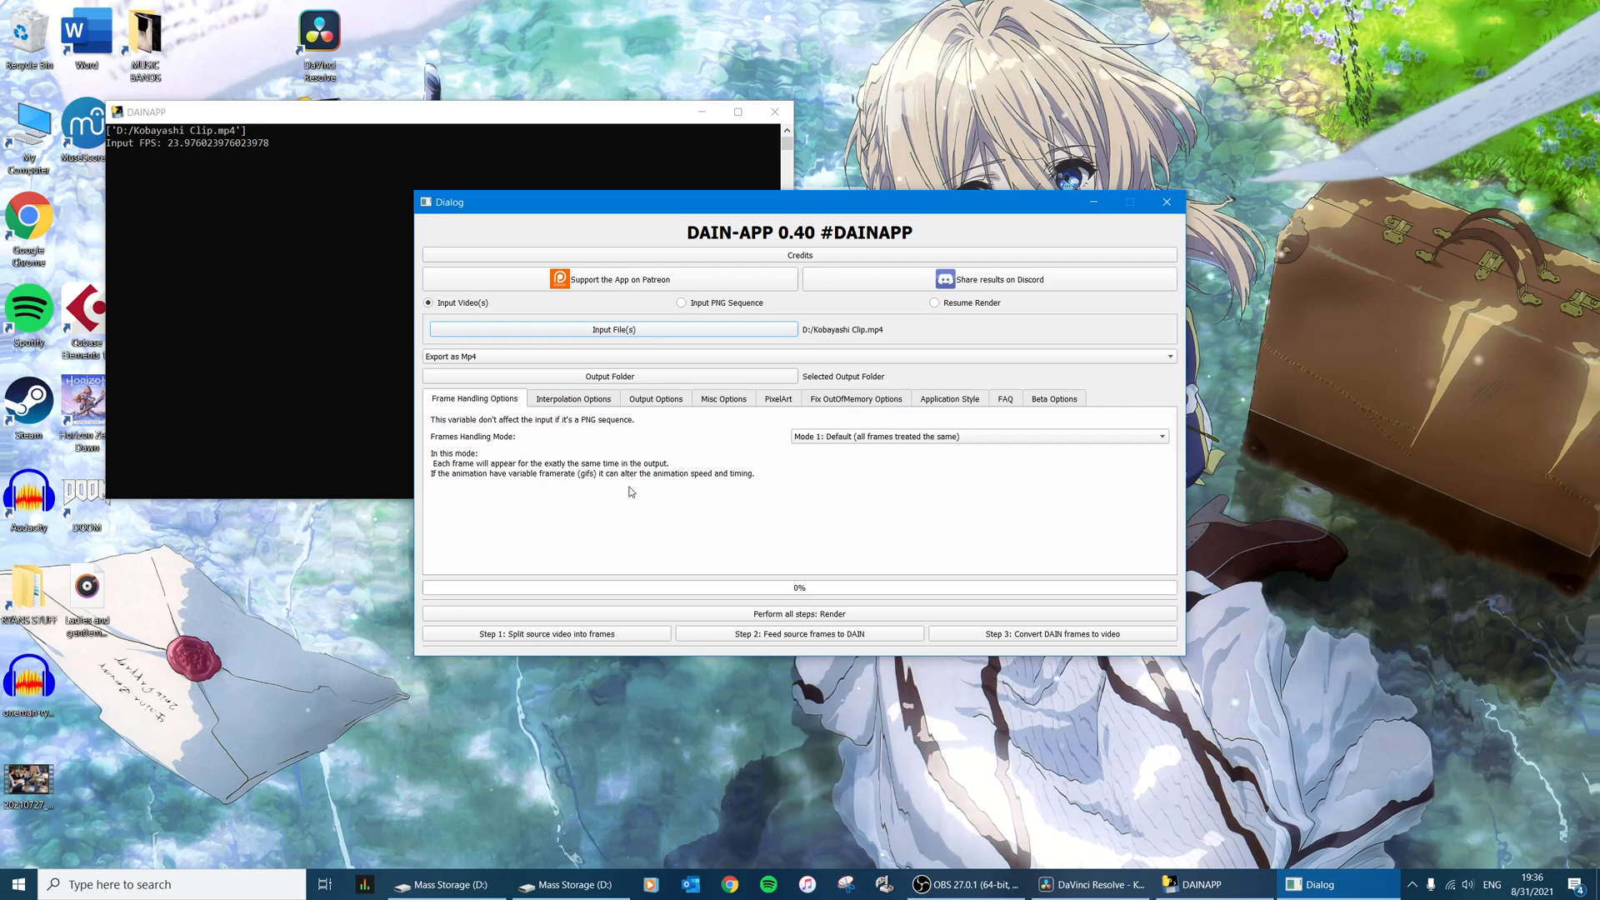
Step: Set the Mass Storage drive as output folder and start splitting the video into PNG frames
left_click(610, 376)
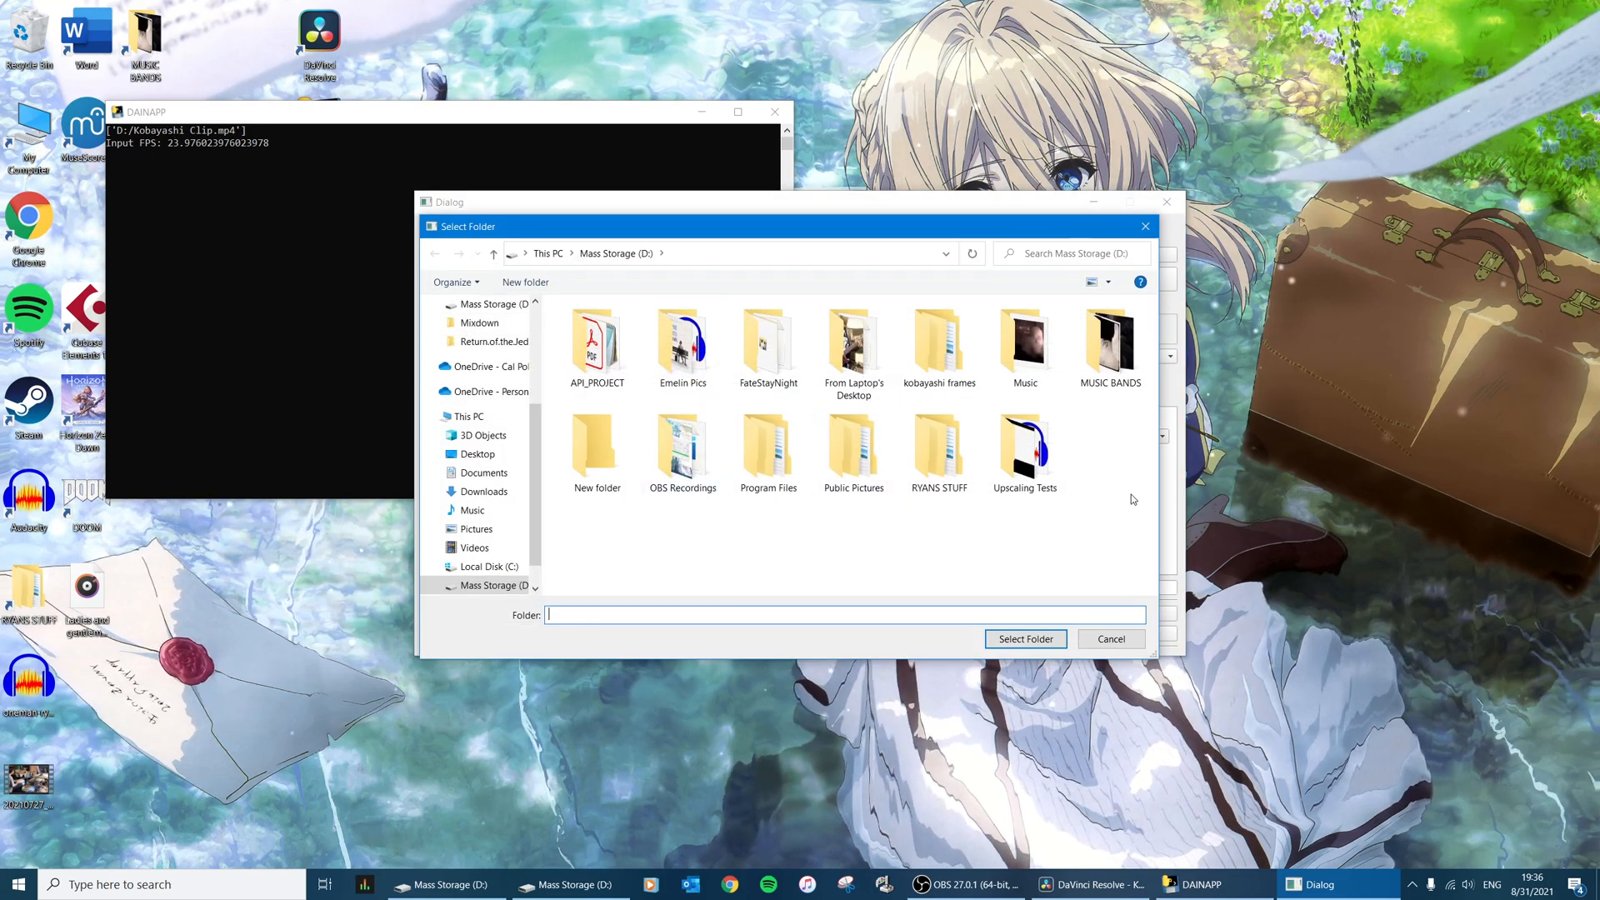
left_click(1025, 638)
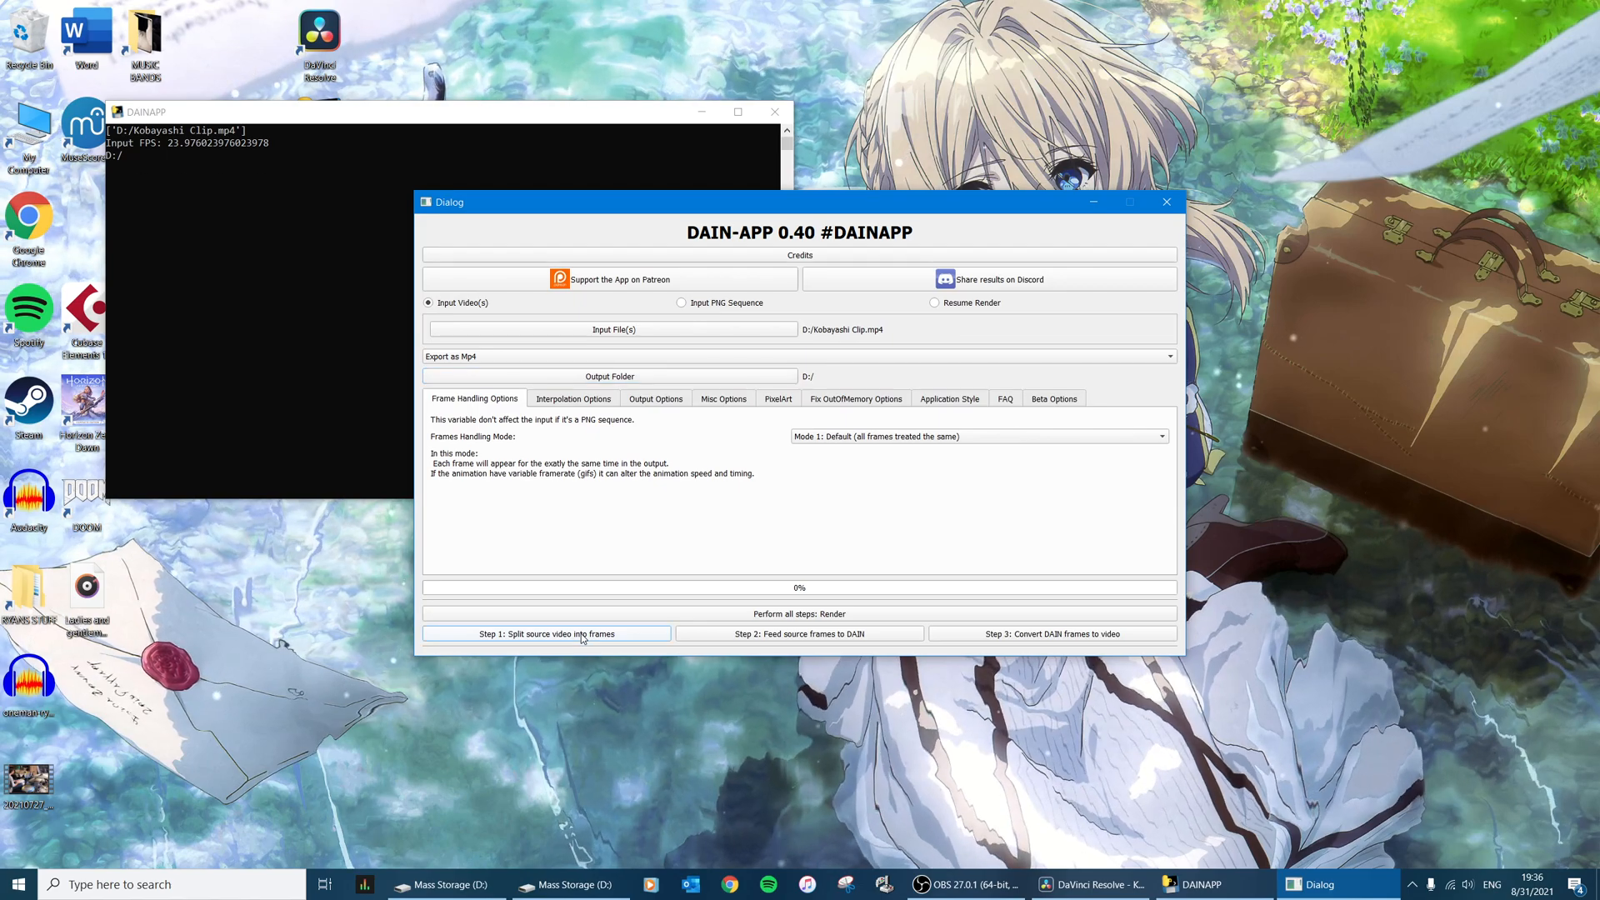
left_click(546, 633)
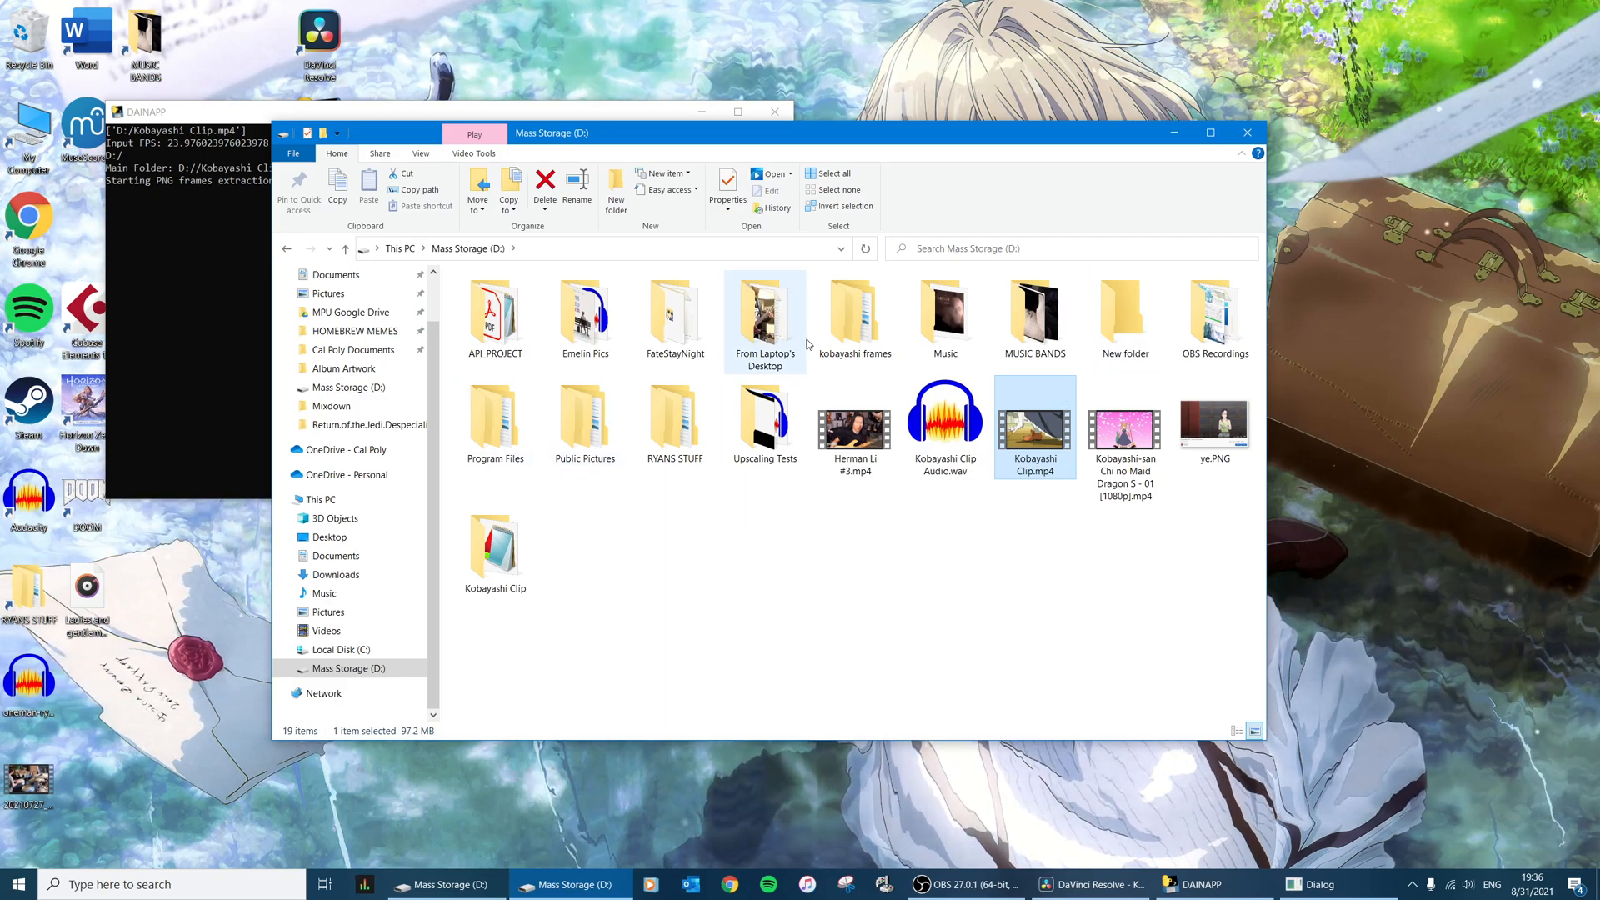
Step: Browse into Kobayashi Clip > original_frames holding the extracted PNG stills
double_click(495, 544)
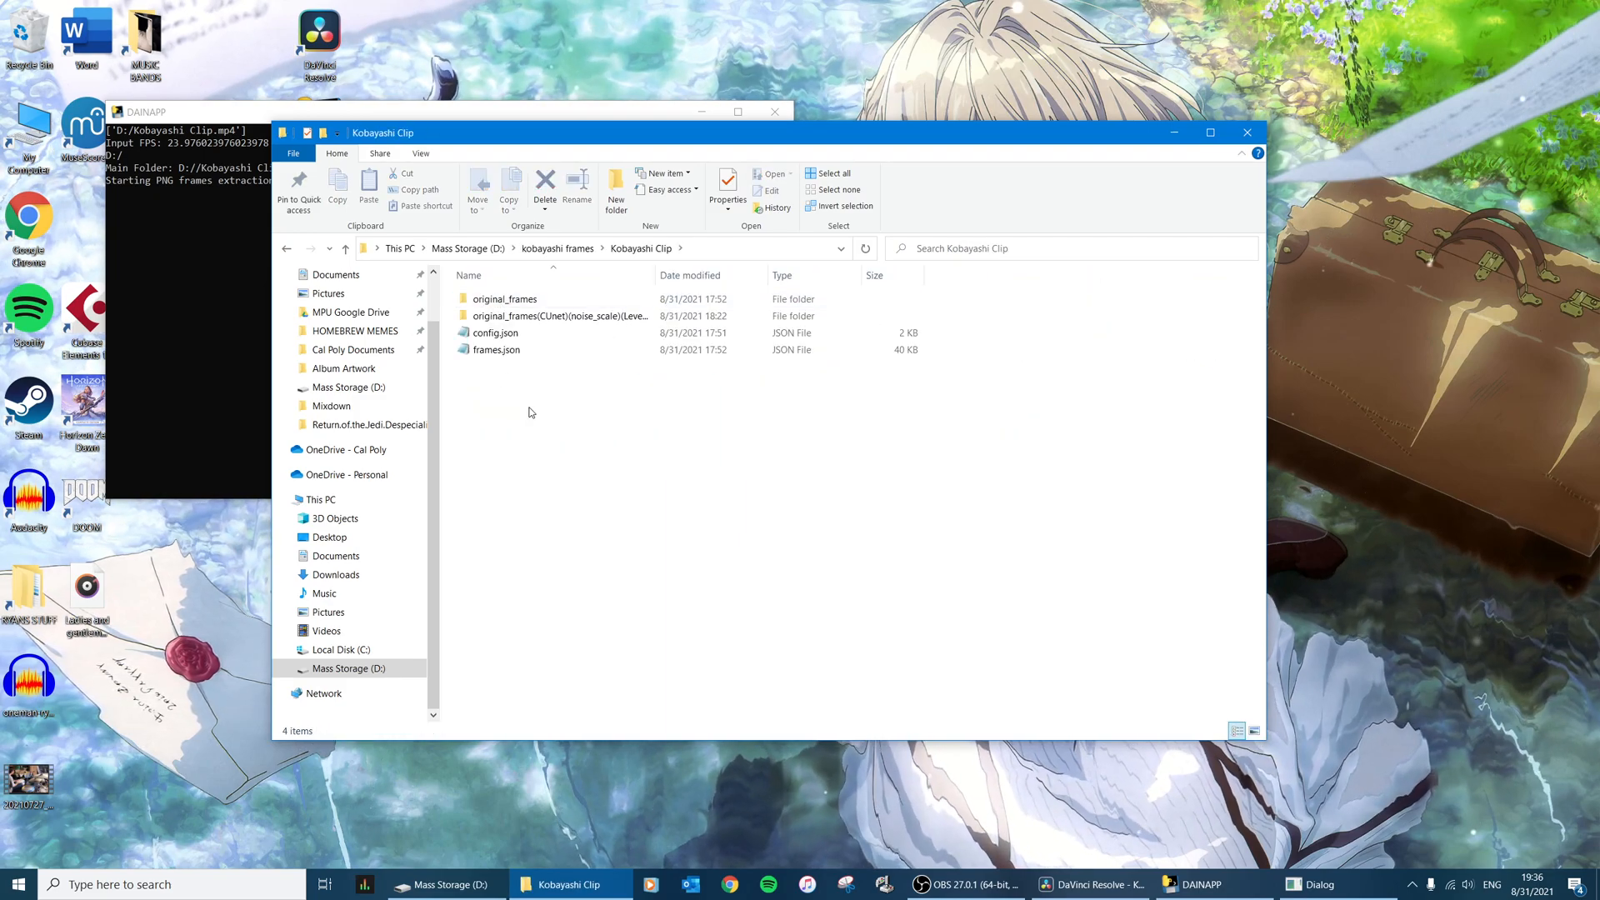
left_click(504, 298)
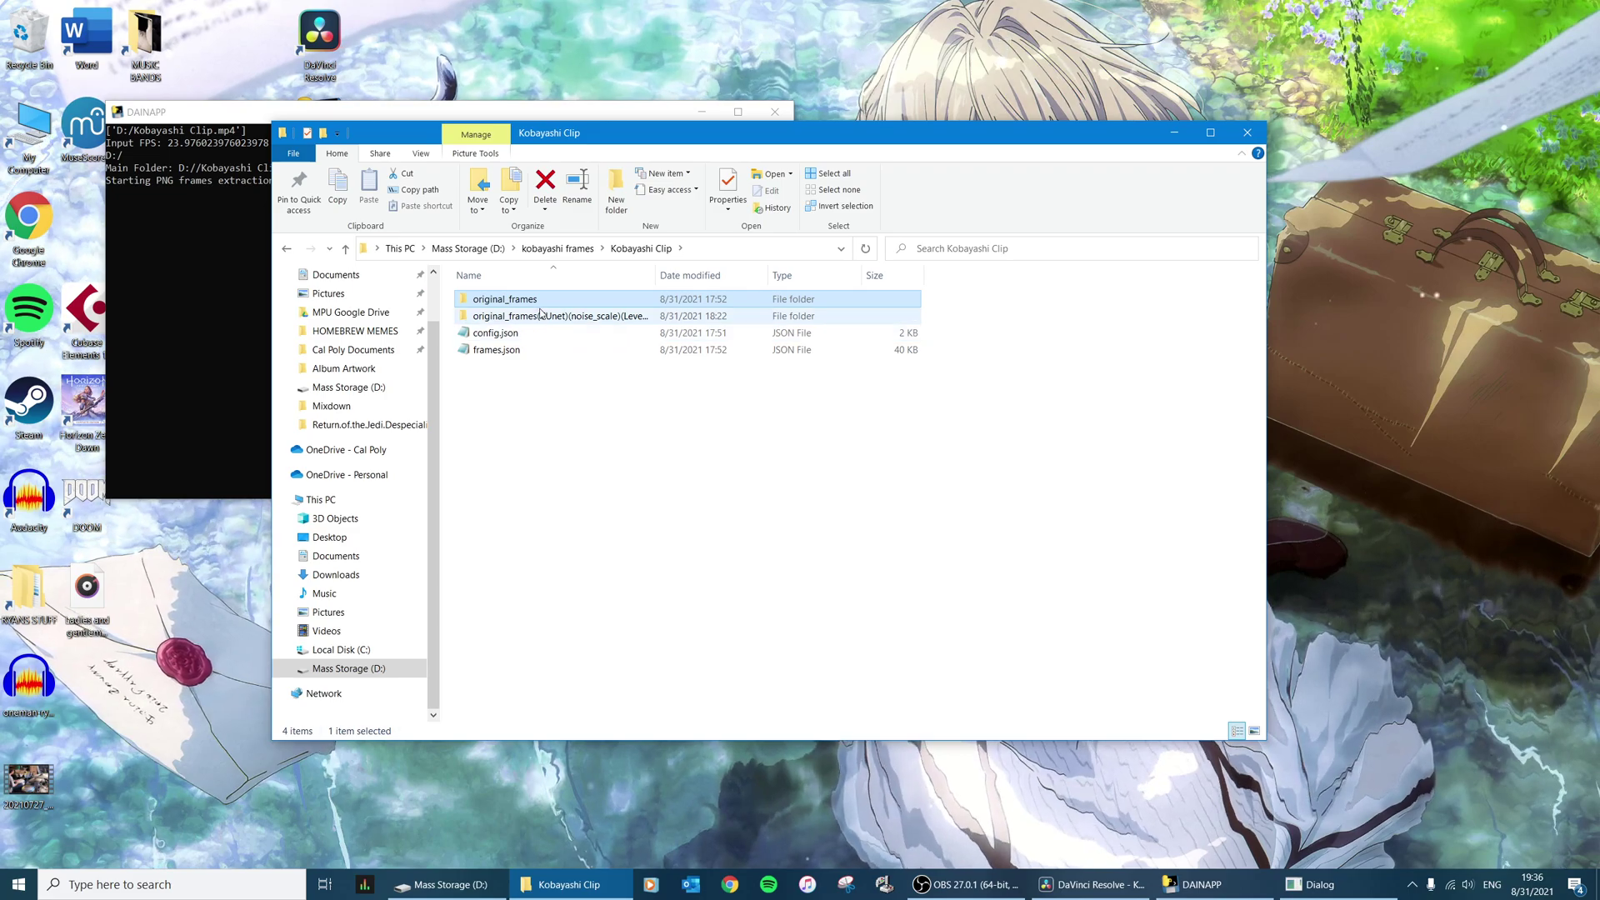
double_click(504, 298)
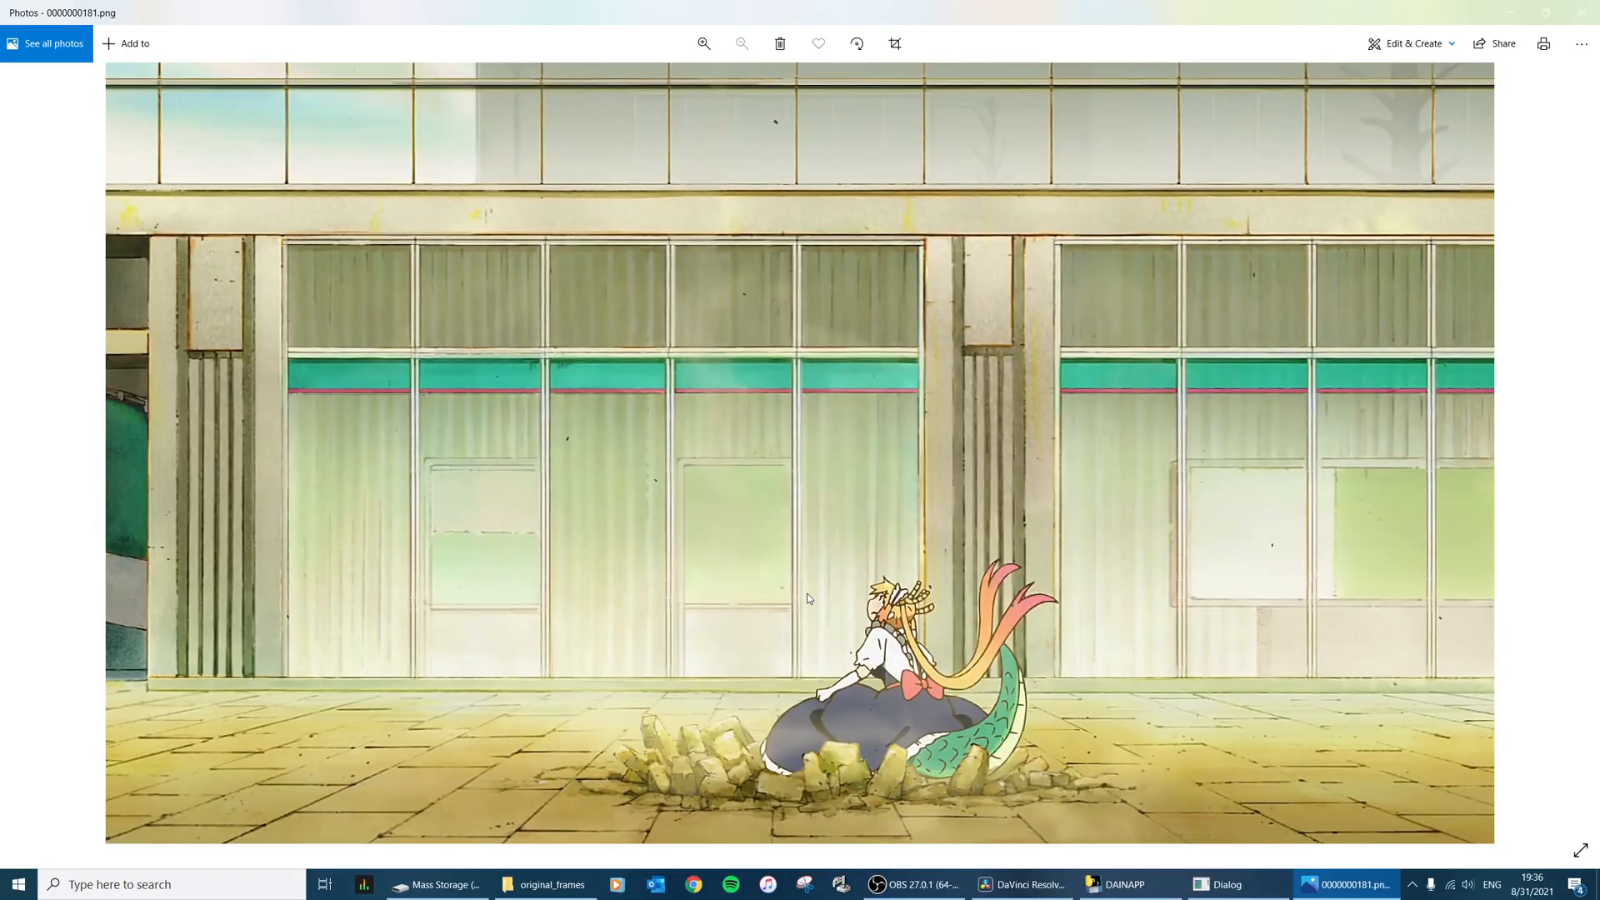
left_click(704, 44)
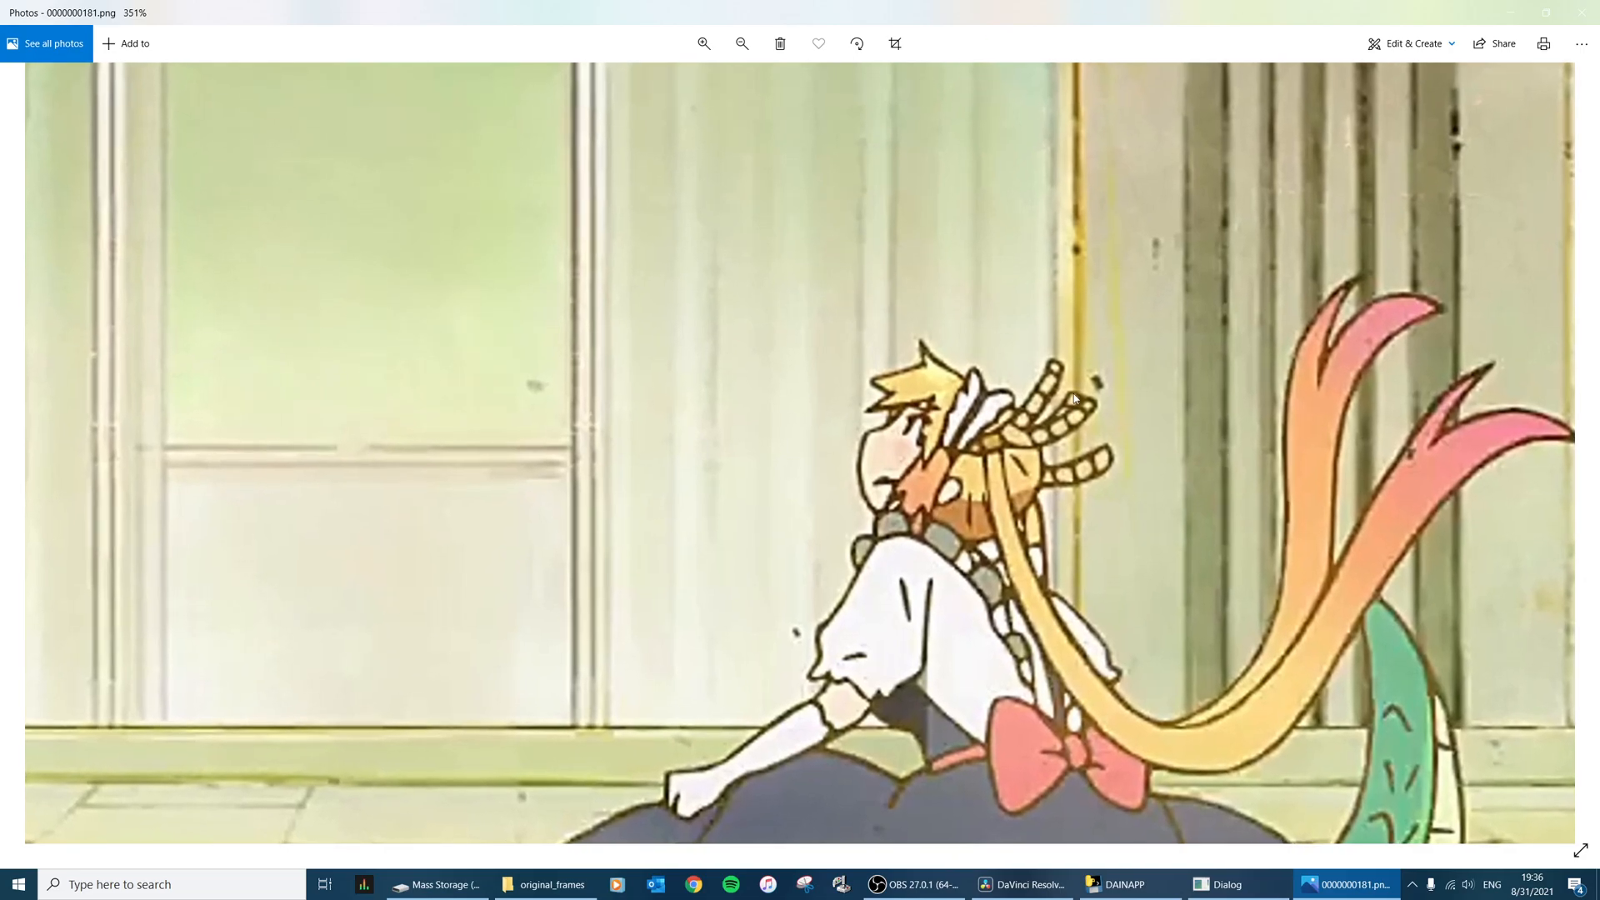
left_click(570, 883)
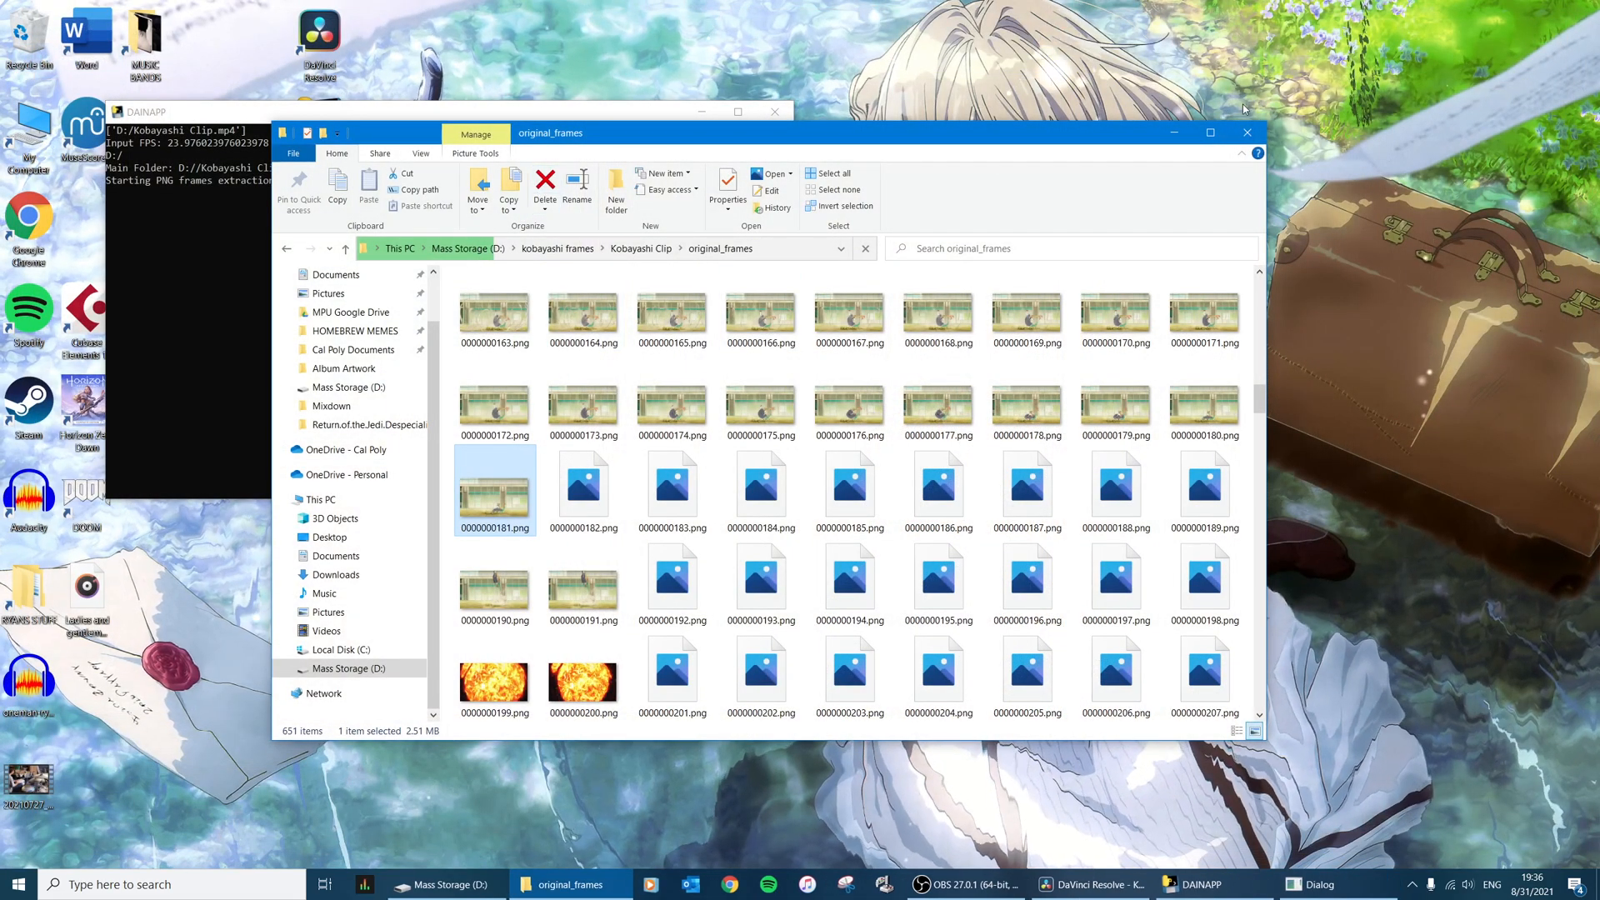
left_click(1317, 884)
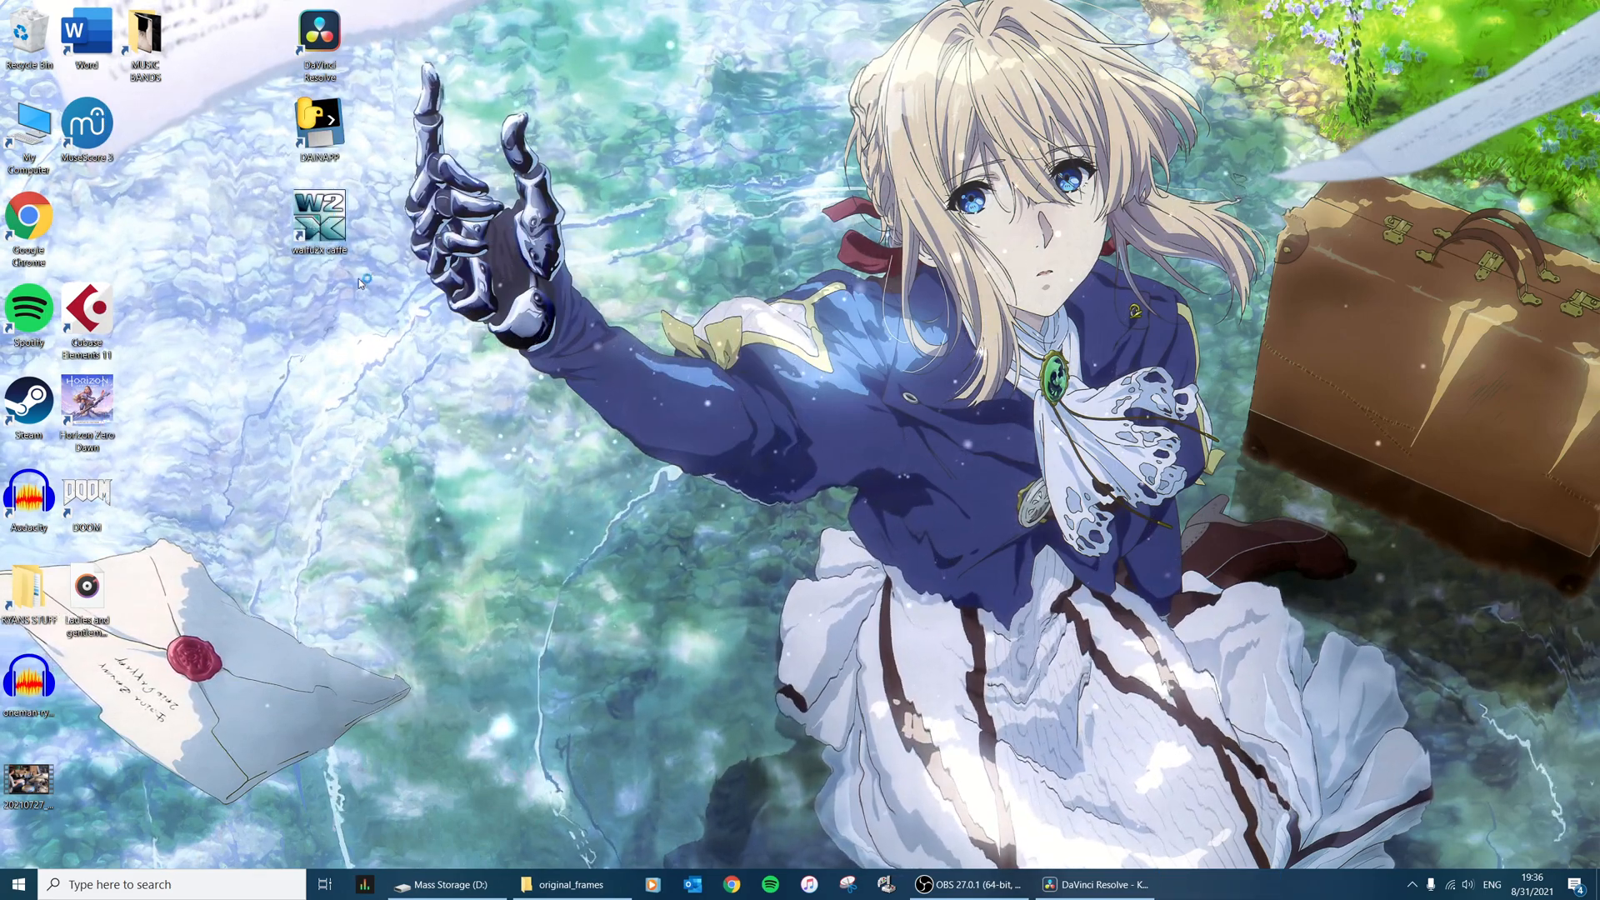
Step: In waifu2x-caffe, set Denoise & Magnify at level 1, 2x, with the 2-D Illust CUnet model
double_click(318, 213)
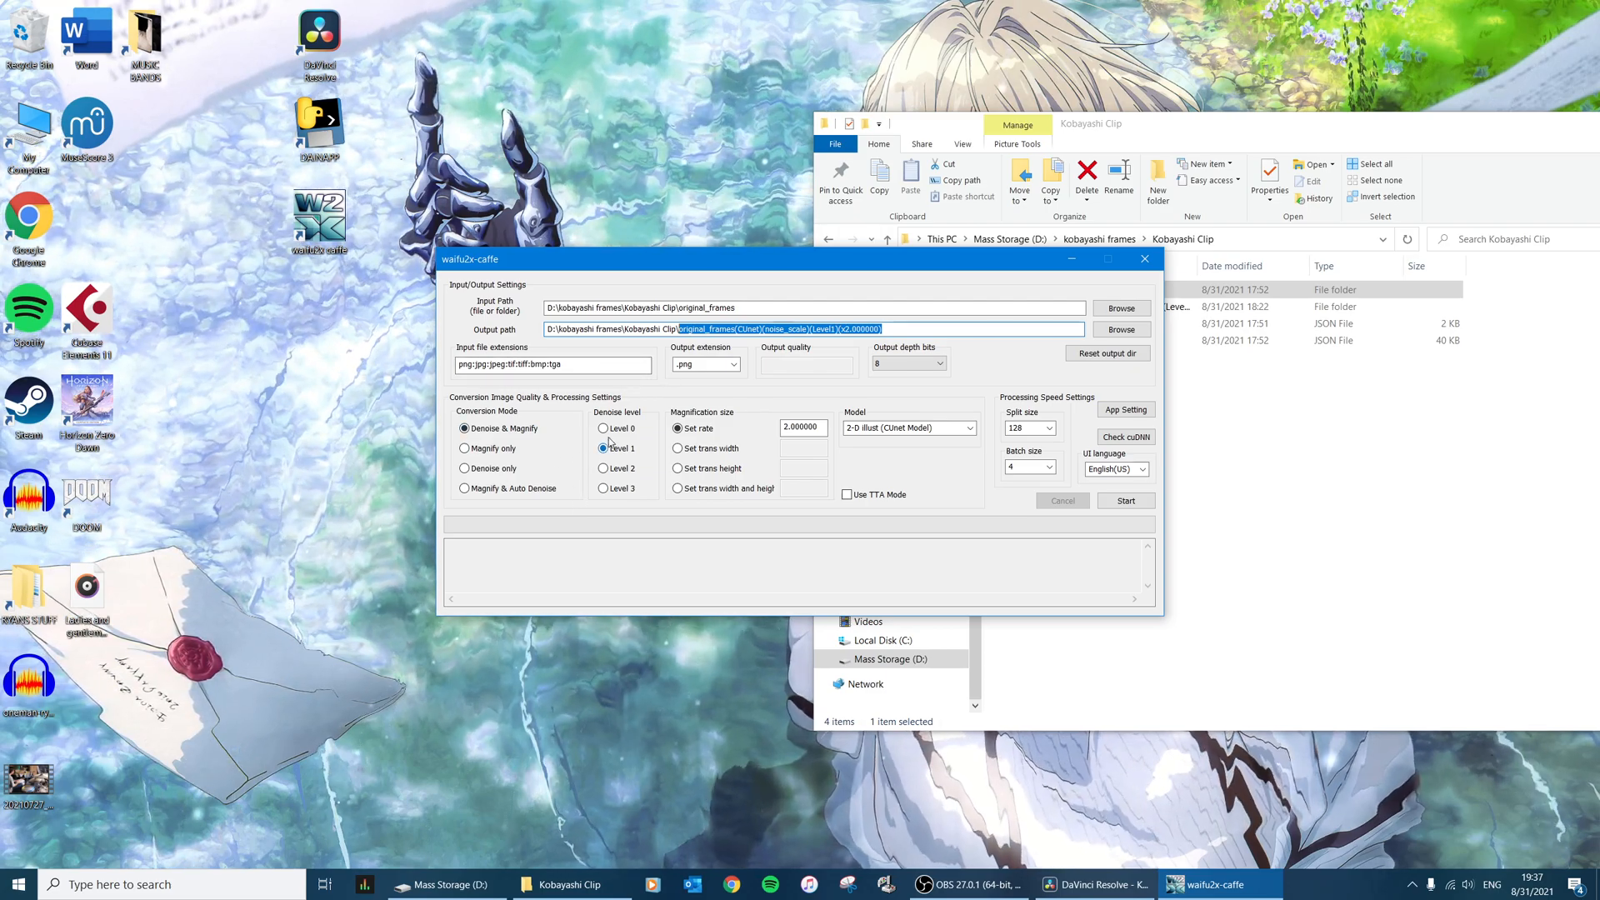
left_click(802, 426)
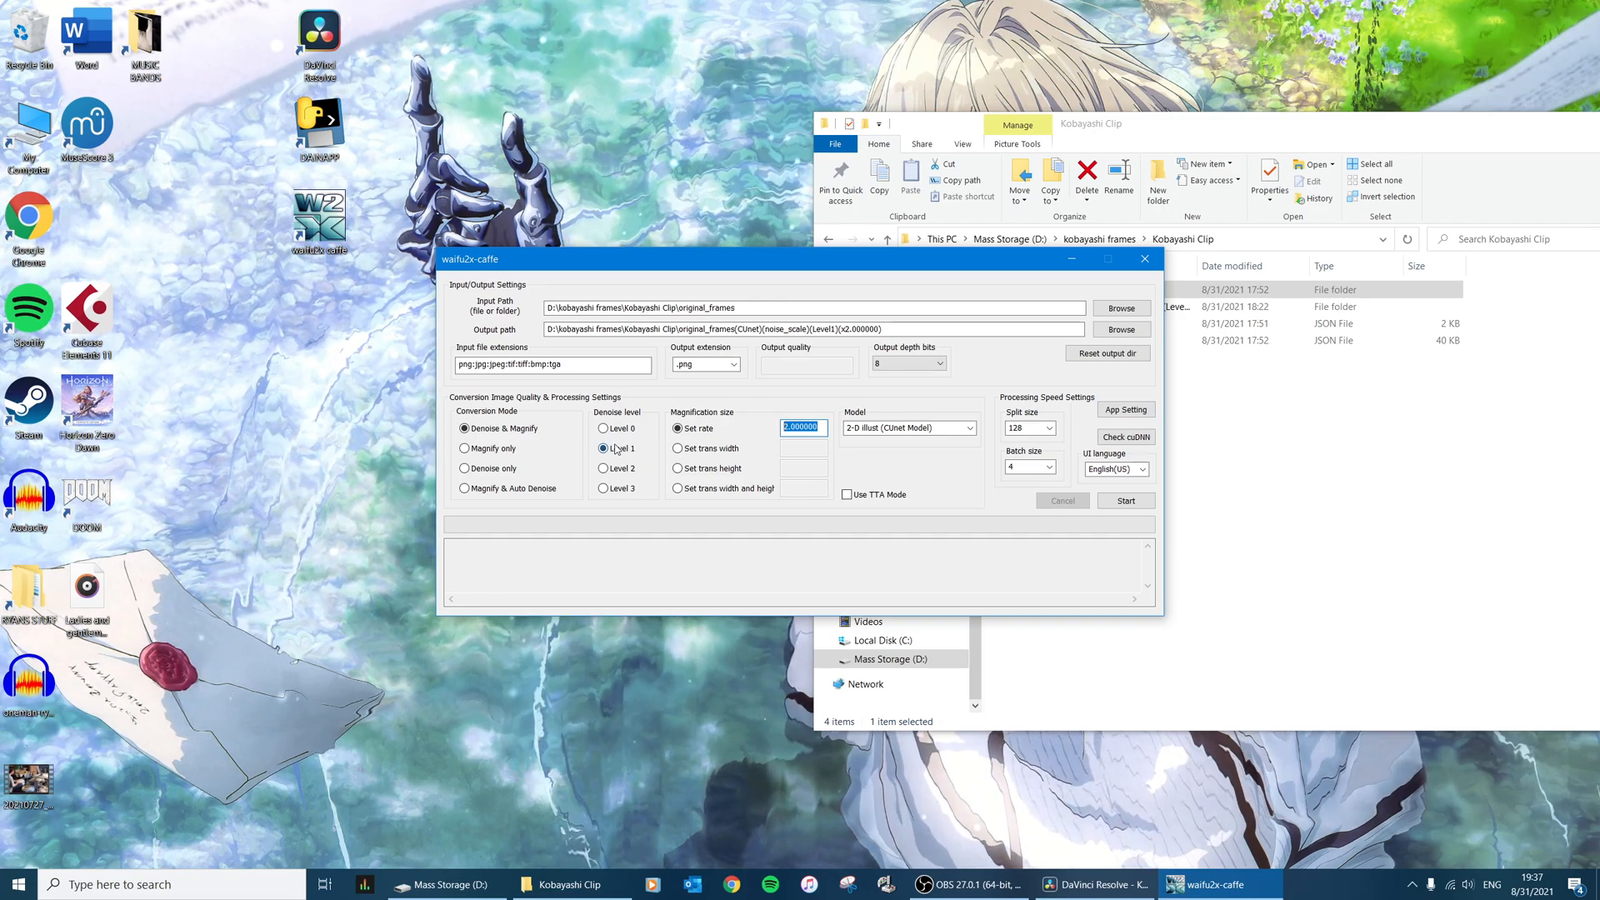
left_click(602, 428)
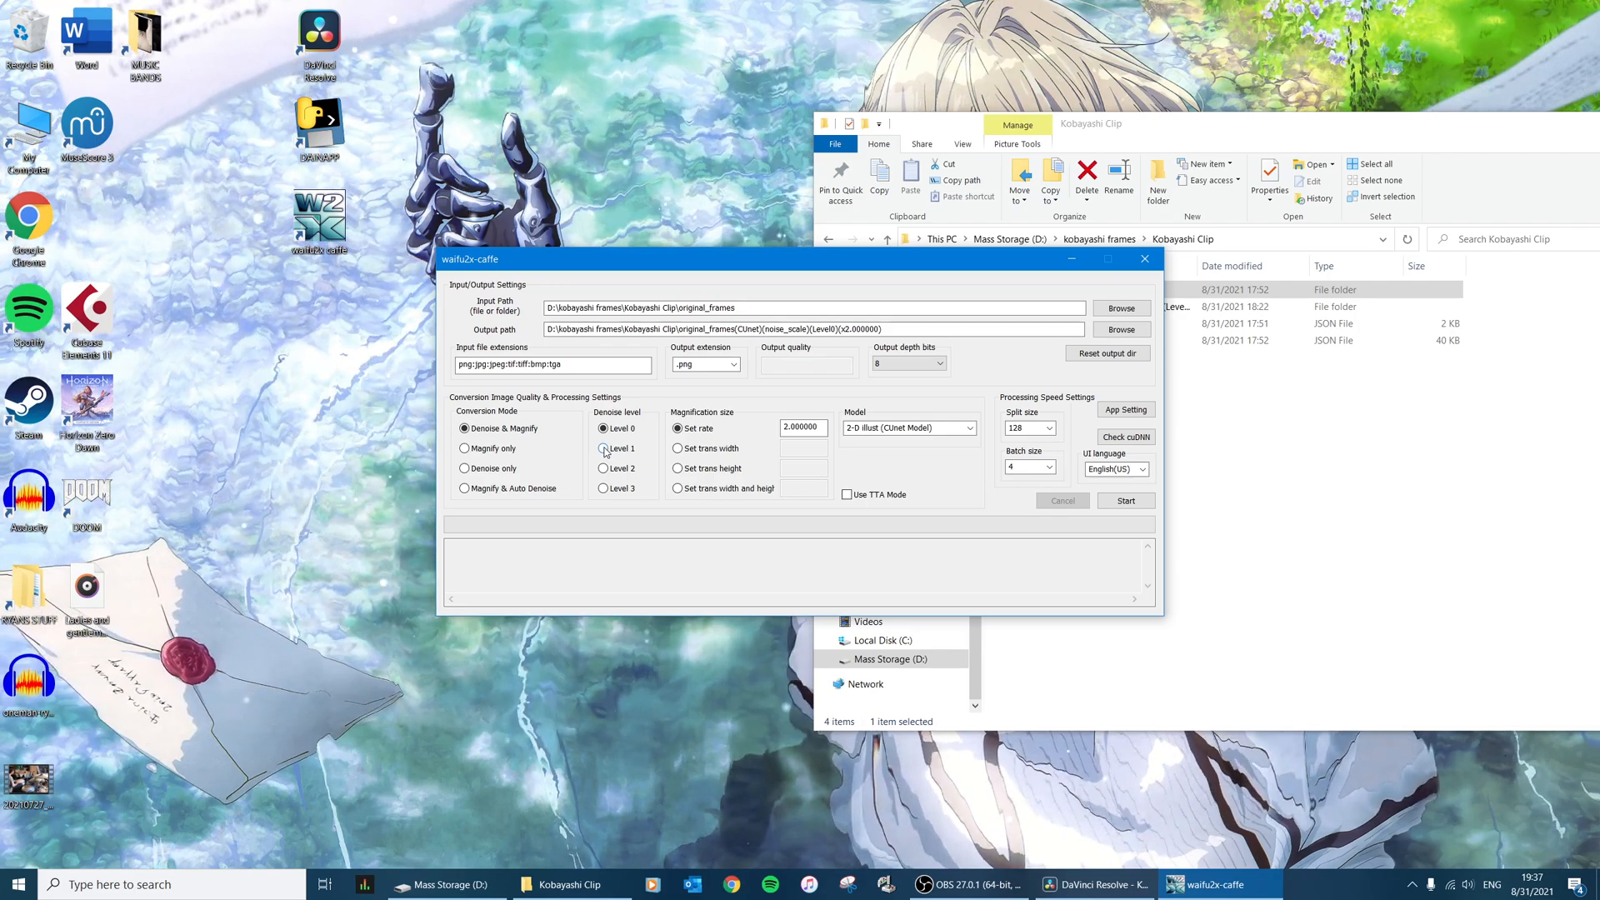
left_click(602, 448)
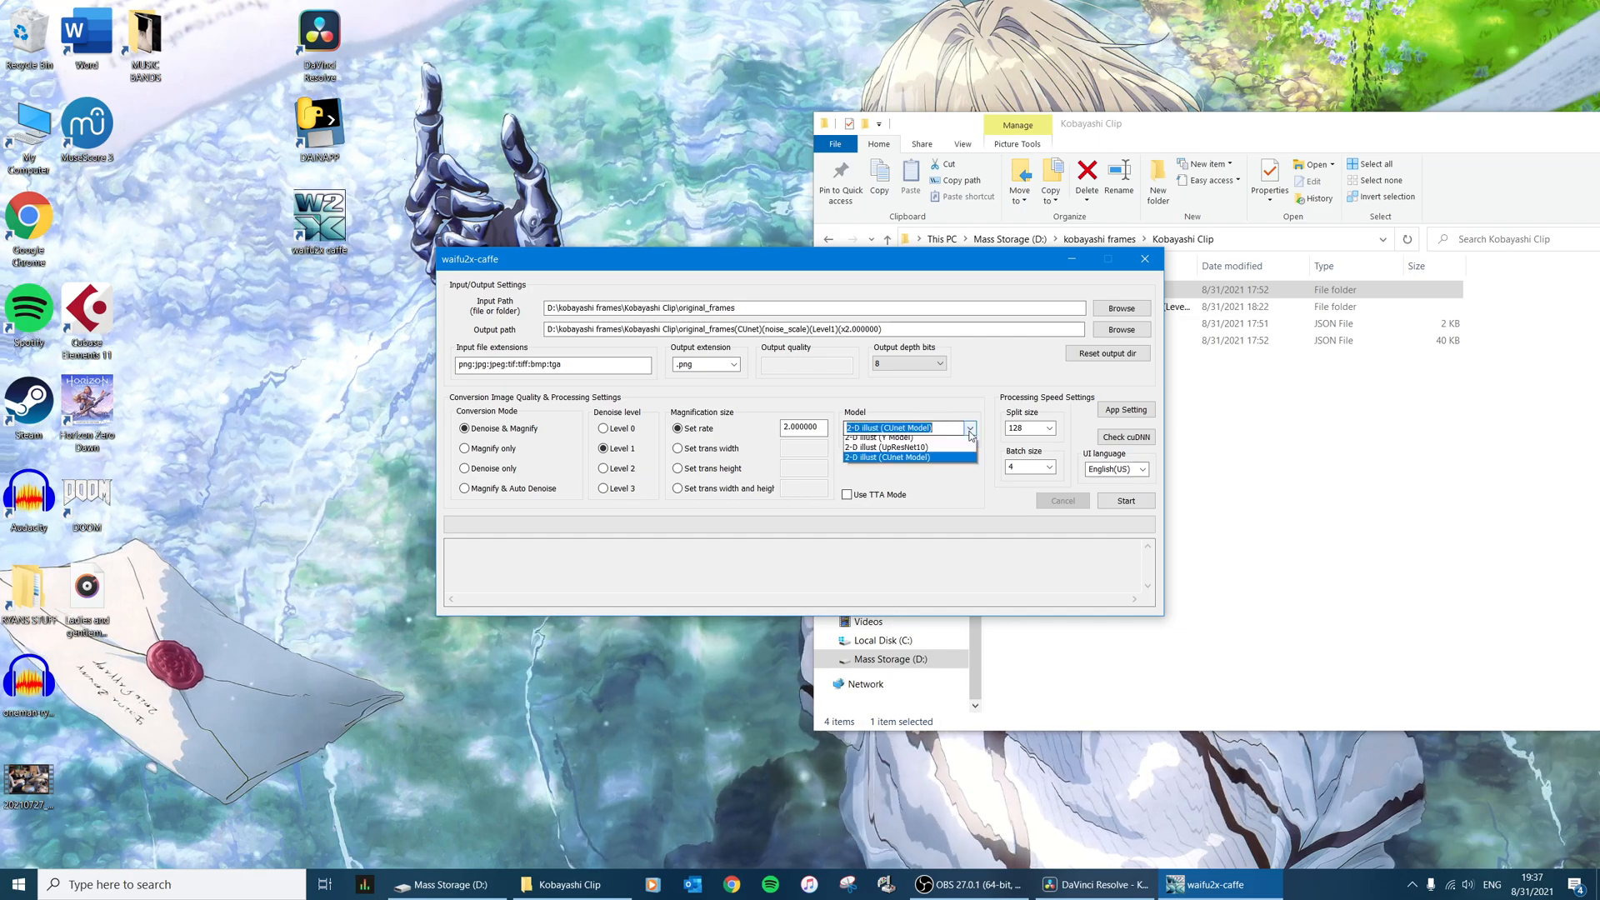
left_click(969, 428)
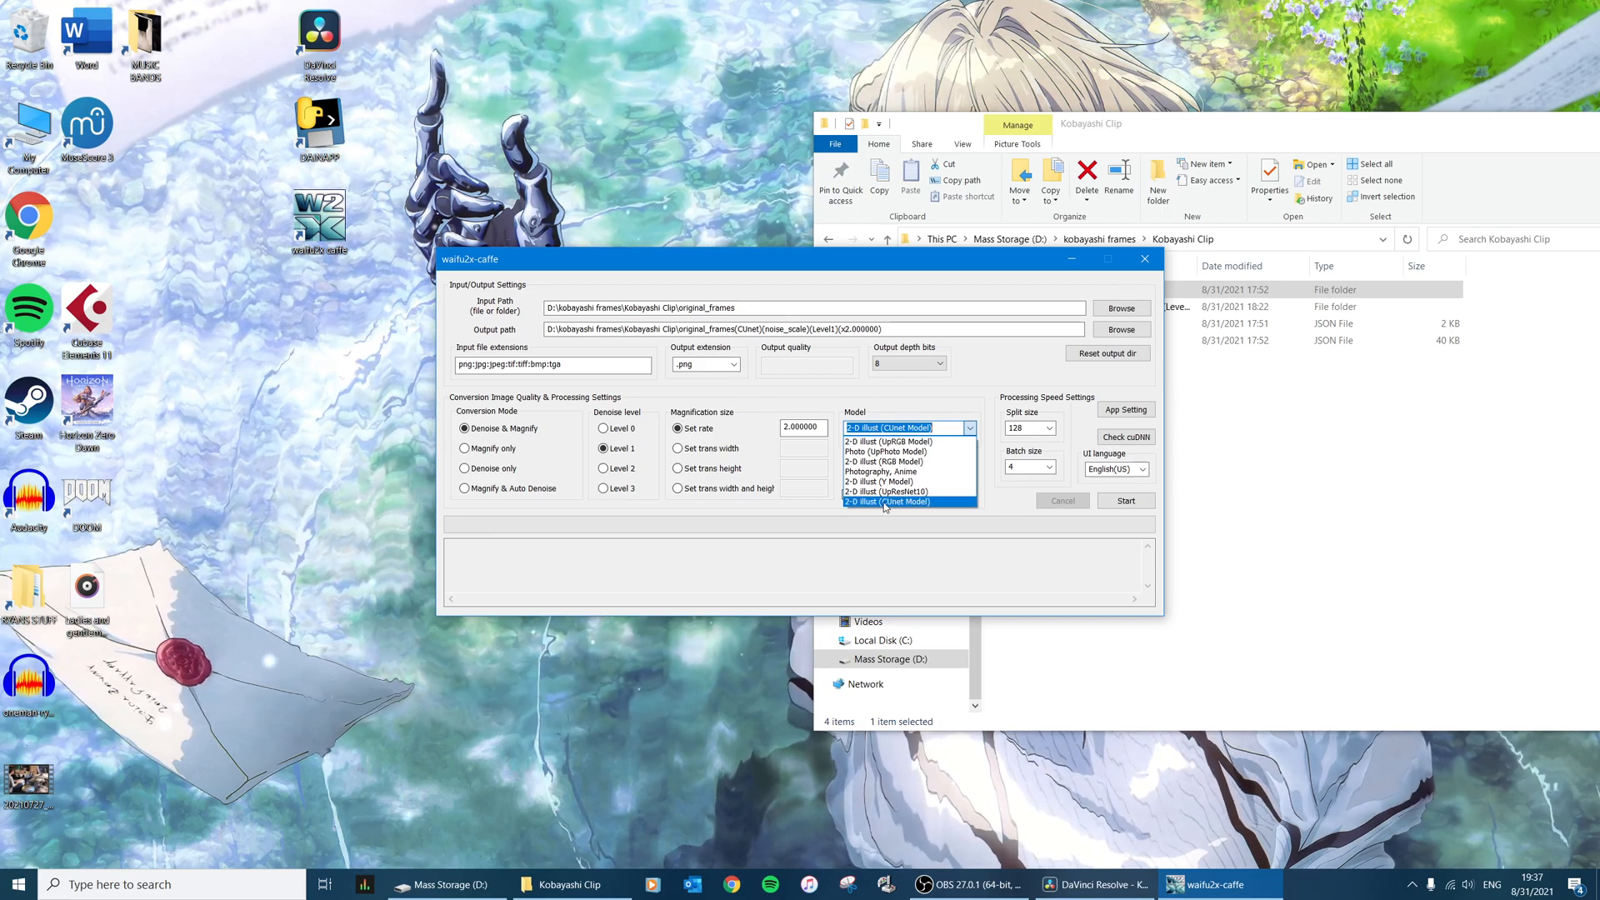
mouse_move(908, 460)
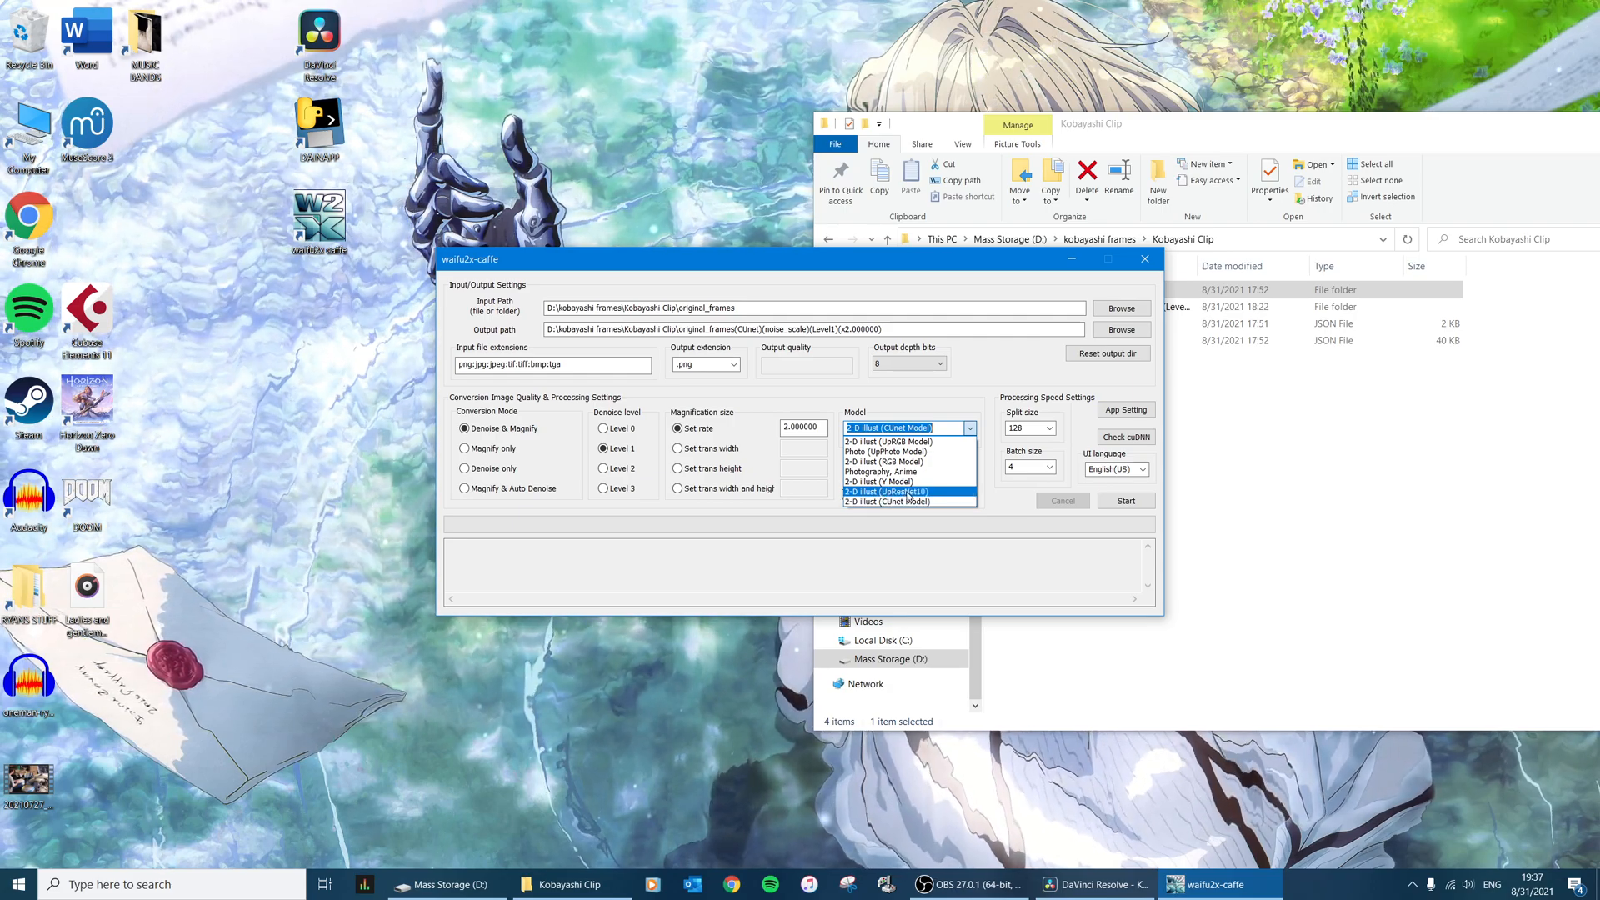
left_click(910, 500)
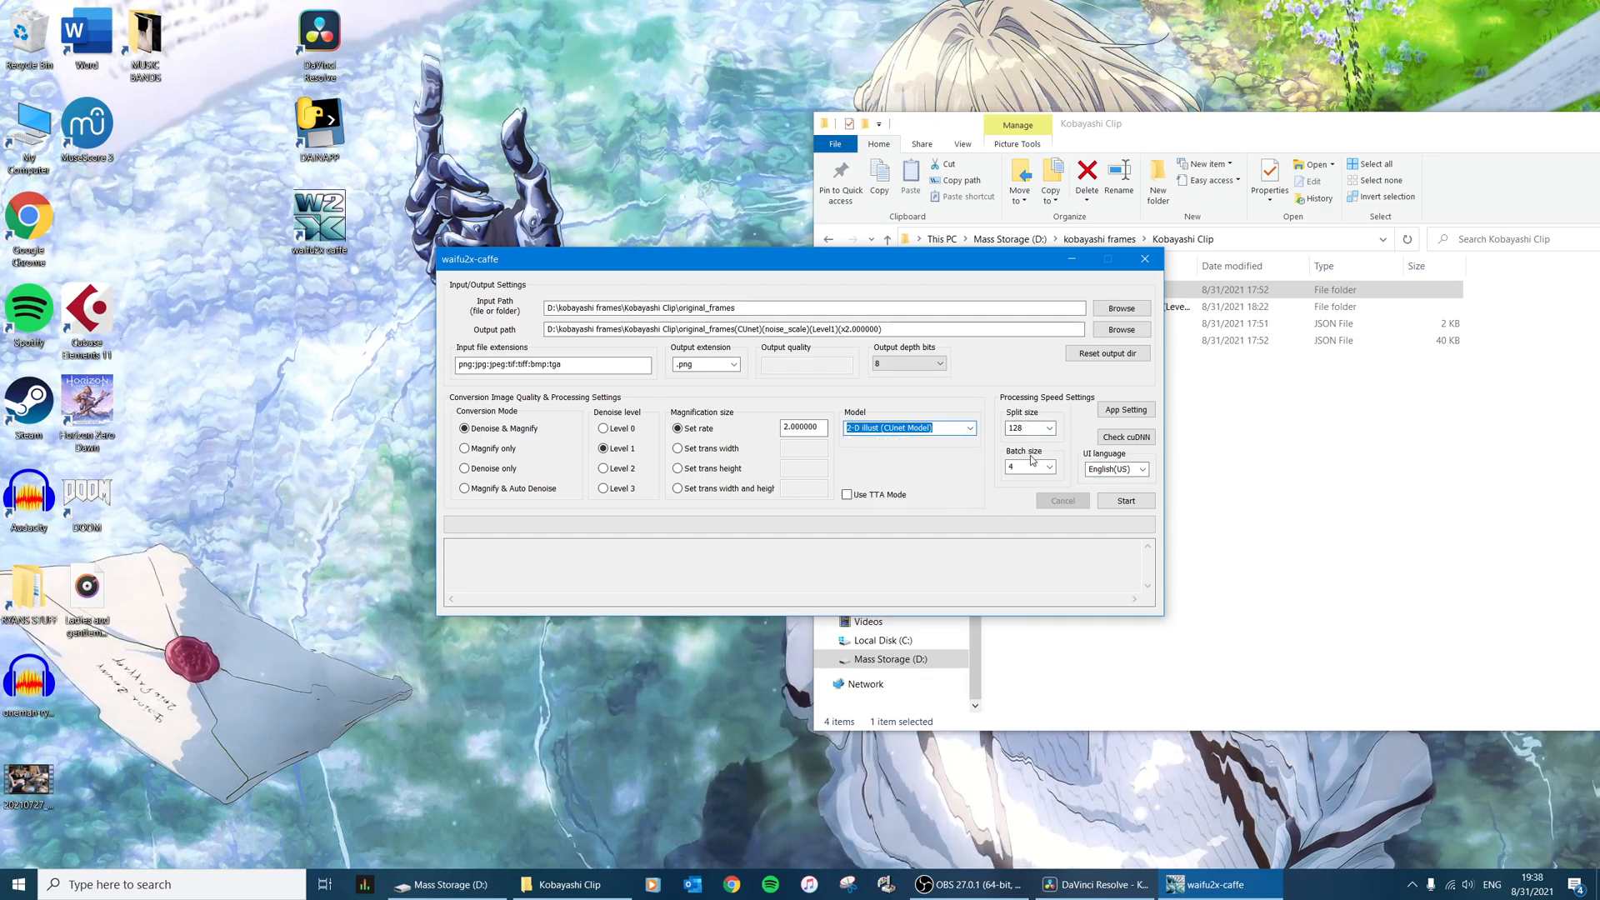
left_click(1050, 427)
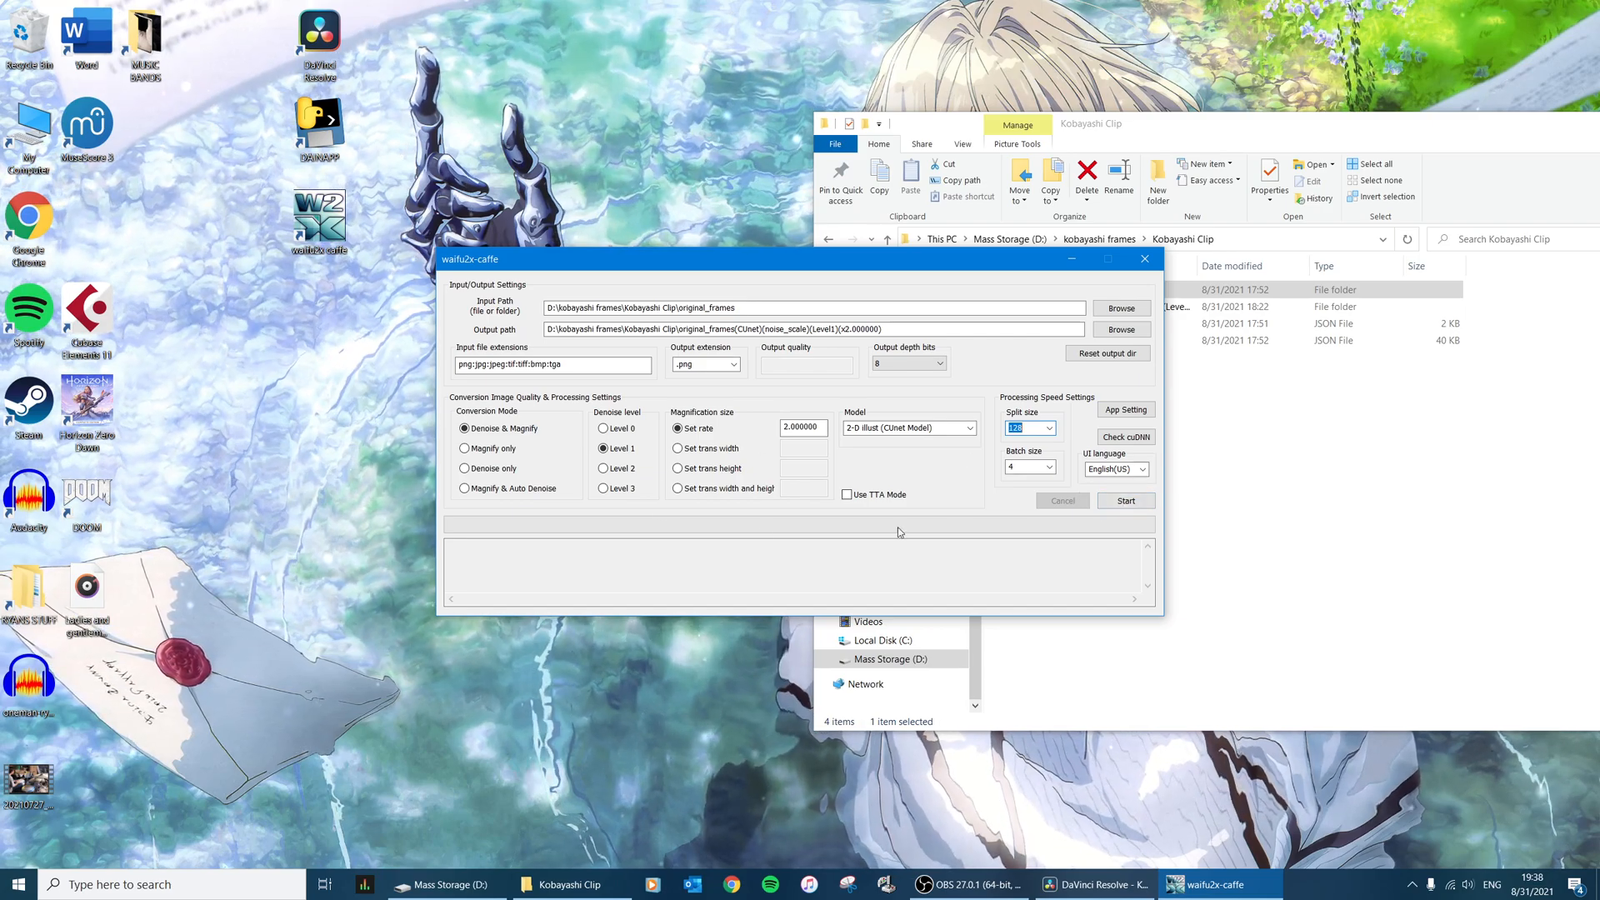
mouse_move(954, 455)
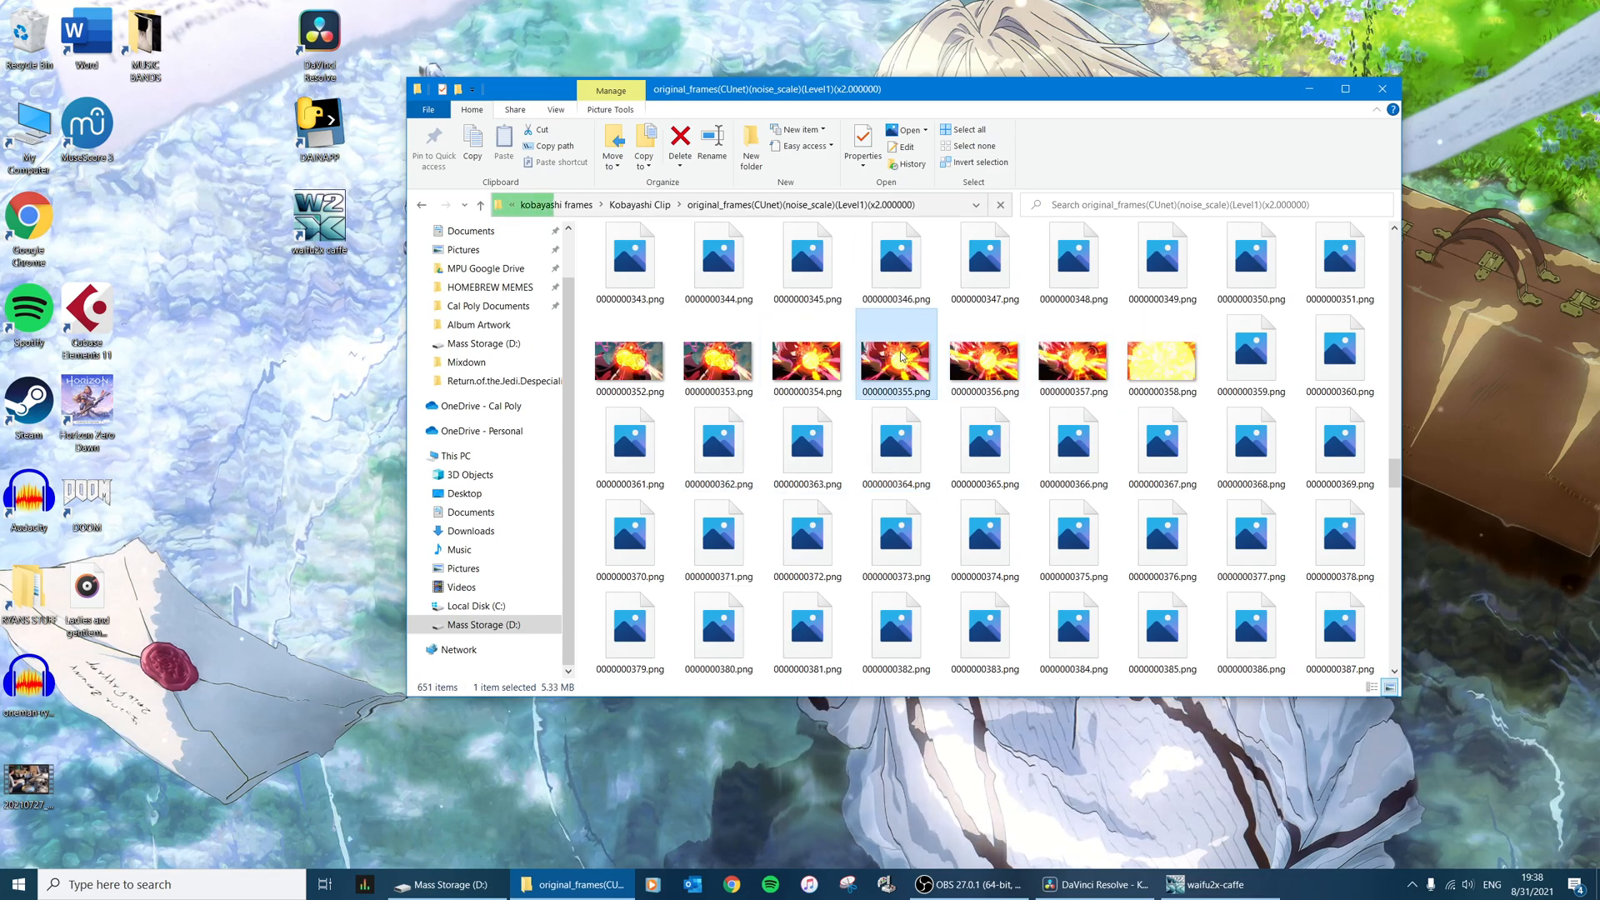
double_click(894, 355)
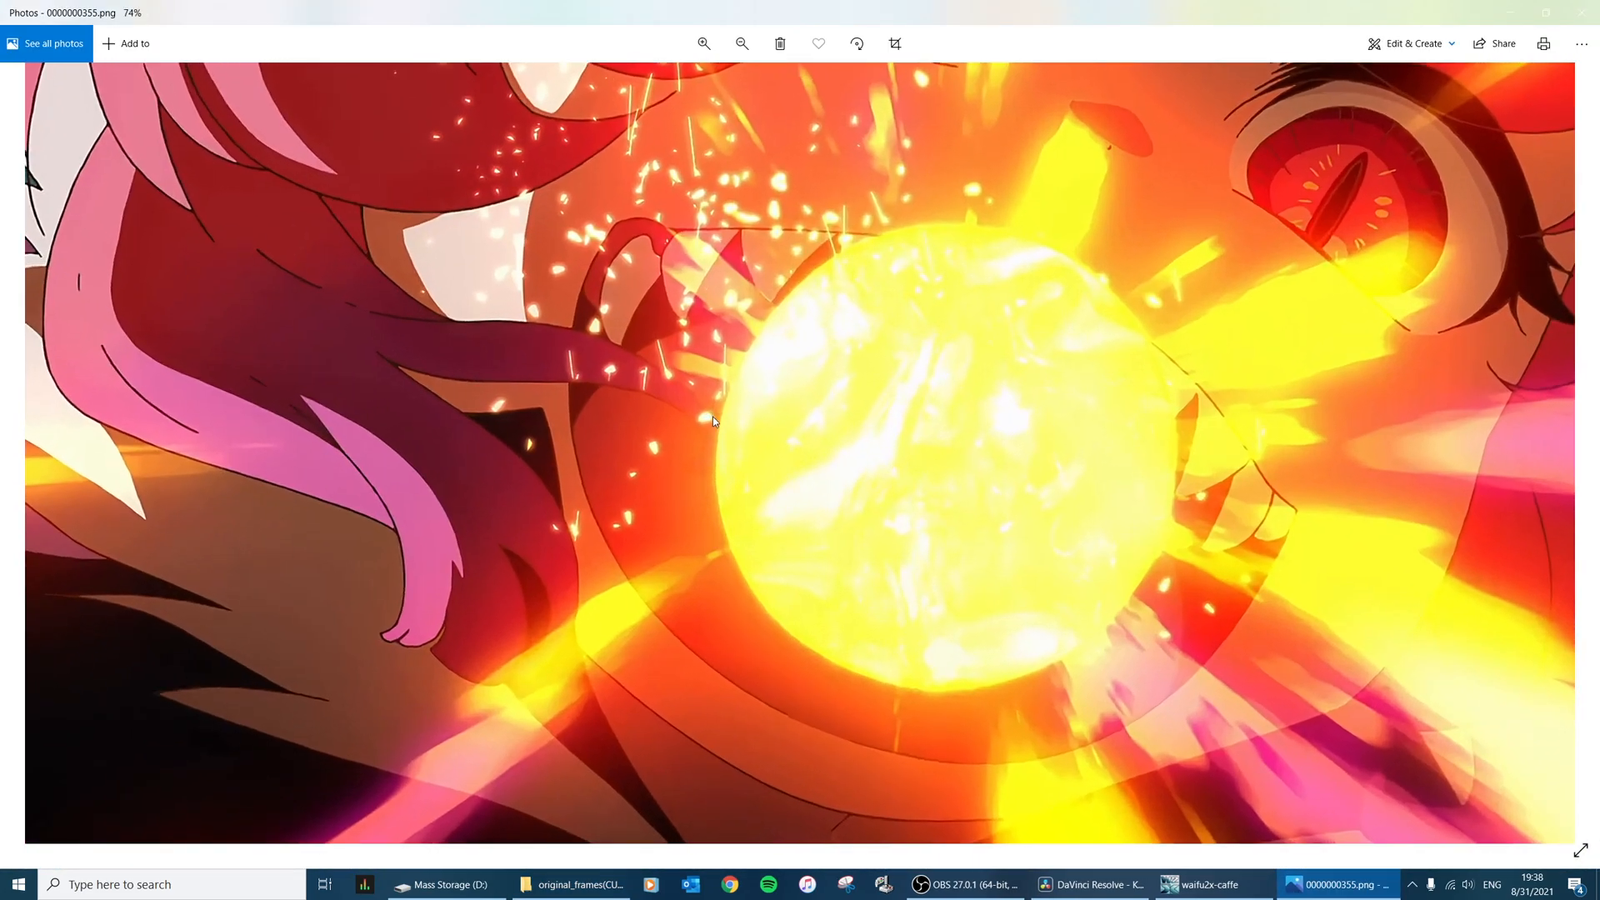
left_click(704, 44)
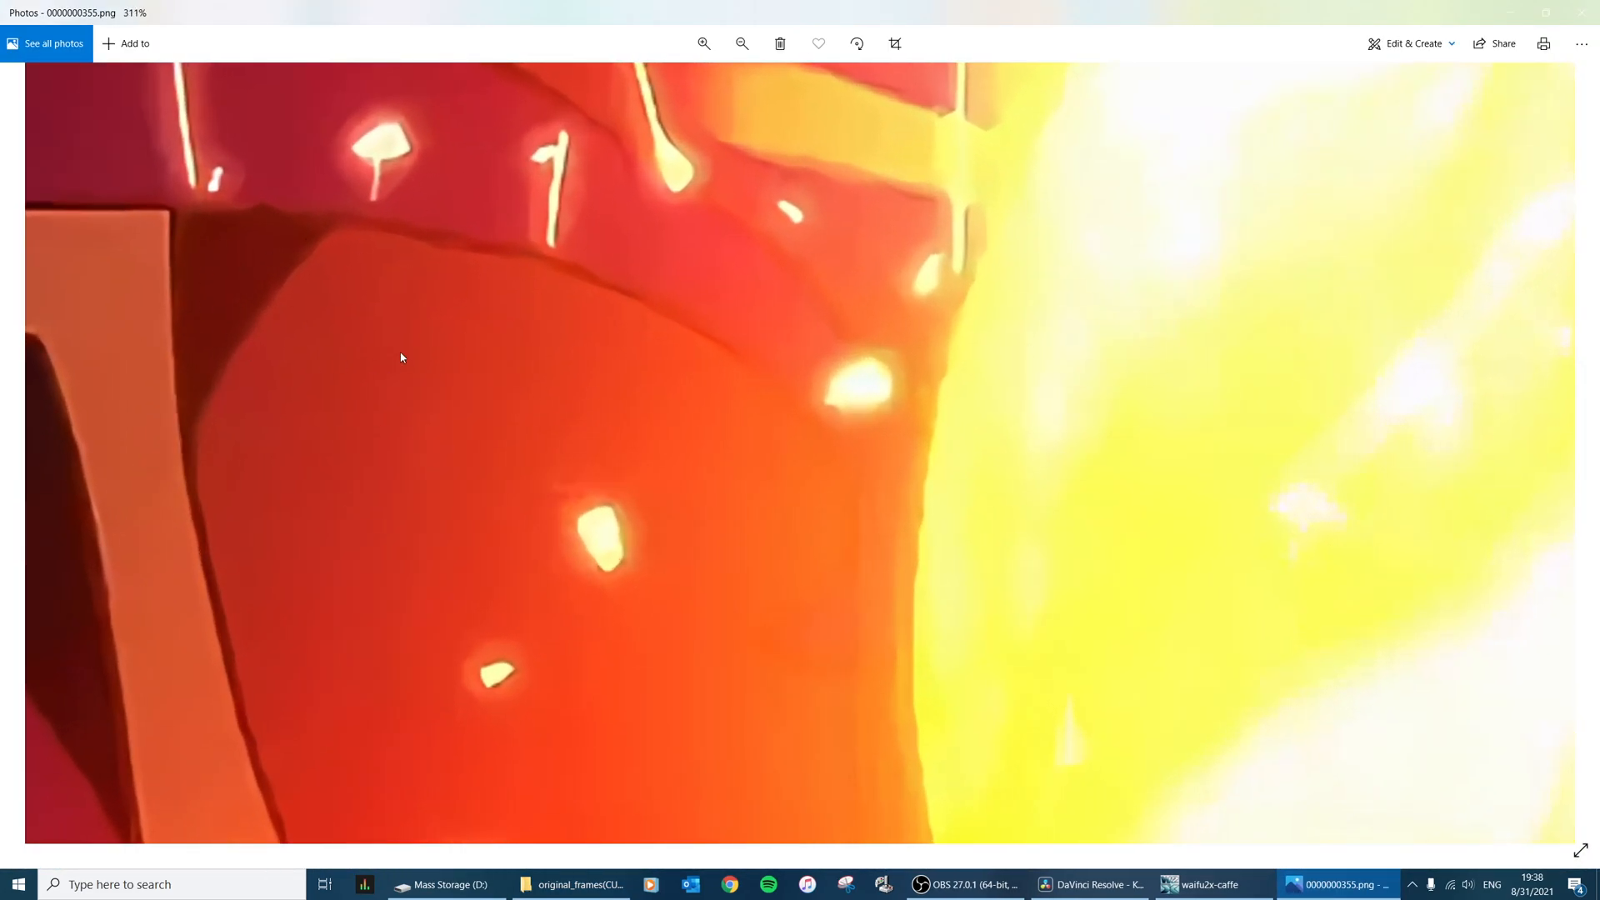
left_click(570, 884)
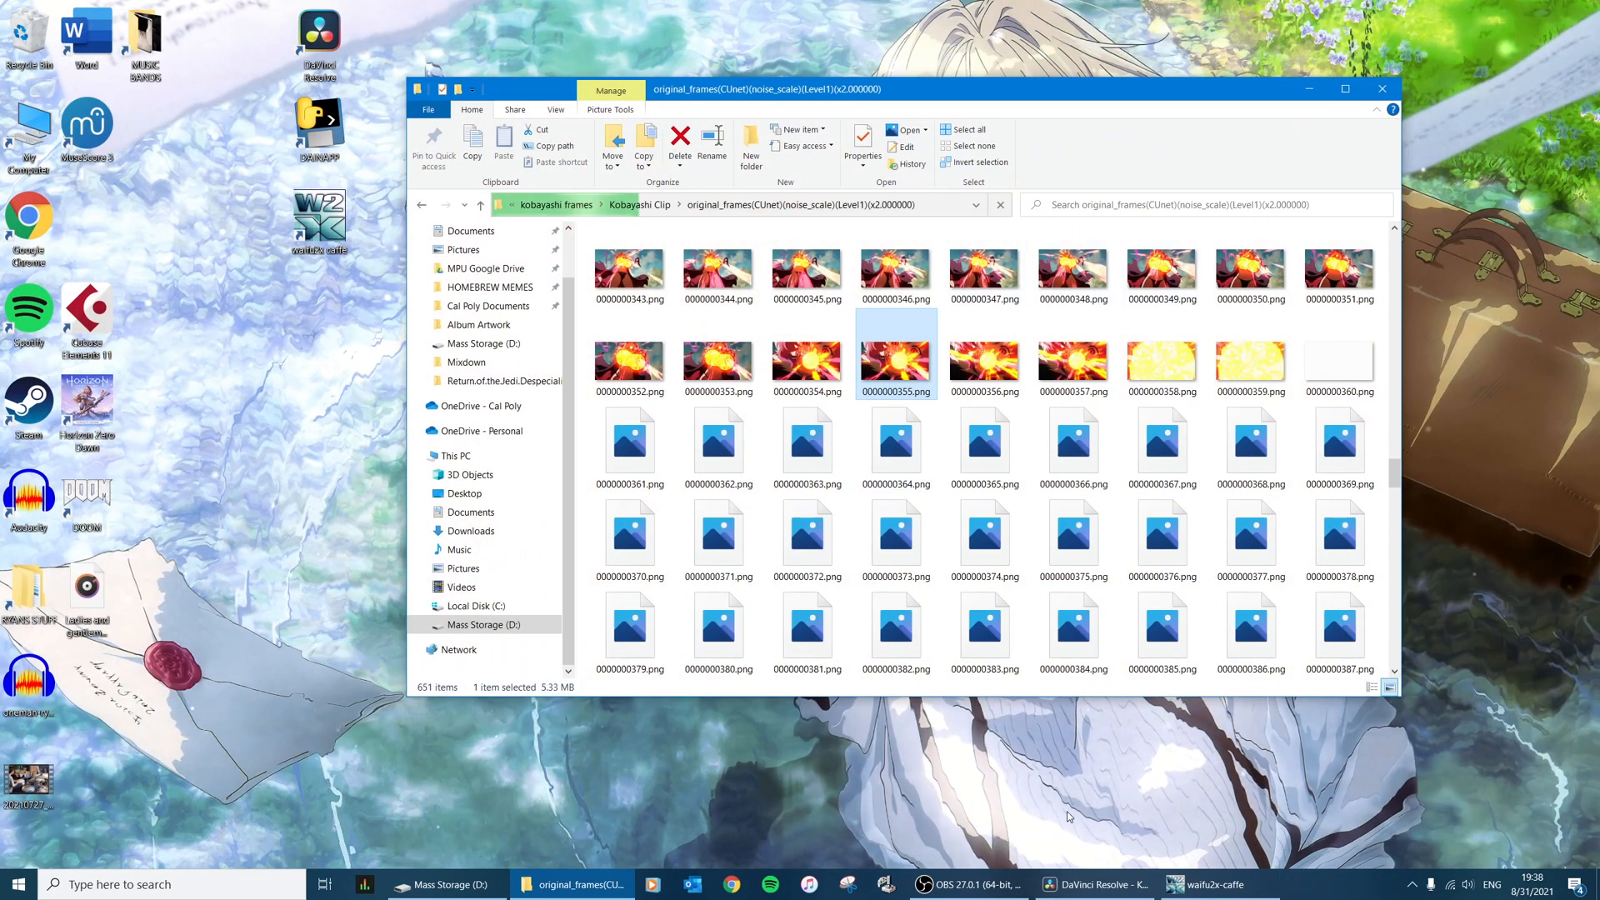
left_click(1073, 883)
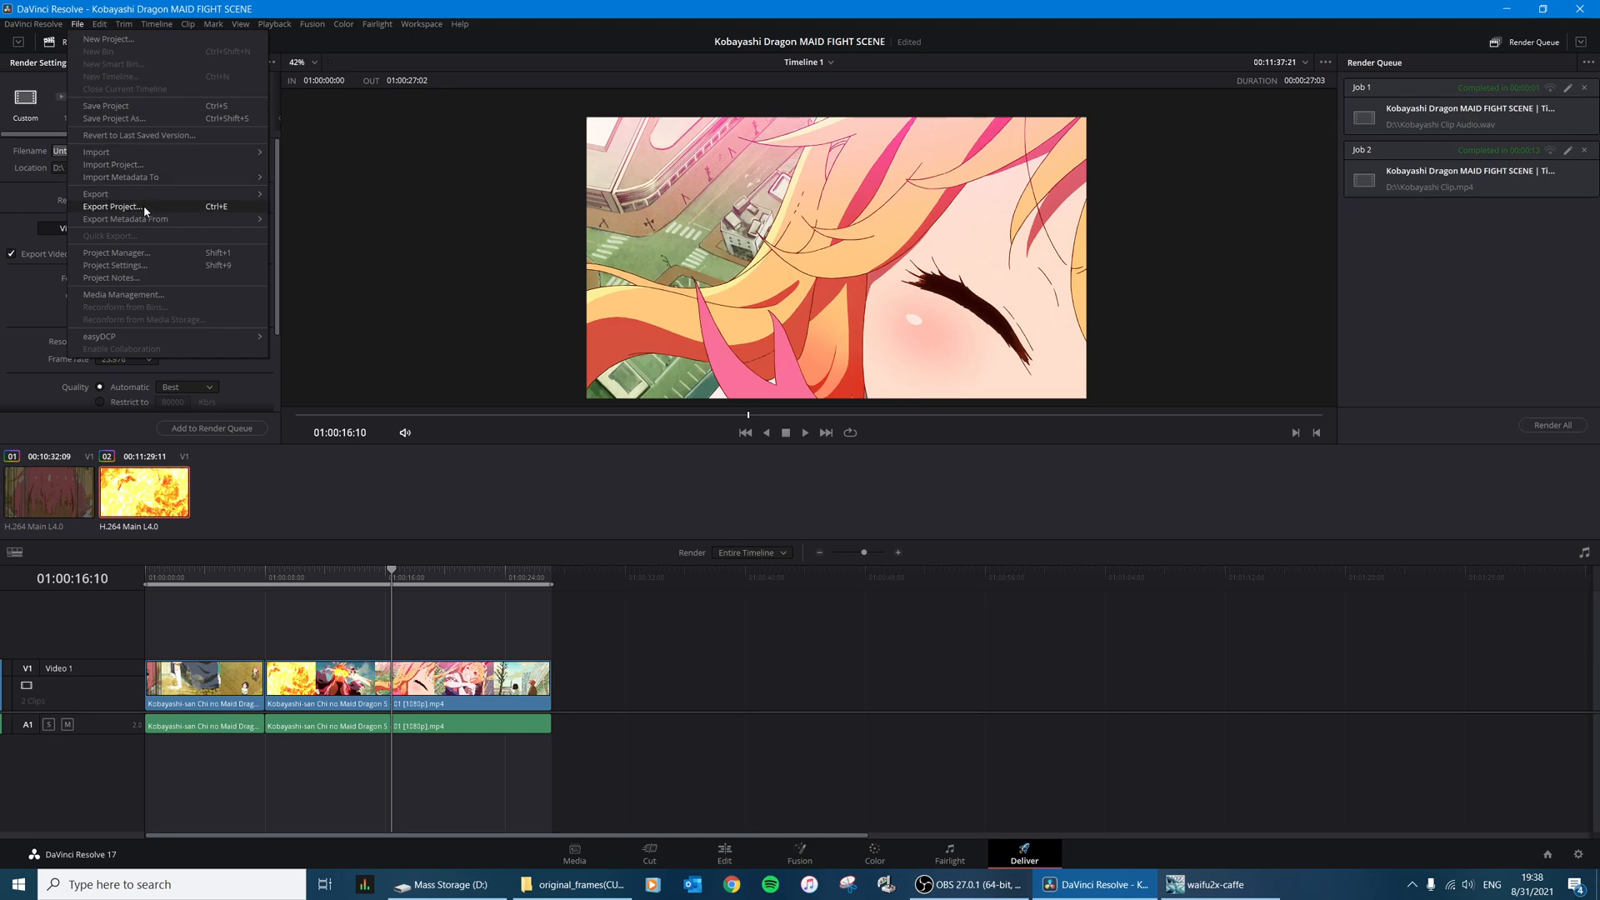
Step: Load the Kobayashi 4k project from the Project Manager
left_click(100, 253)
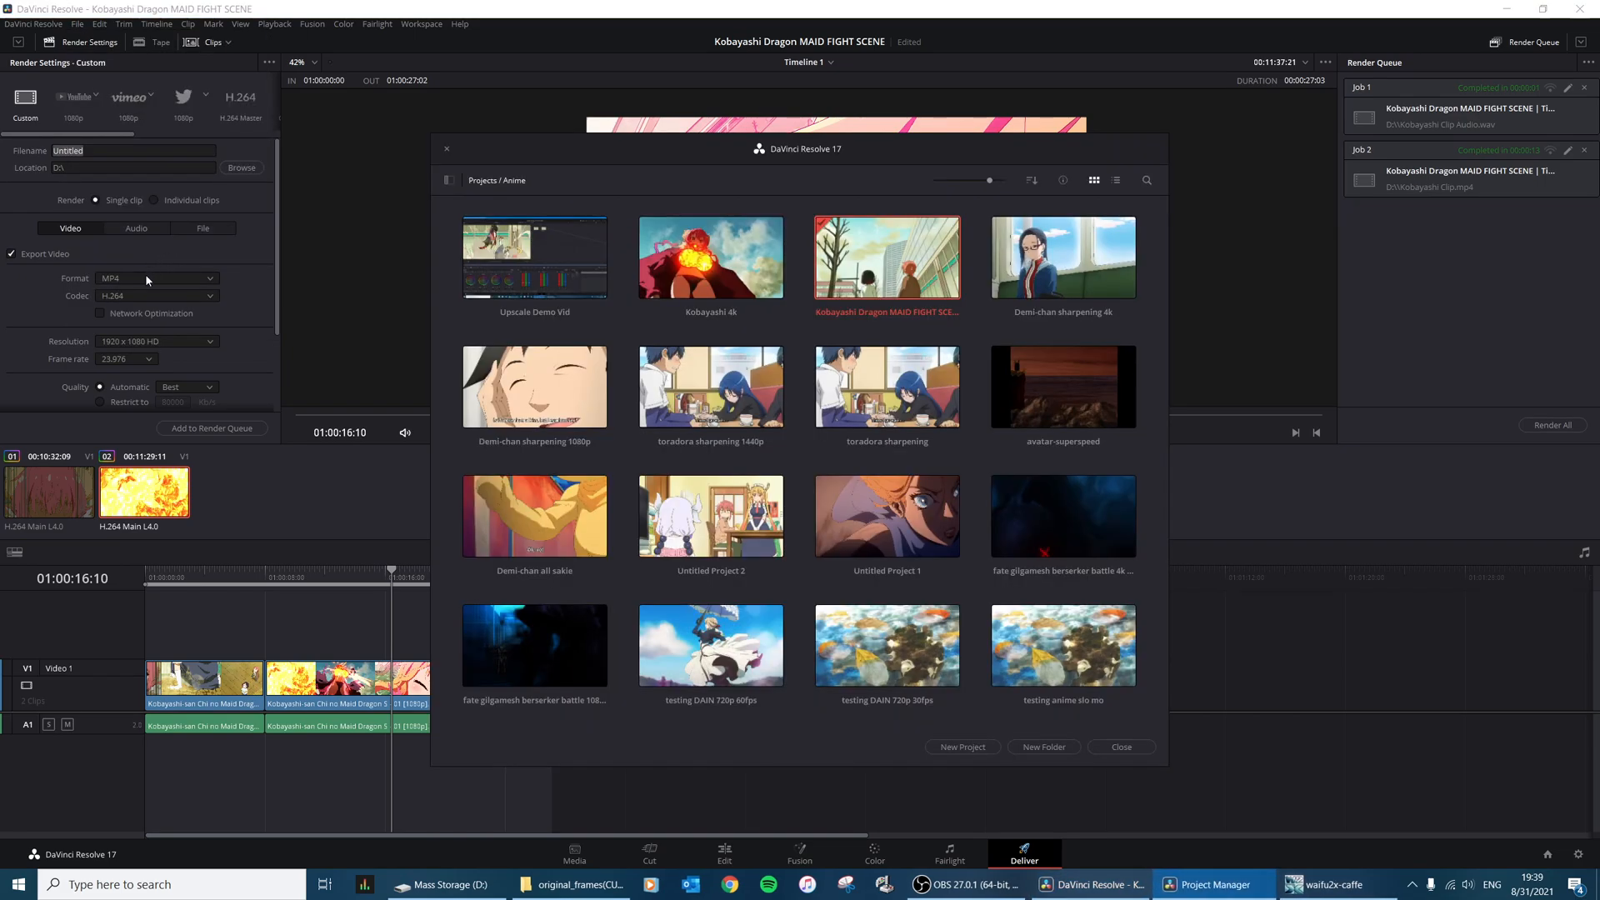
left_click(710, 256)
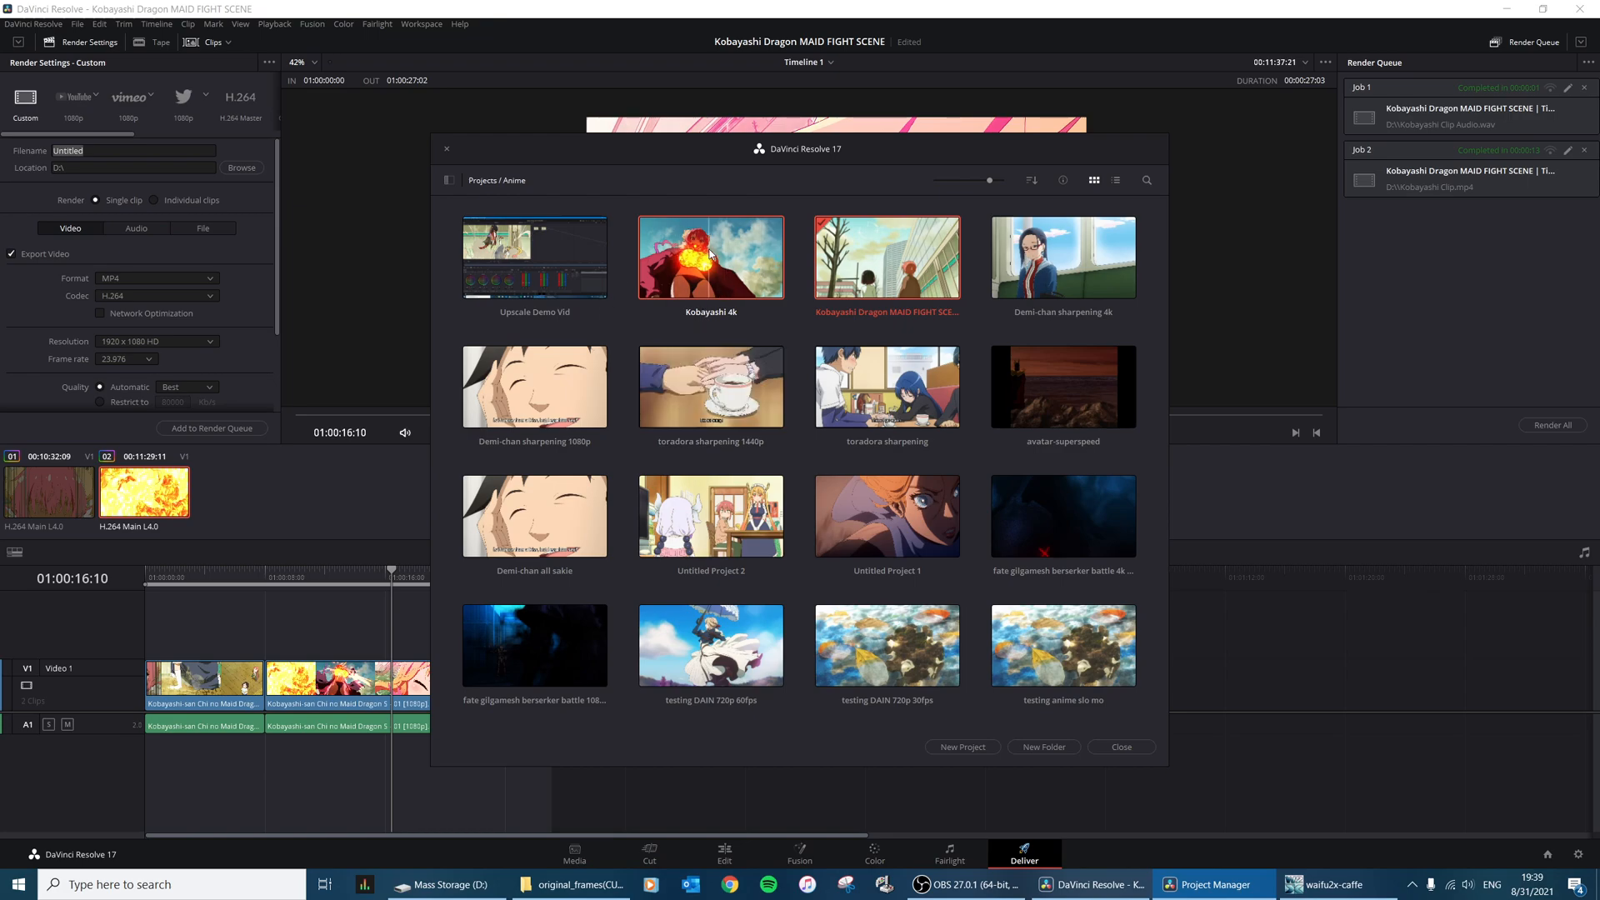
double_click(709, 256)
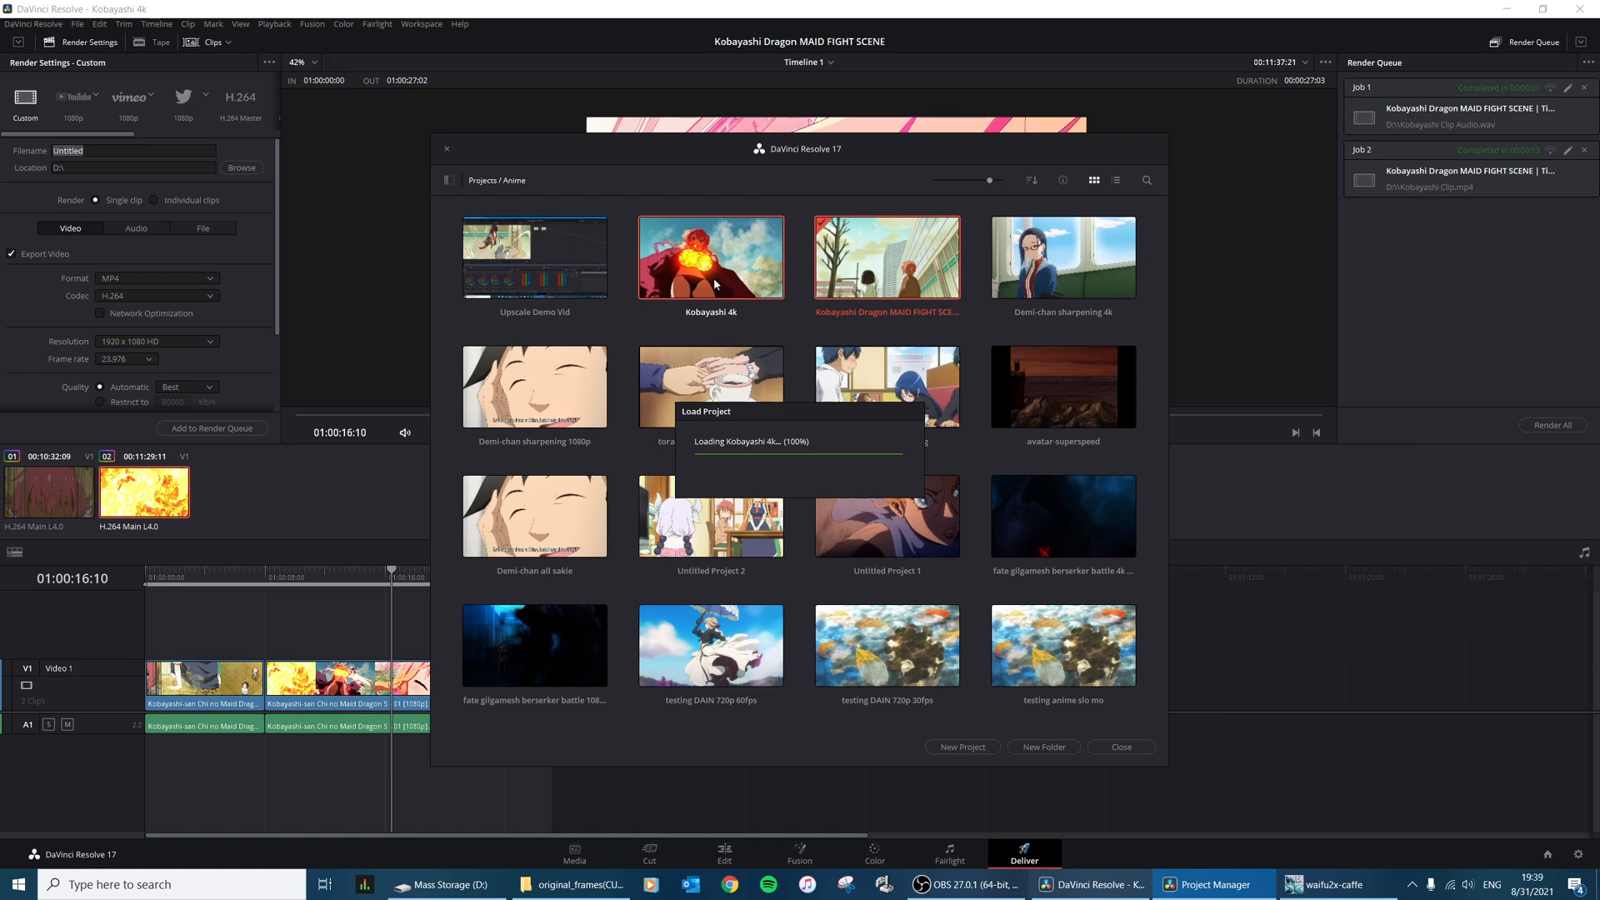
Step: Set the project's playback frame rate to 23.976 in Project Settings and save
left_click(107, 24)
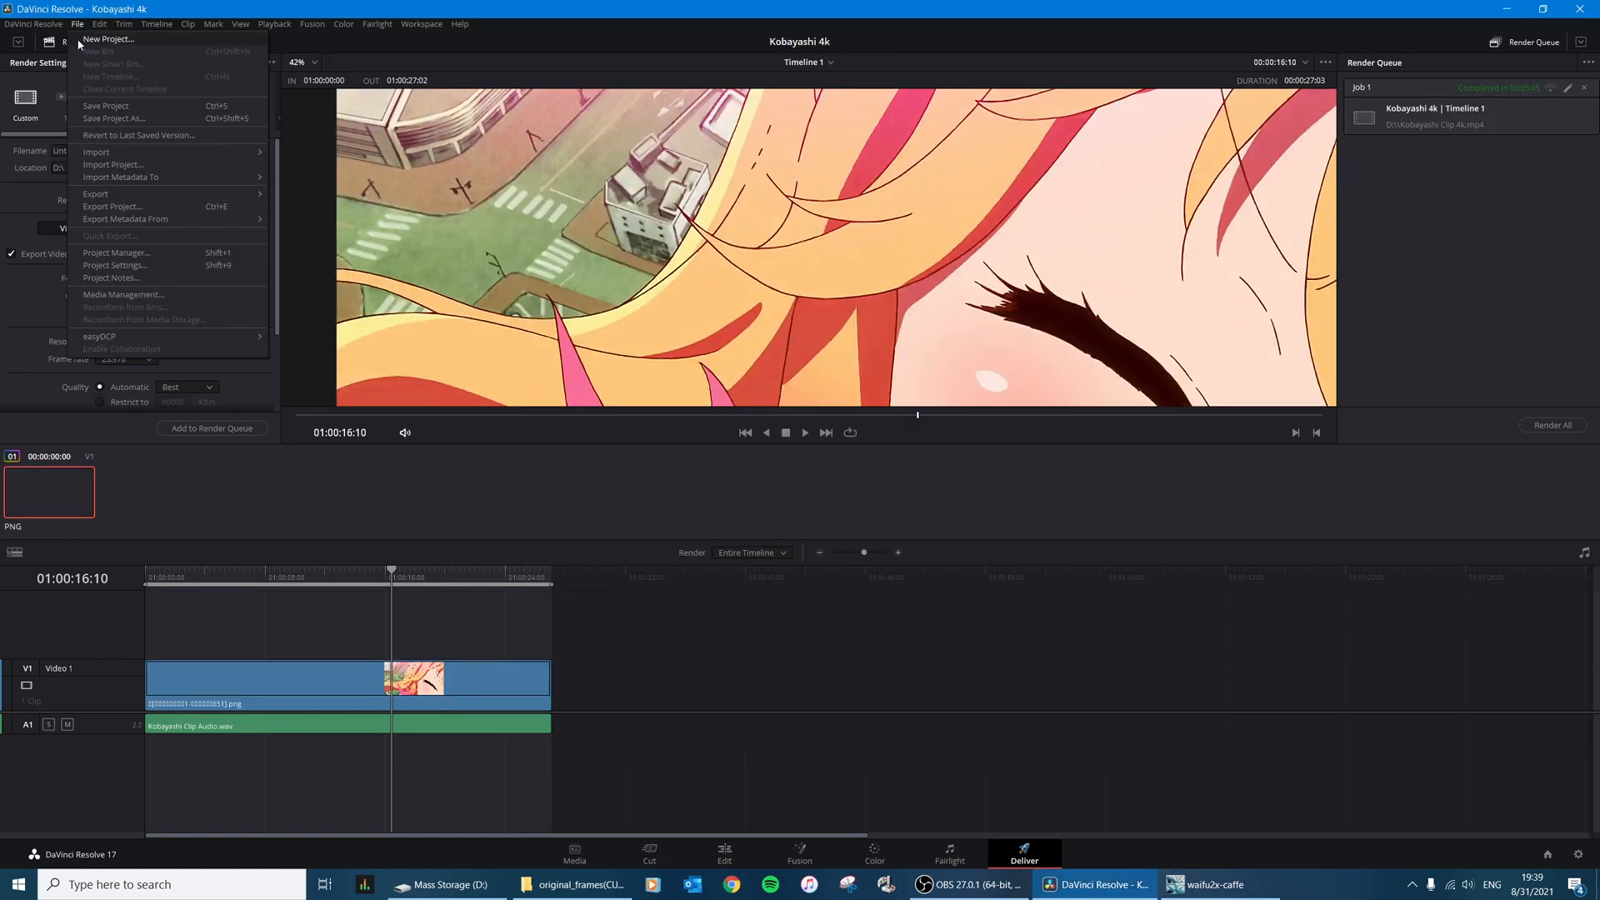
left_click(110, 265)
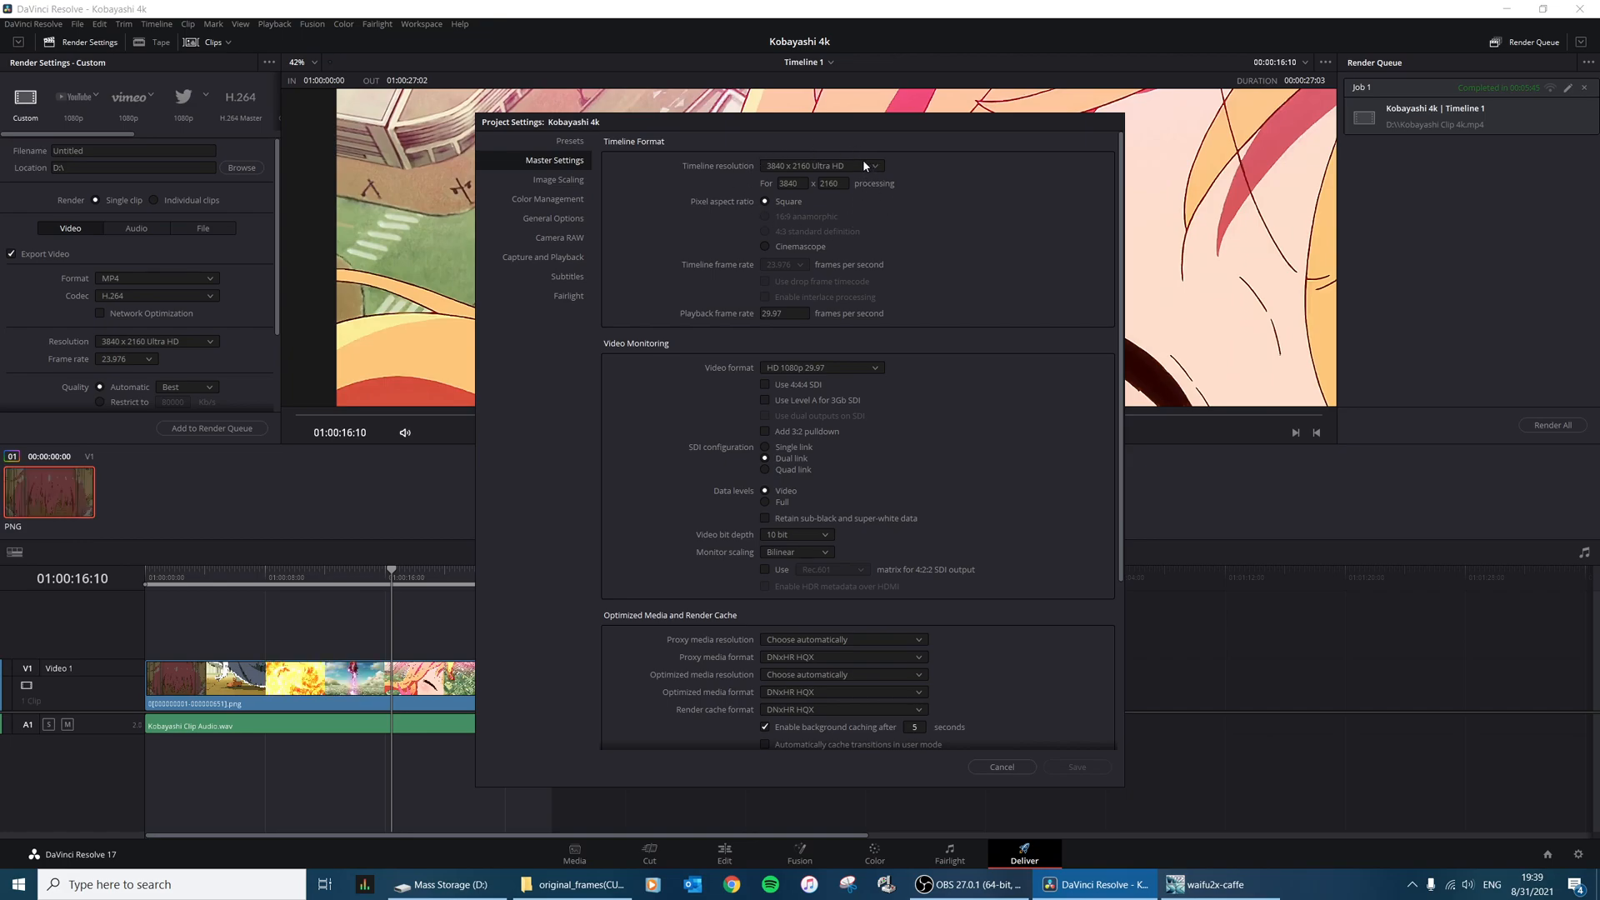
mouse_move(793, 326)
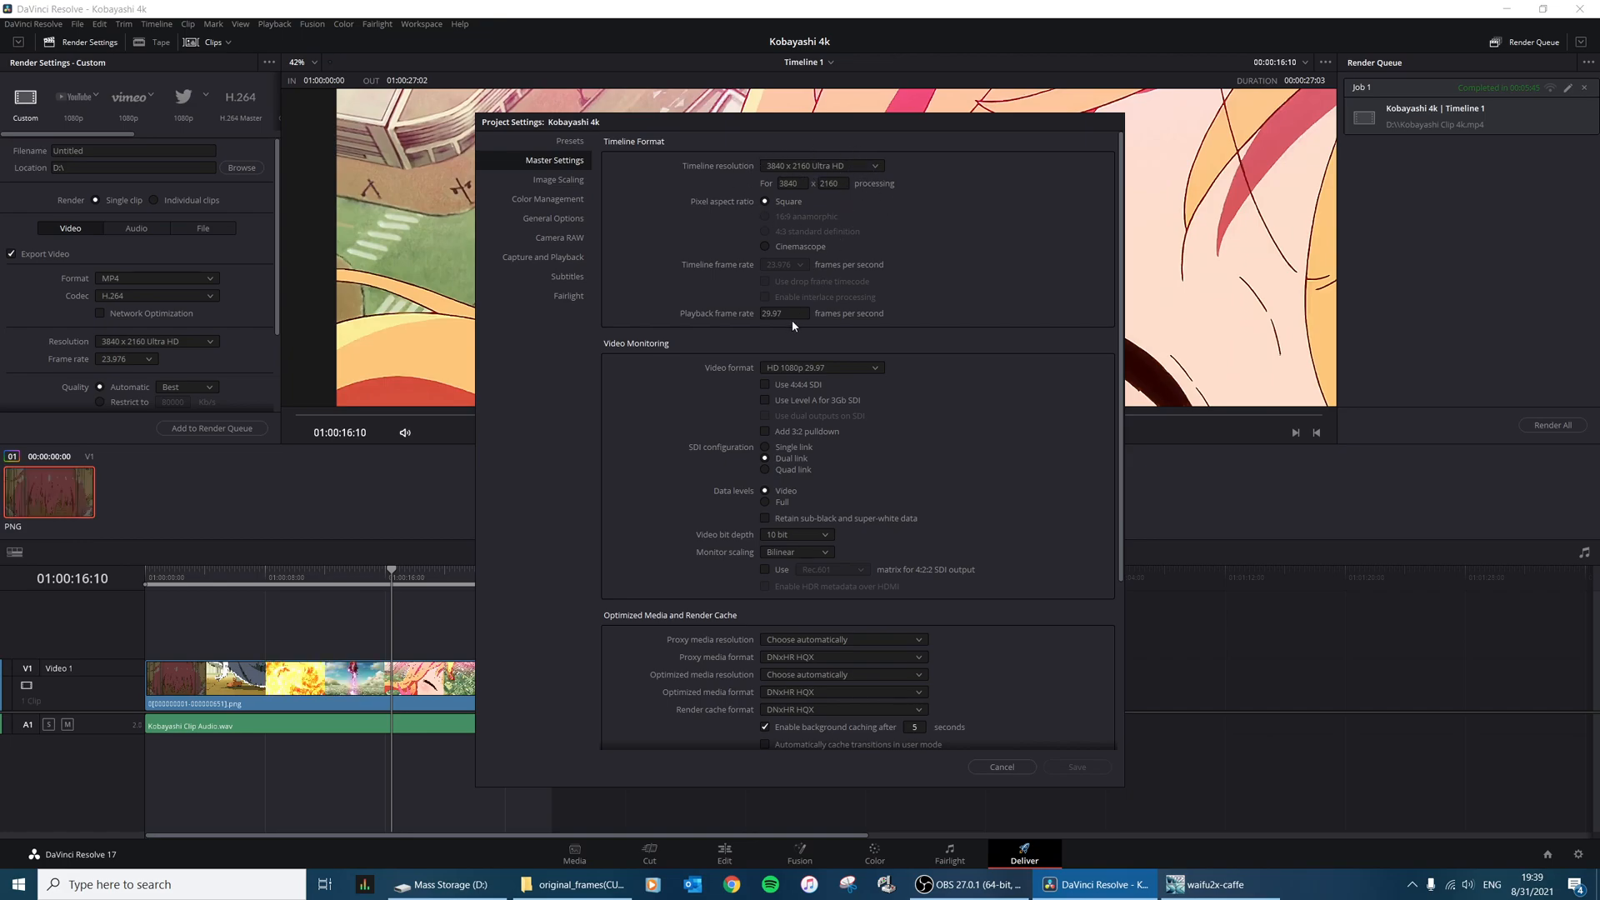
left_click(784, 313)
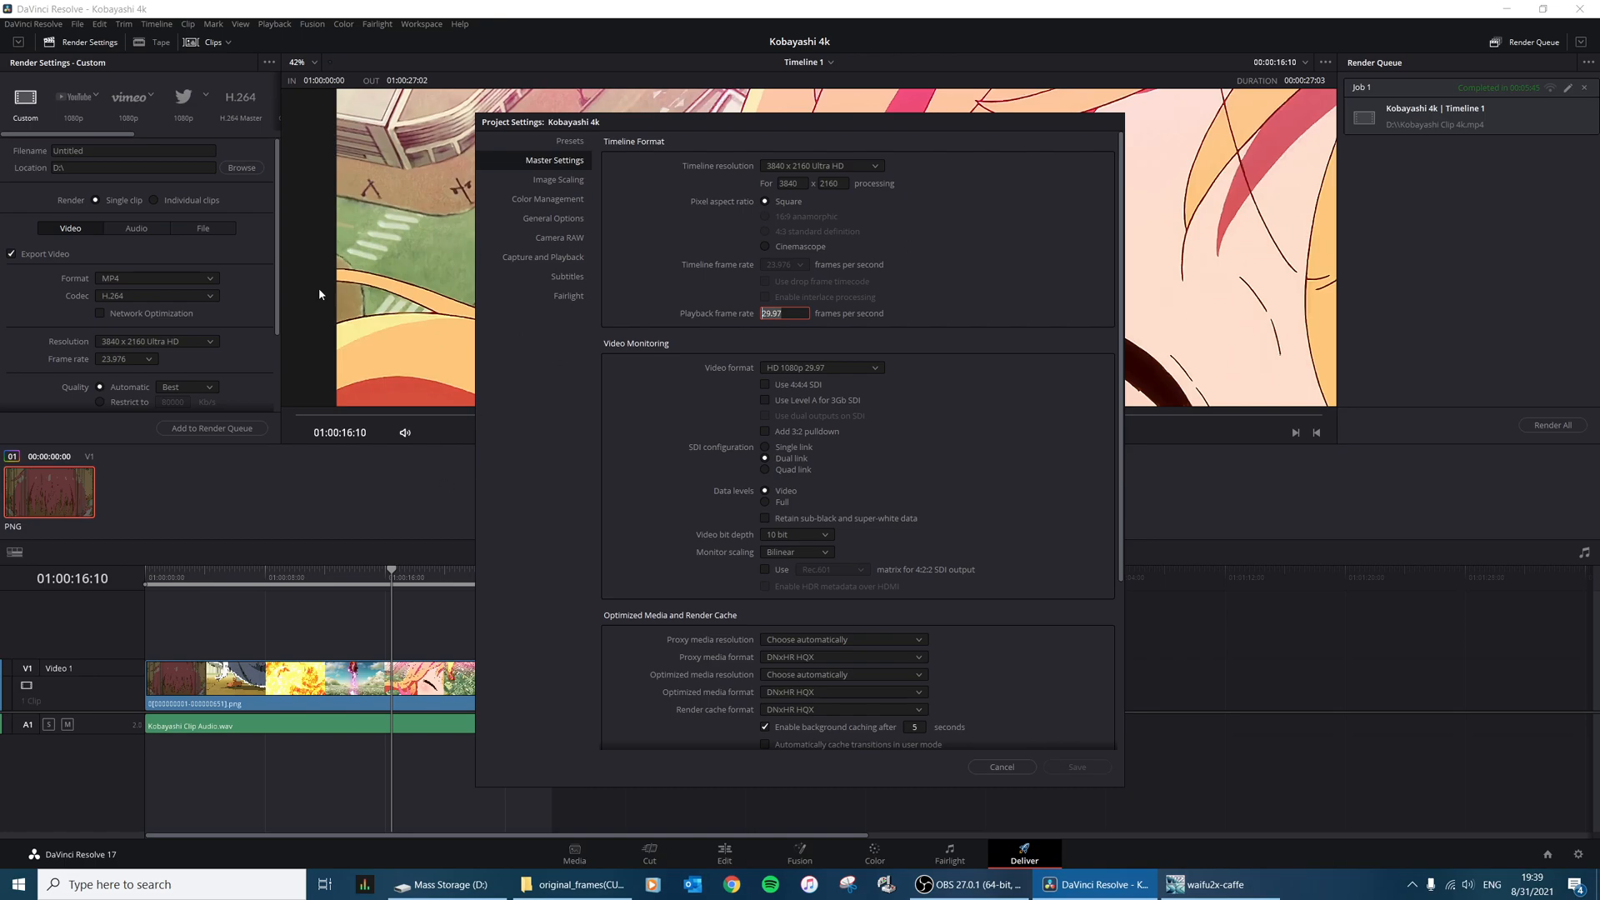
mouse_move(810, 333)
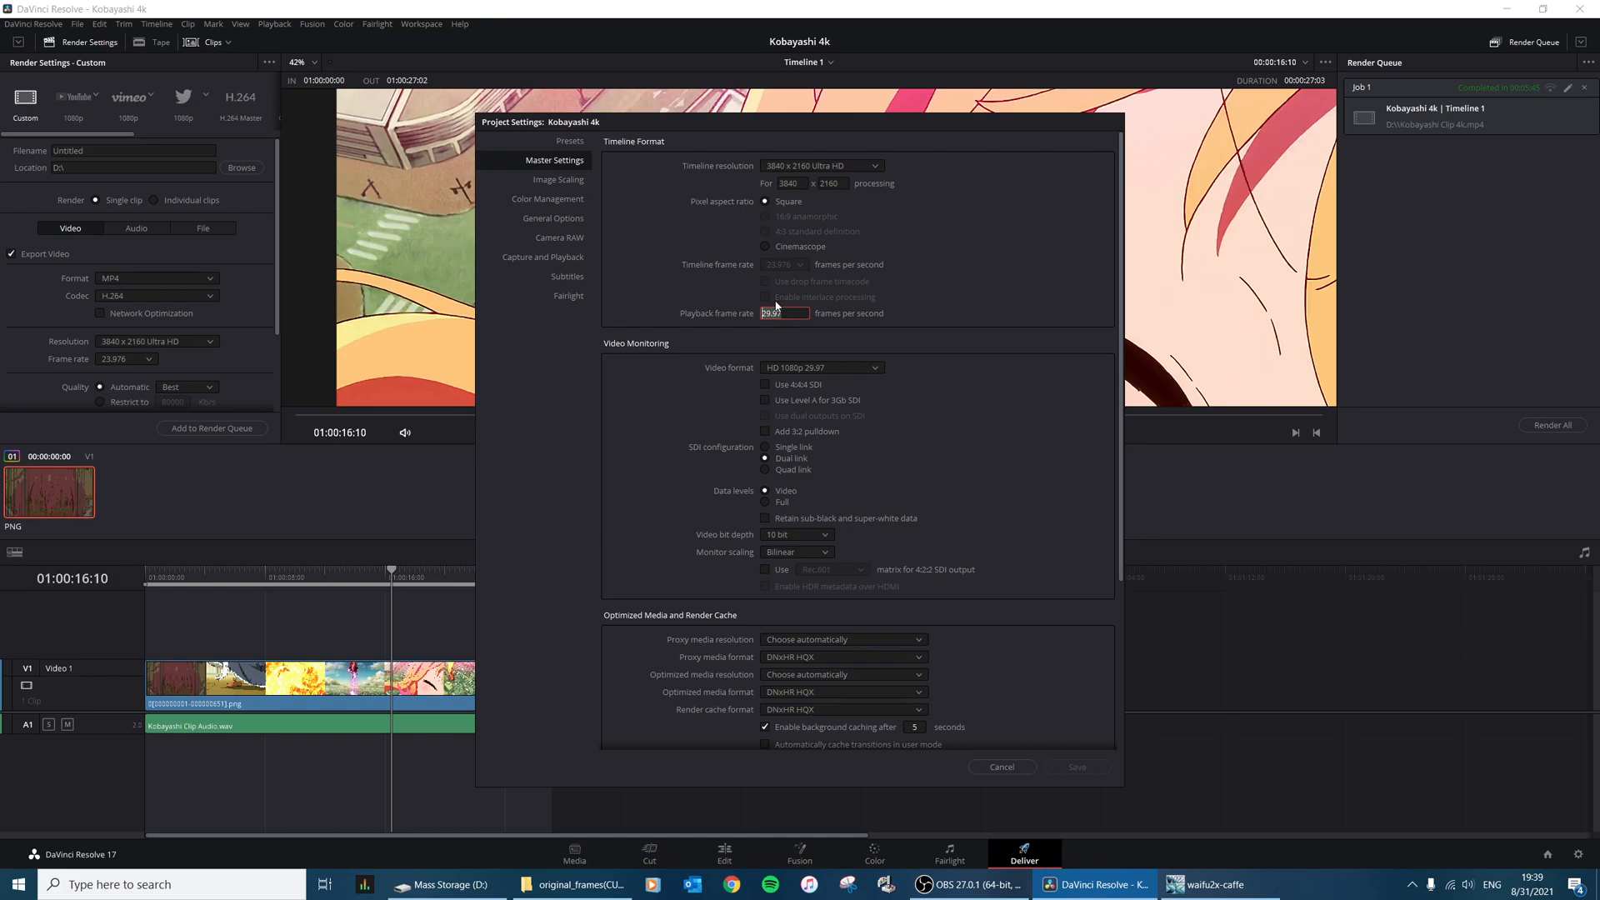
type("23.9")
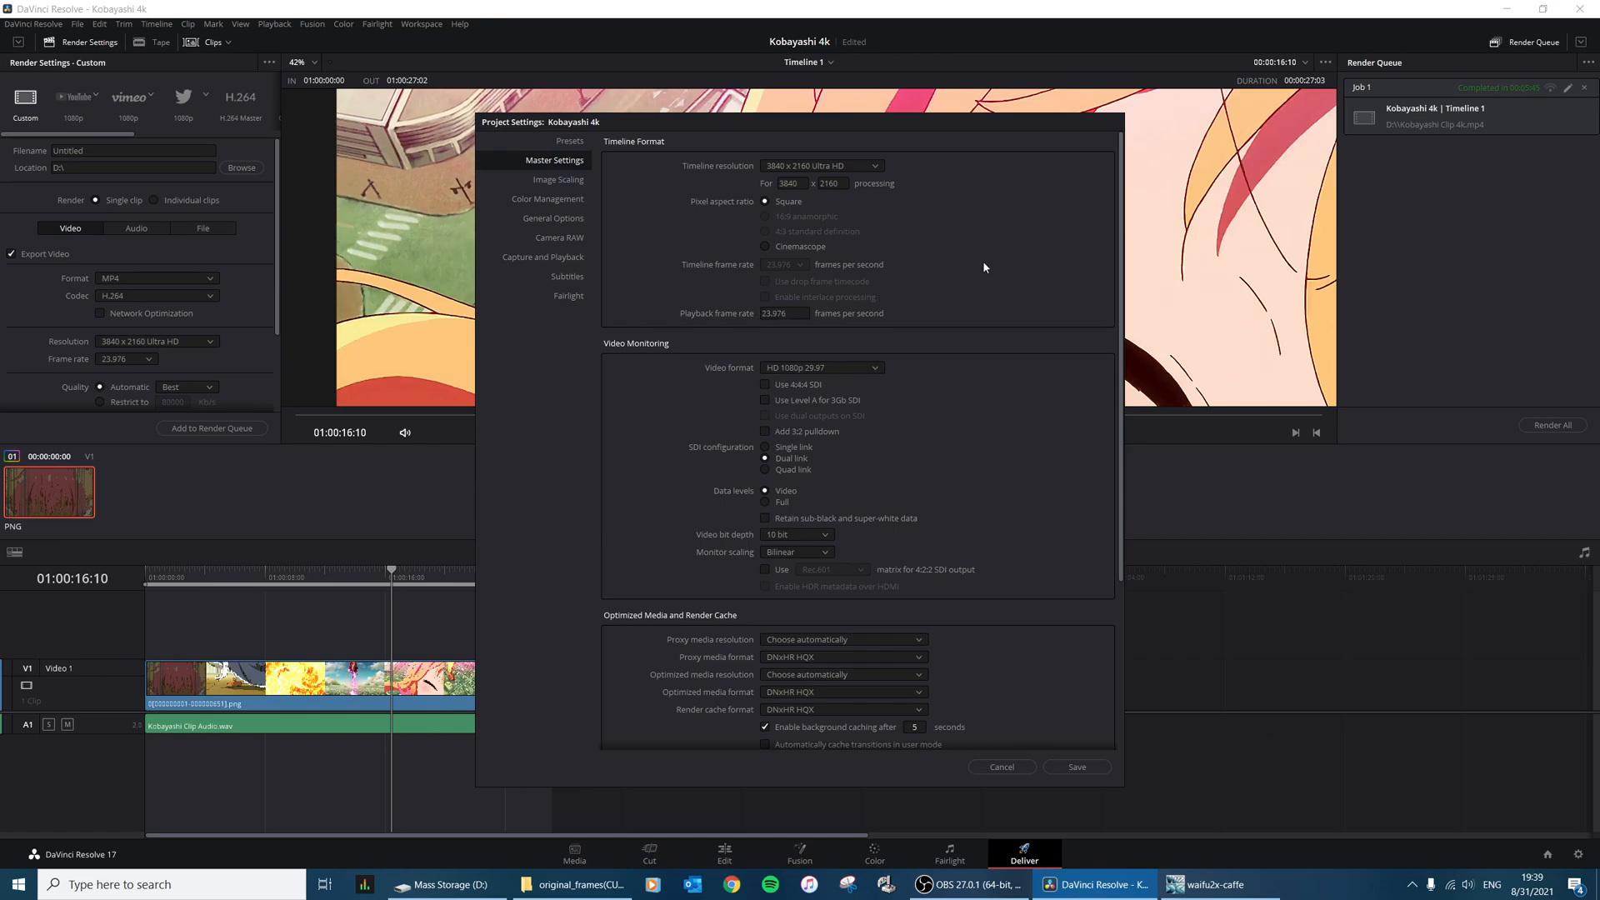
mouse_move(912, 443)
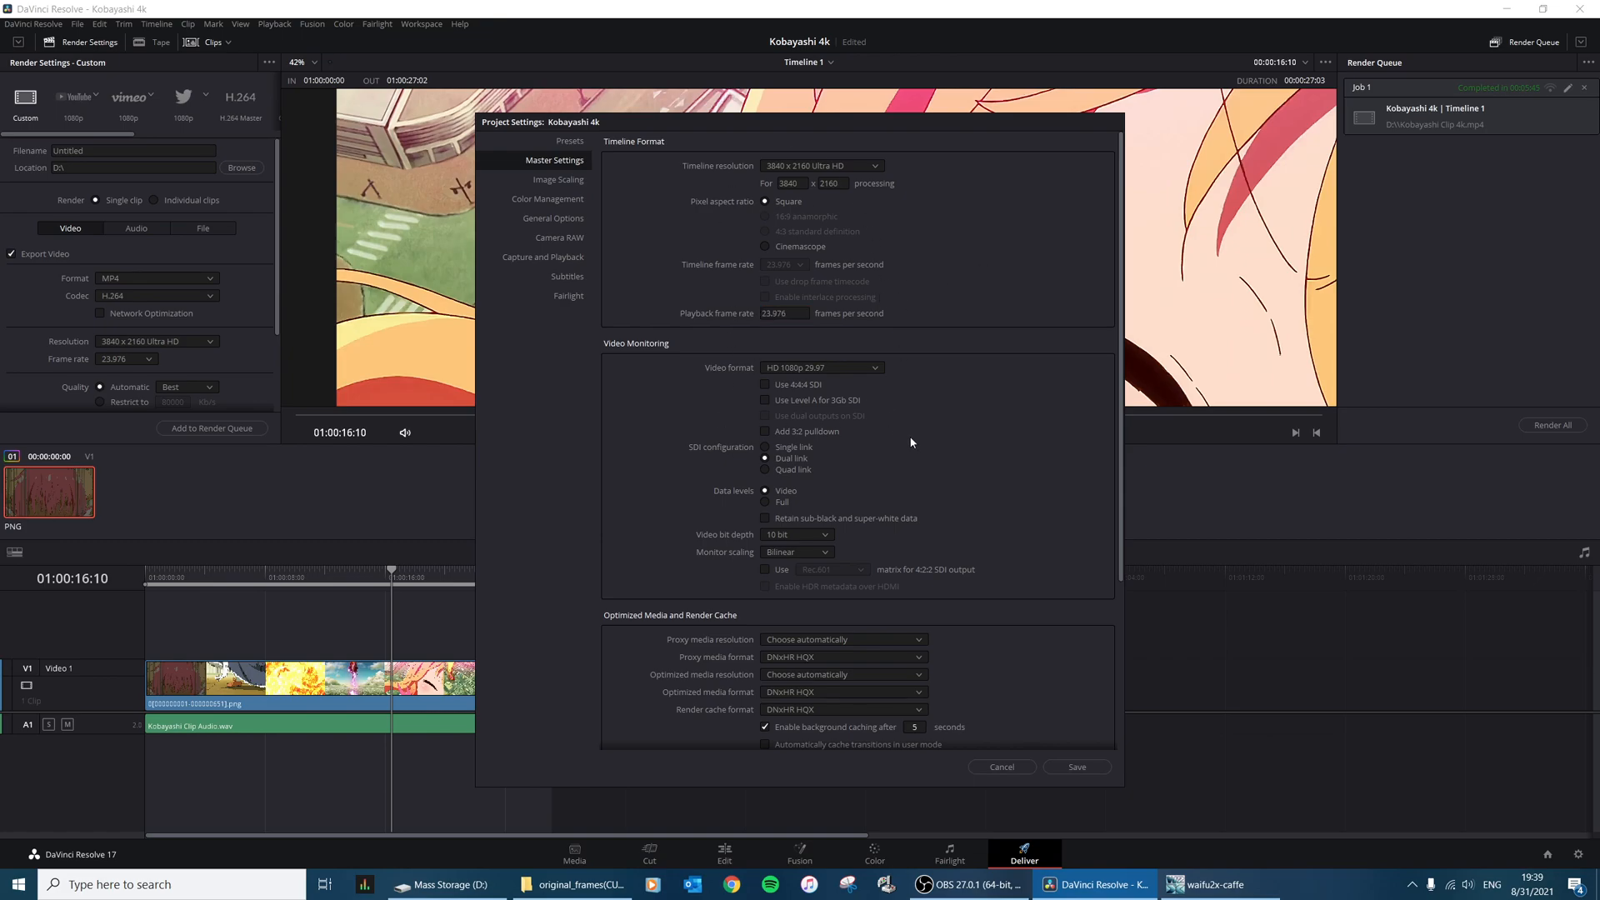
mouse_move(943, 501)
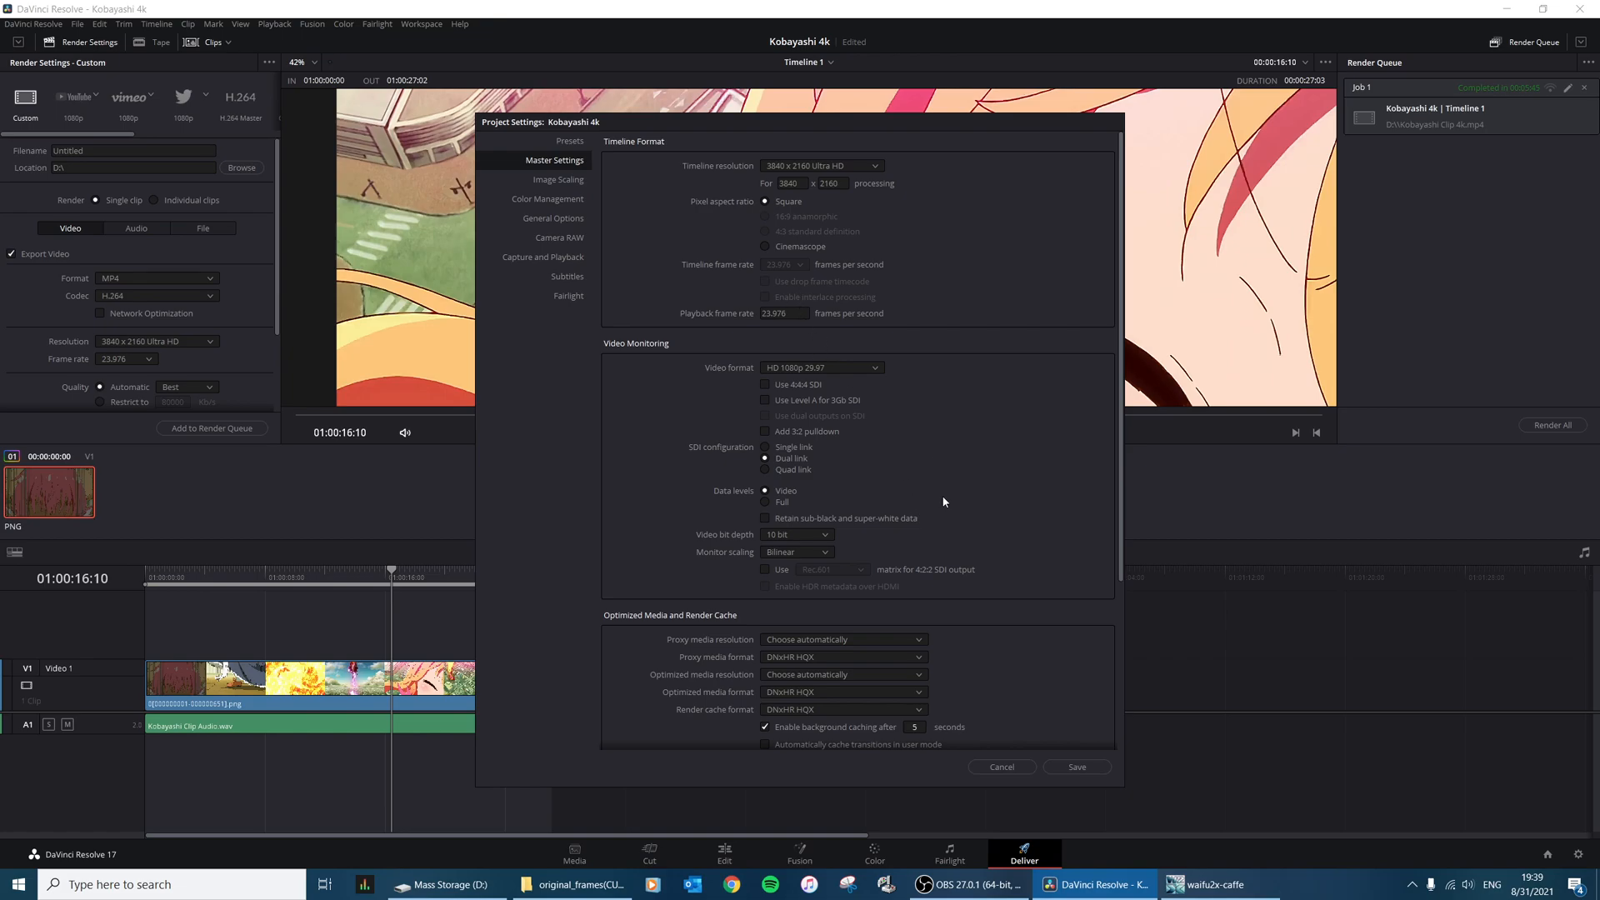
left_click(1001, 767)
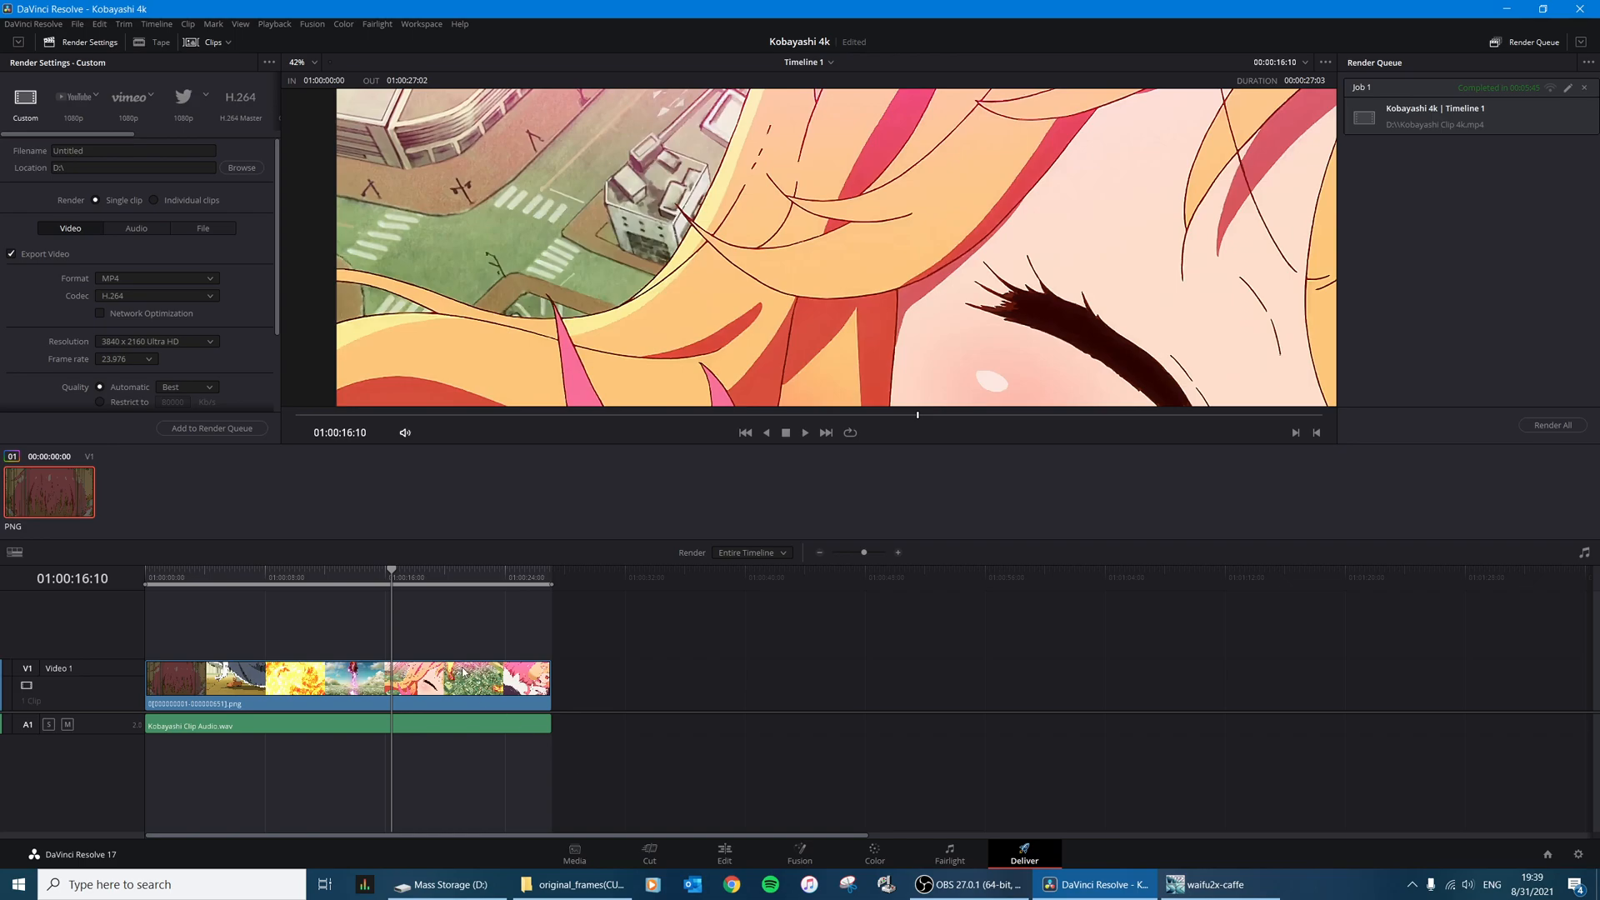
left_click(650, 852)
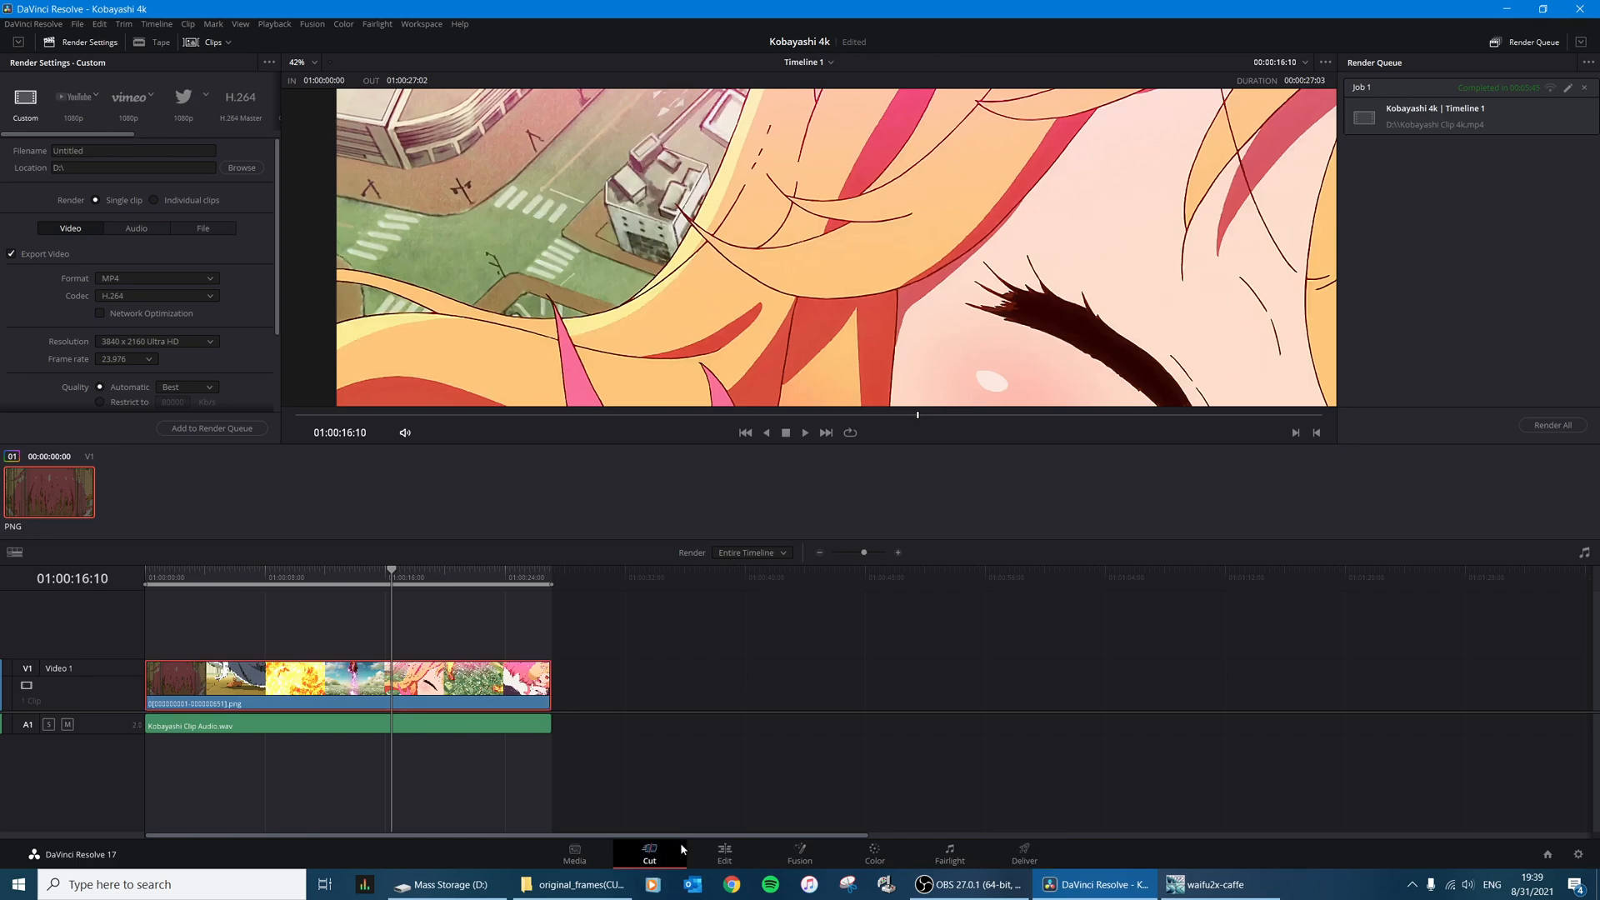
Step: On the Media page, add the waifu2x 3840x2160 PNG sequence from Mass Storage to the media pool
left_click(723, 853)
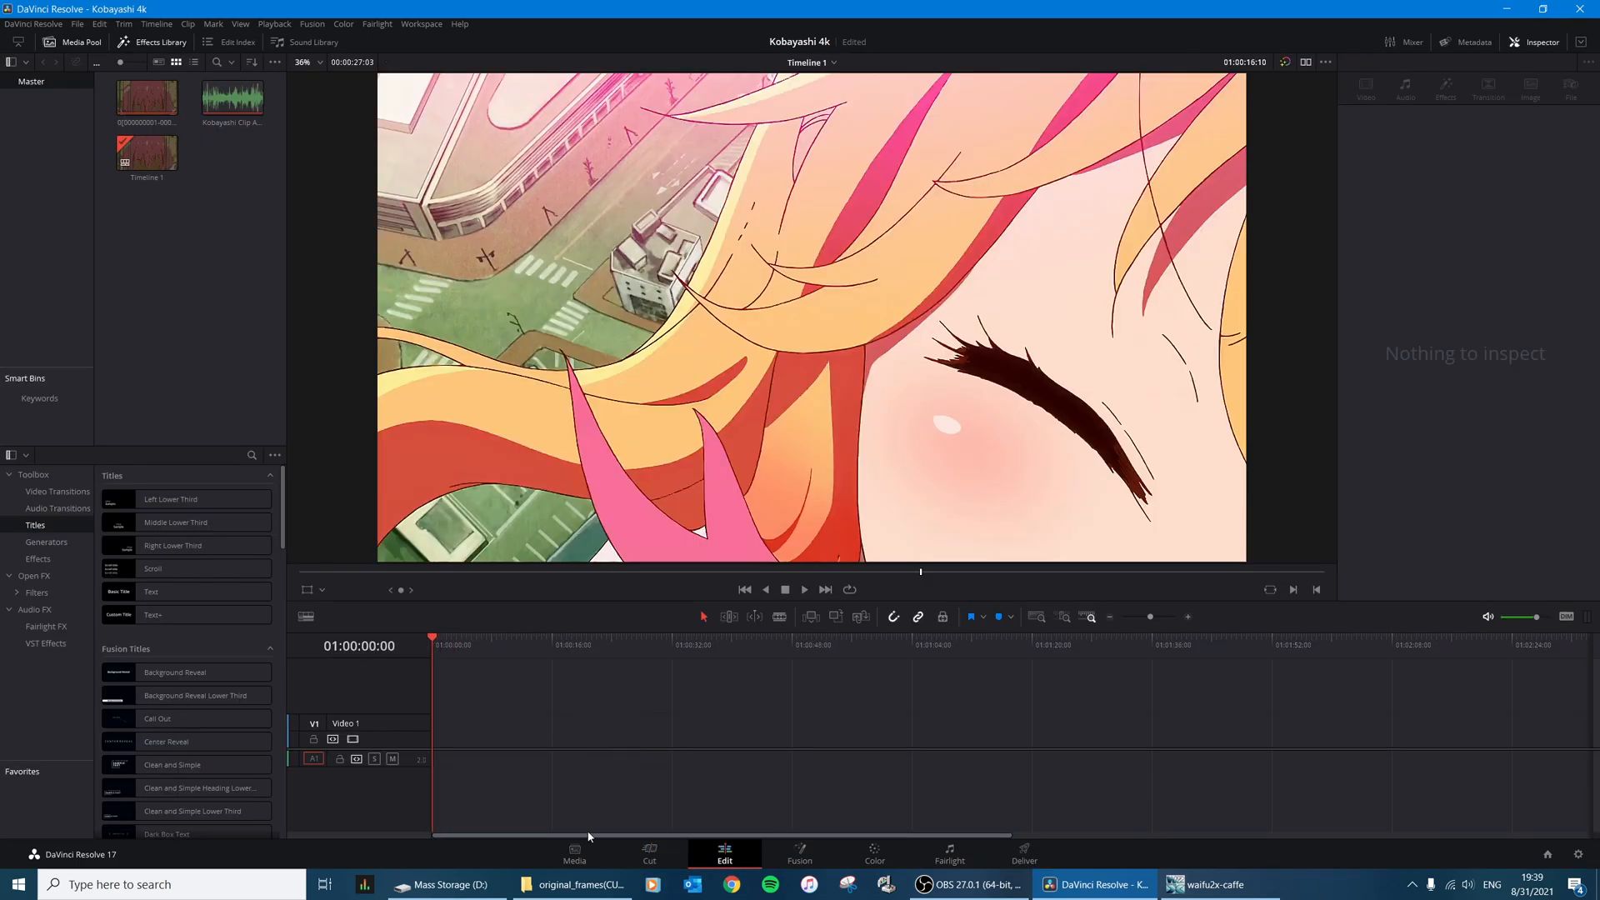
left_click(574, 853)
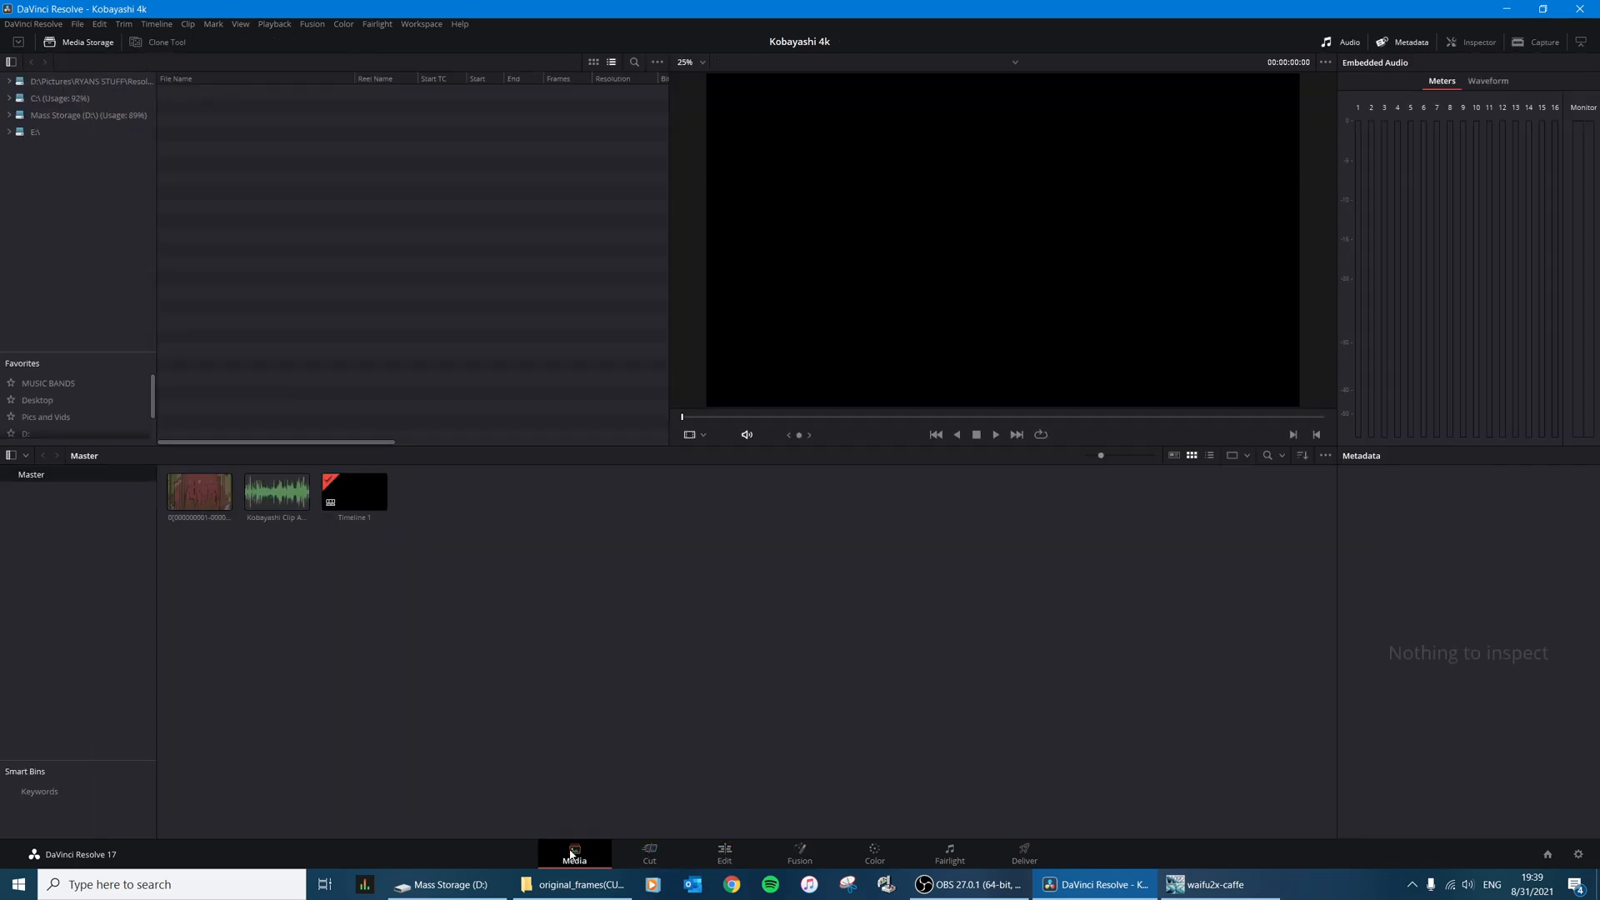
left_click(10, 115)
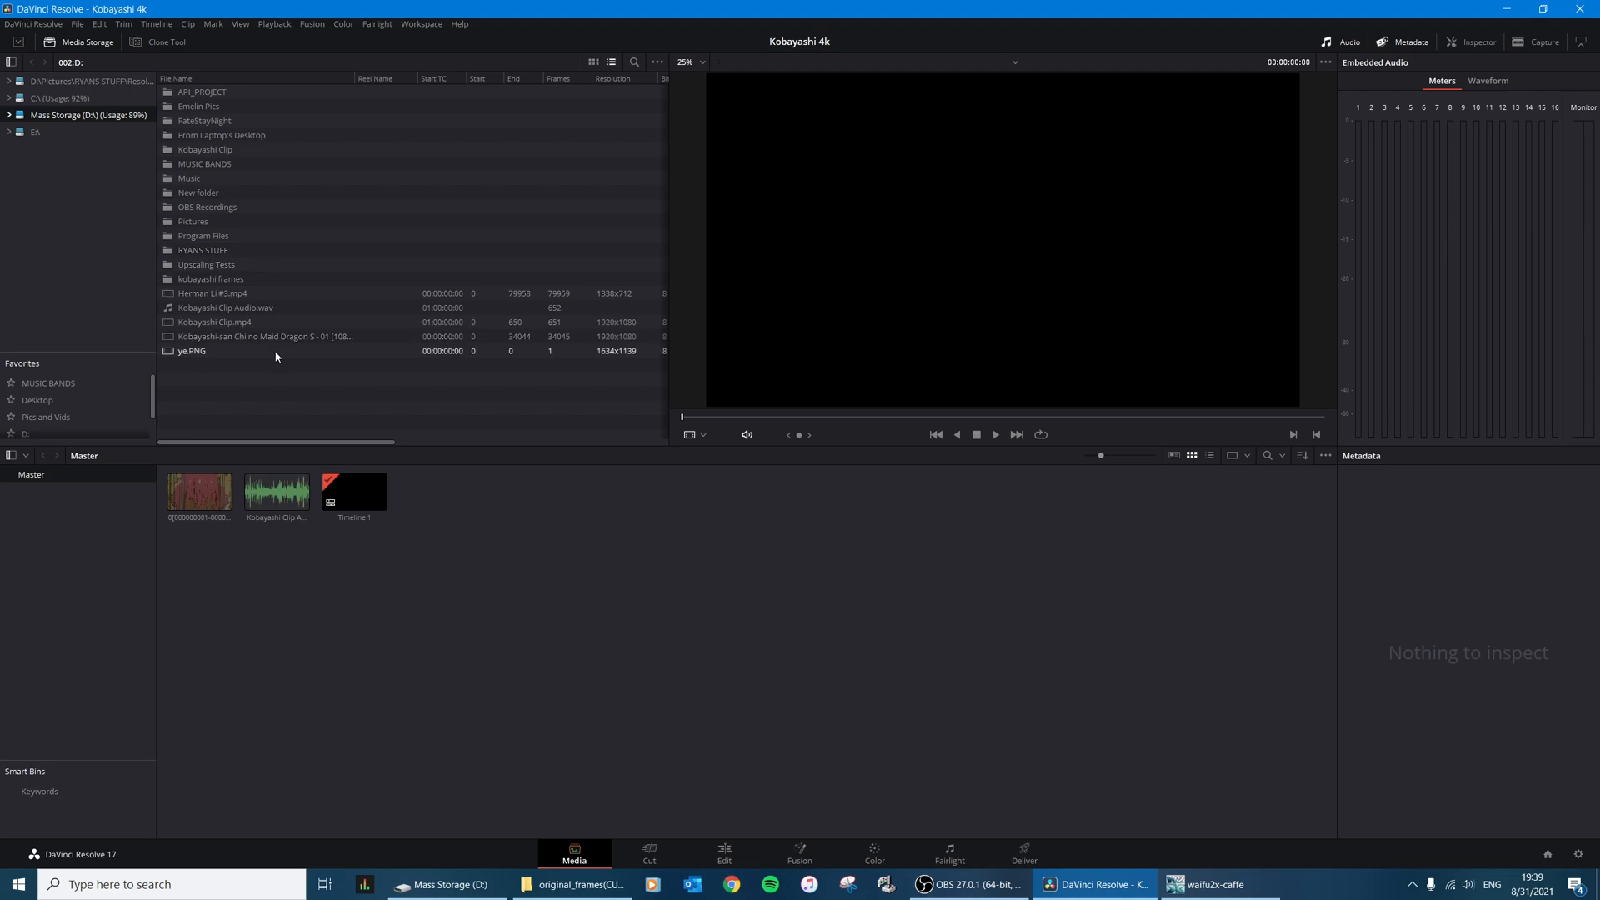
double_click(206, 278)
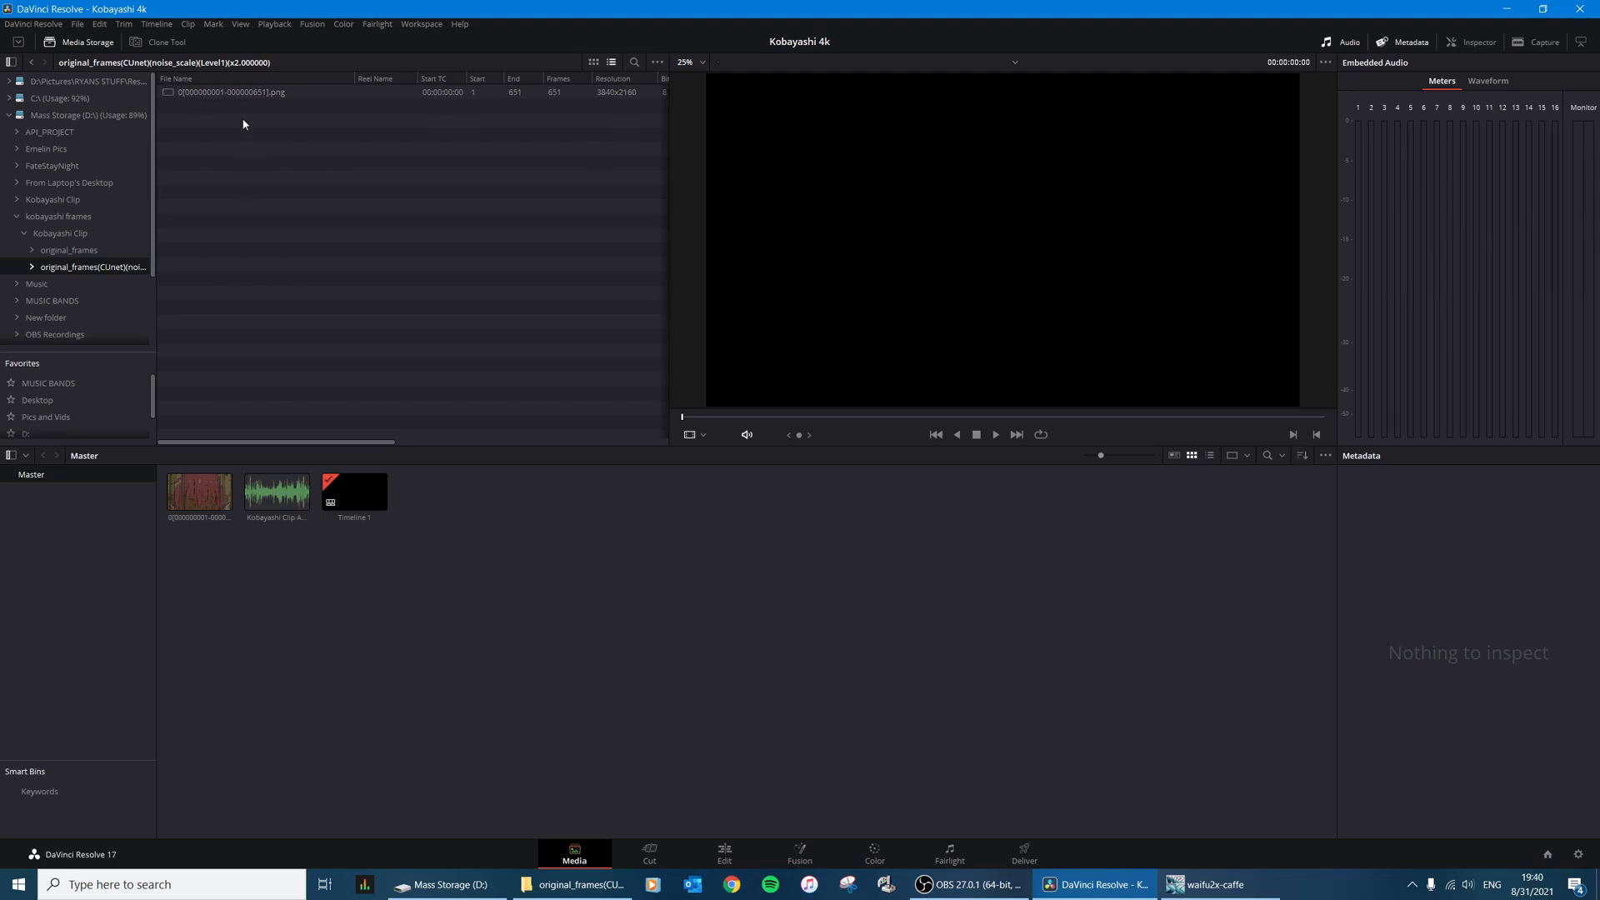
mouse_move(257, 228)
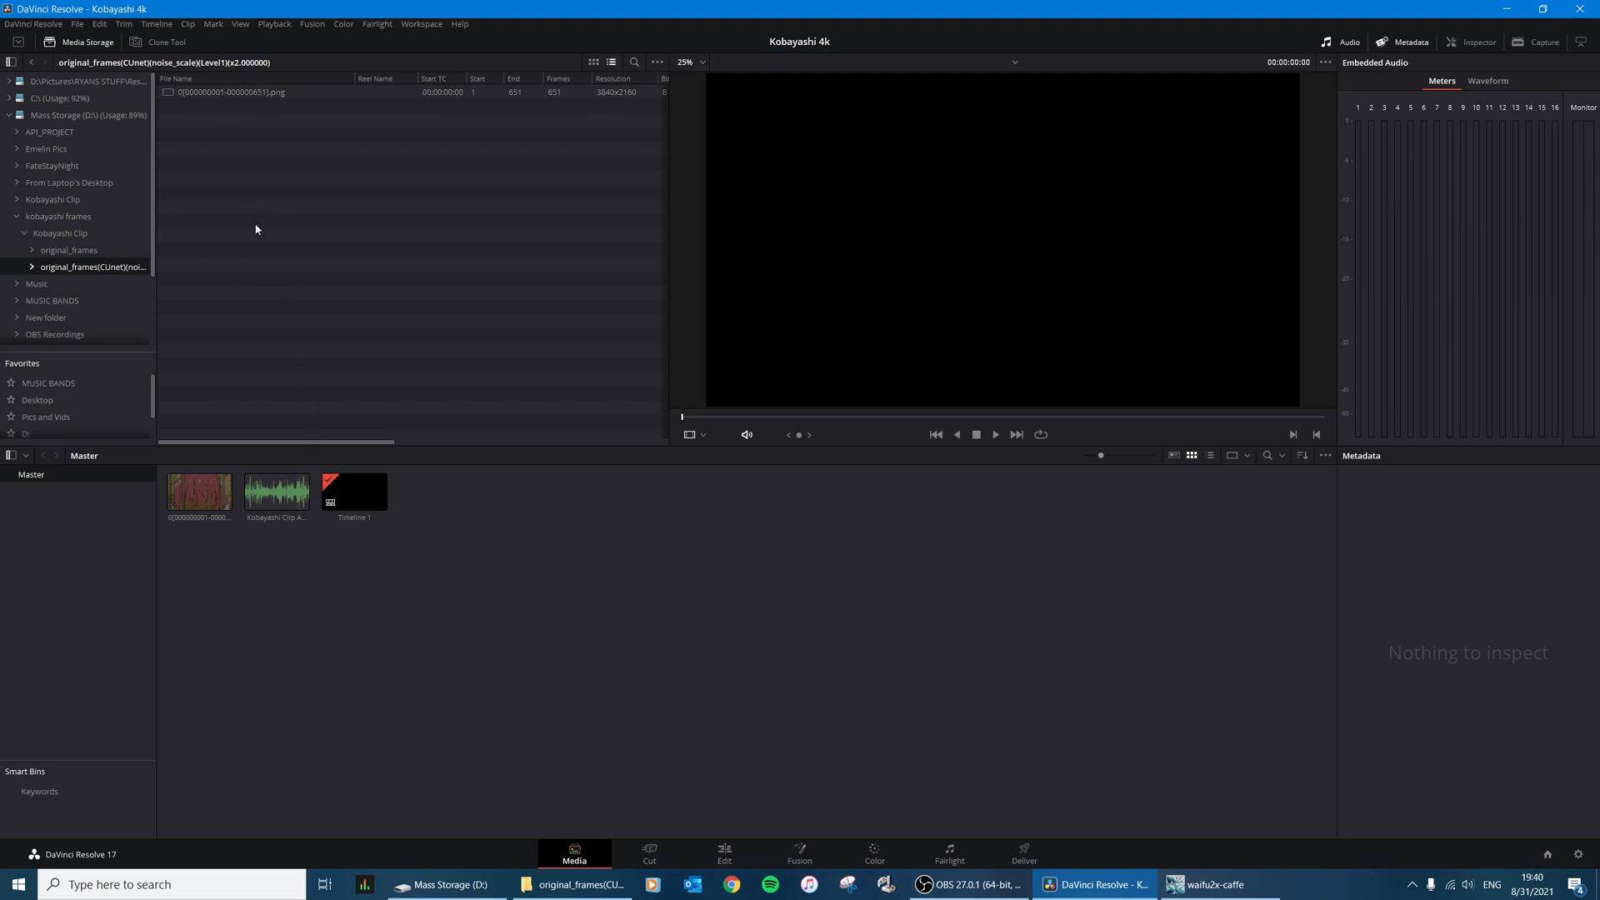
mouse_move(197, 143)
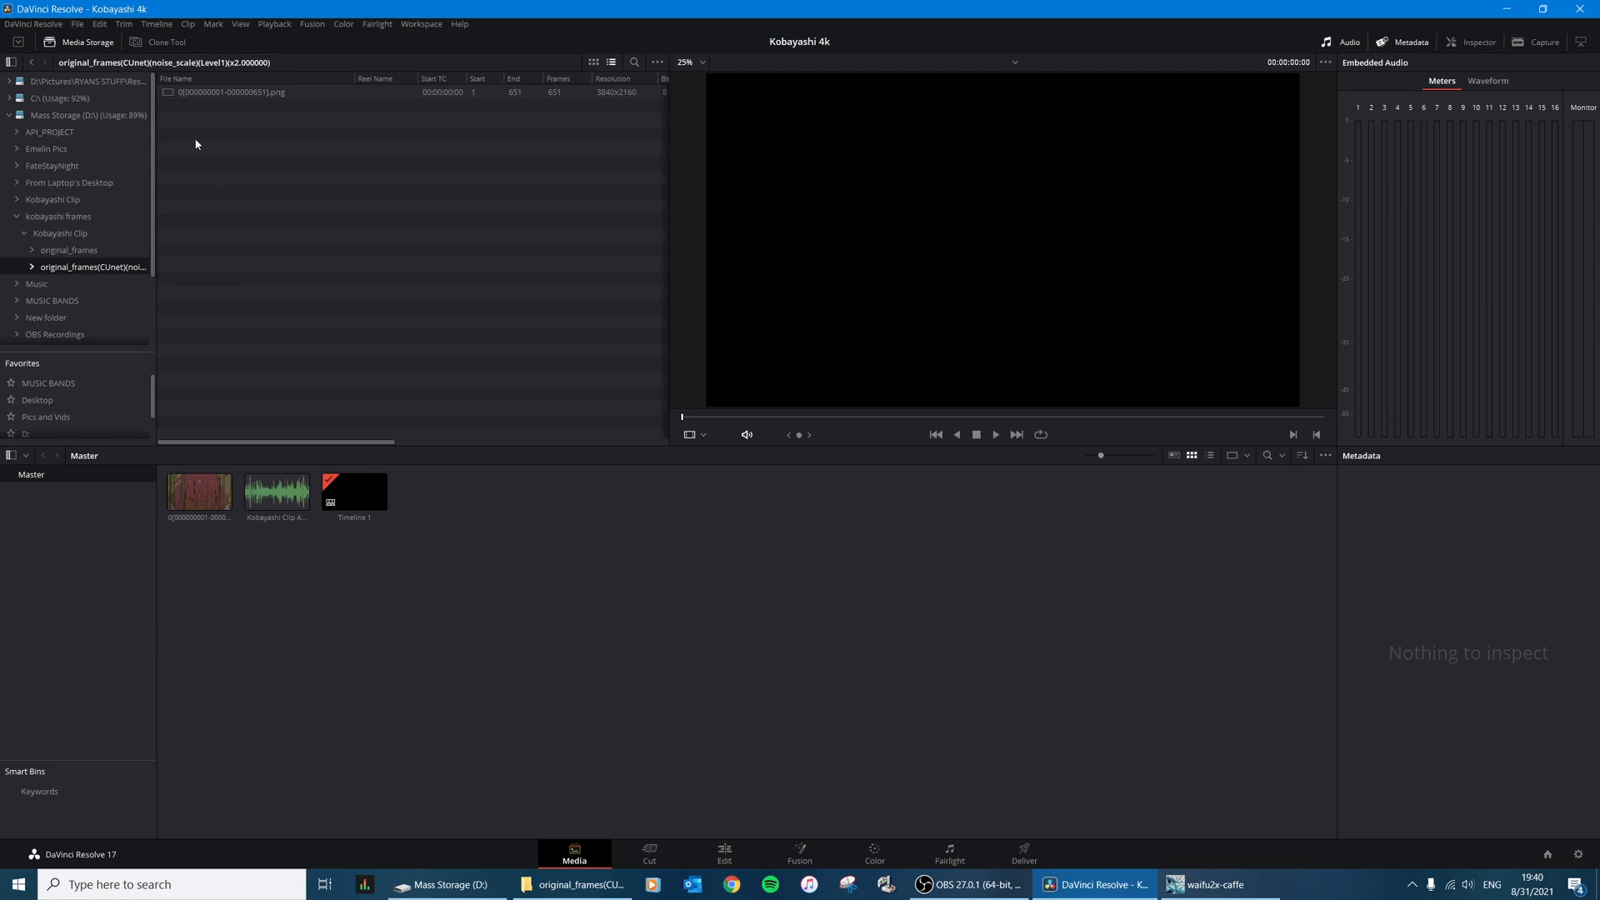
left_click(236, 91)
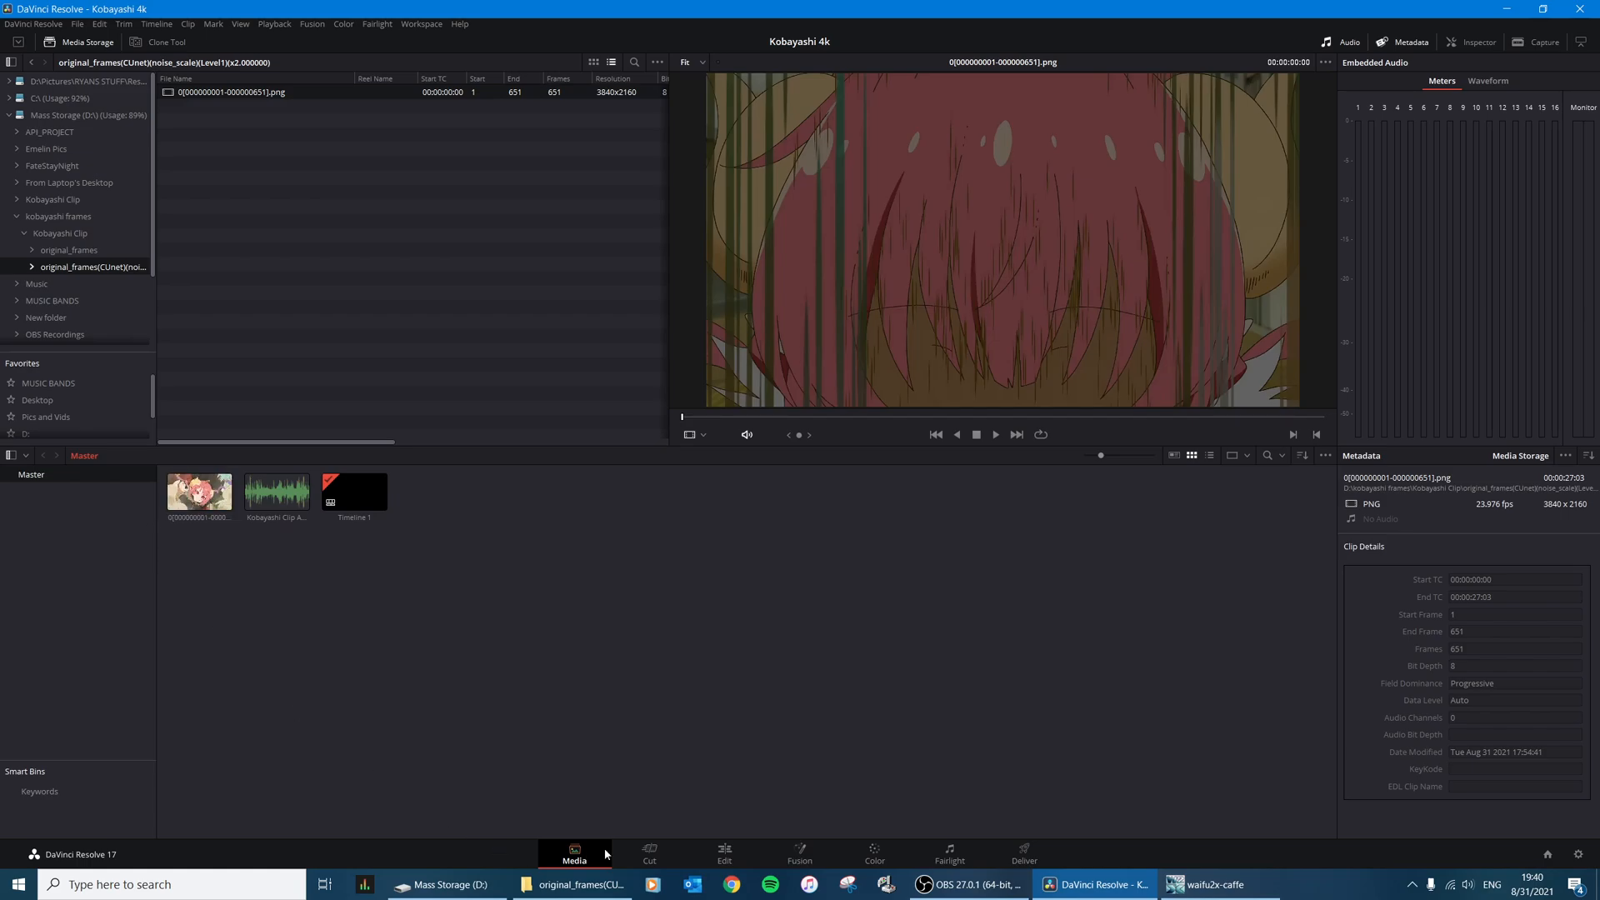
Step: Place the PNG frame sequence on Video 1 and Kobayashi Clip Audio.wav on A1 beneath it
left_click(723, 853)
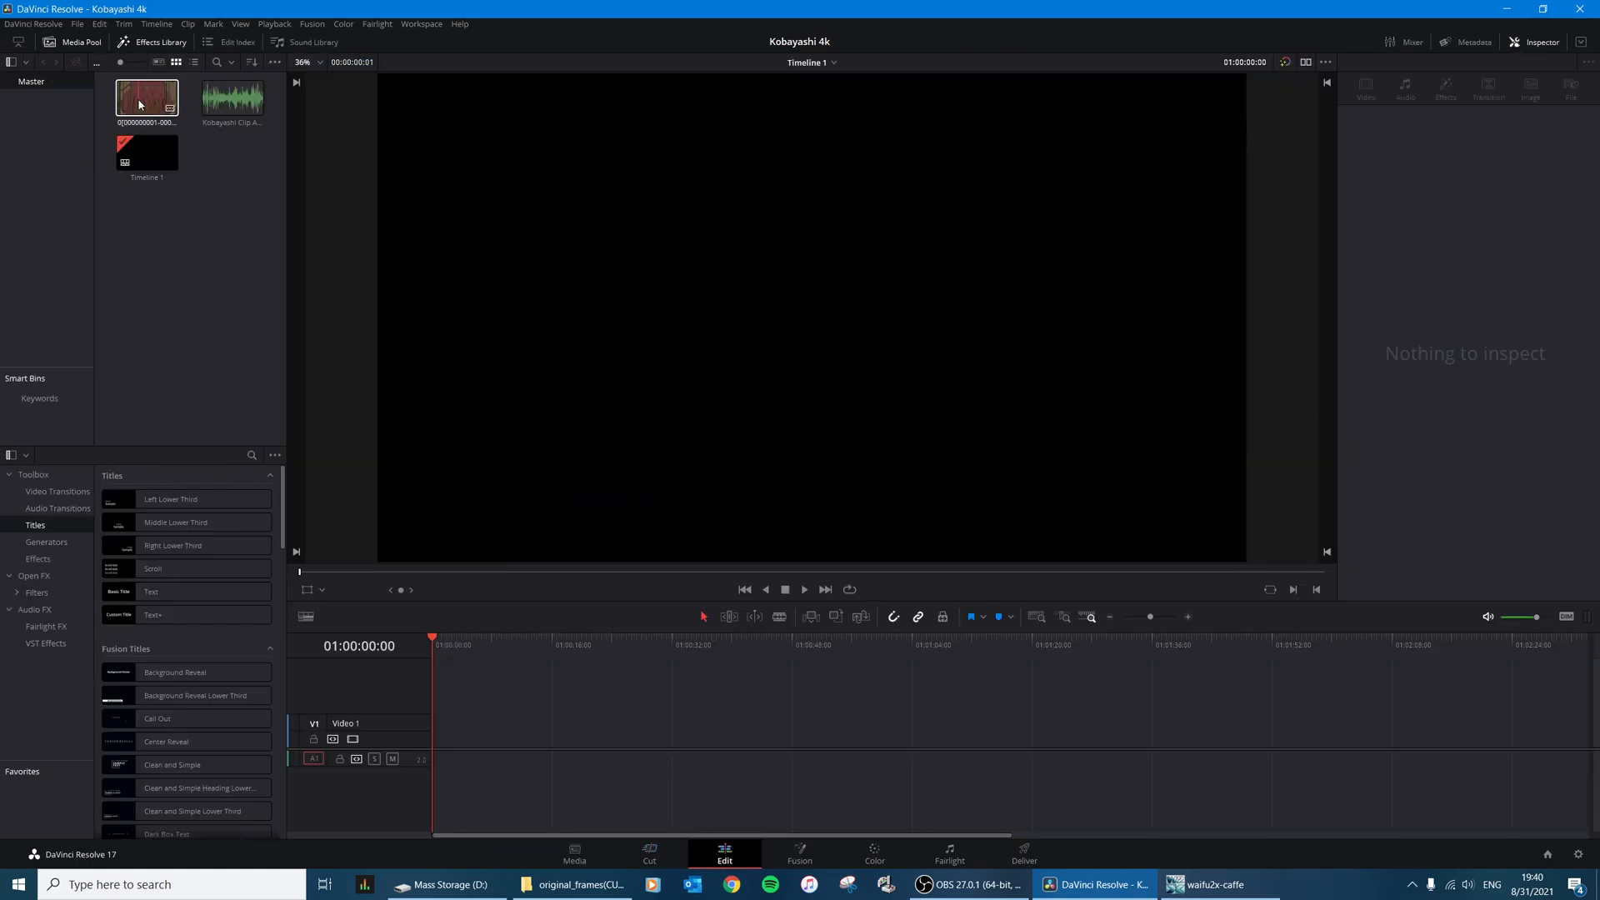
left_click_drag(147, 99, 490, 730)
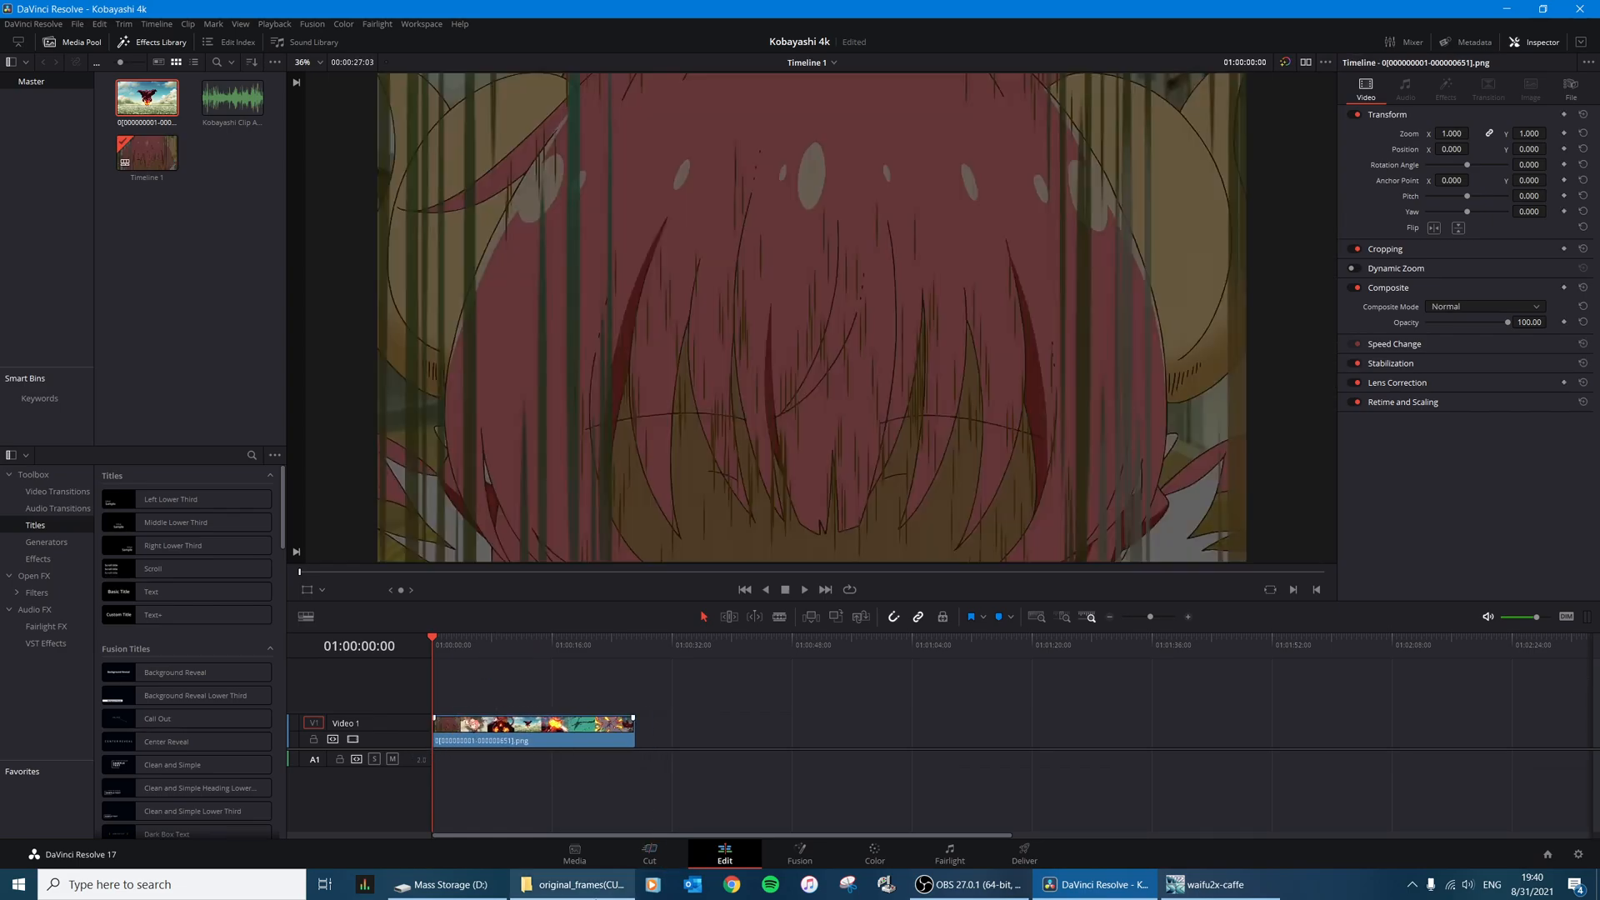
left_click(571, 884)
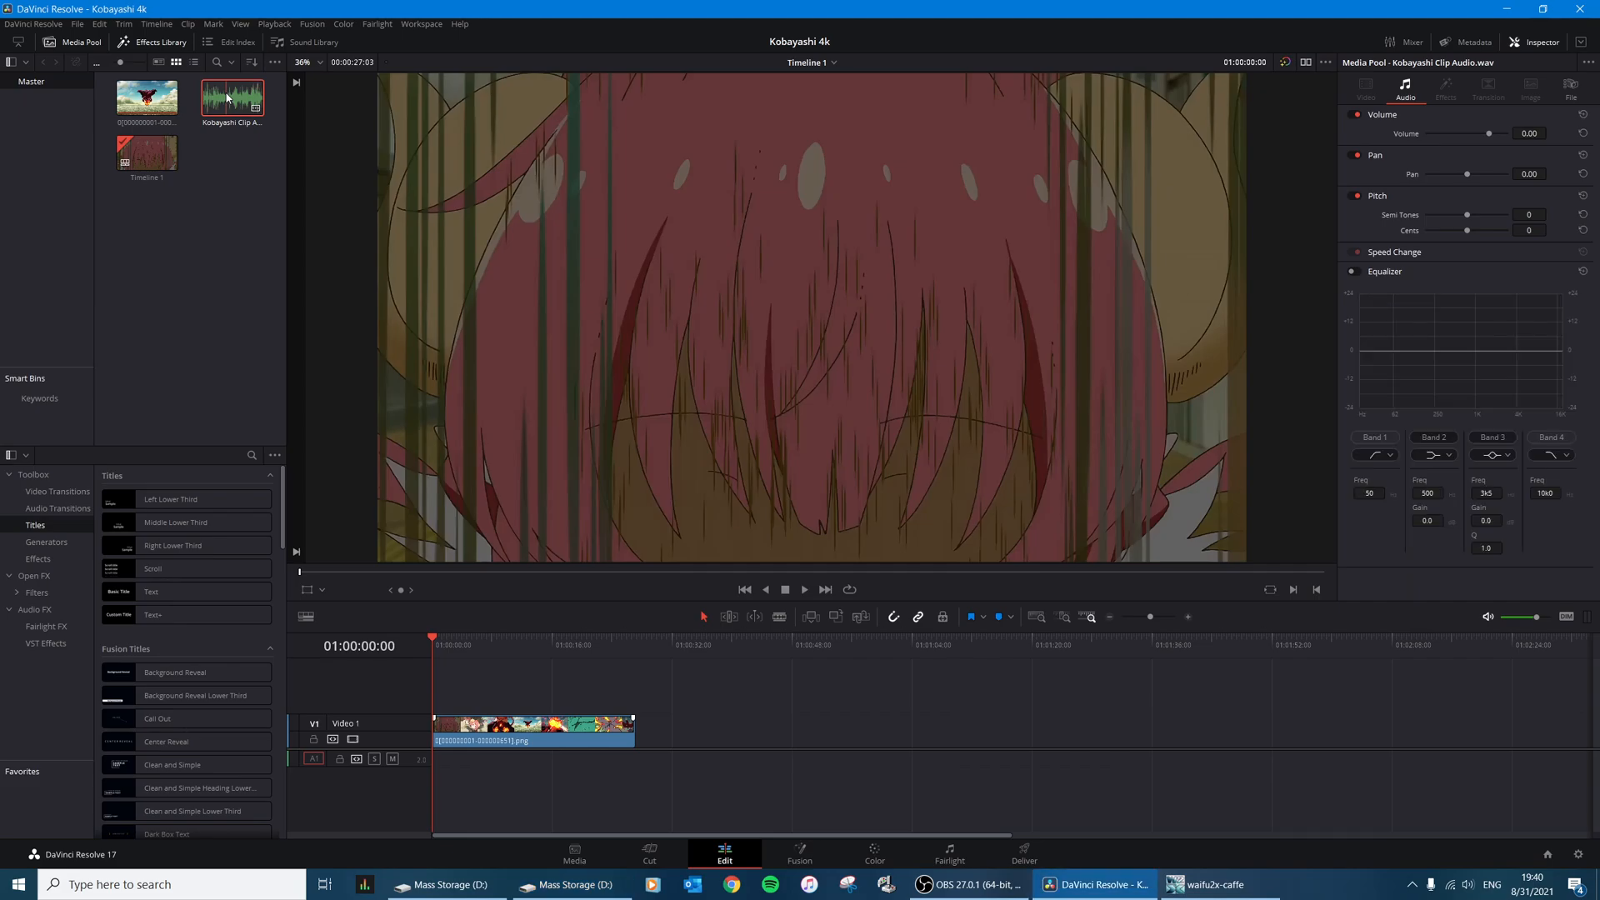
left_click_drag(232, 96, 433, 759)
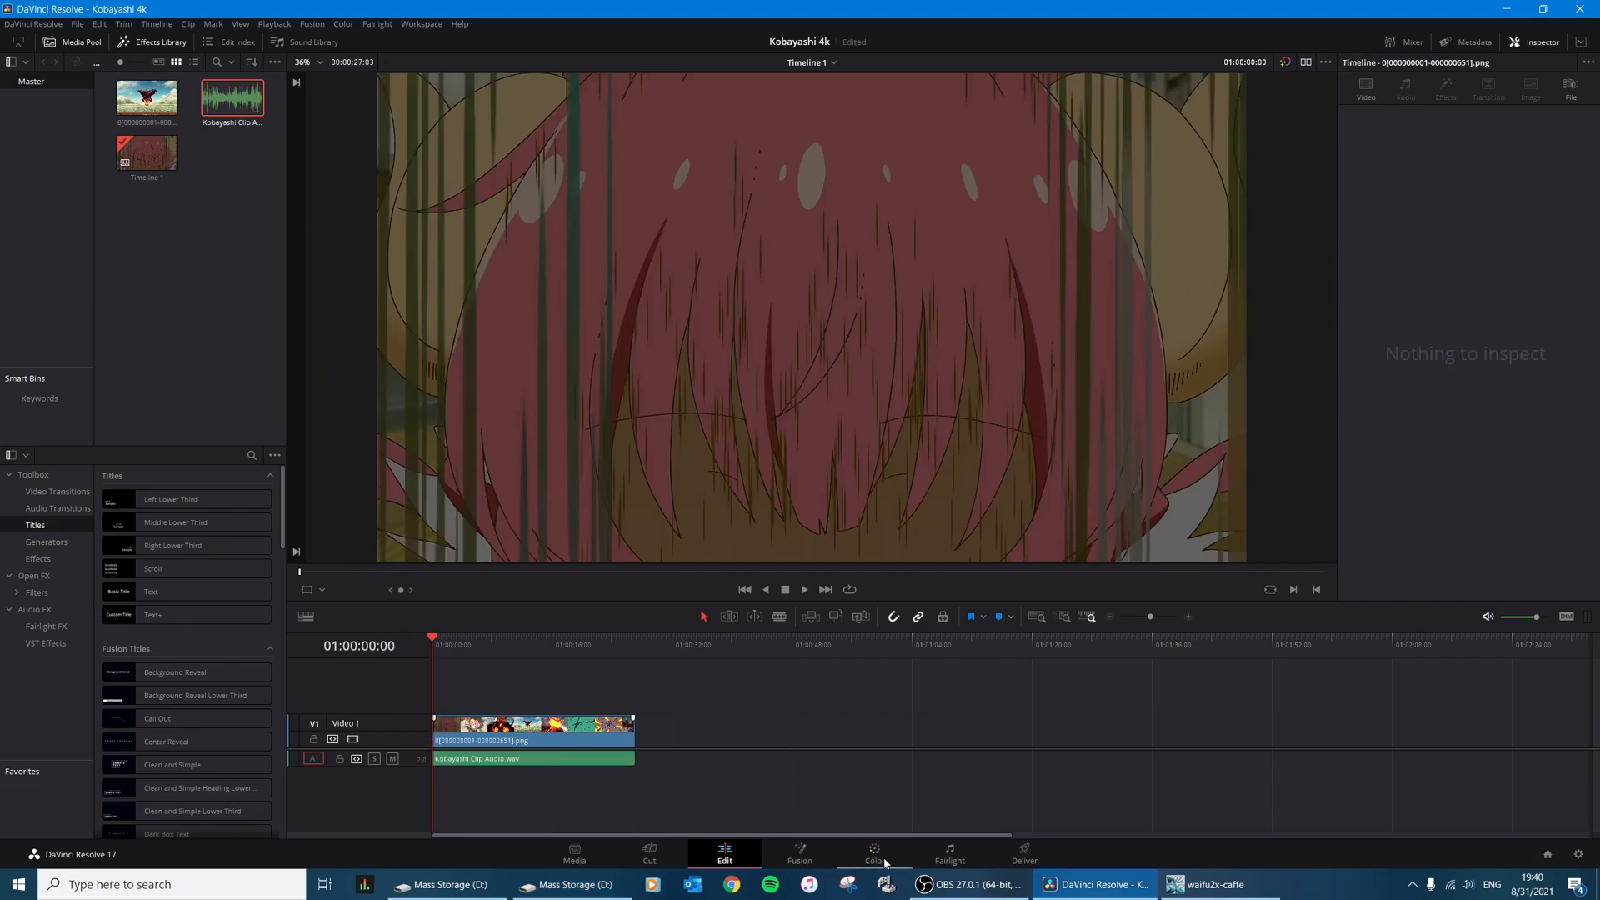
Step: On the Color page, move the playhead to the eye close-up around 16:06
left_click(873, 853)
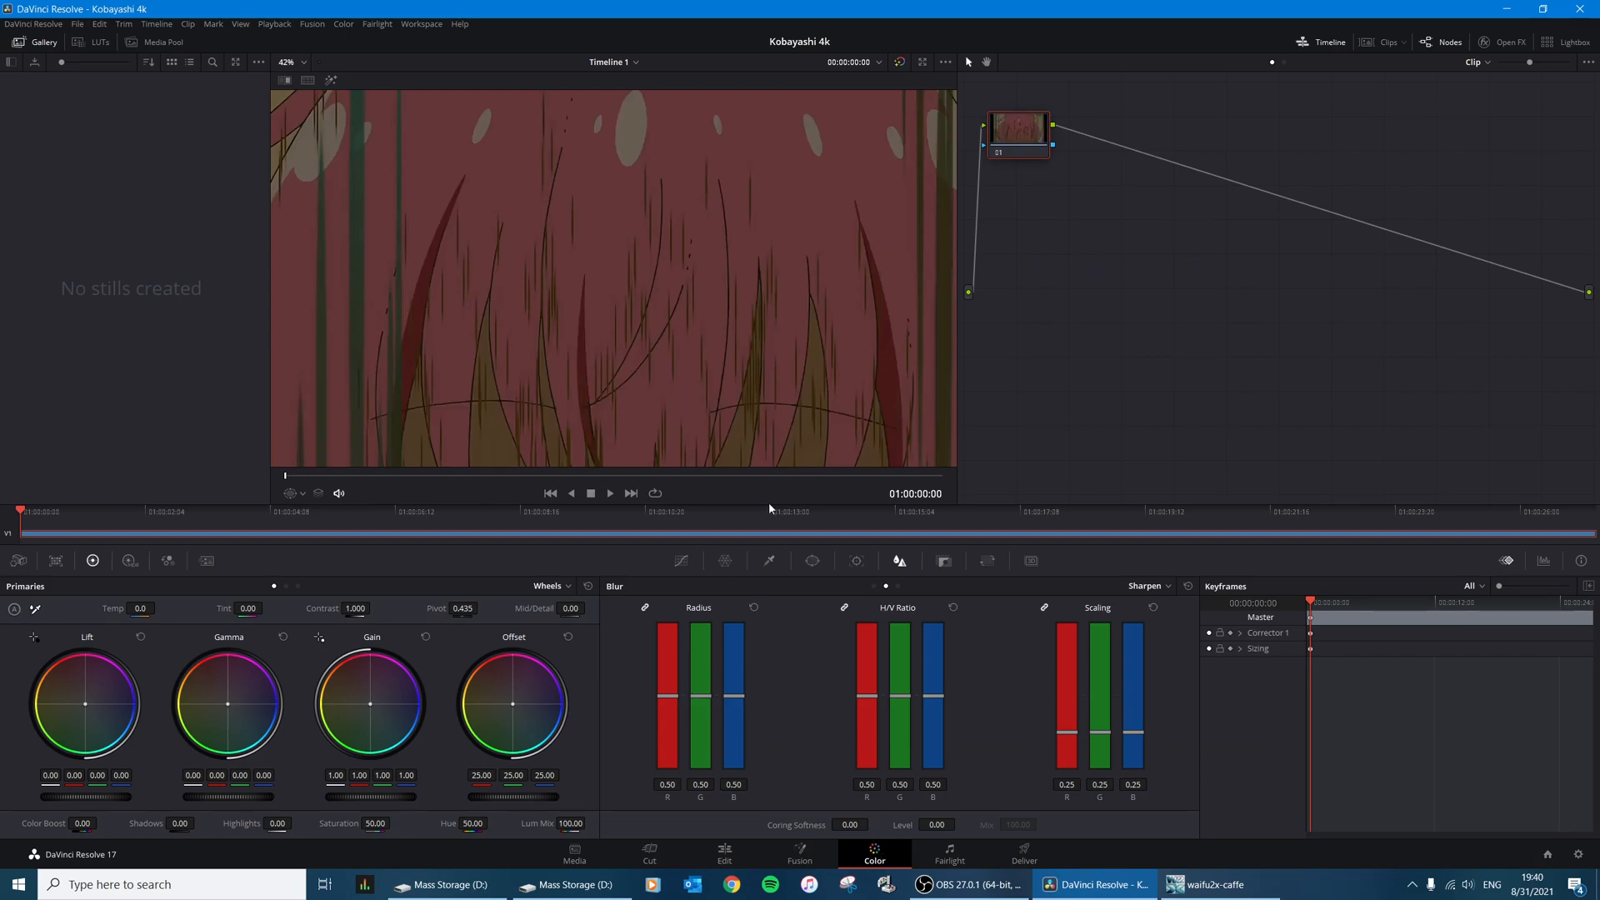
mouse_move(505, 543)
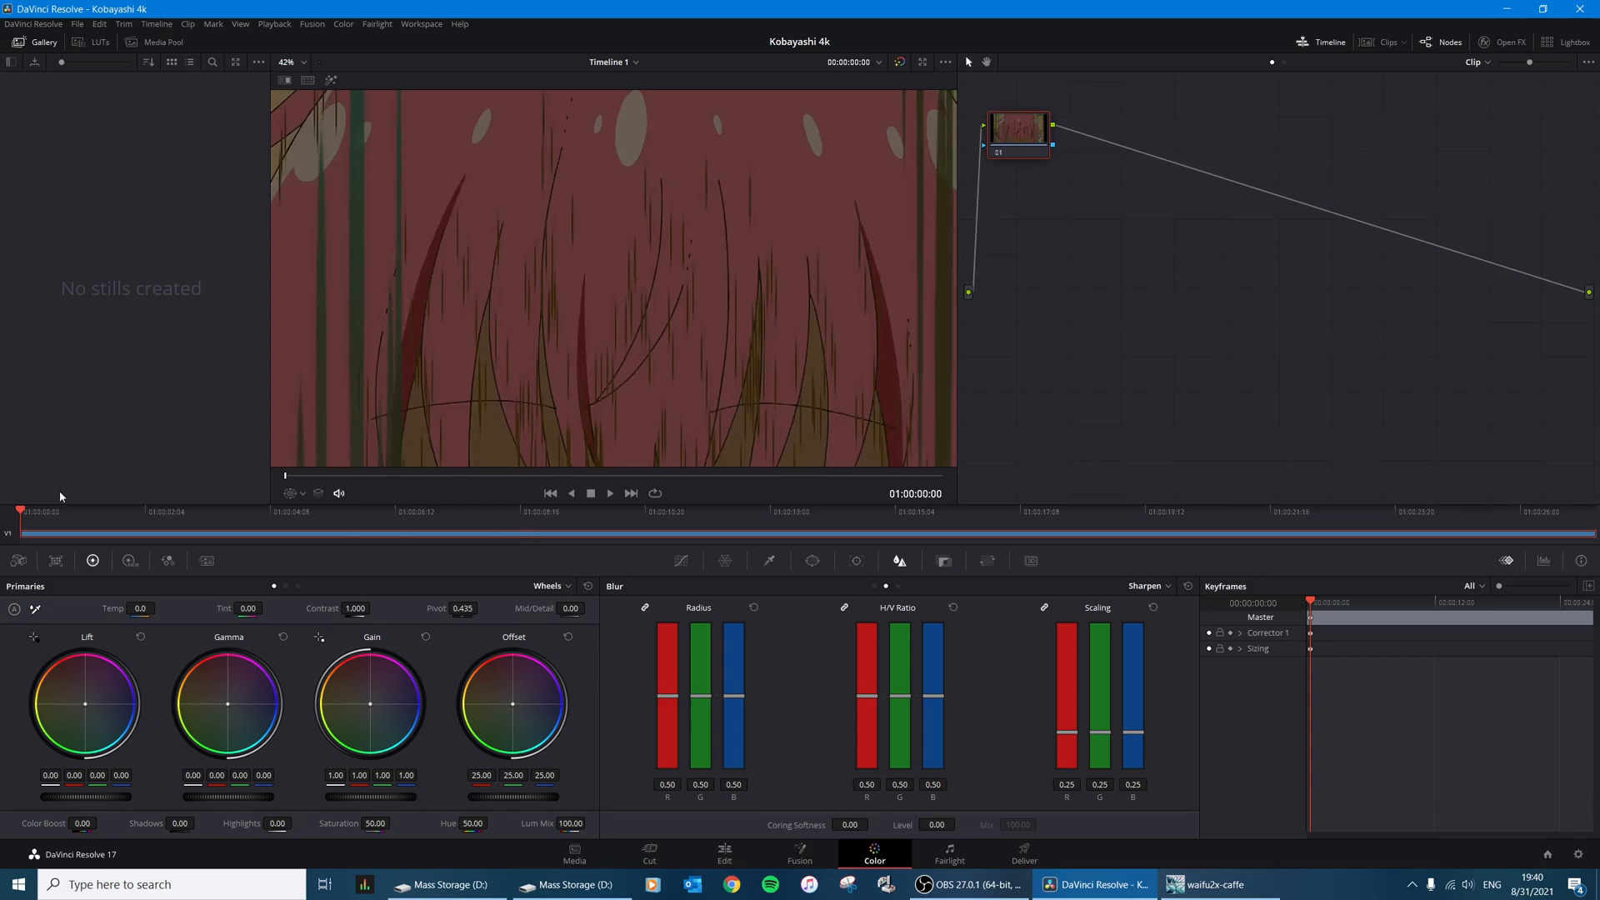
left_click(713, 523)
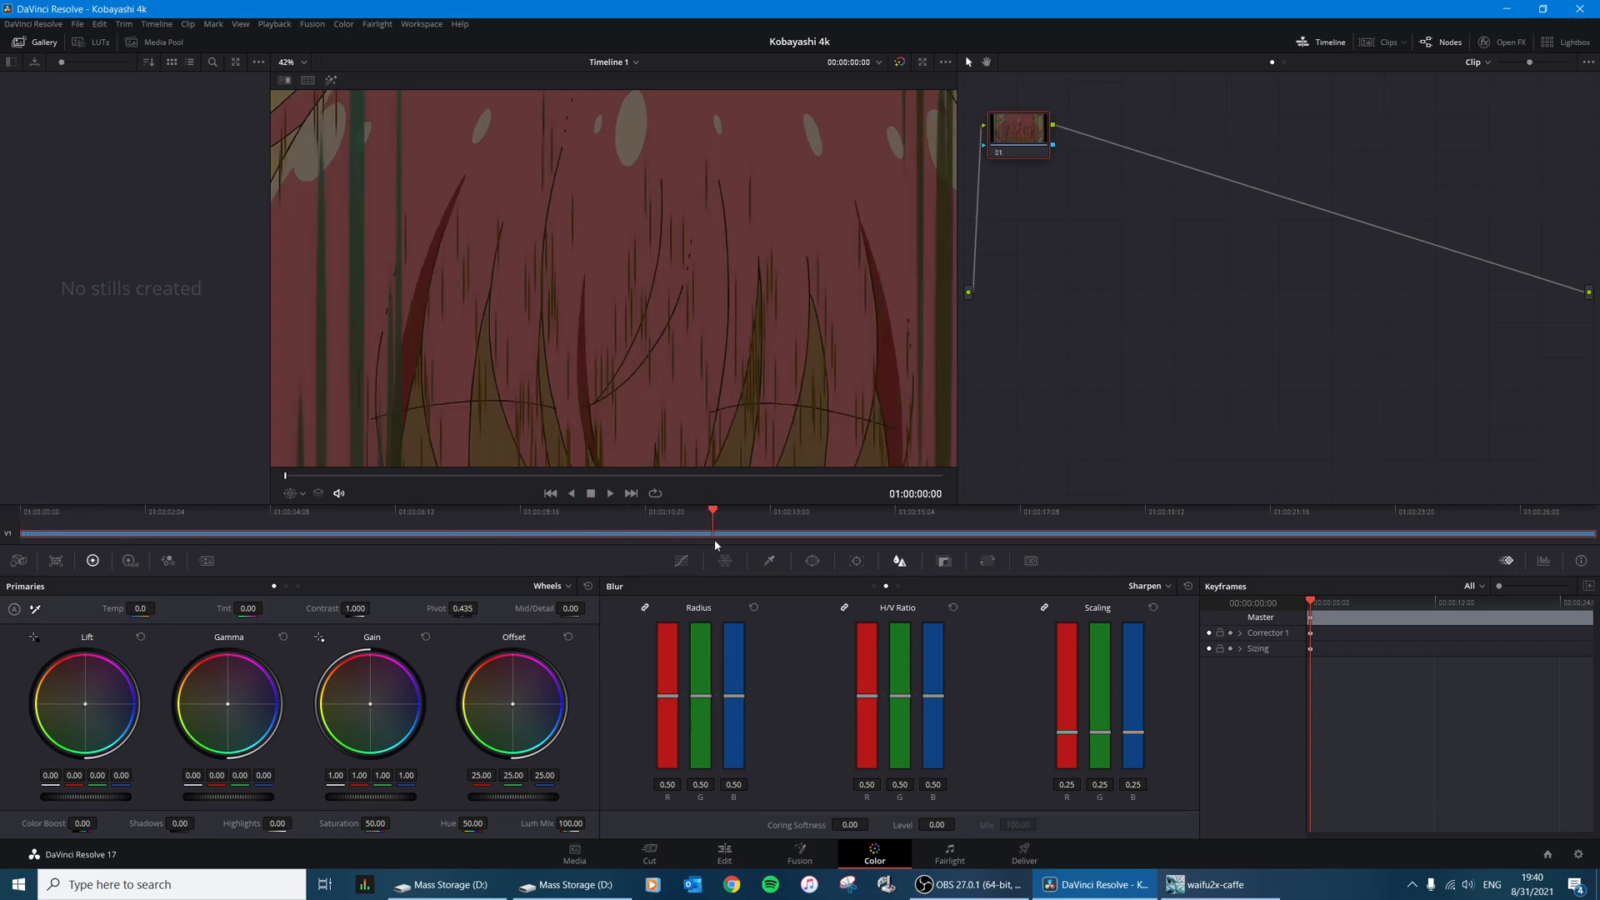
left_click(790, 513)
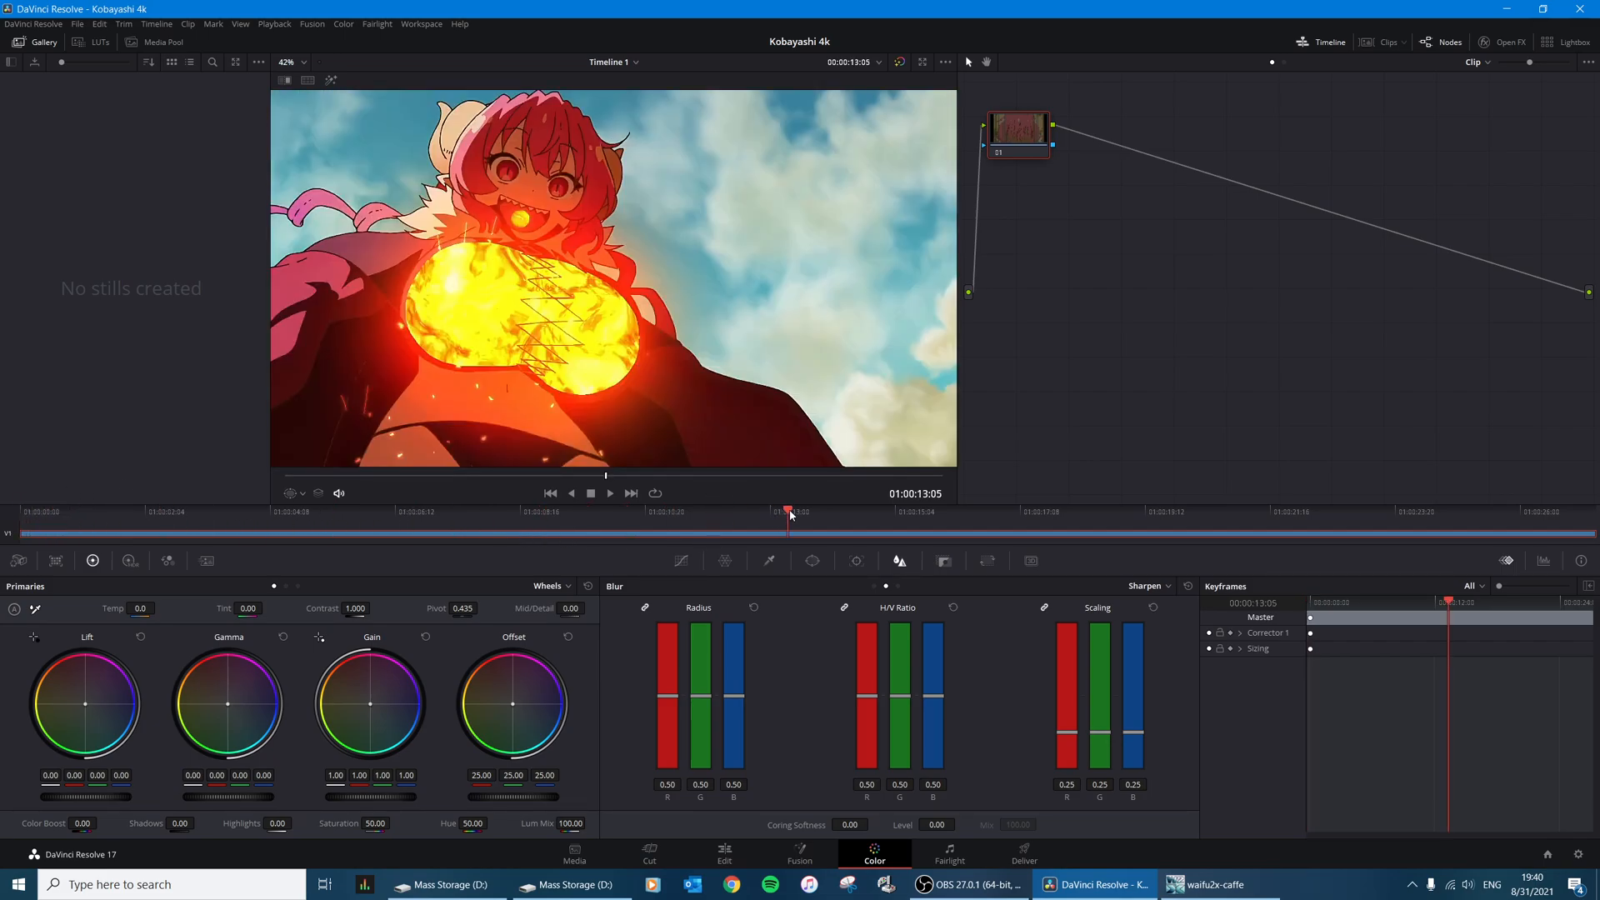
left_click(918, 514)
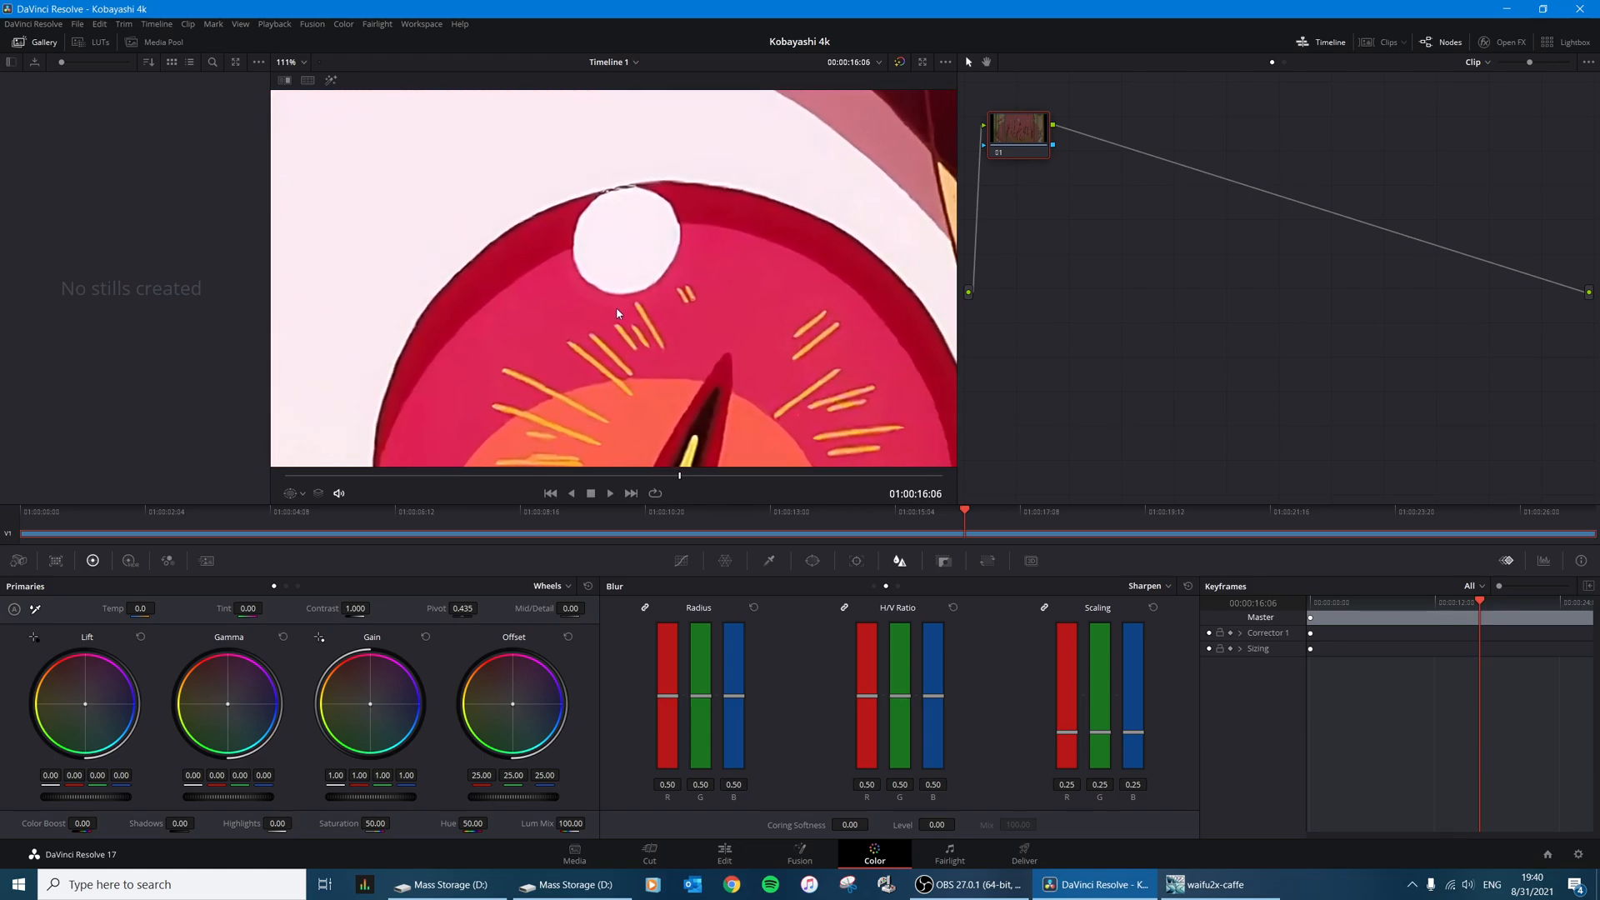
mouse_move(700, 718)
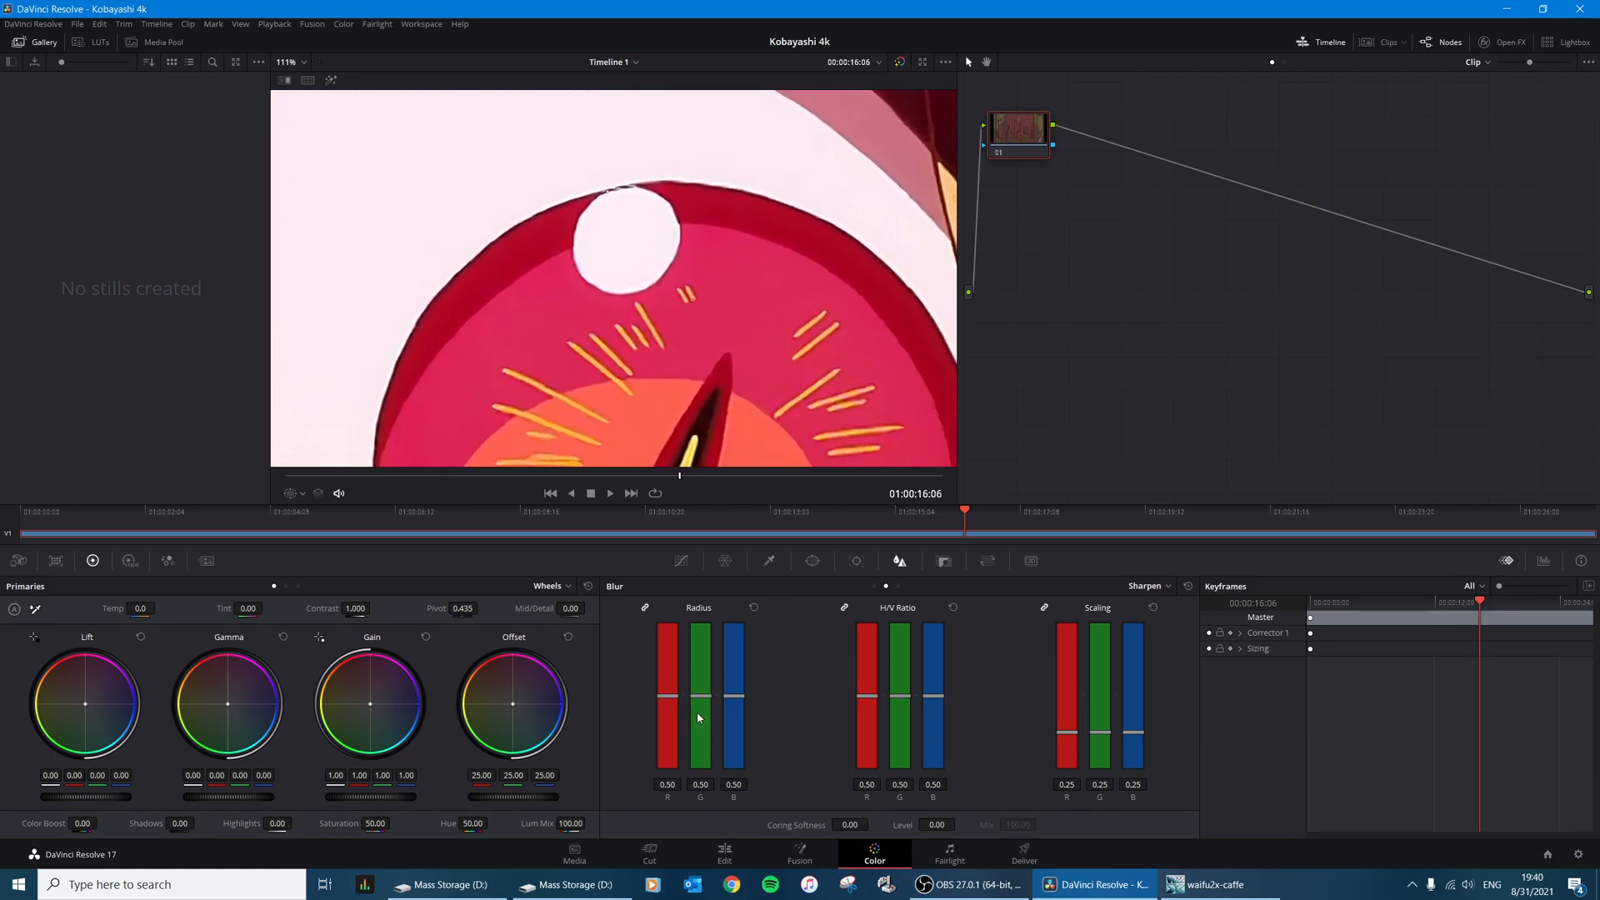
Step: Sharpen the clip with Blur Radius 0.47 and Scaling 0.19
left_click_drag(698, 715, 698, 735)
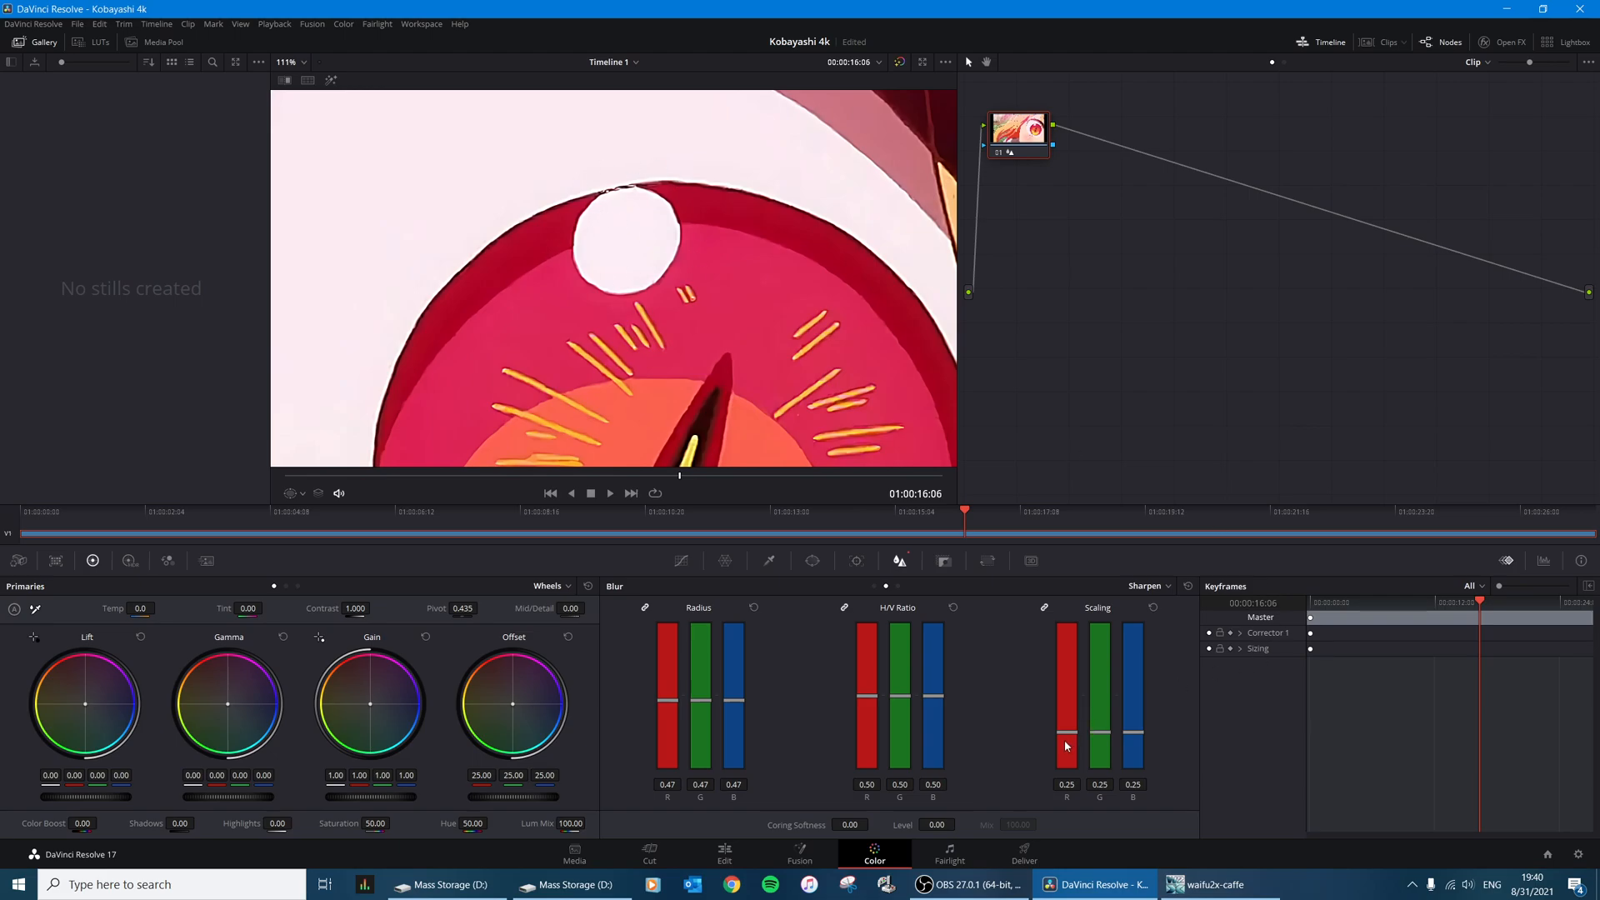
left_click_drag(1067, 745, 1067, 775)
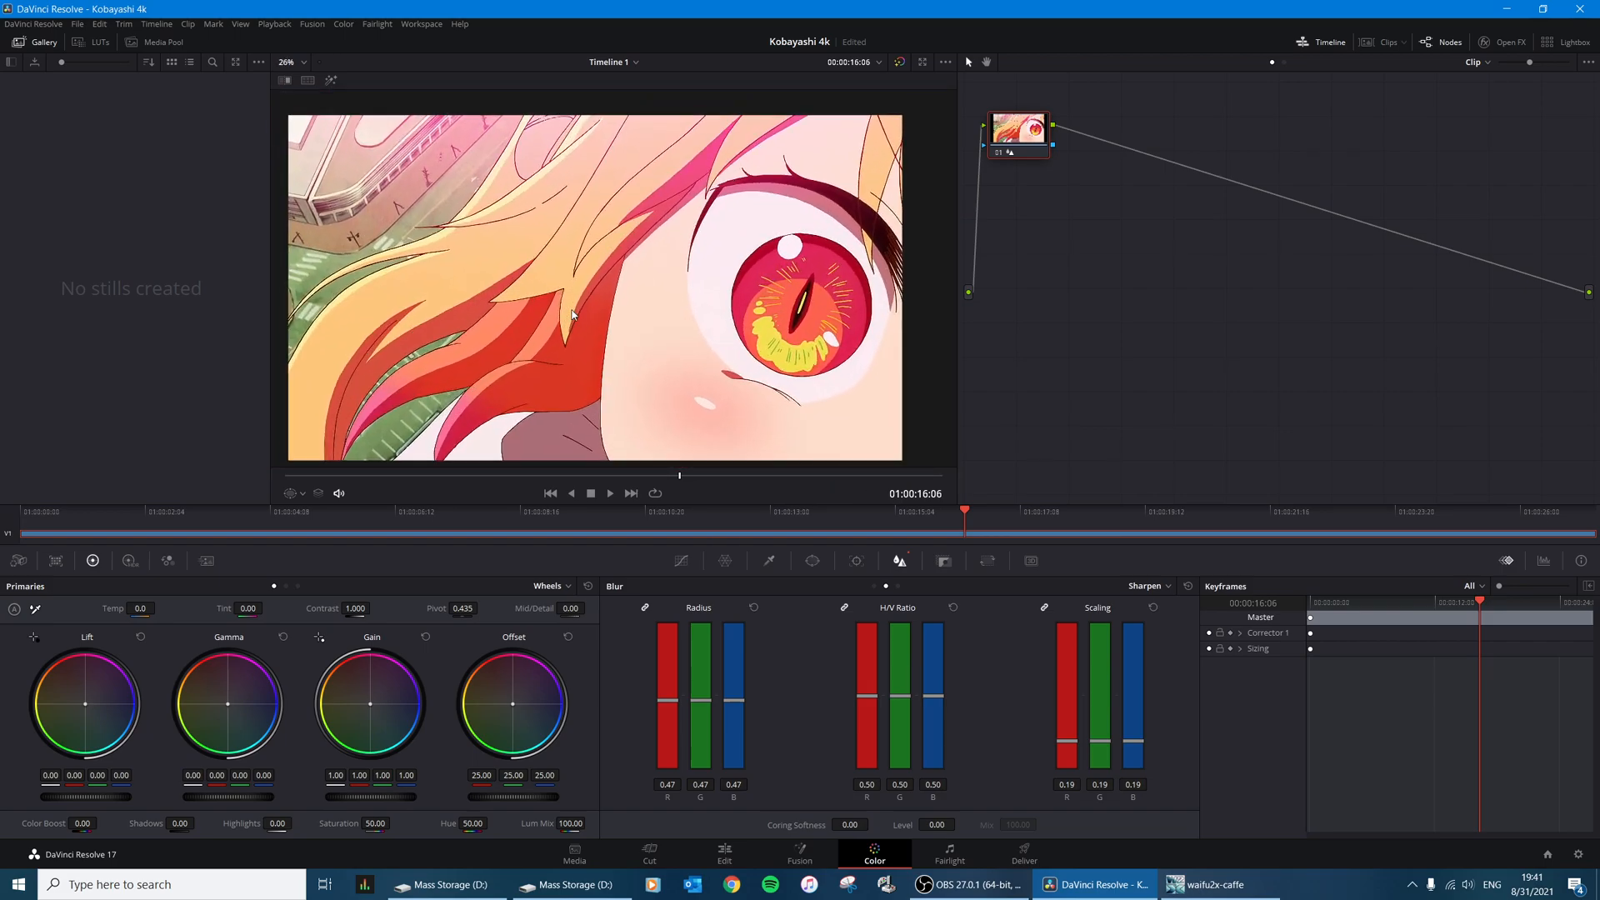
Step: Render the timeline as a 3840x2160 H.264 MP4 named Kobayashi 4k and show it in Mass Storage
left_click(1023, 855)
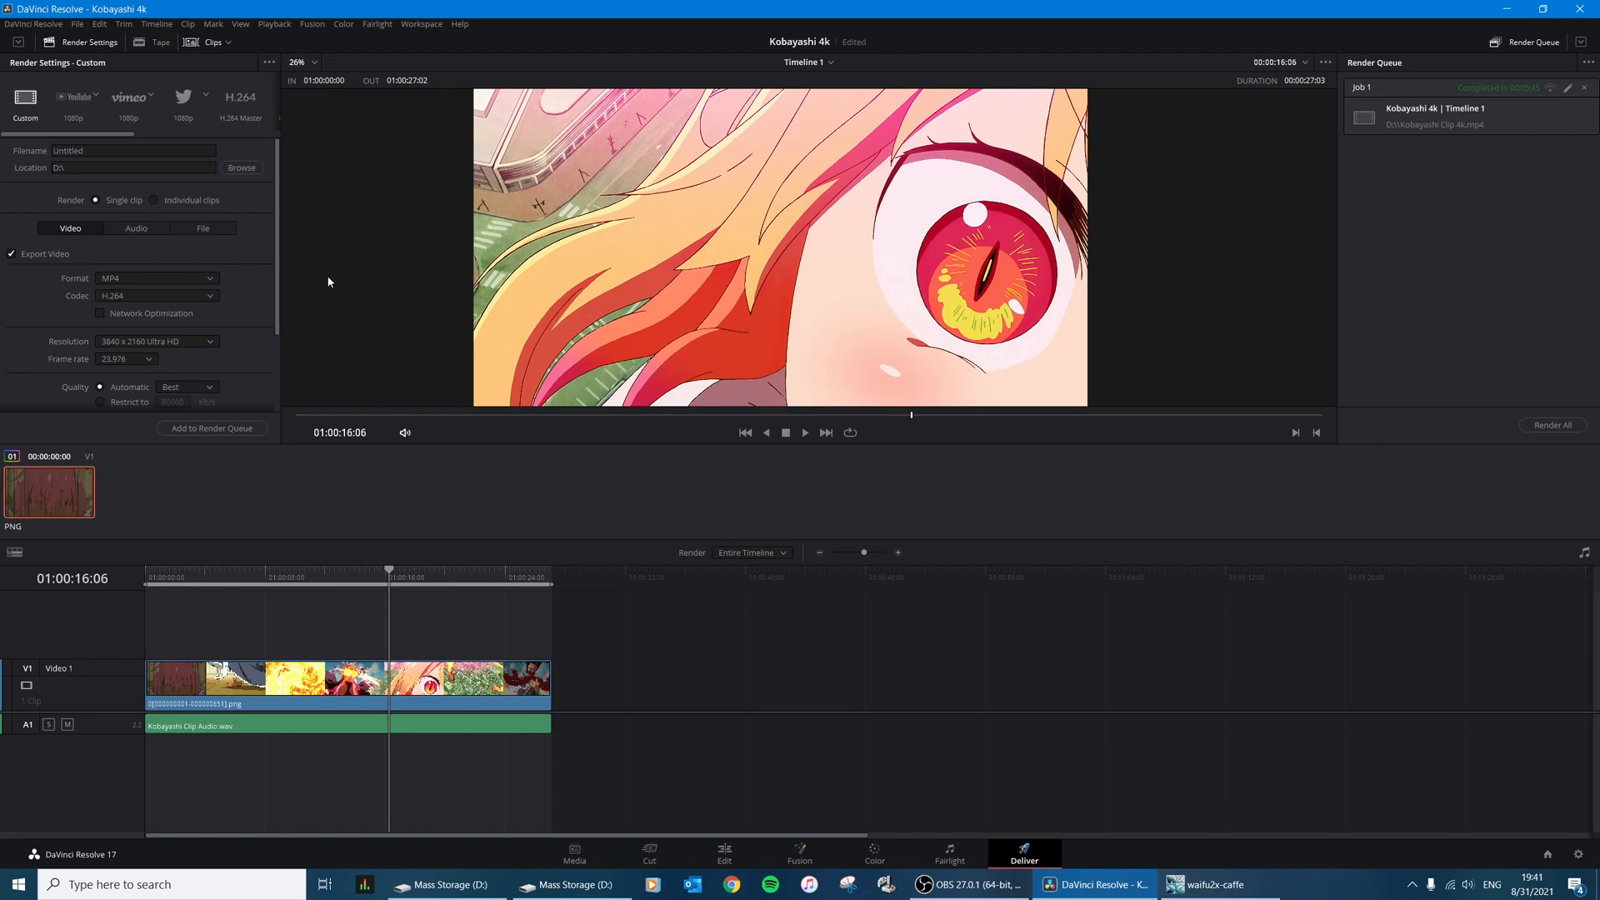
mouse_move(1000, 757)
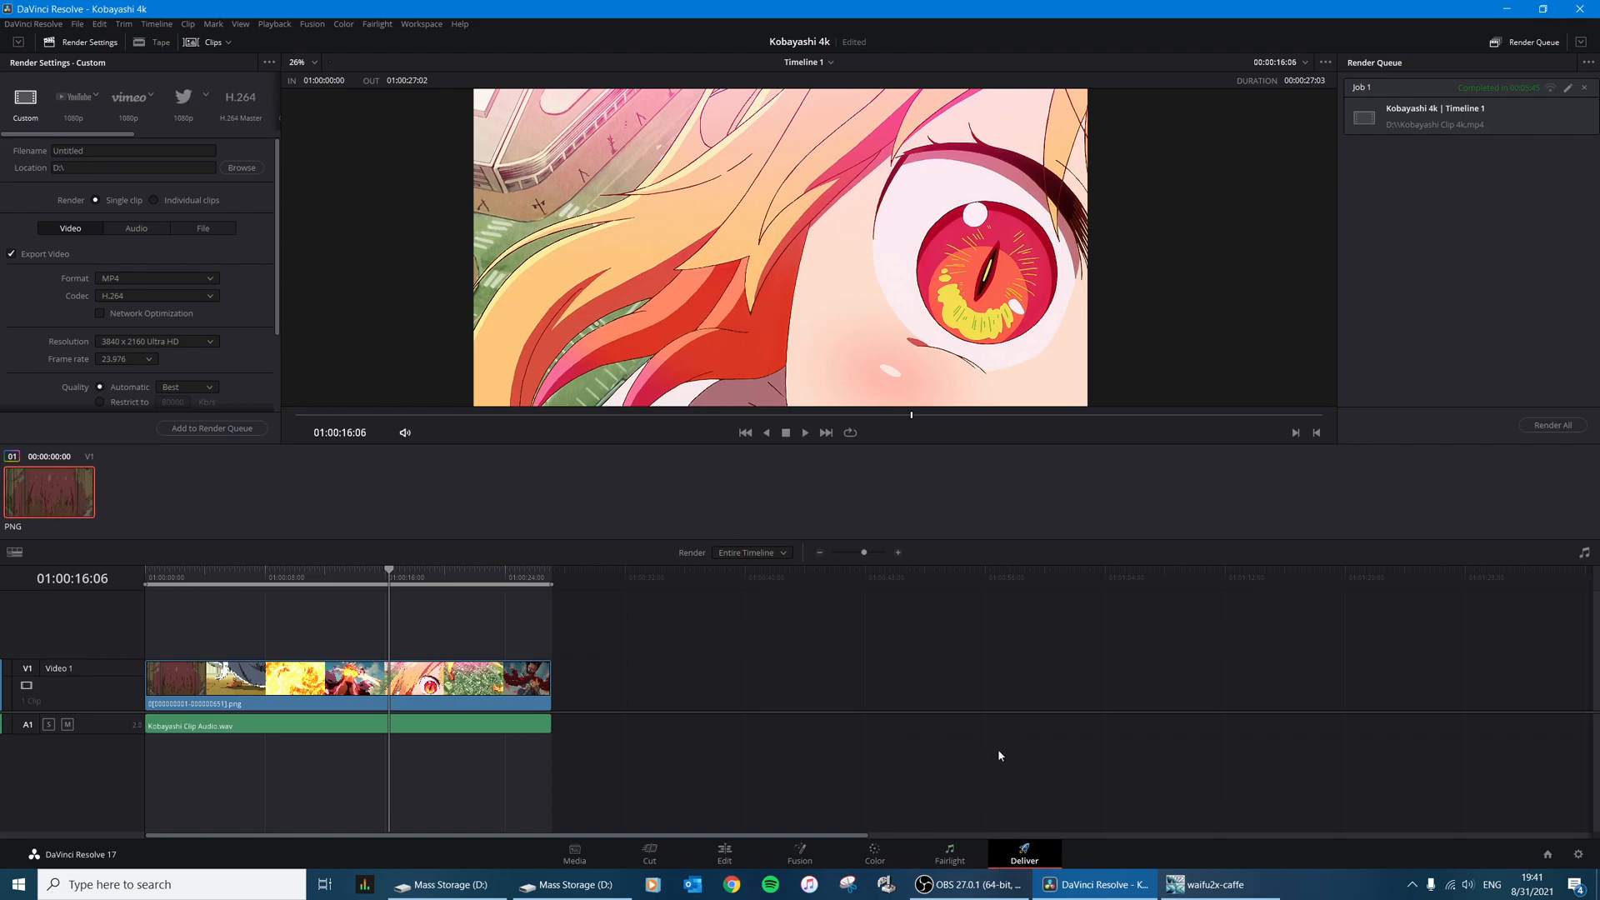
mouse_move(886, 598)
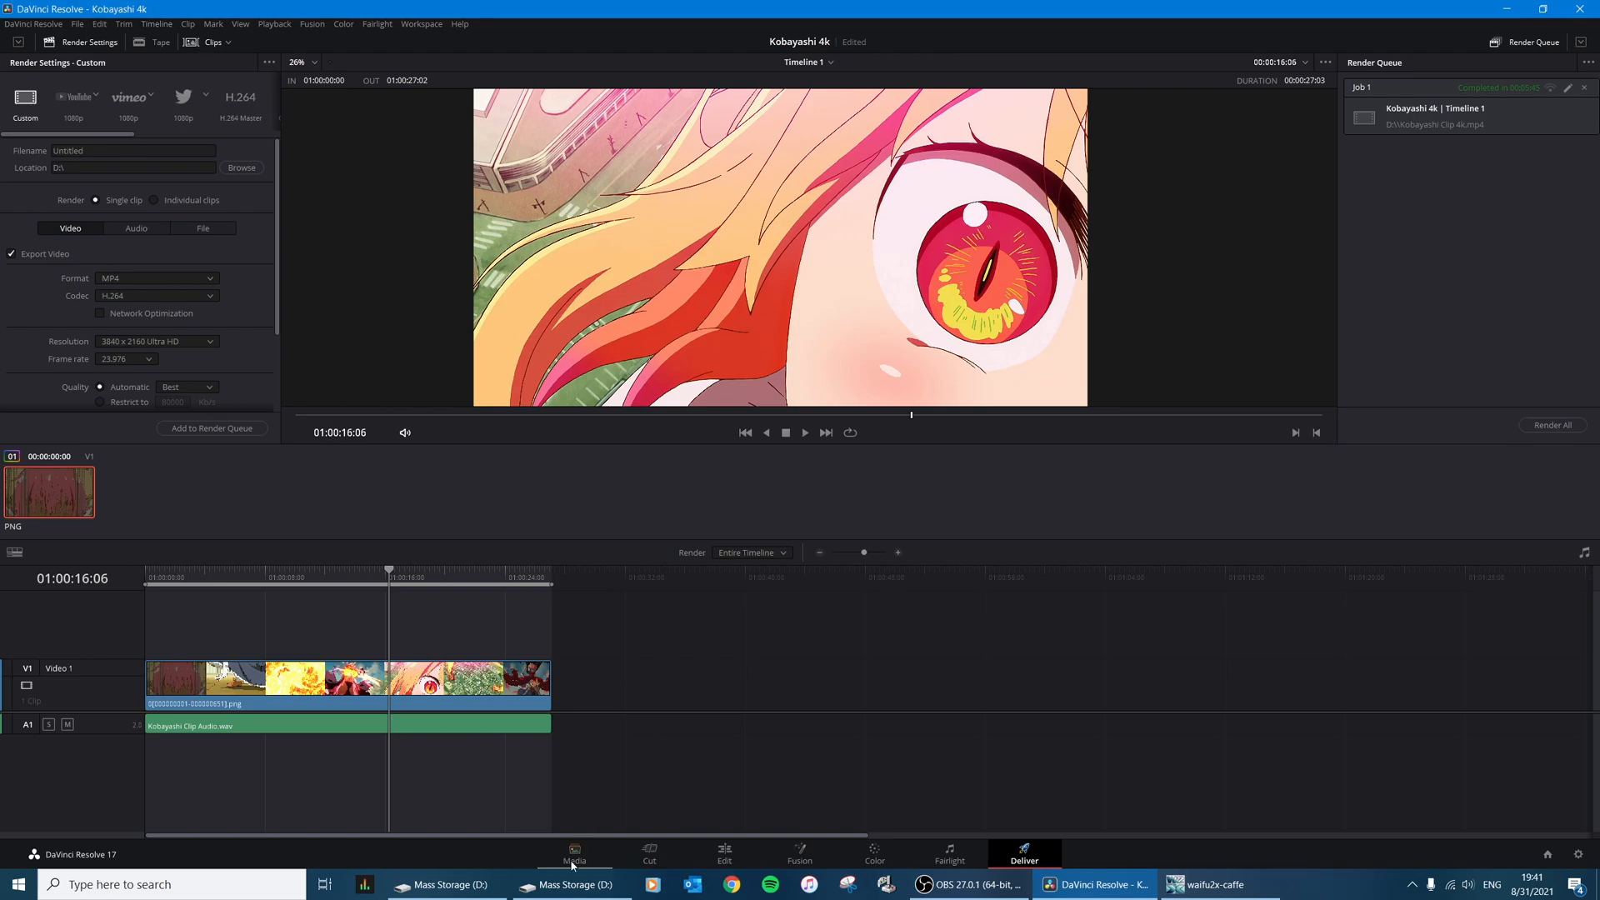
left_click(571, 883)
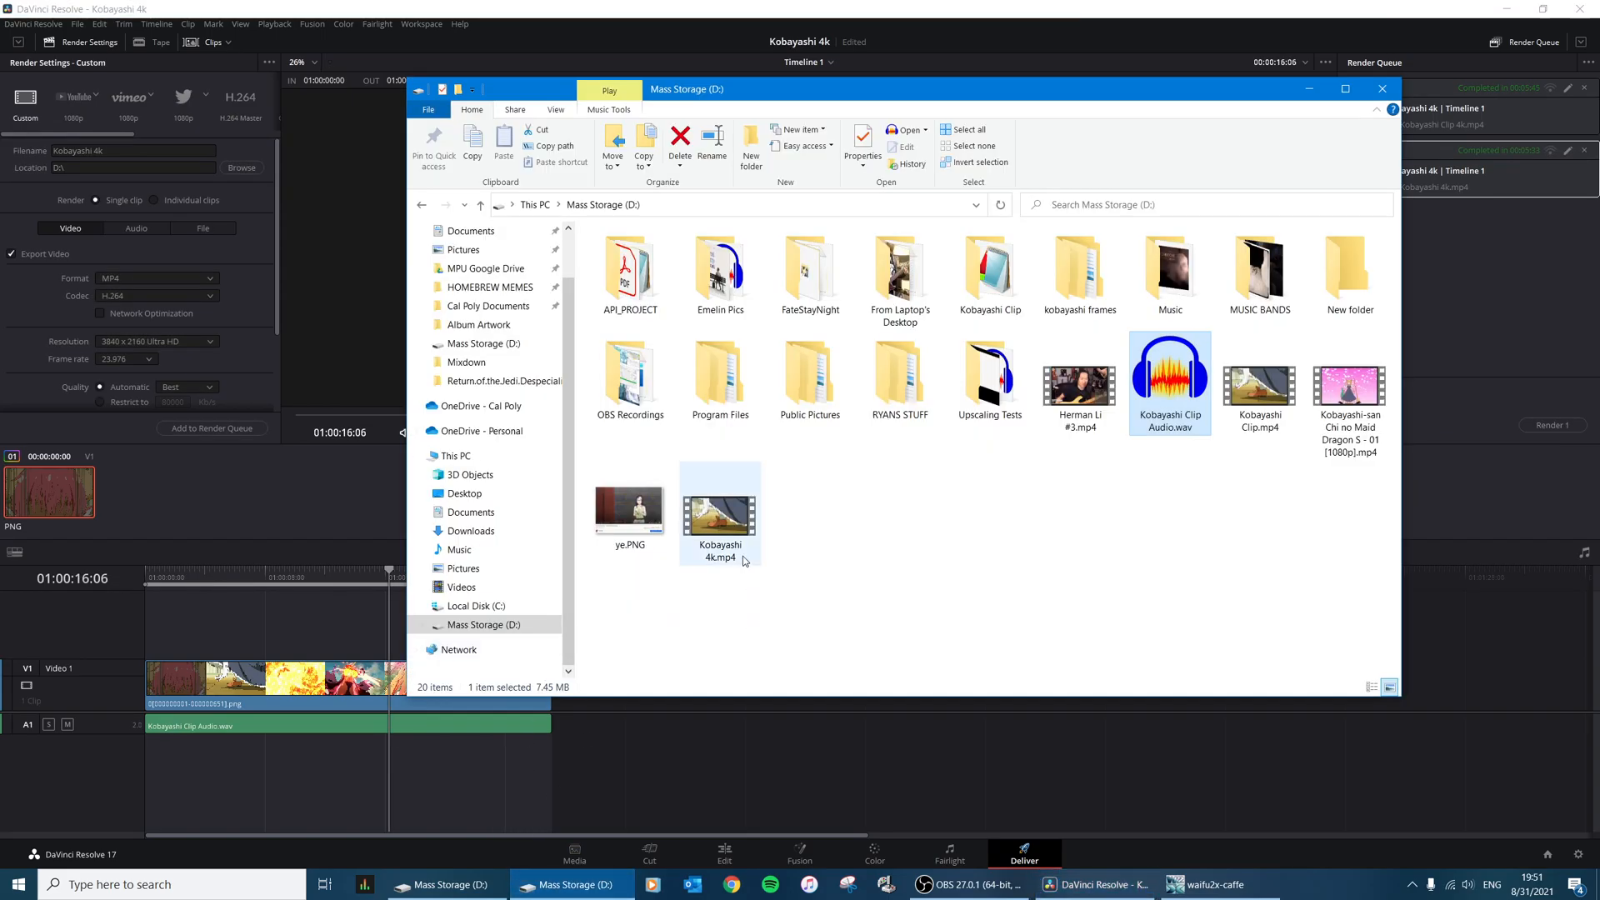
Step: Play Kobayashi 4k.mp4 from Mass Storage (D:) to check it, then close waifu2x-caffe
double_click(720, 518)
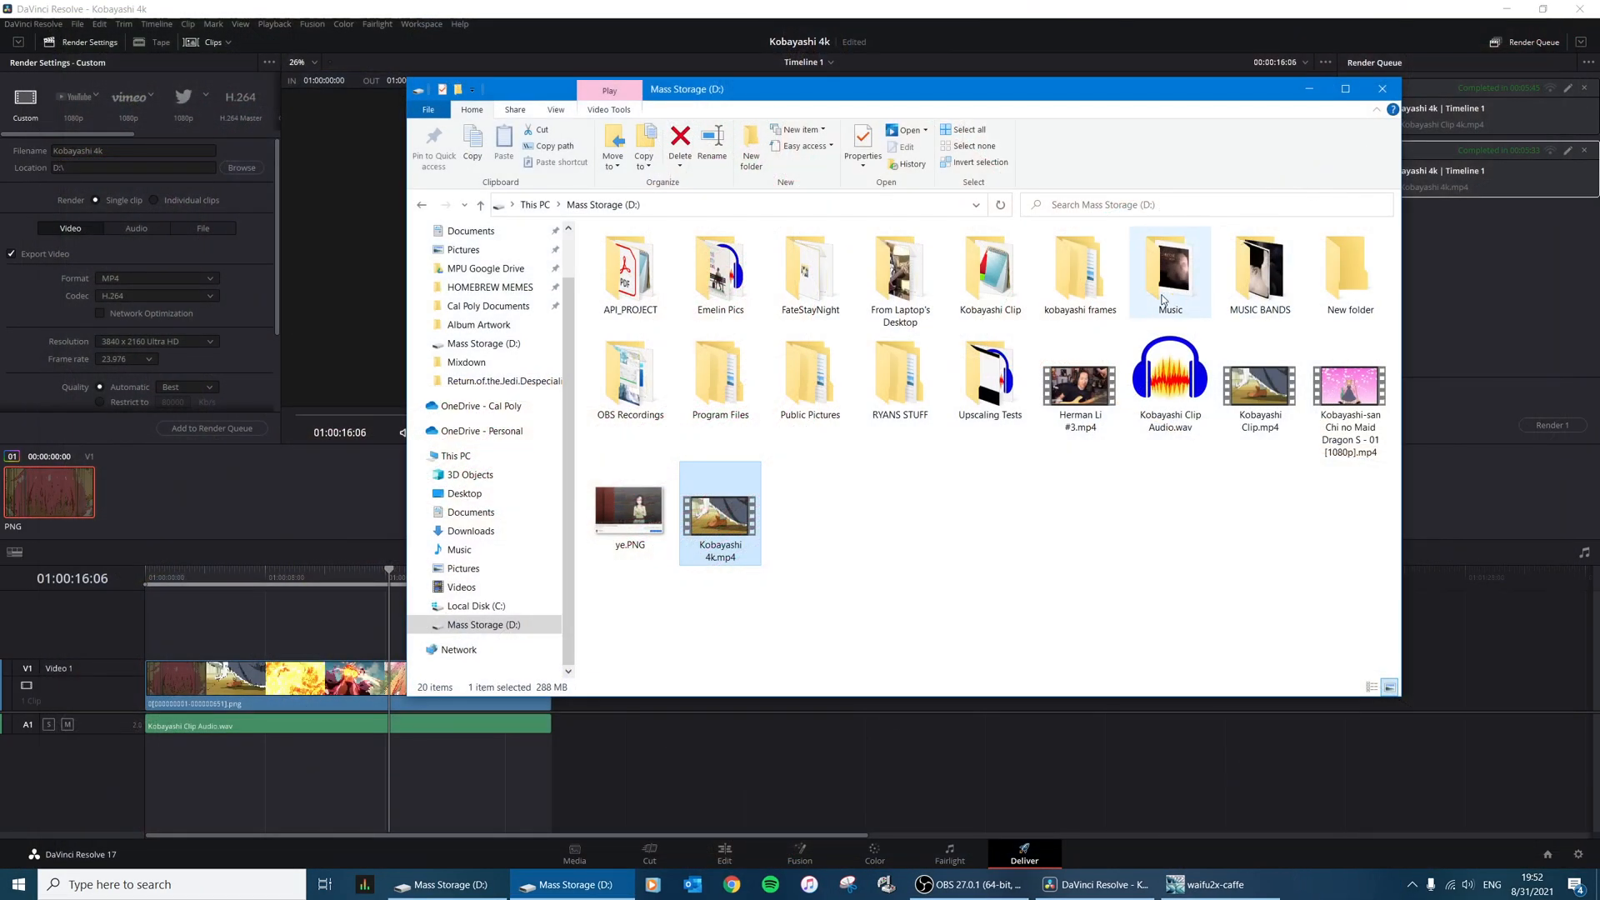
mouse_move(933, 600)
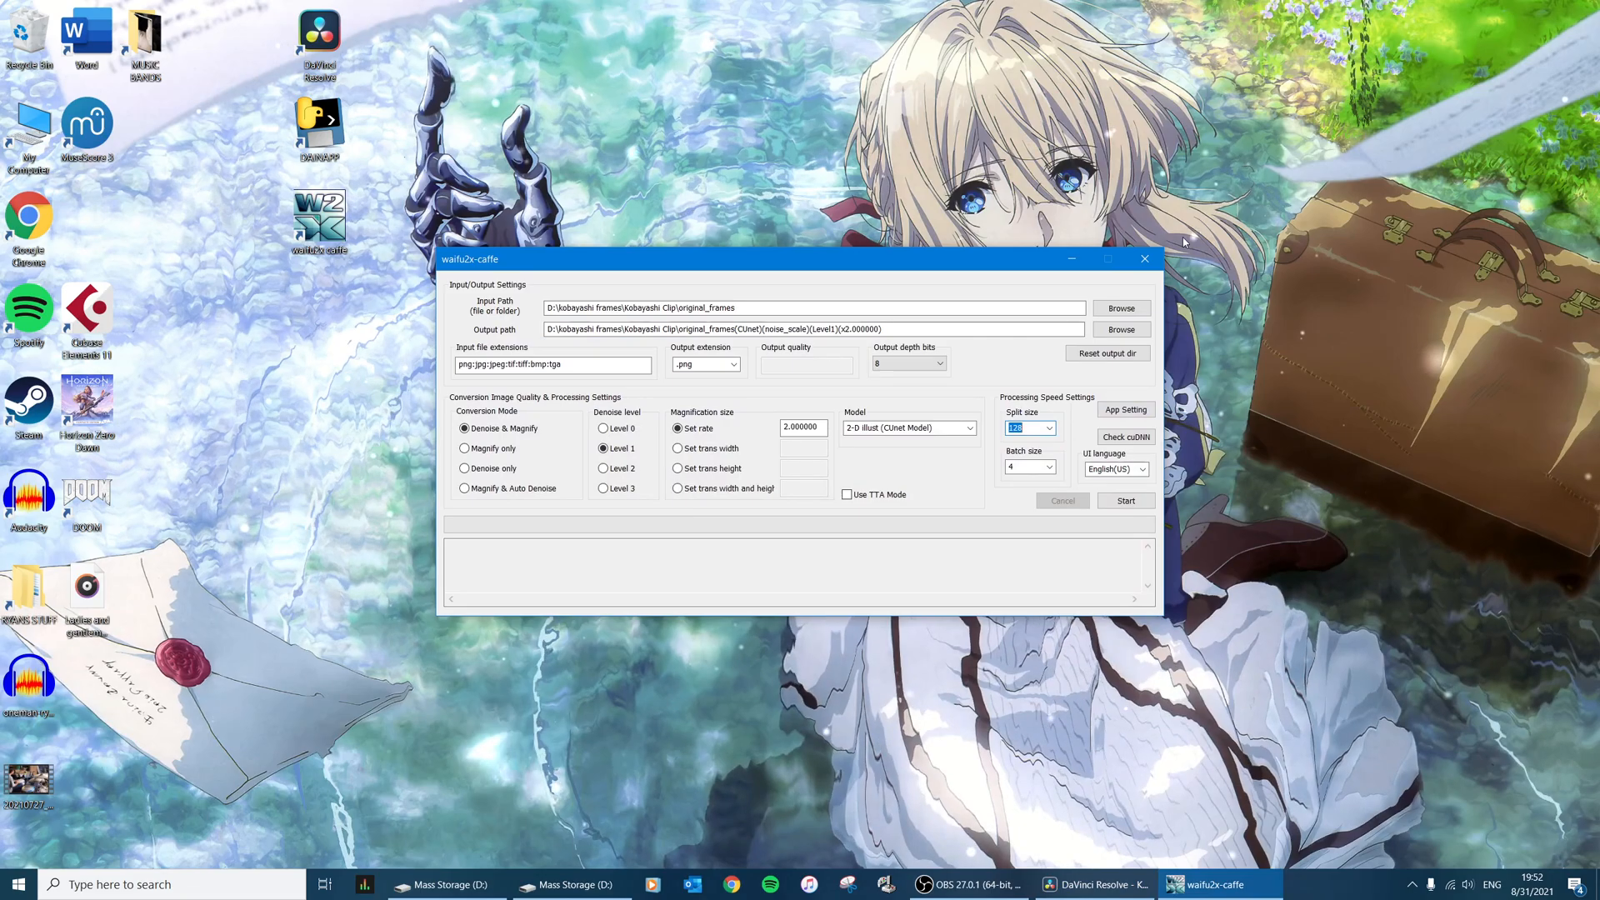
left_click(1143, 259)
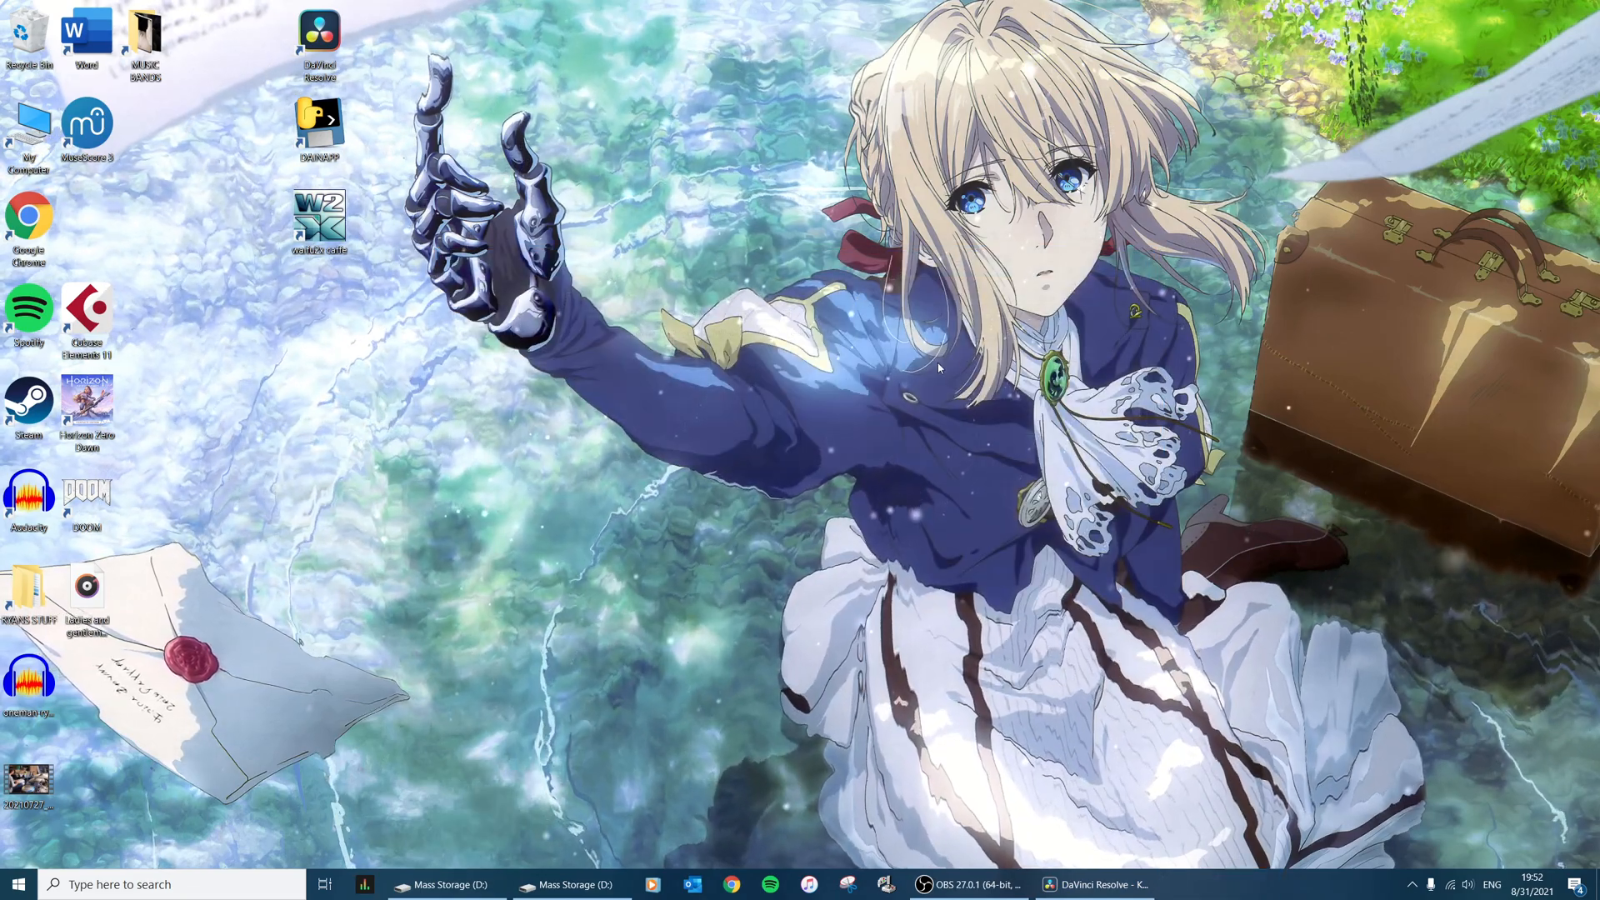